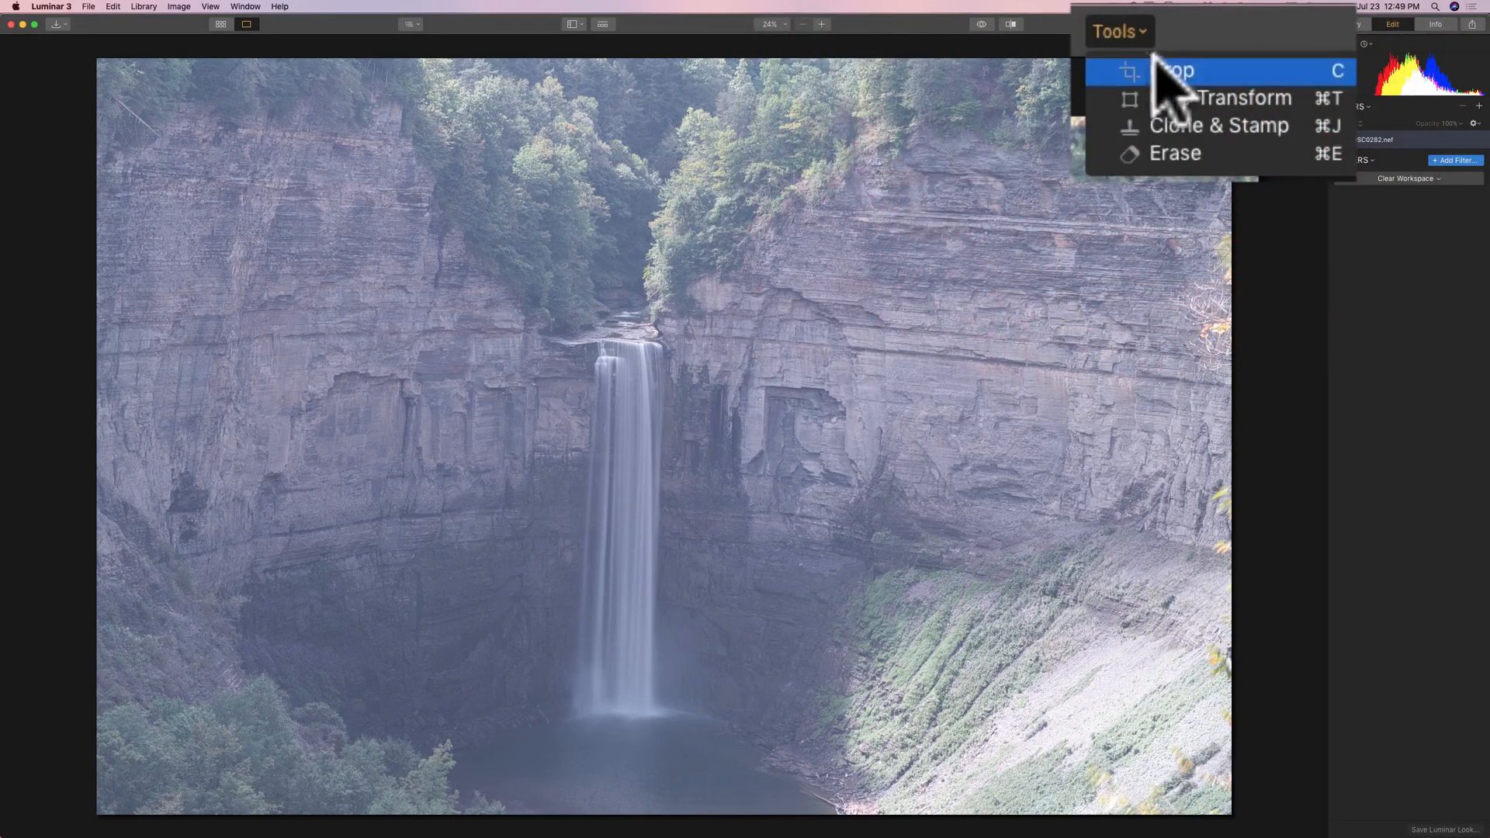
# Open the Crop tool to straighten the waterfall photo.
pyautogui.click(1176, 71)
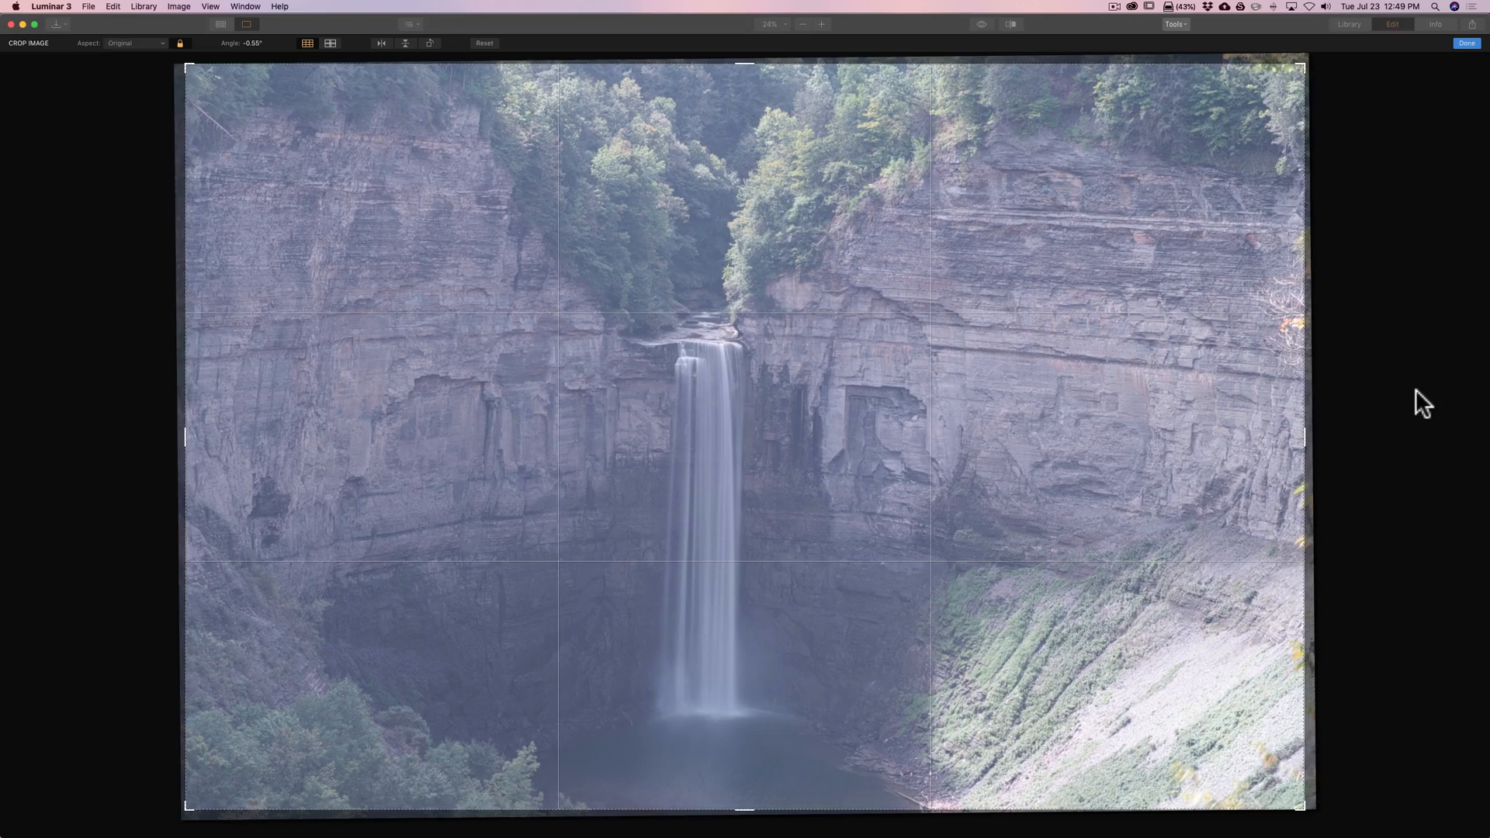
pyautogui.moveTo(1431, 63)
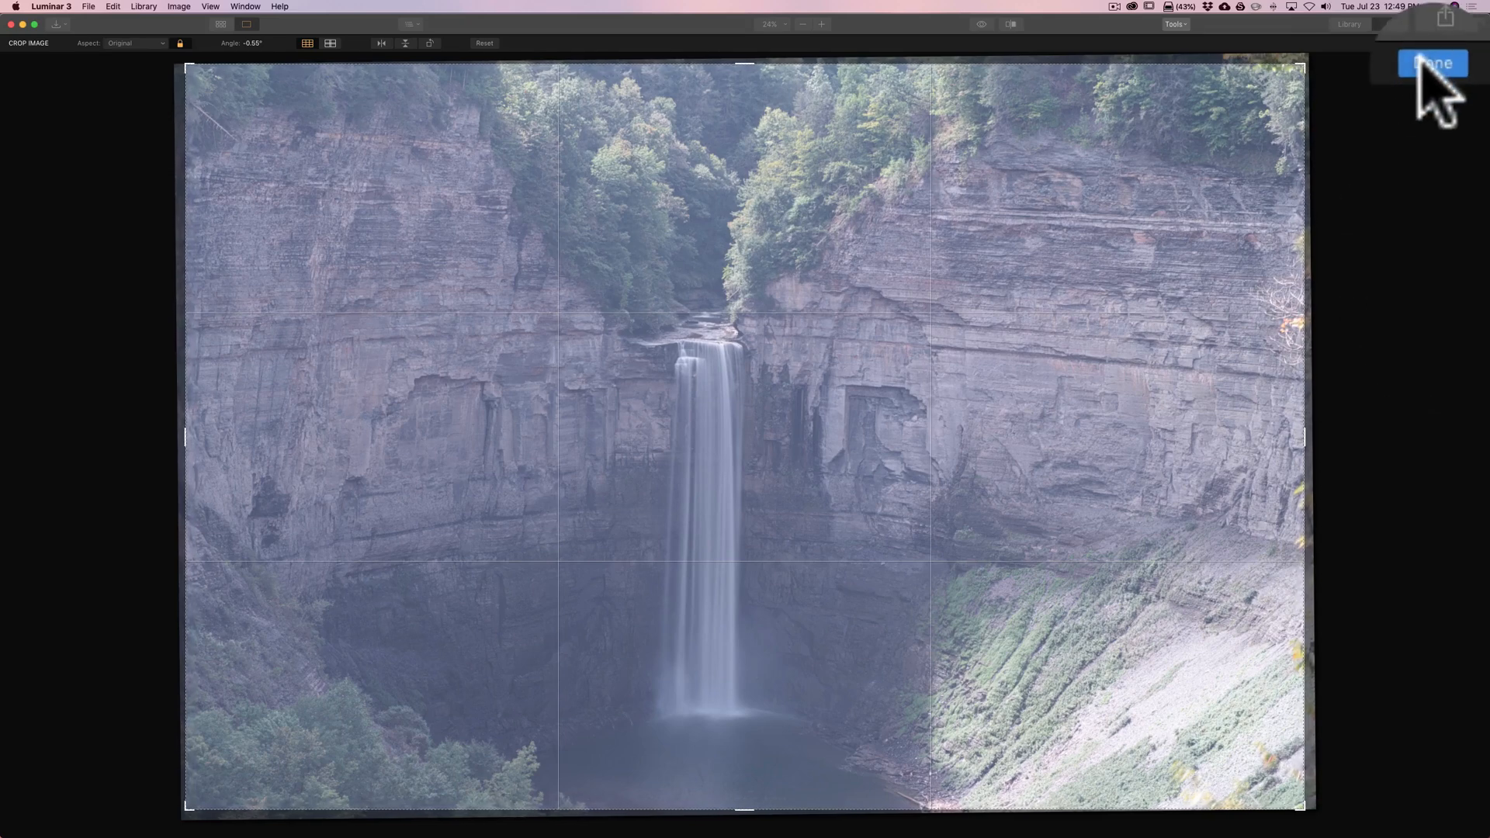
# Apply the -0.55° straightening crop and add a Dehaze filter from Issue Fixers.
pyautogui.click(1431, 63)
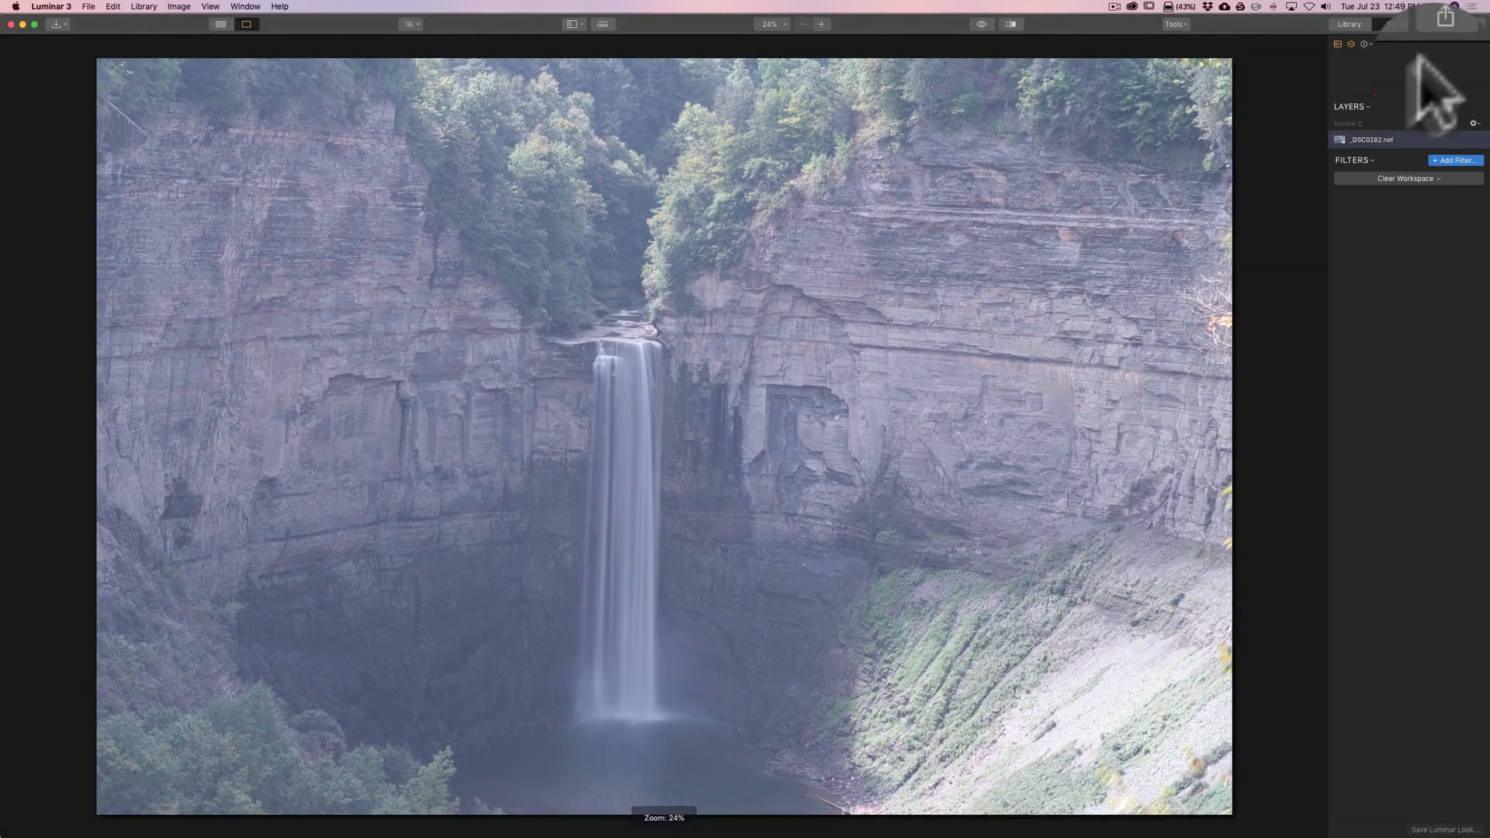
pyautogui.click(1392, 24)
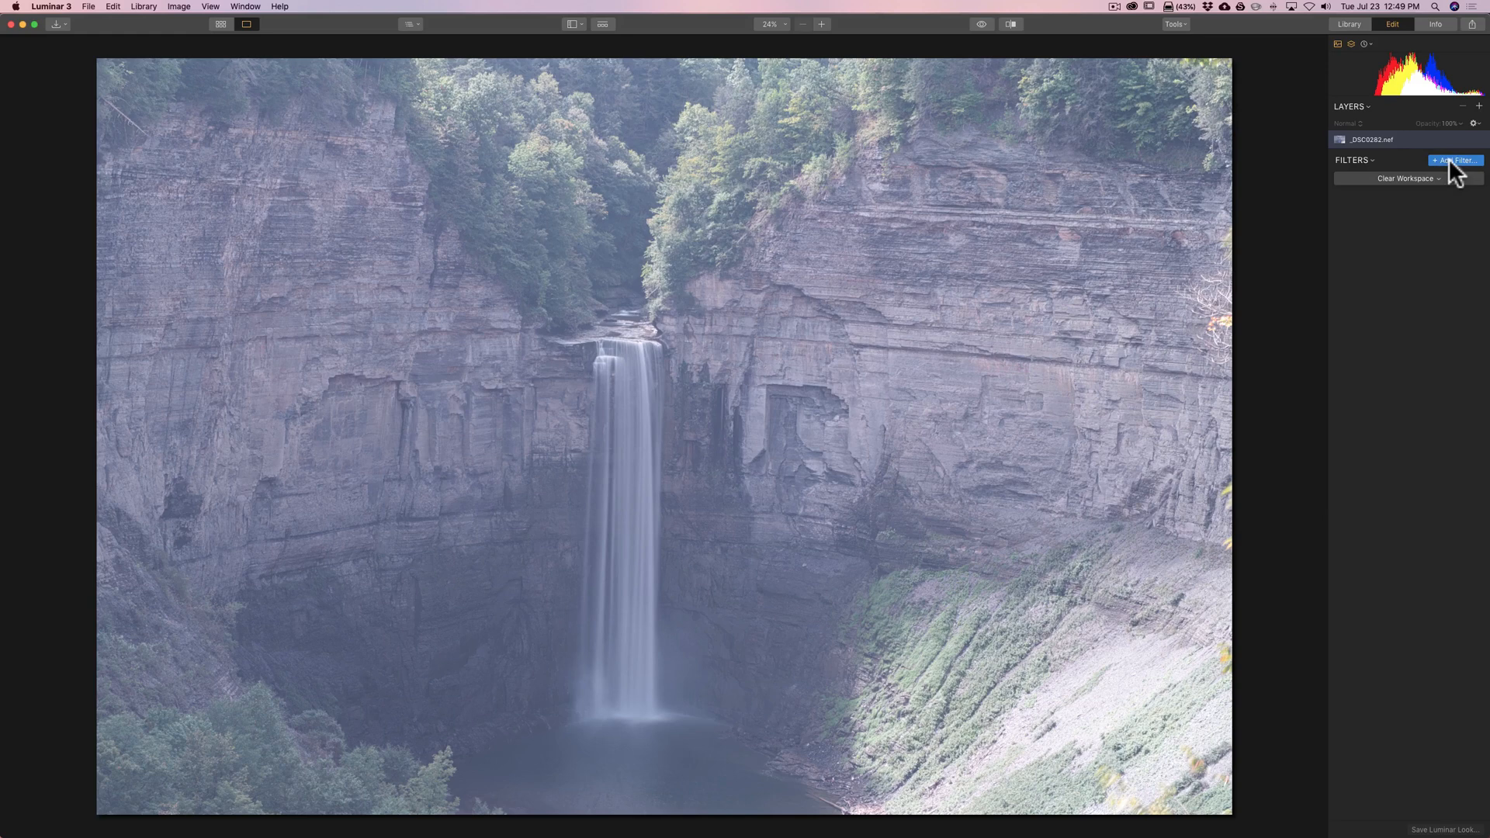
pyautogui.click(1455, 160)
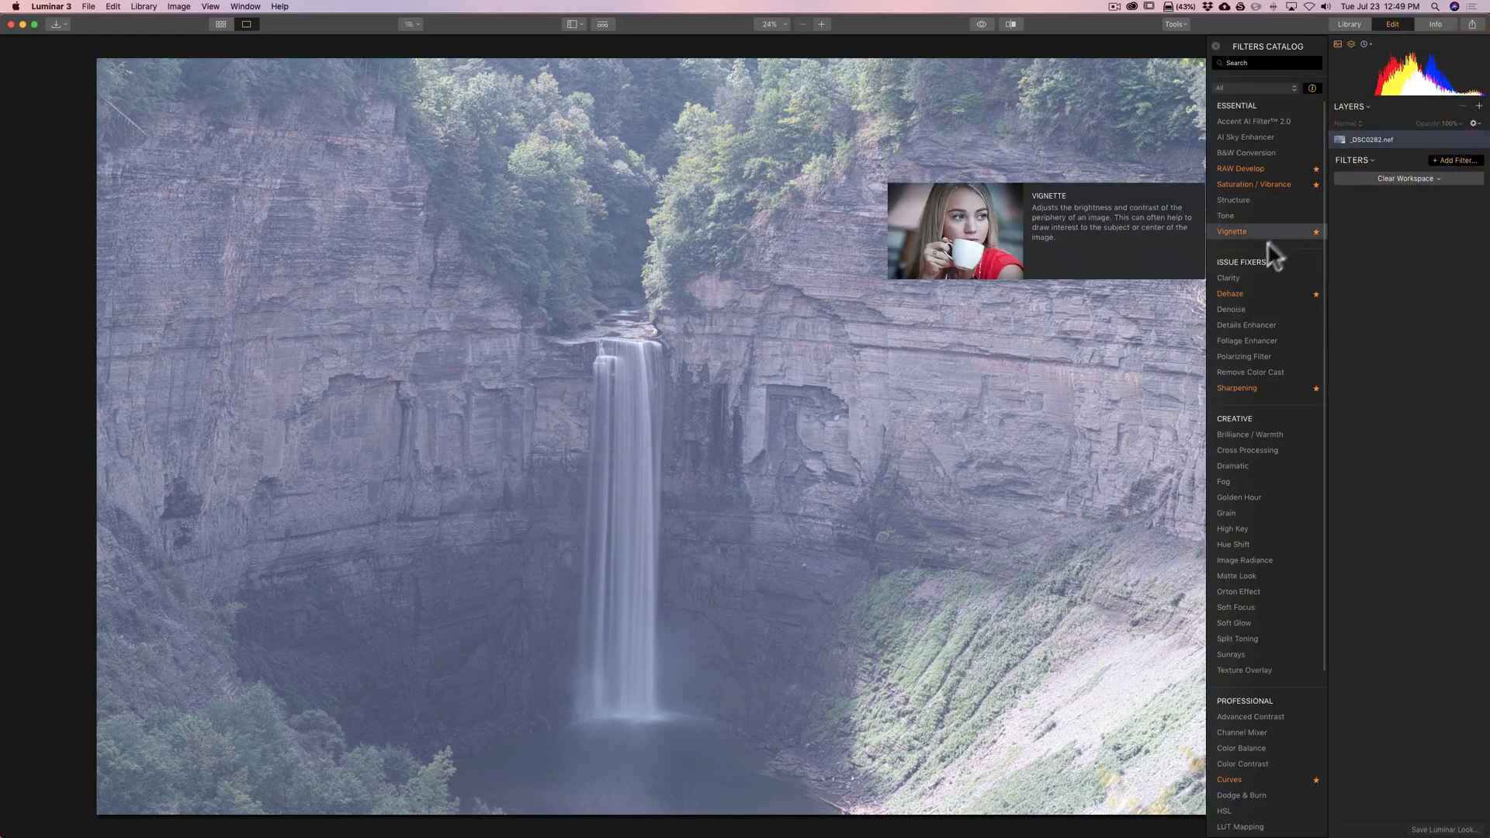
pyautogui.moveTo(1229, 293)
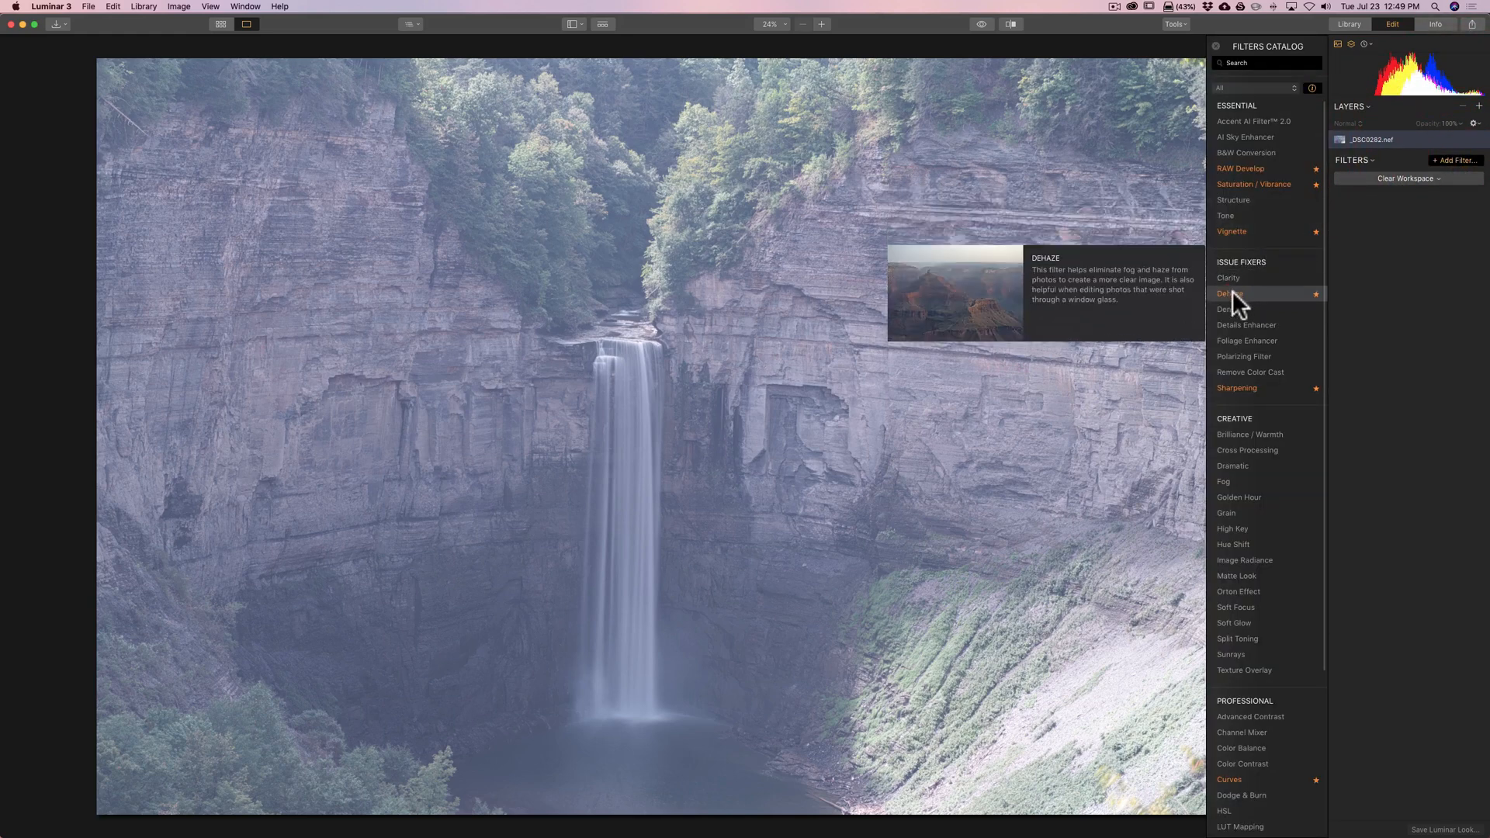
pyautogui.click(1229, 294)
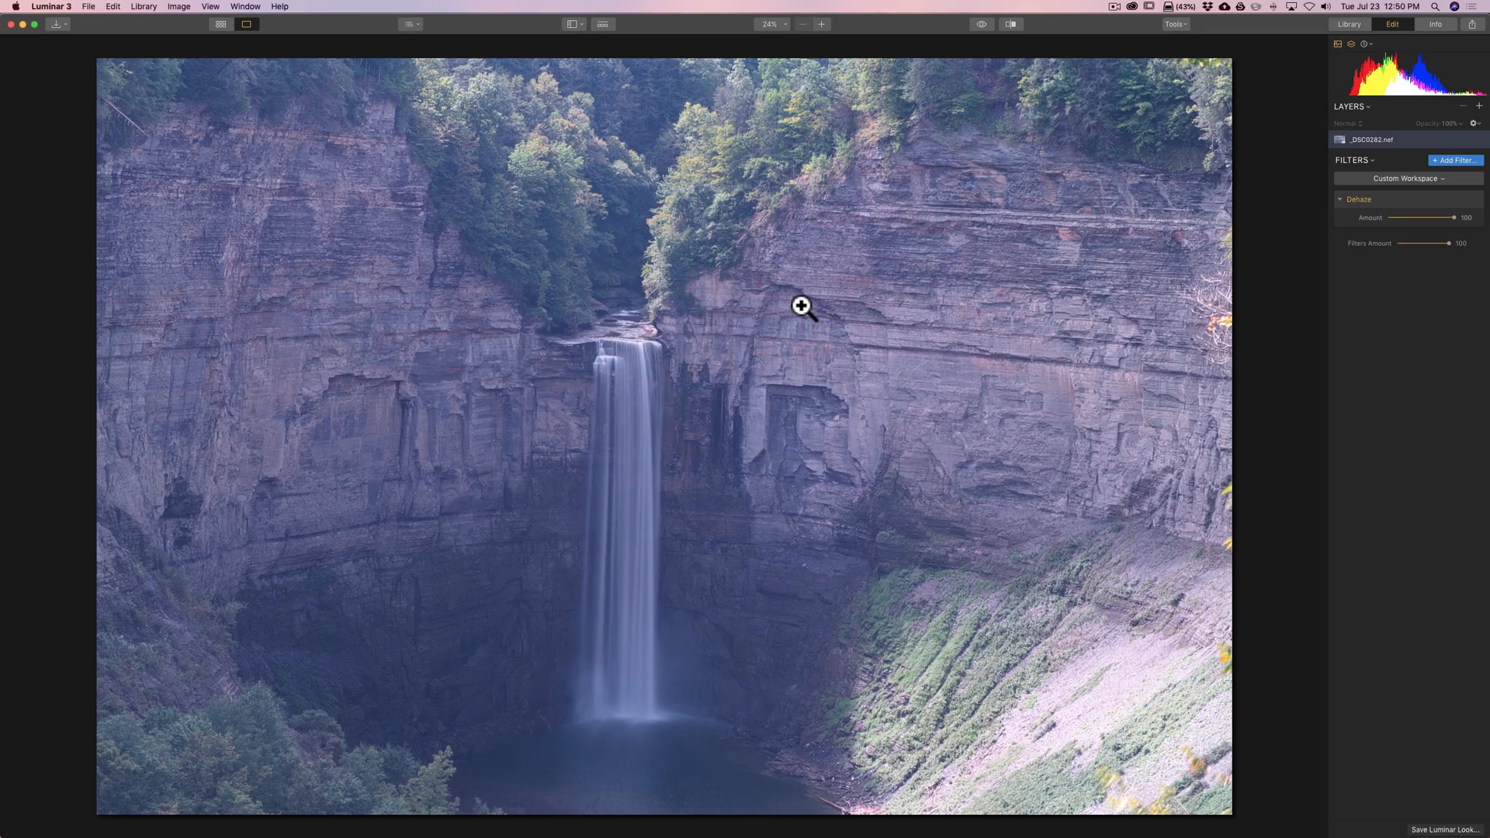
pyautogui.moveTo(1086, 310)
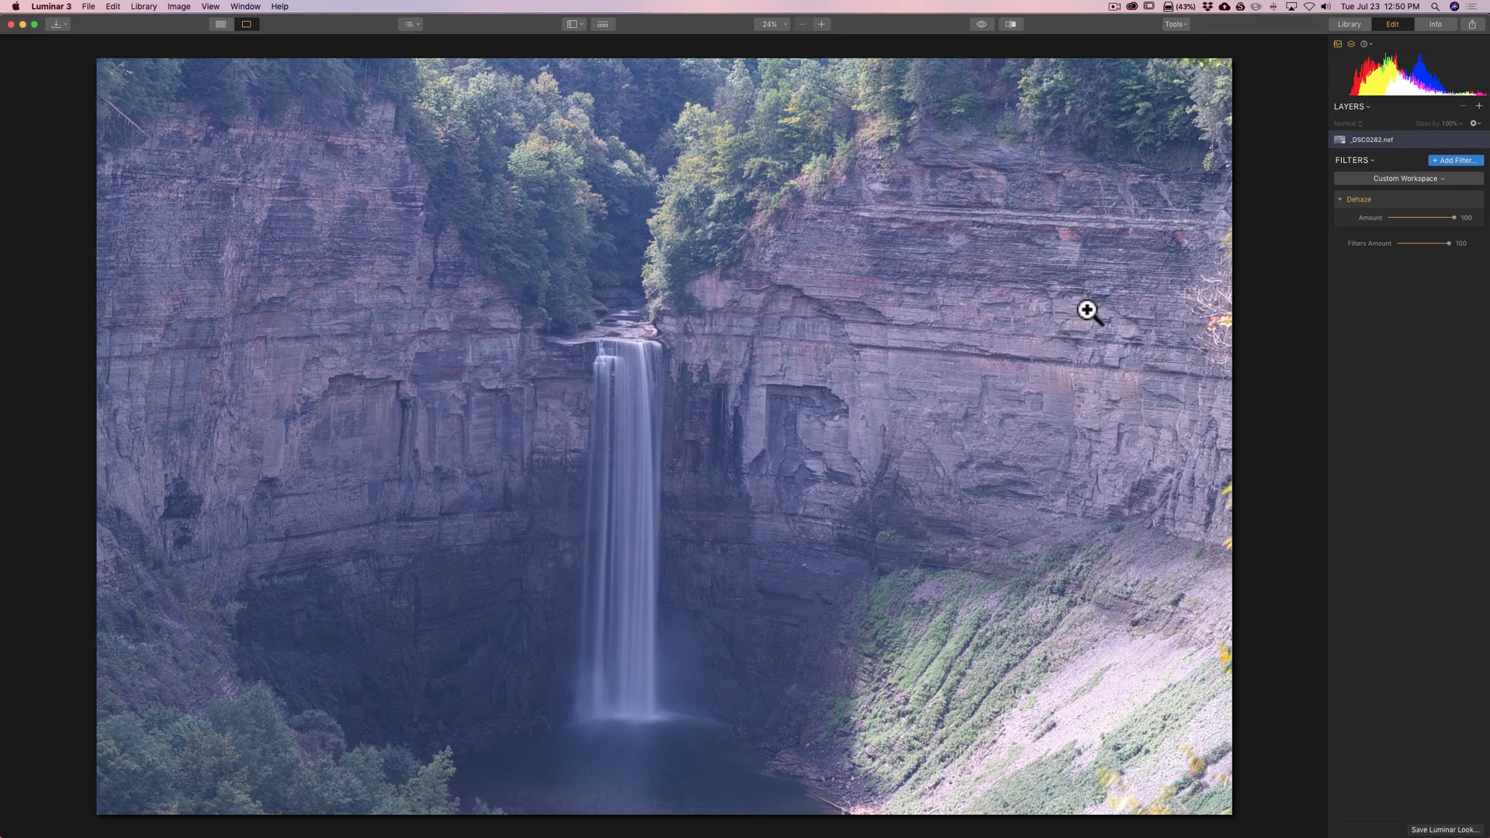
pyautogui.moveTo(1311, 195)
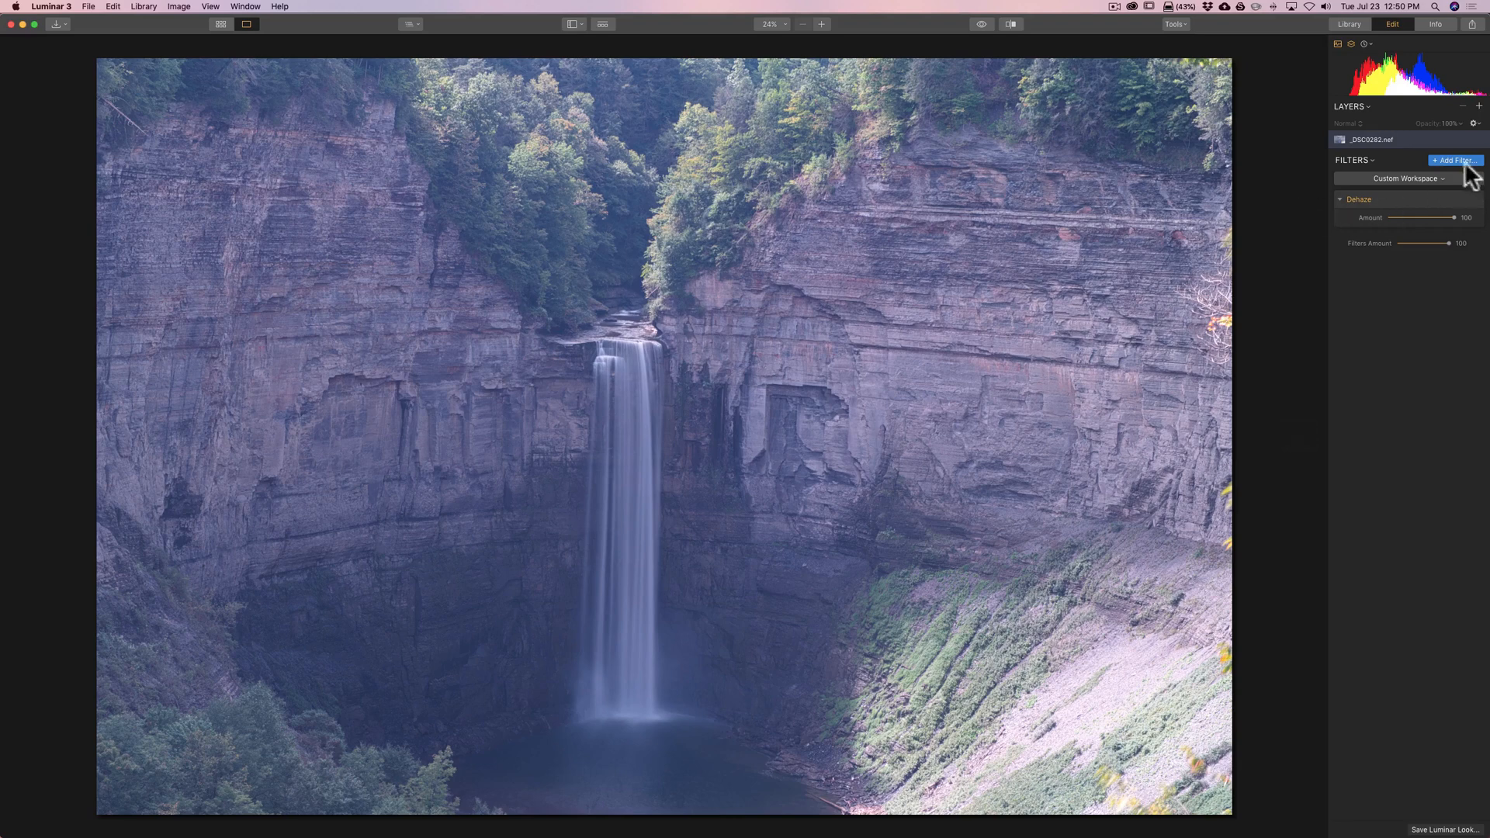
# Add a RAW Develop filter from the Essential section of the Filters Catalog.
pyautogui.click(1455, 159)
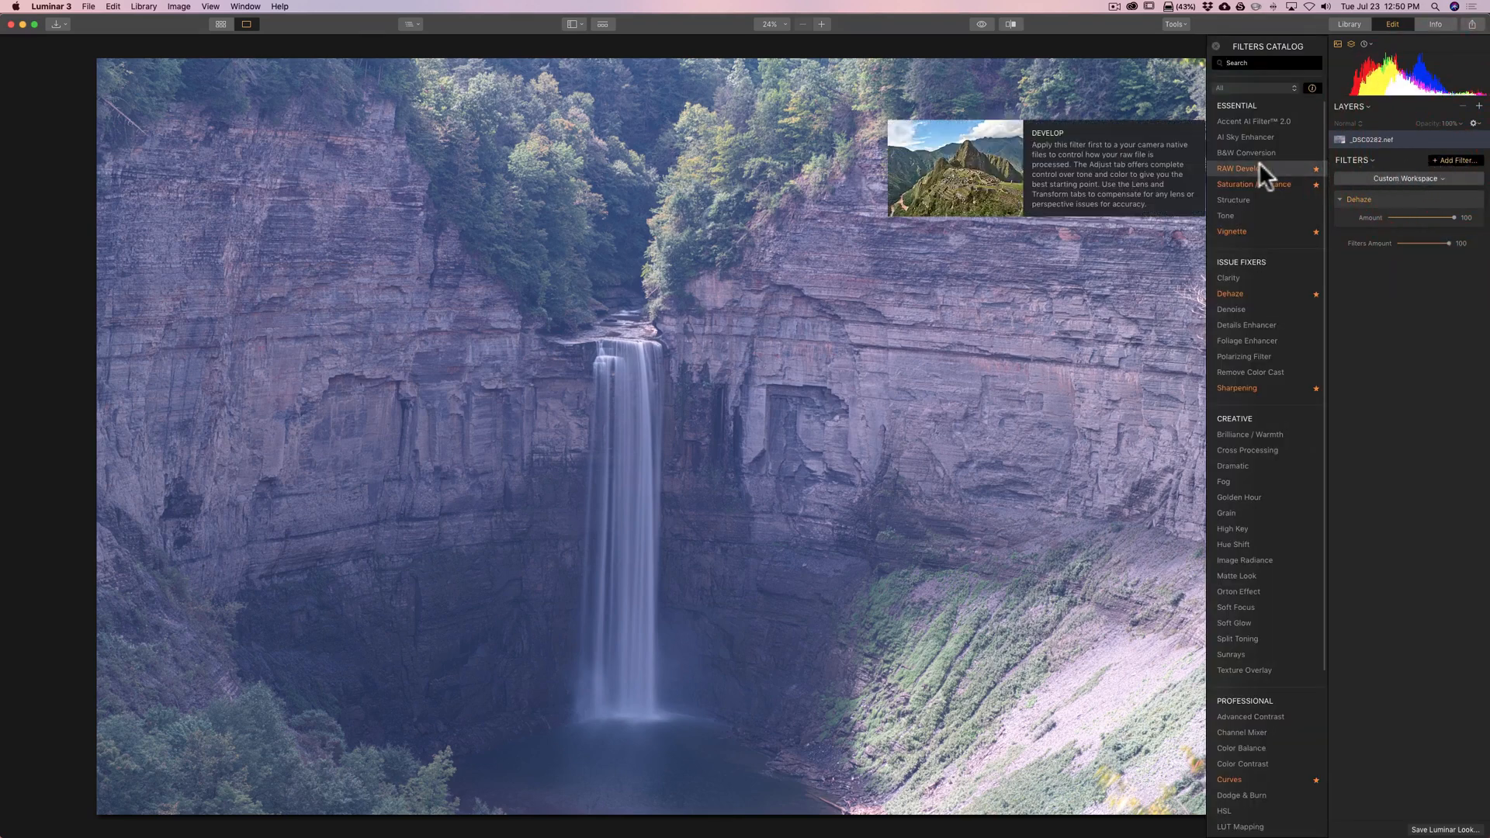
pyautogui.moveTo(1256, 177)
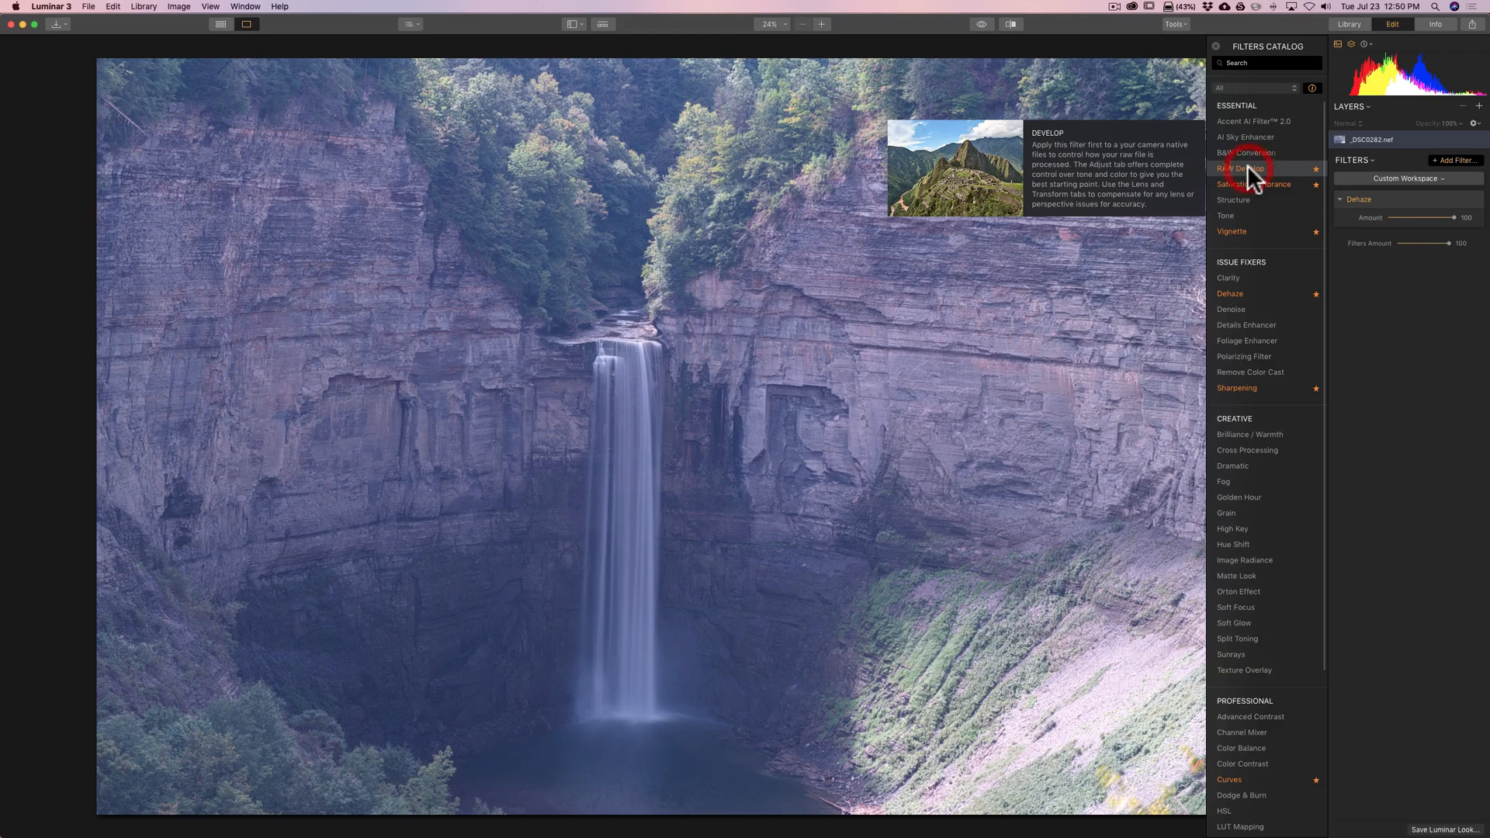
pyautogui.click(1240, 168)
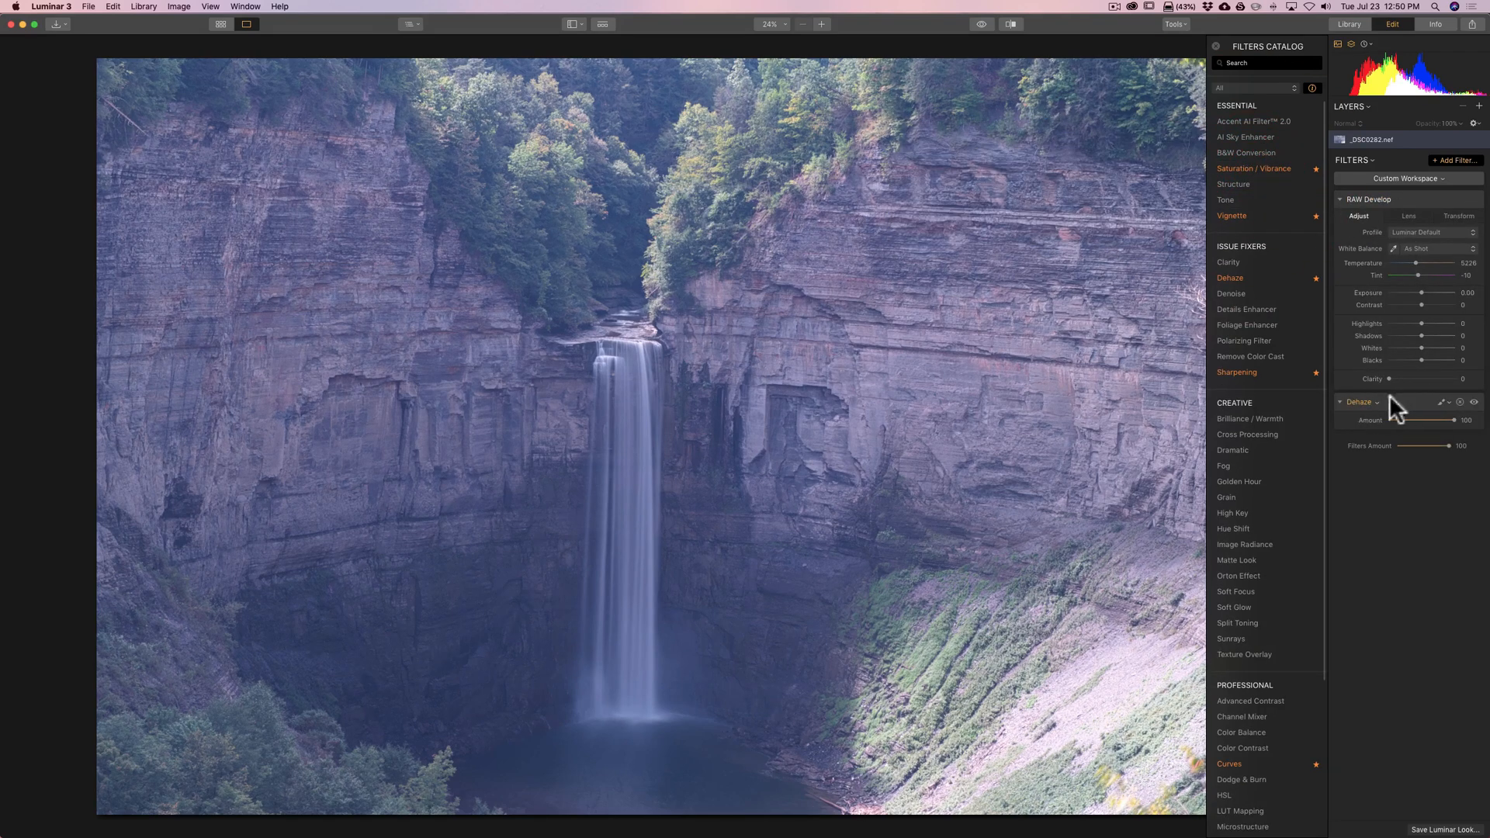
pyautogui.moveTo(1412, 215)
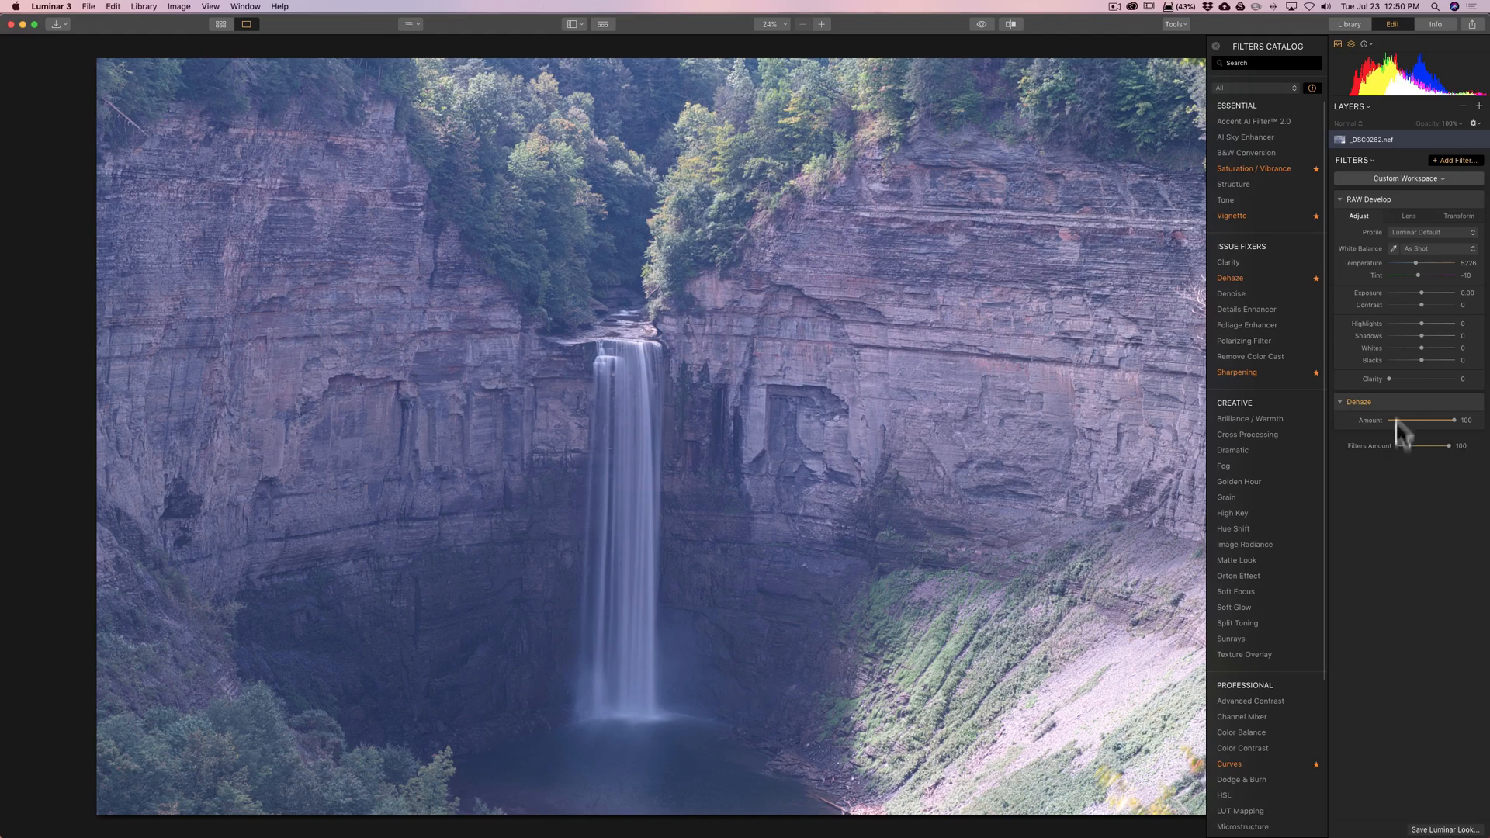
pyautogui.moveTo(1224, 55)
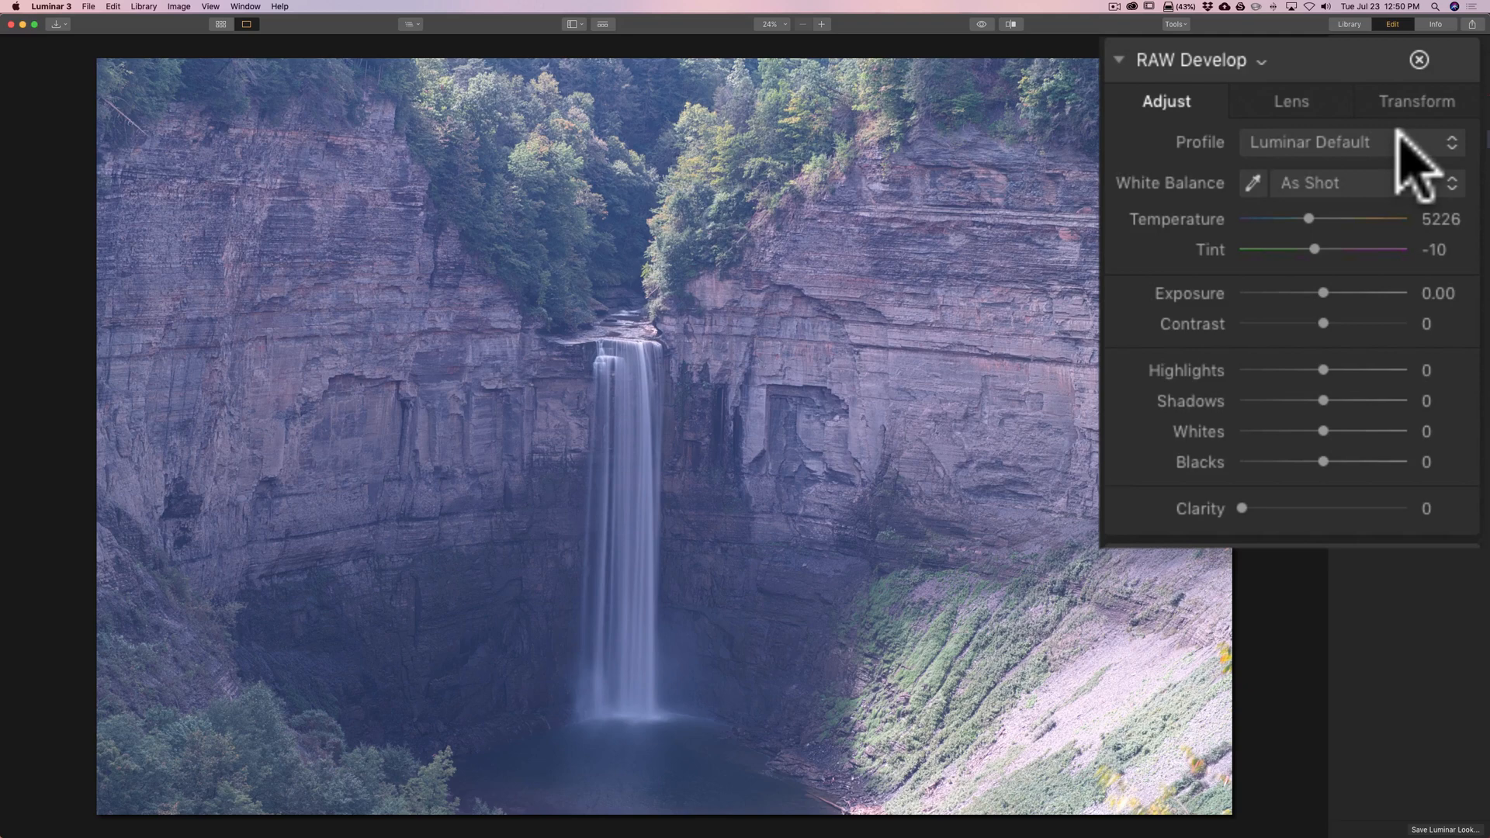
pyautogui.moveTo(1415, 171)
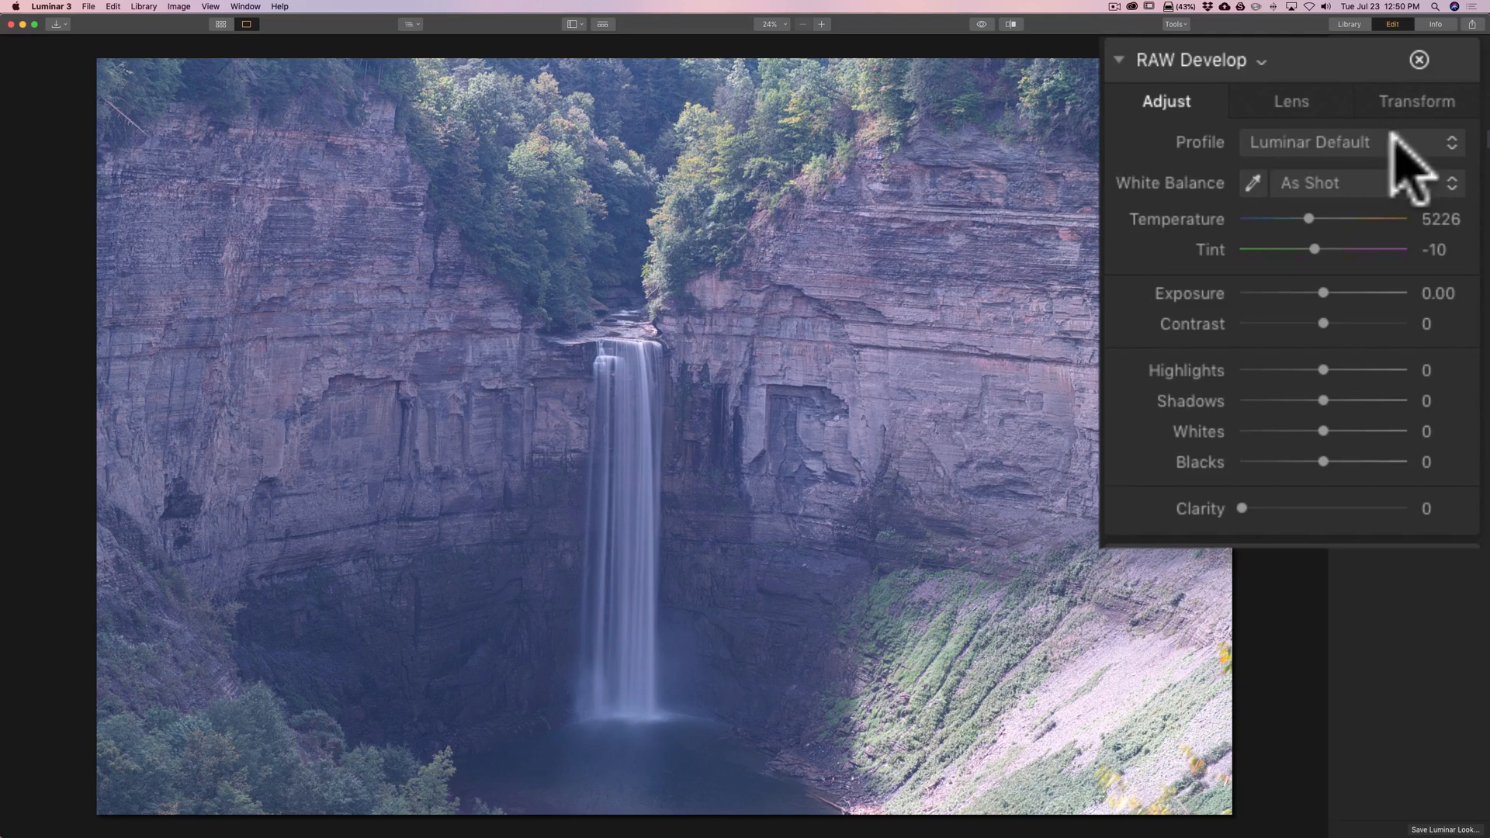
pyautogui.moveTo(1415, 176)
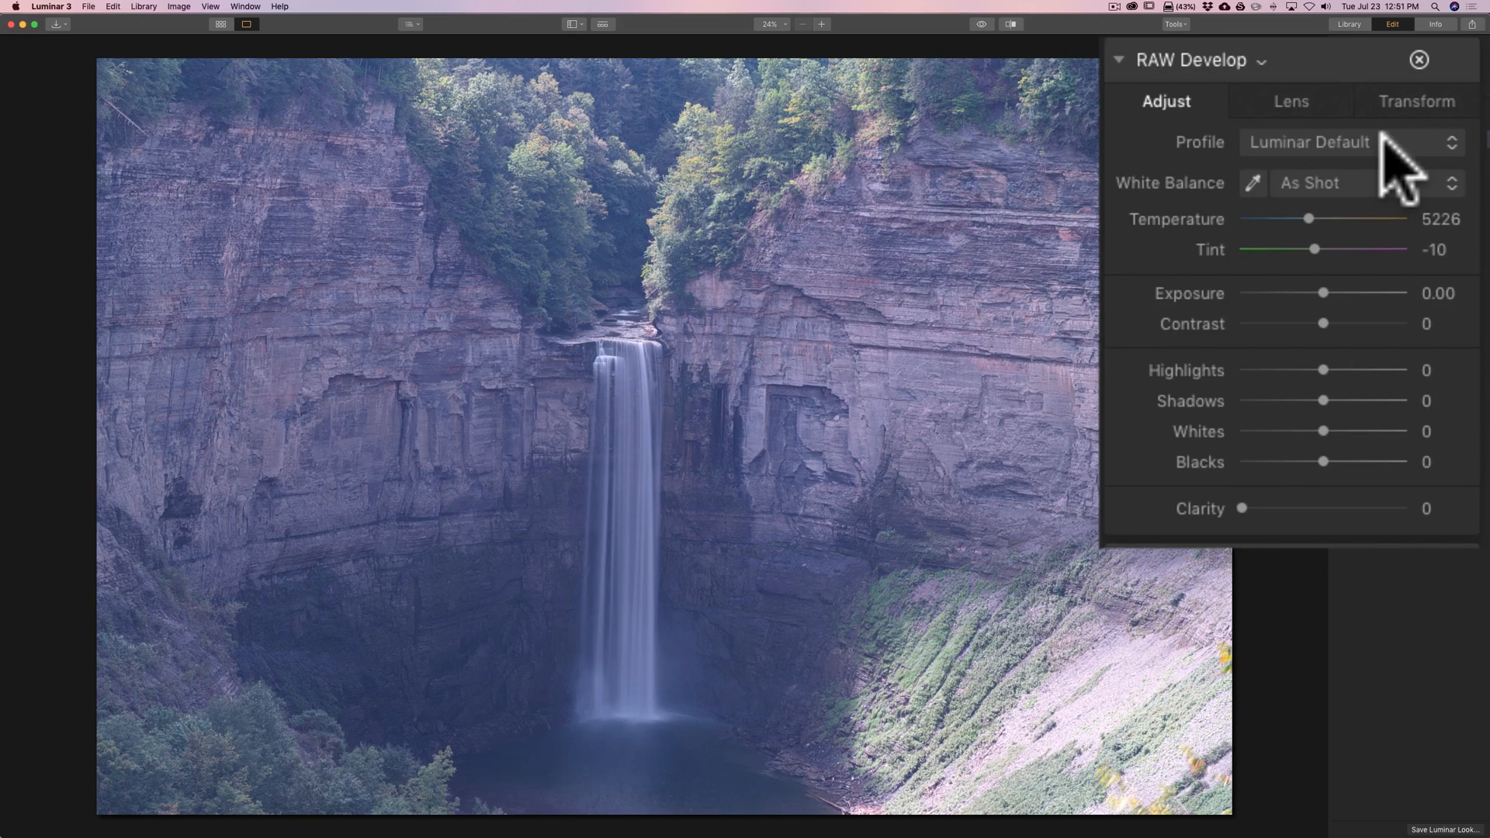
pyautogui.moveTo(1189, 199)
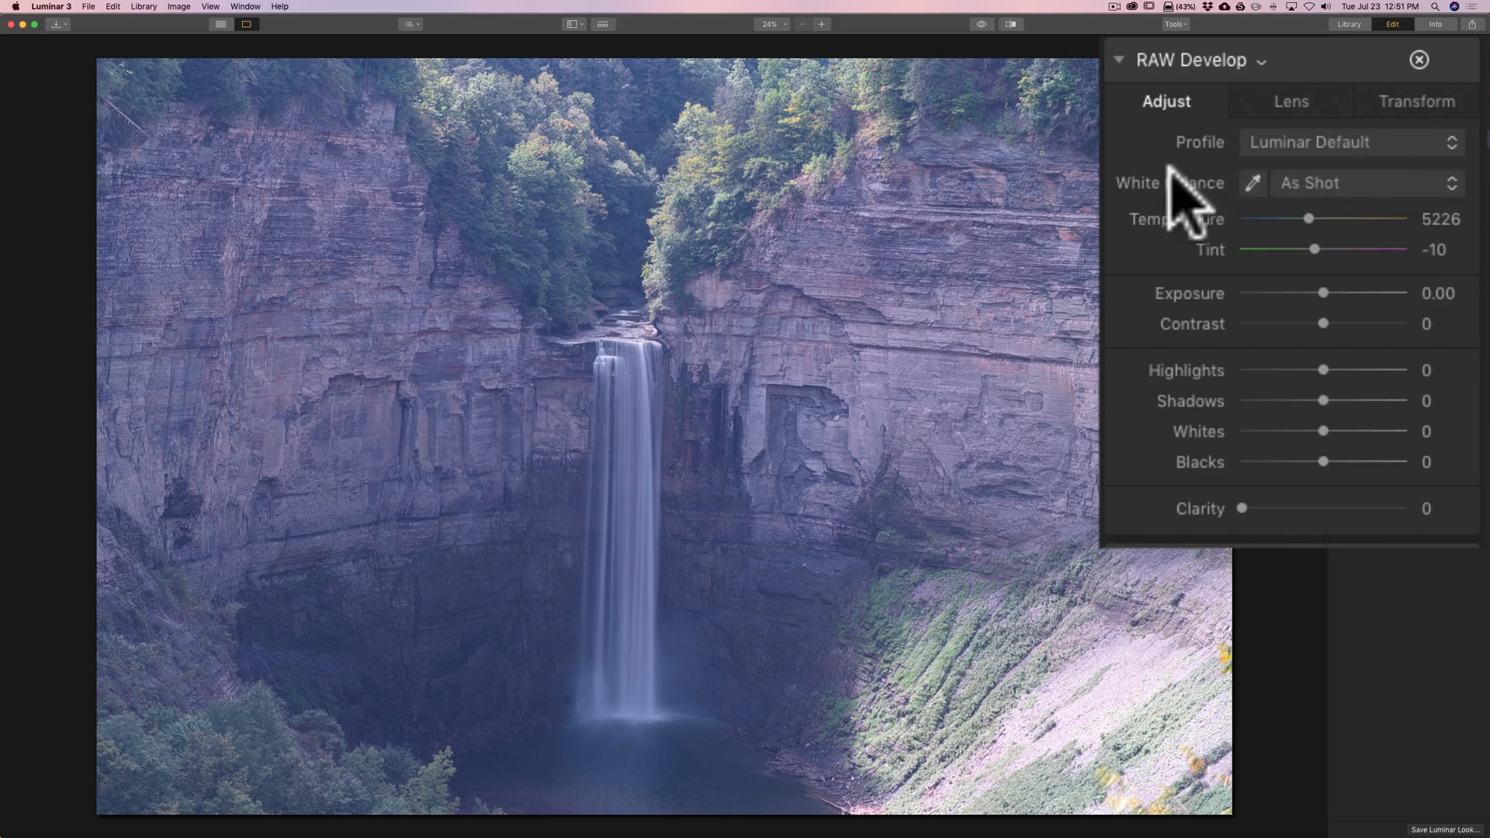
pyautogui.moveTo(1267, 279)
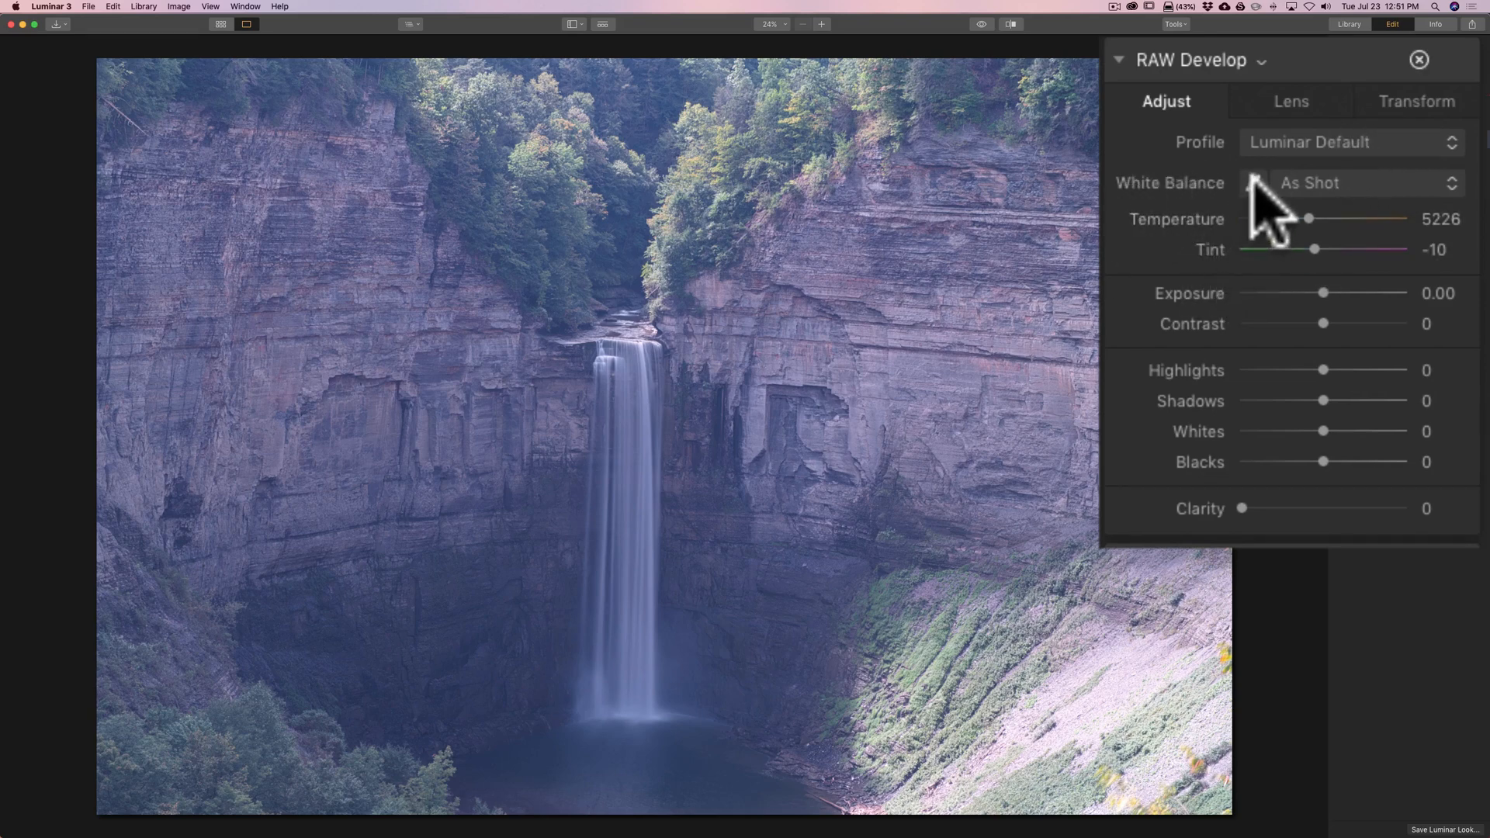
# Sample the grey cliff face with the White Balance eyedropper for temperature 7033, tint -31.
pyautogui.click(1252, 182)
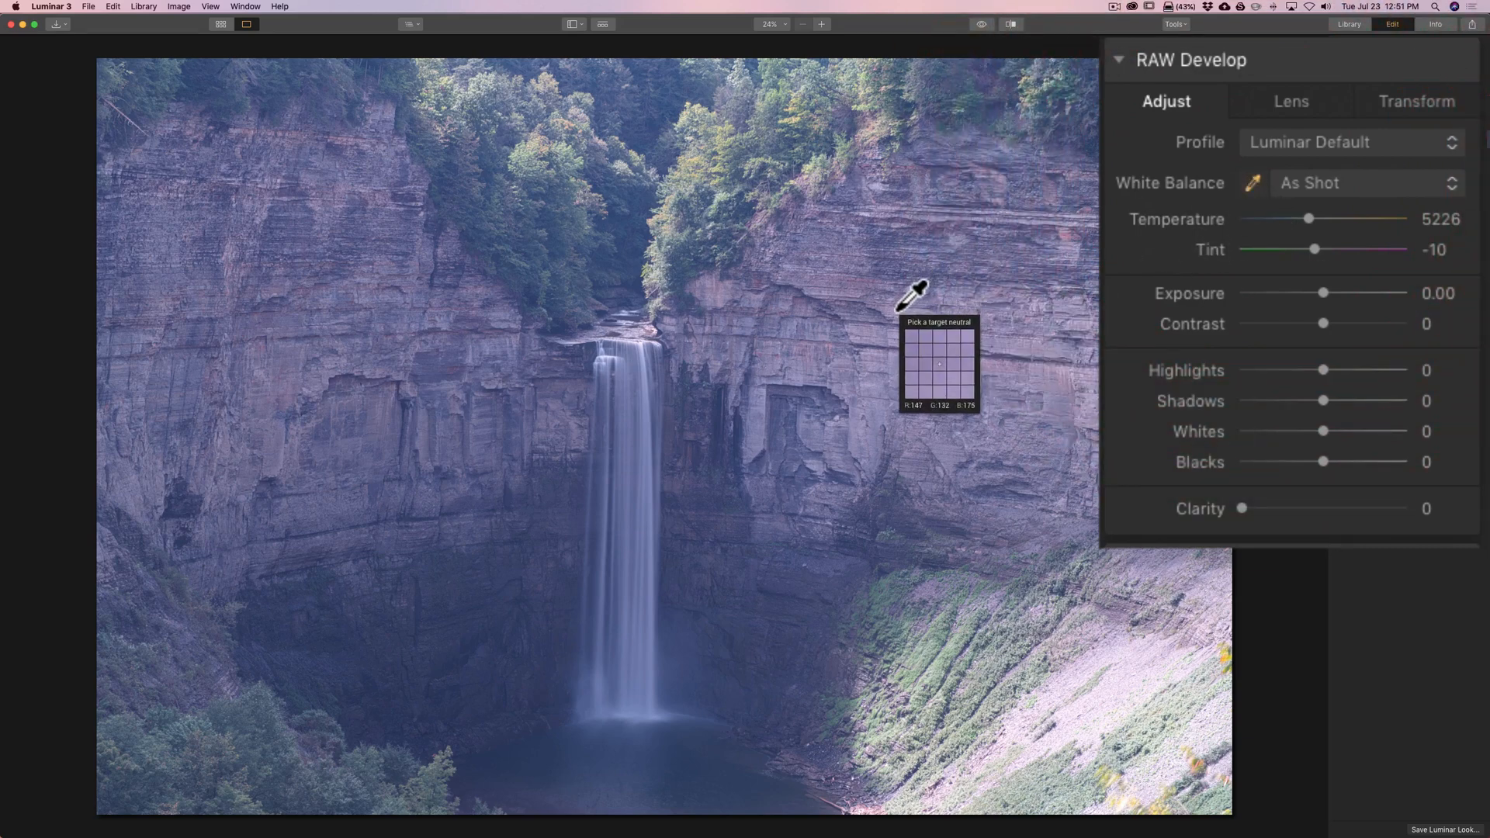
pyautogui.moveTo(921, 319)
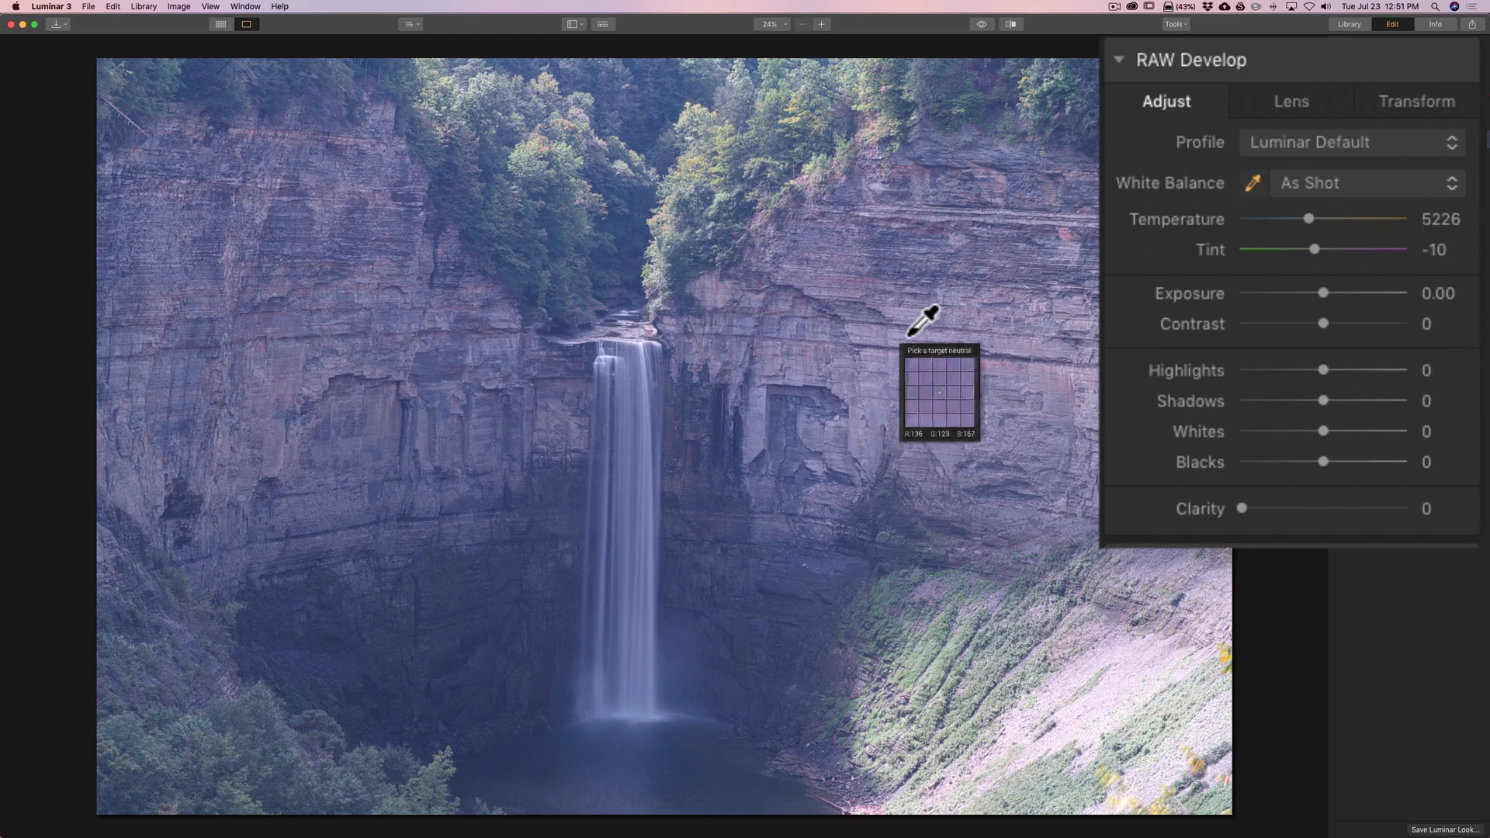
pyautogui.moveTo(933, 342)
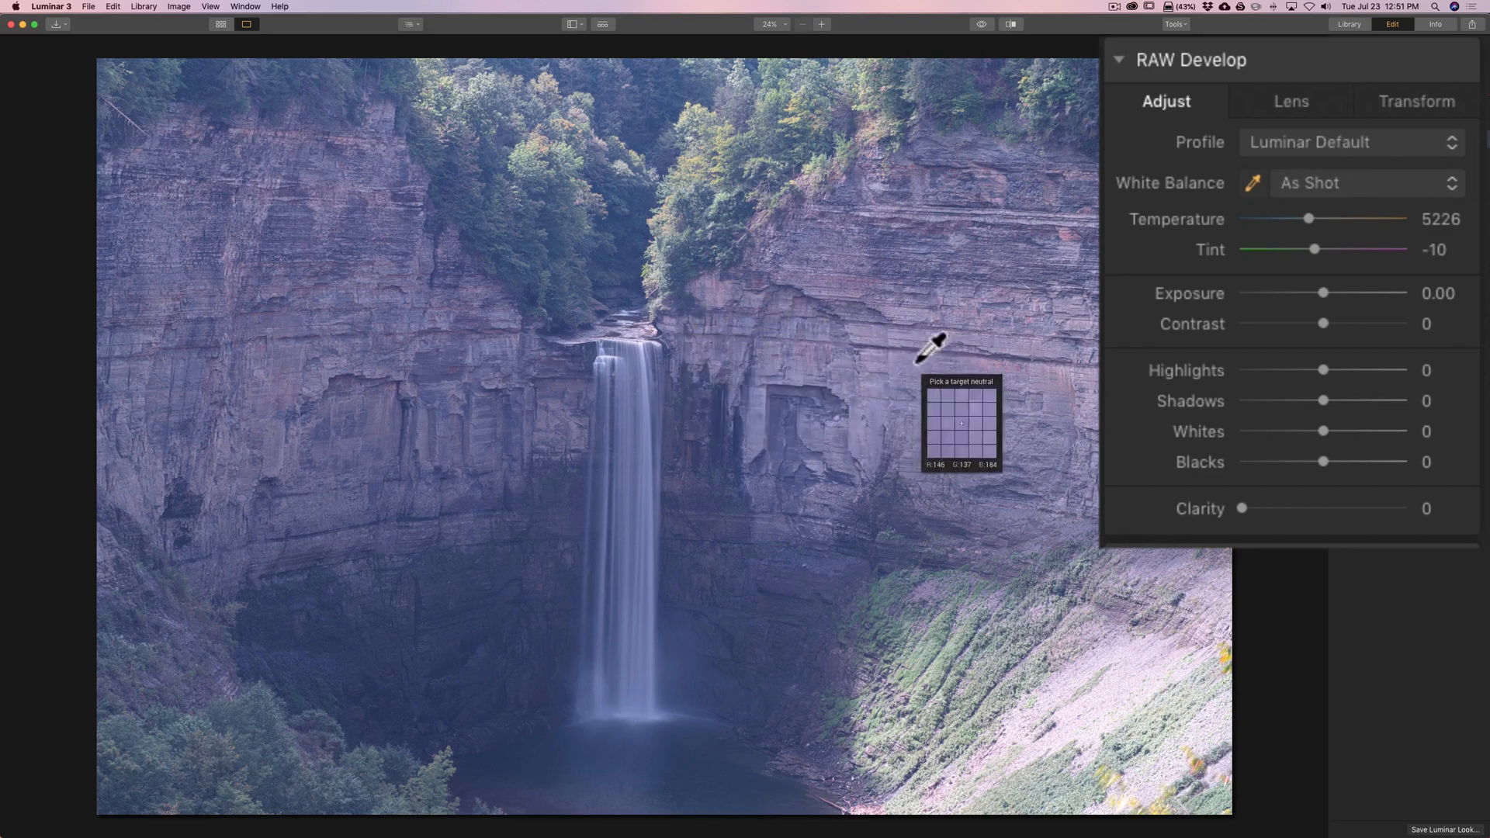
pyautogui.moveTo(879, 313)
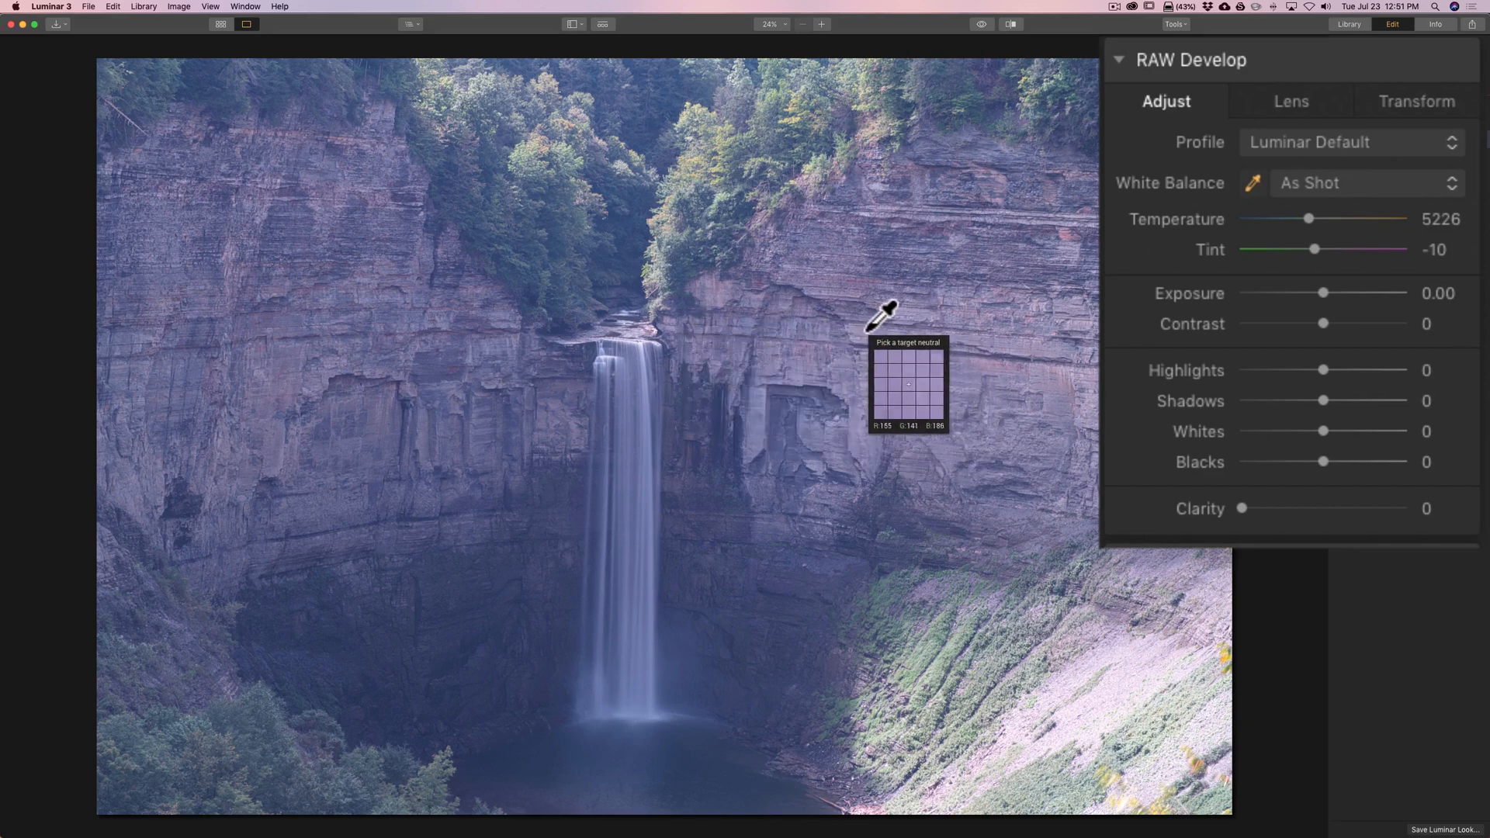
pyautogui.moveTo(882, 313)
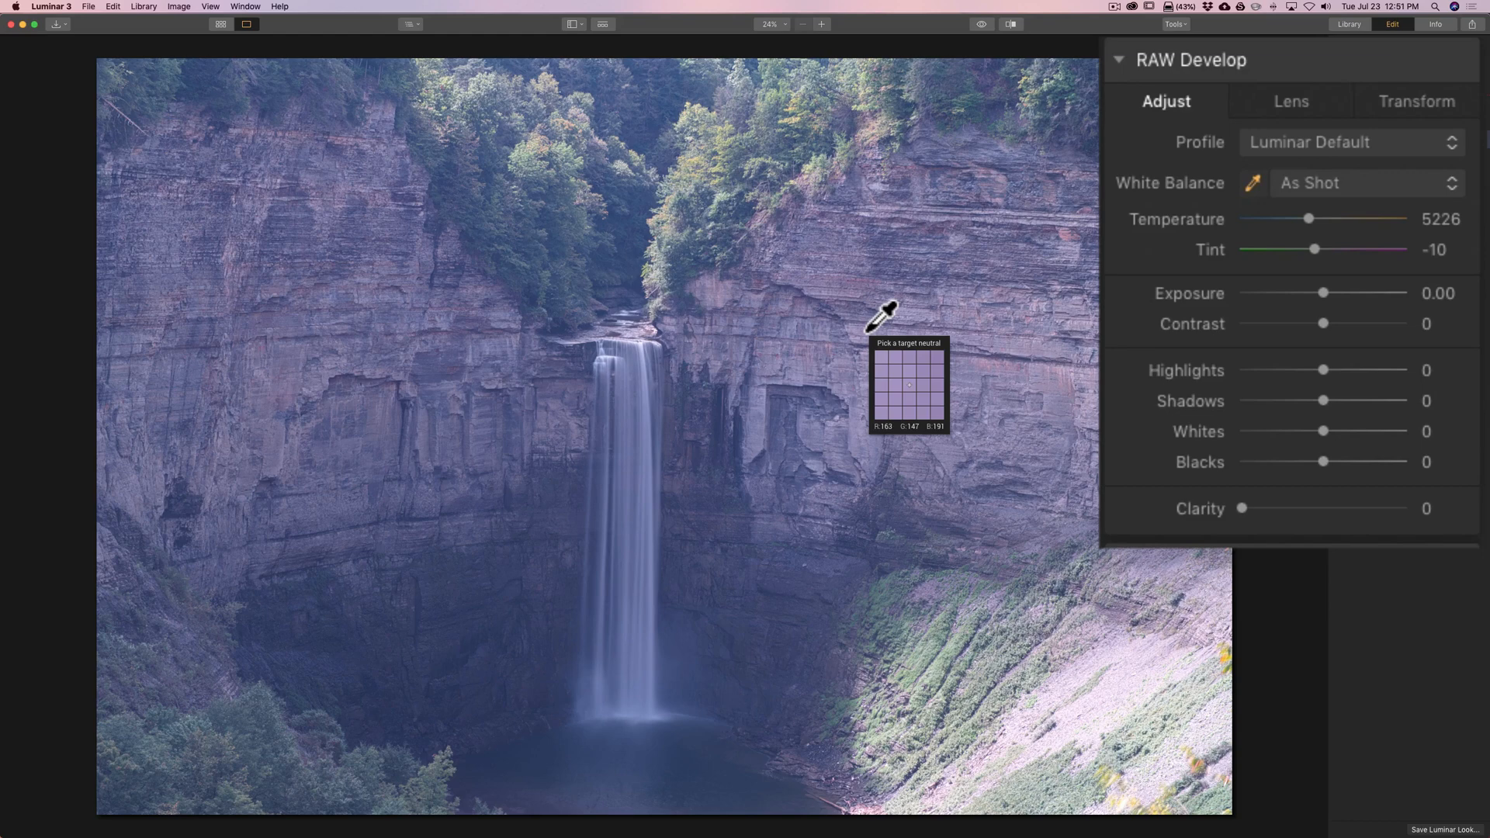
pyautogui.click(910, 381)
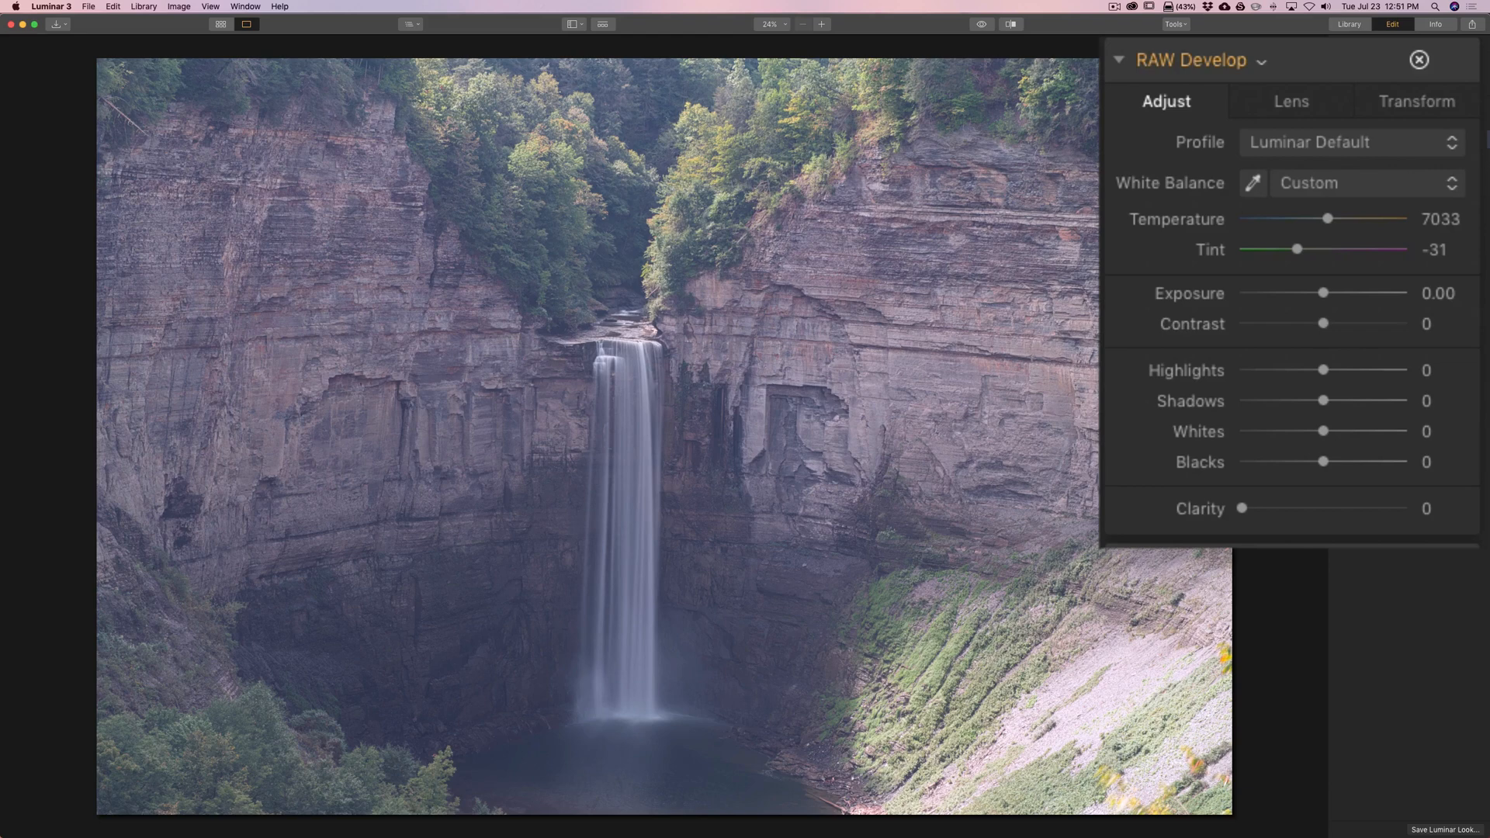
pyautogui.moveTo(1449, 380)
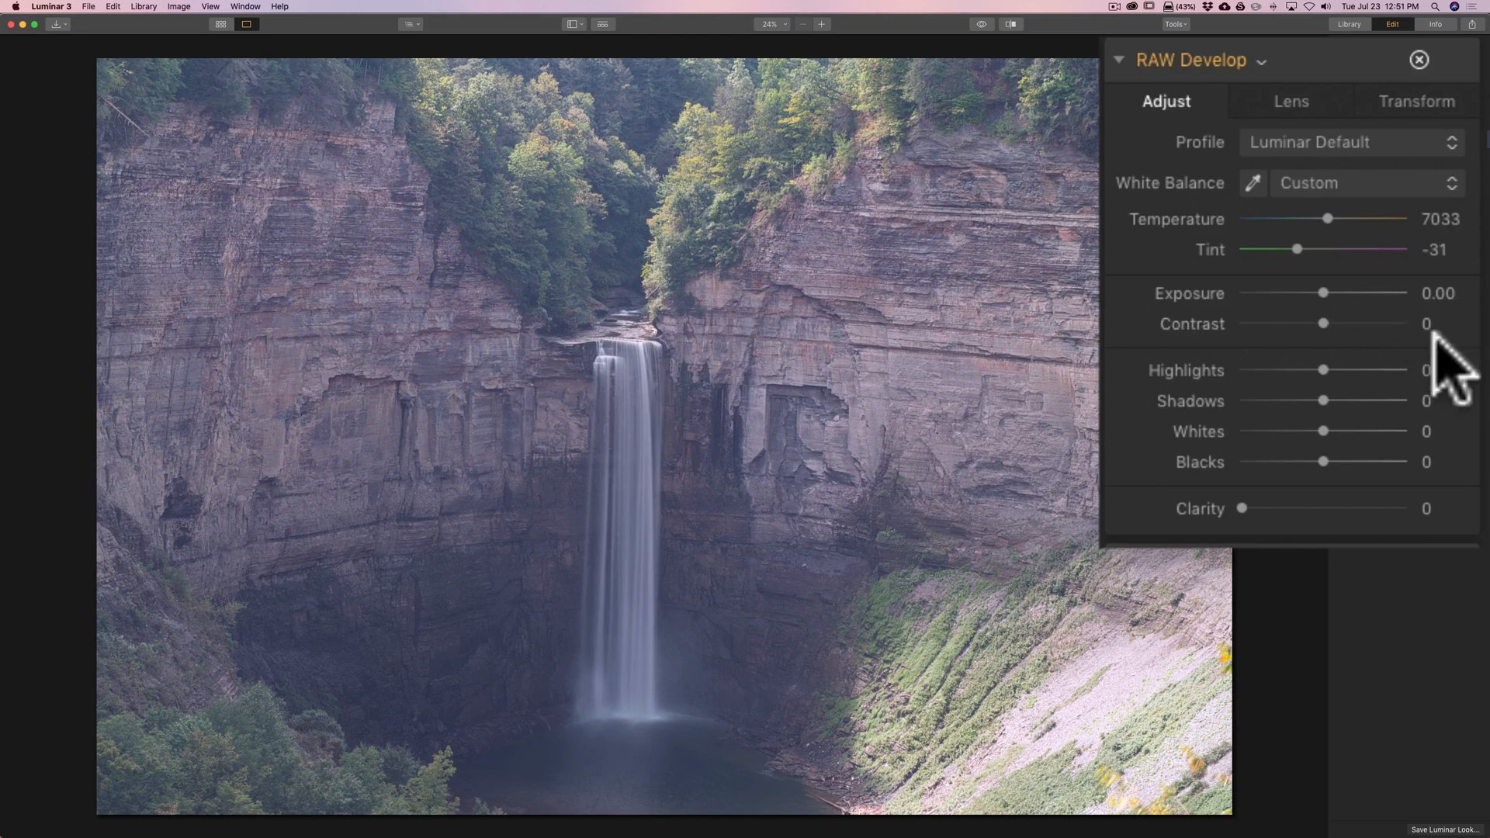
pyautogui.moveTo(1334, 356)
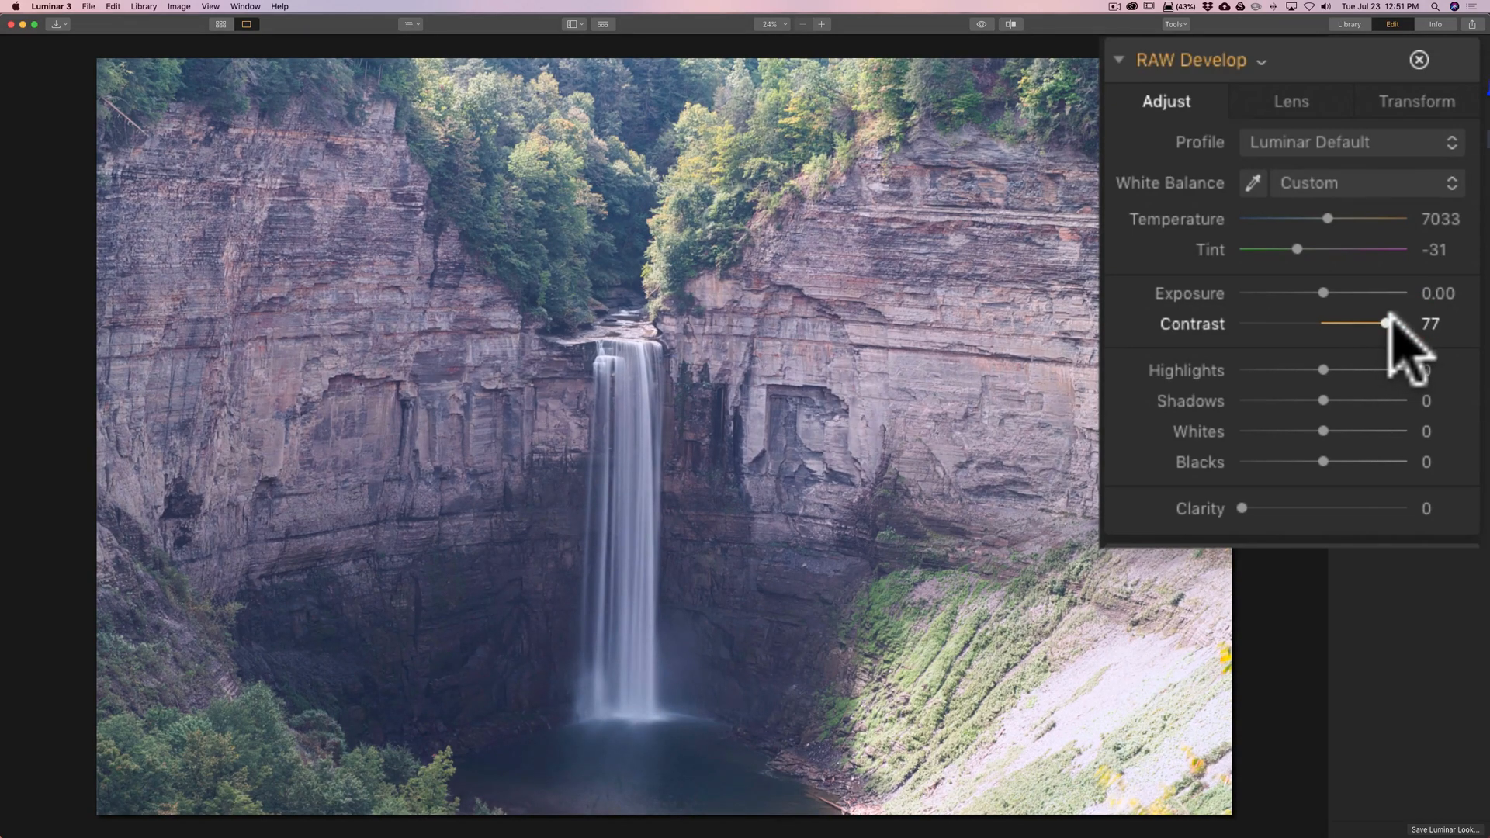
pyautogui.moveTo(1378, 380)
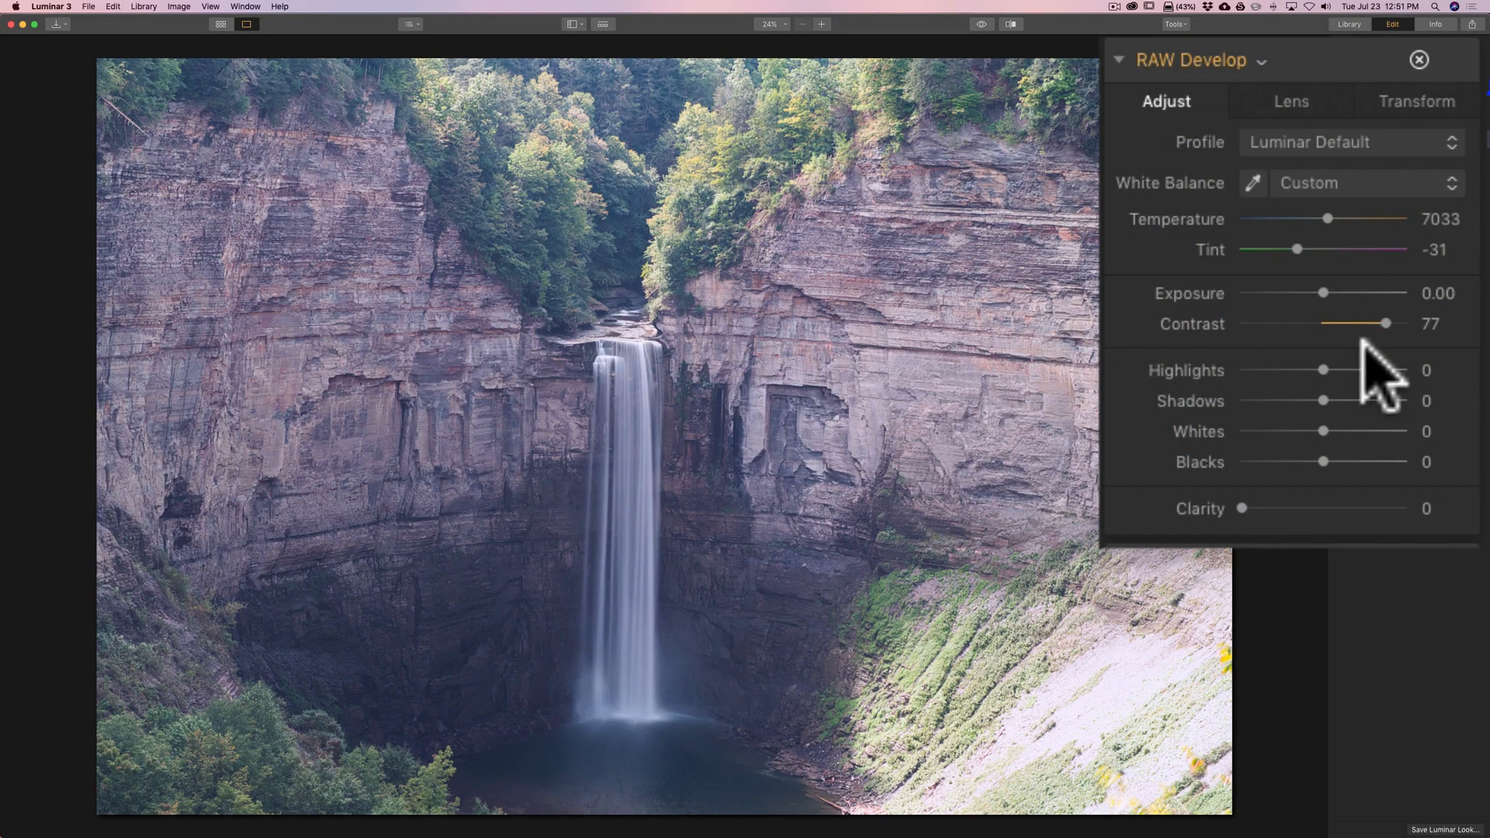
pyautogui.moveTo(1268, 347)
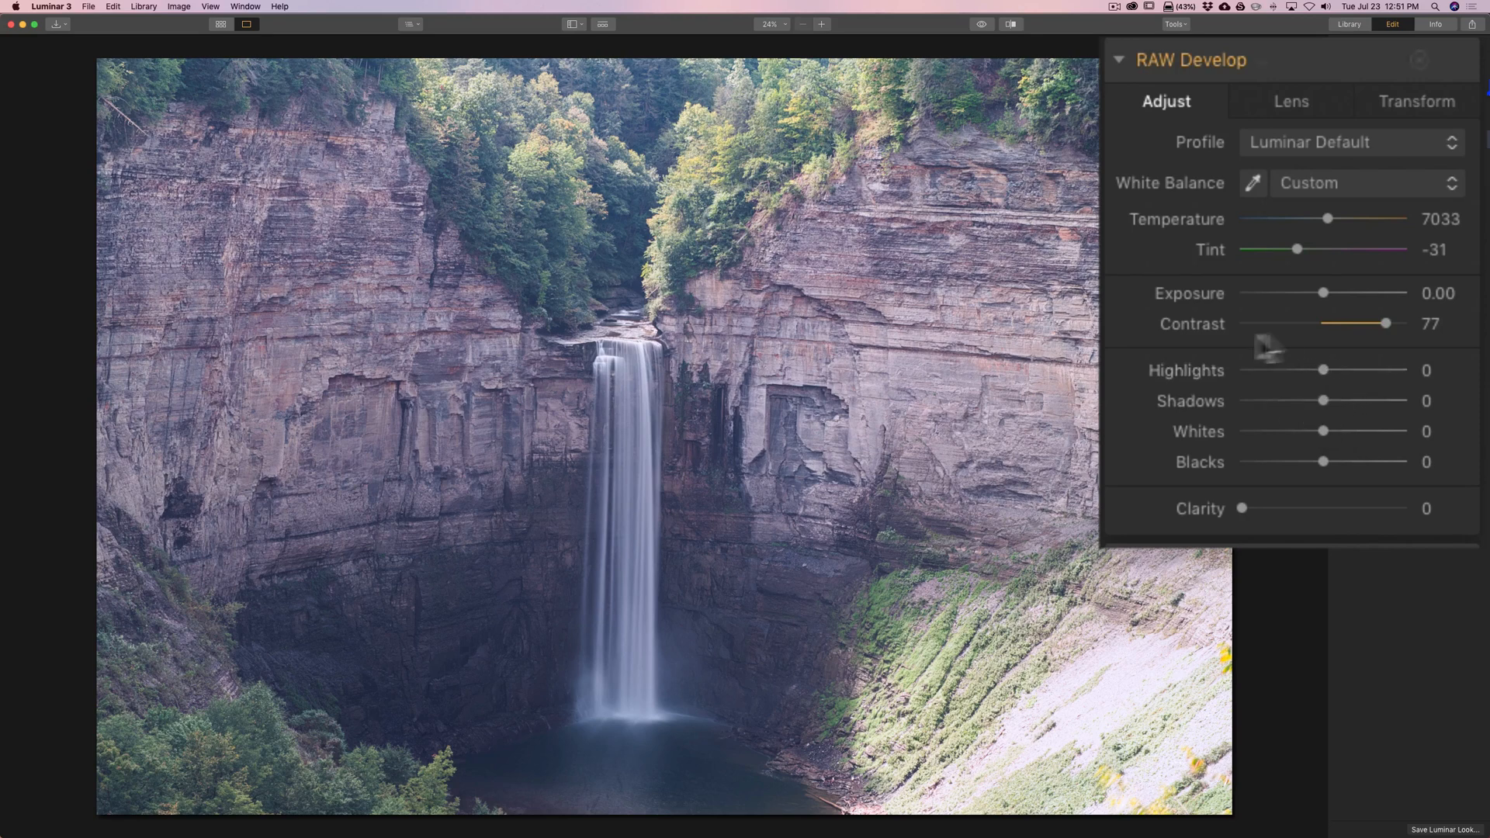
pyautogui.moveTo(600, 231)
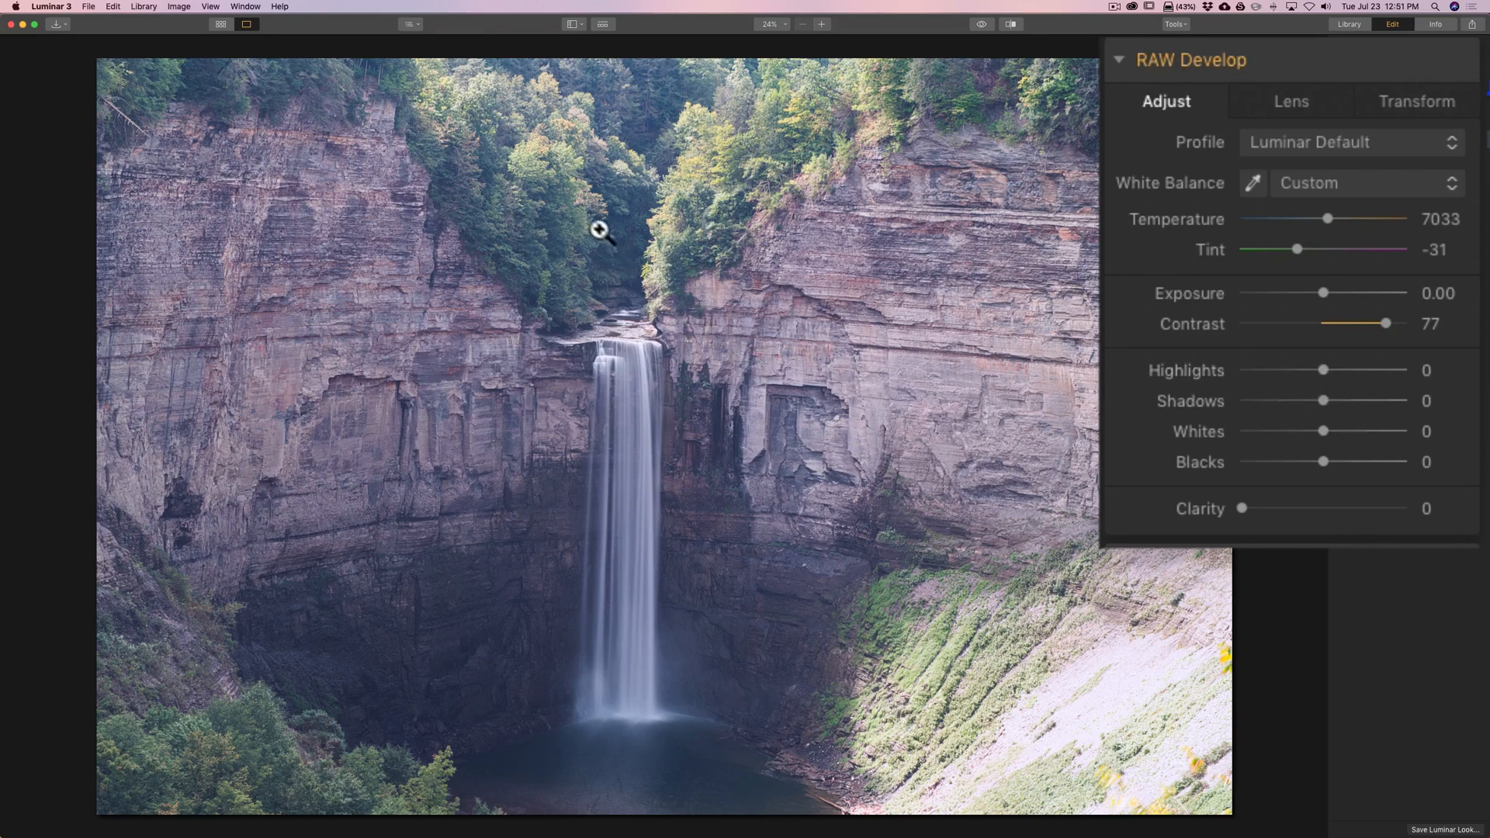
pyautogui.moveTo(711, 394)
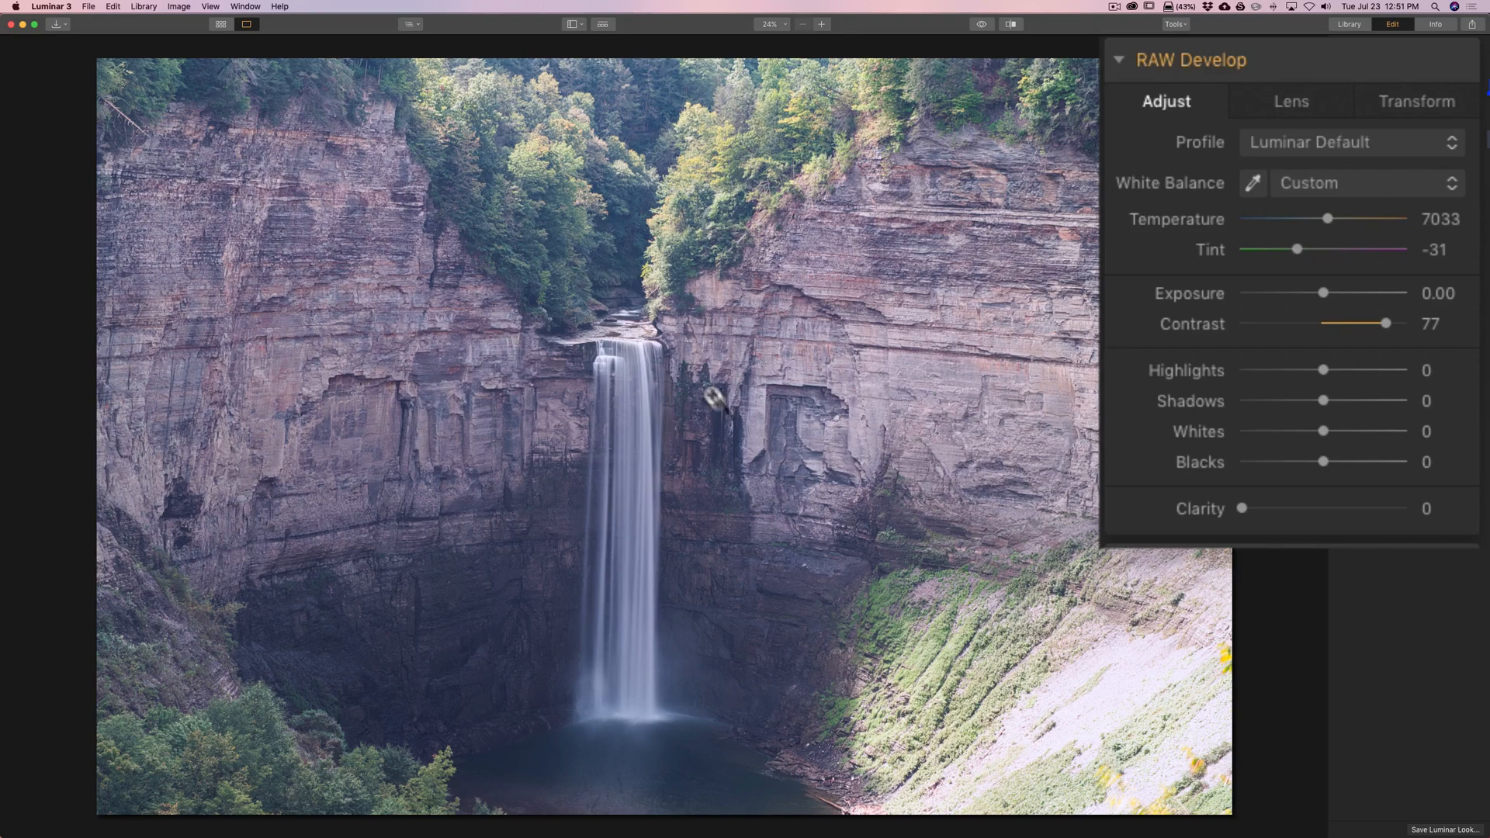
pyautogui.moveTo(1321, 328)
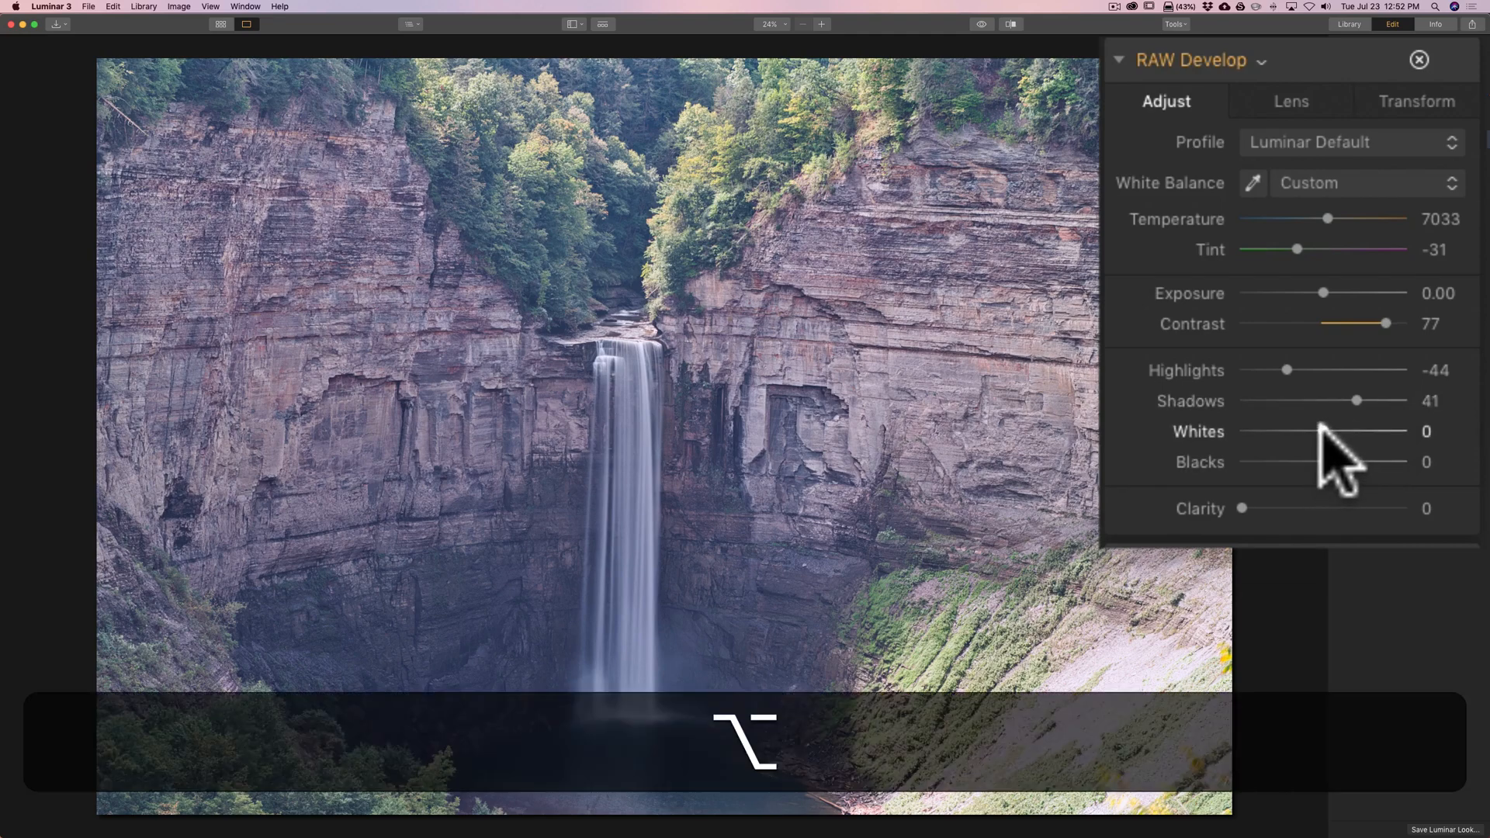
# Drag the RAW Develop Whites and Blacks sliders both down to -100.
pyautogui.click(1323, 431)
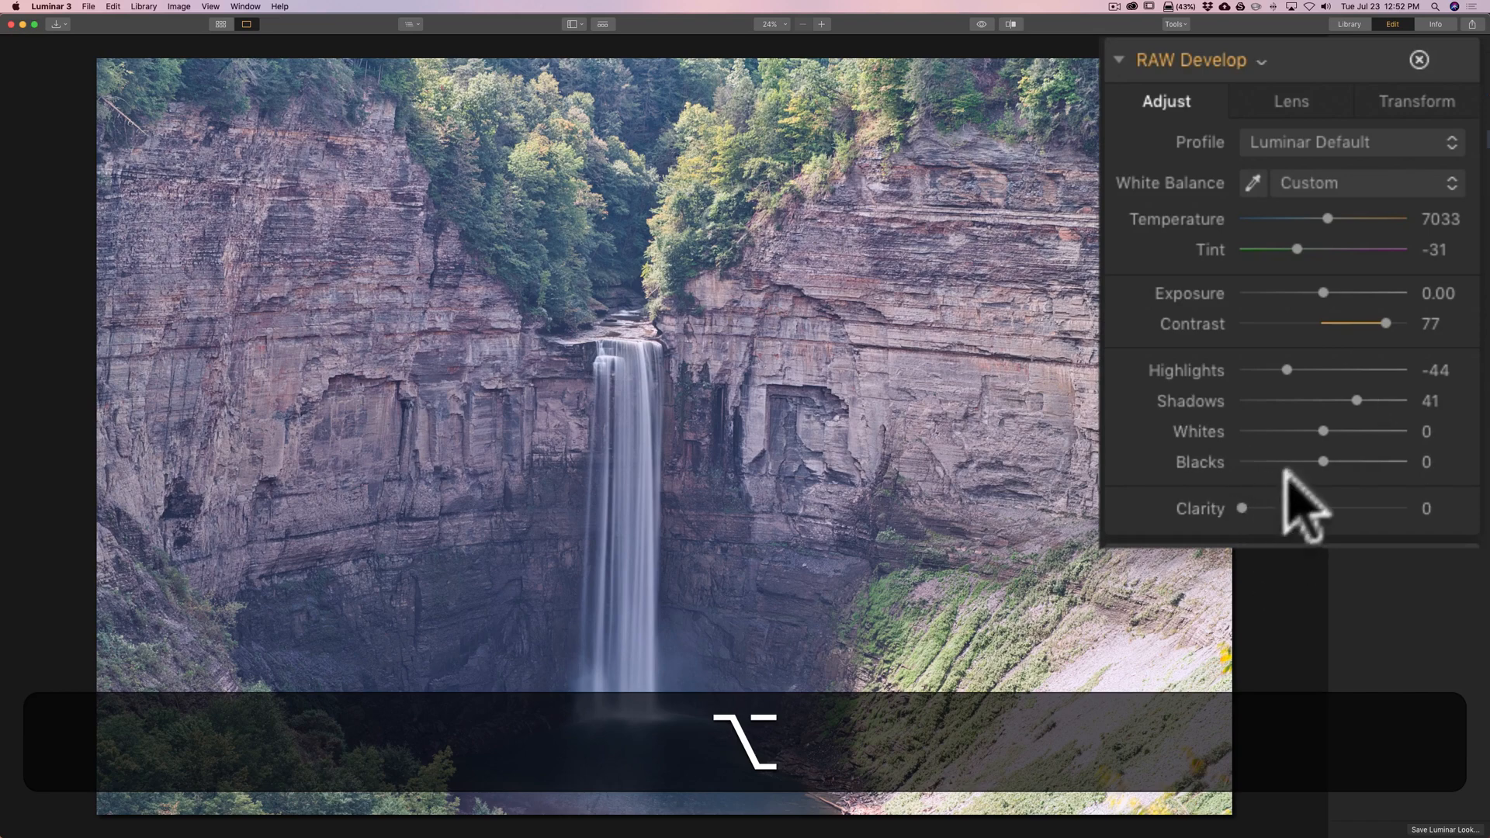
pyautogui.click(1324, 431)
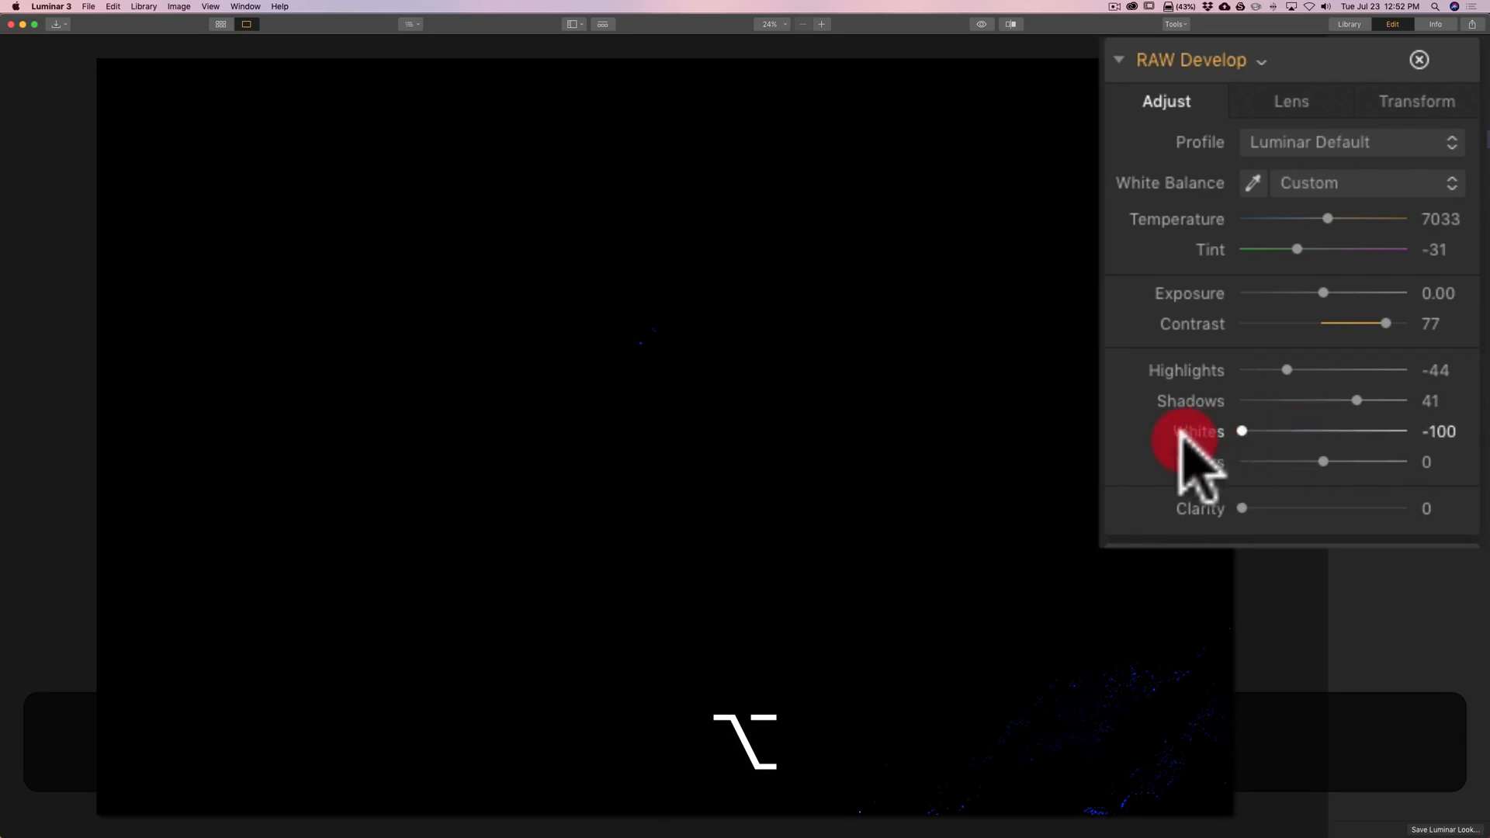
pyautogui.moveTo(1178, 465)
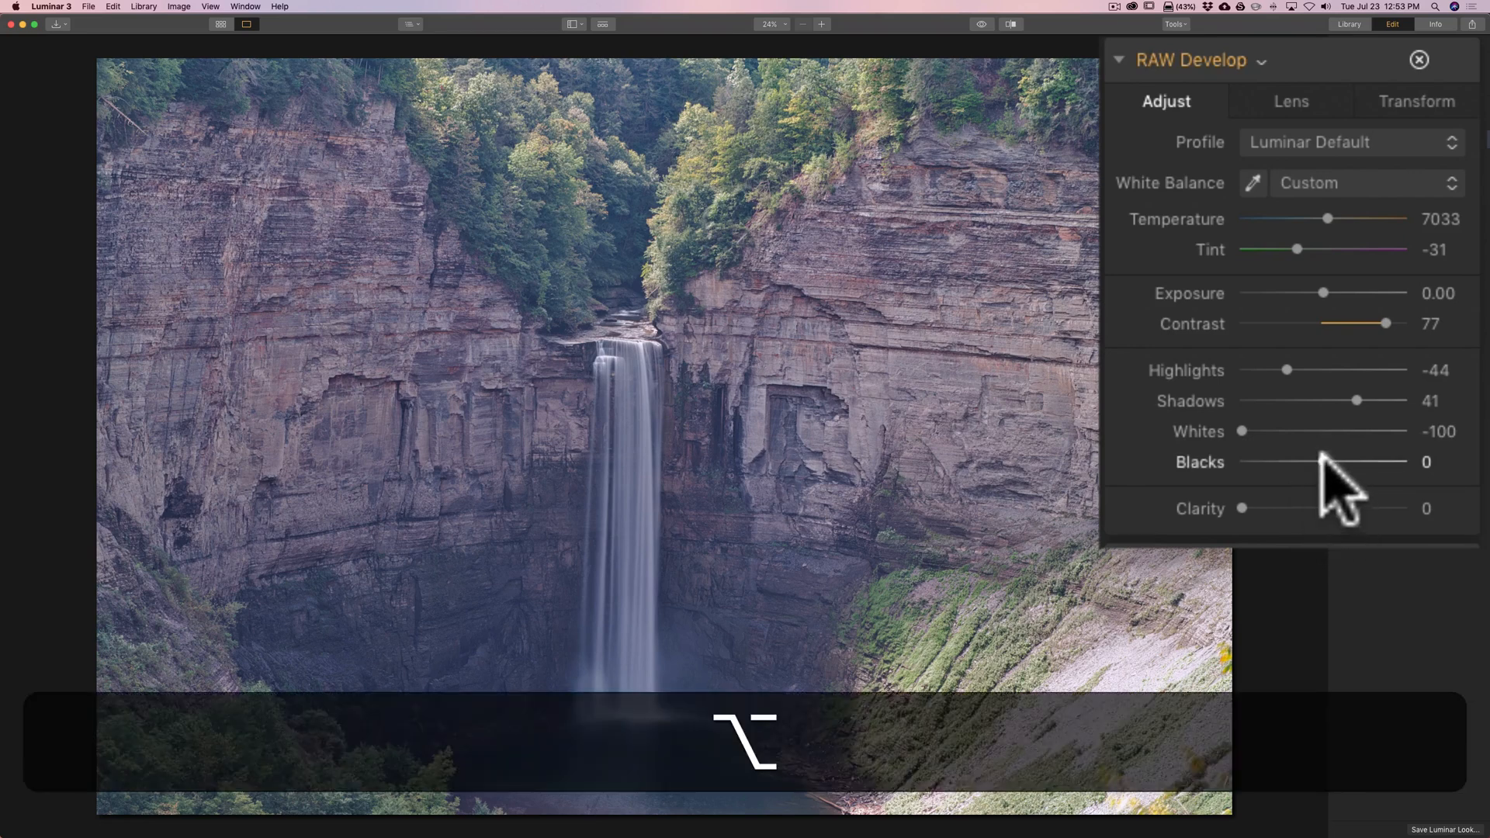
pyautogui.click(1326, 462)
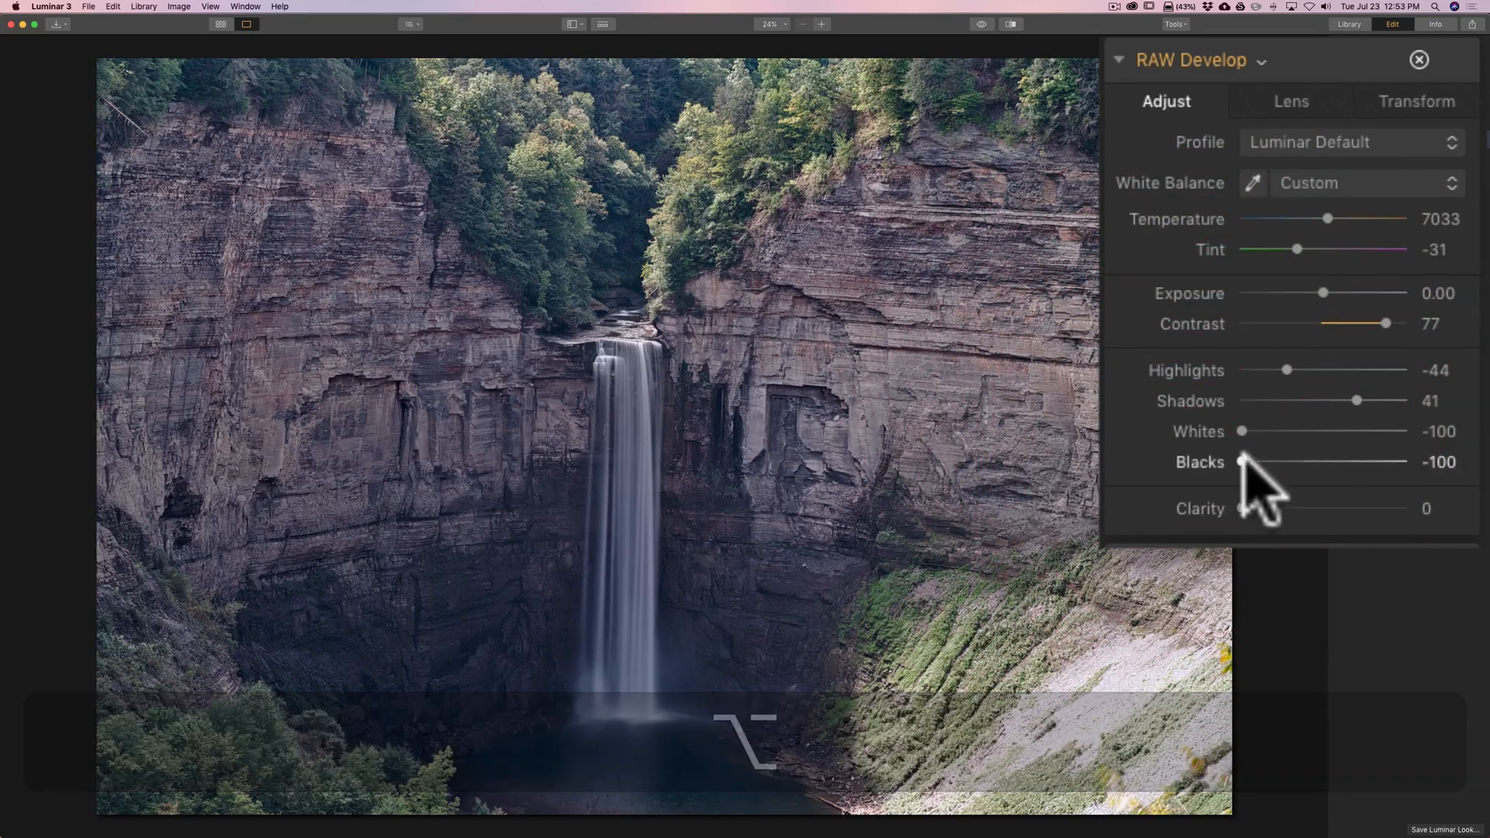
pyautogui.moveTo(1285, 373)
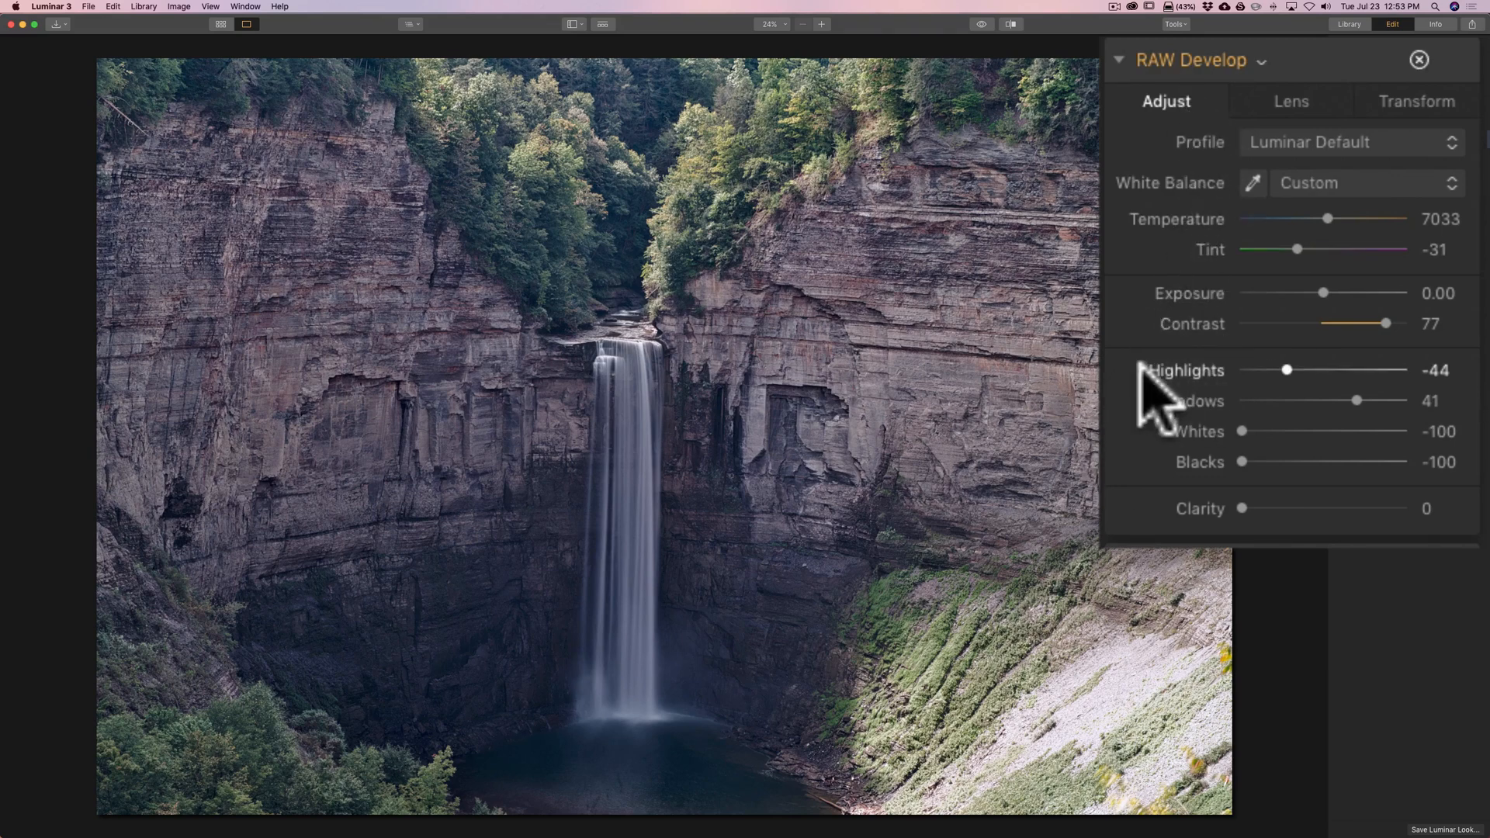
pyautogui.moveTo(1302, 405)
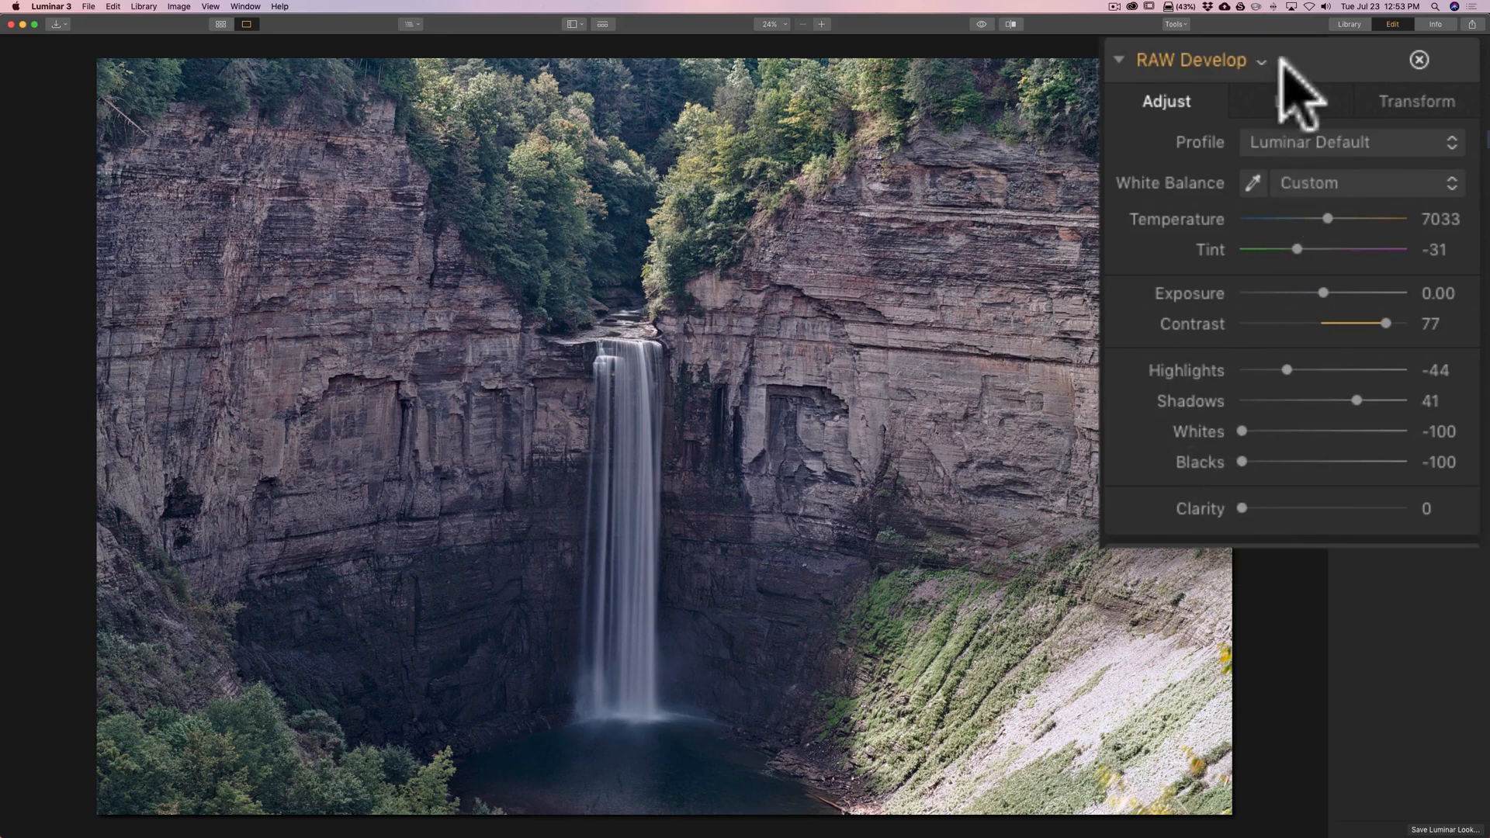
# Enable Lens Distortion, Chromatic Aberration and Defringe corrections in the RAW Develop Lens tab.
pyautogui.click(1290, 102)
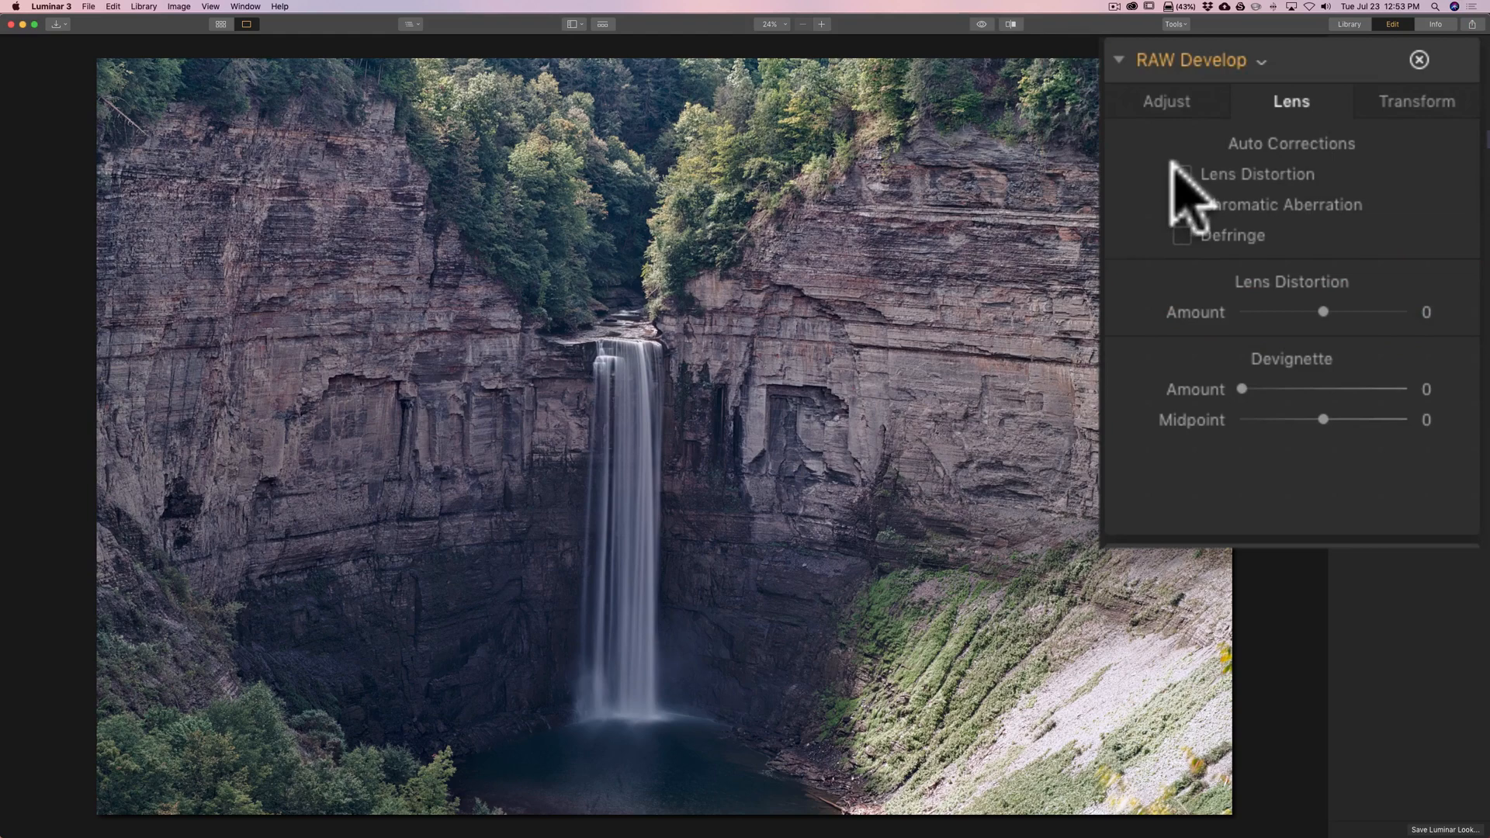
pyautogui.click(1180, 174)
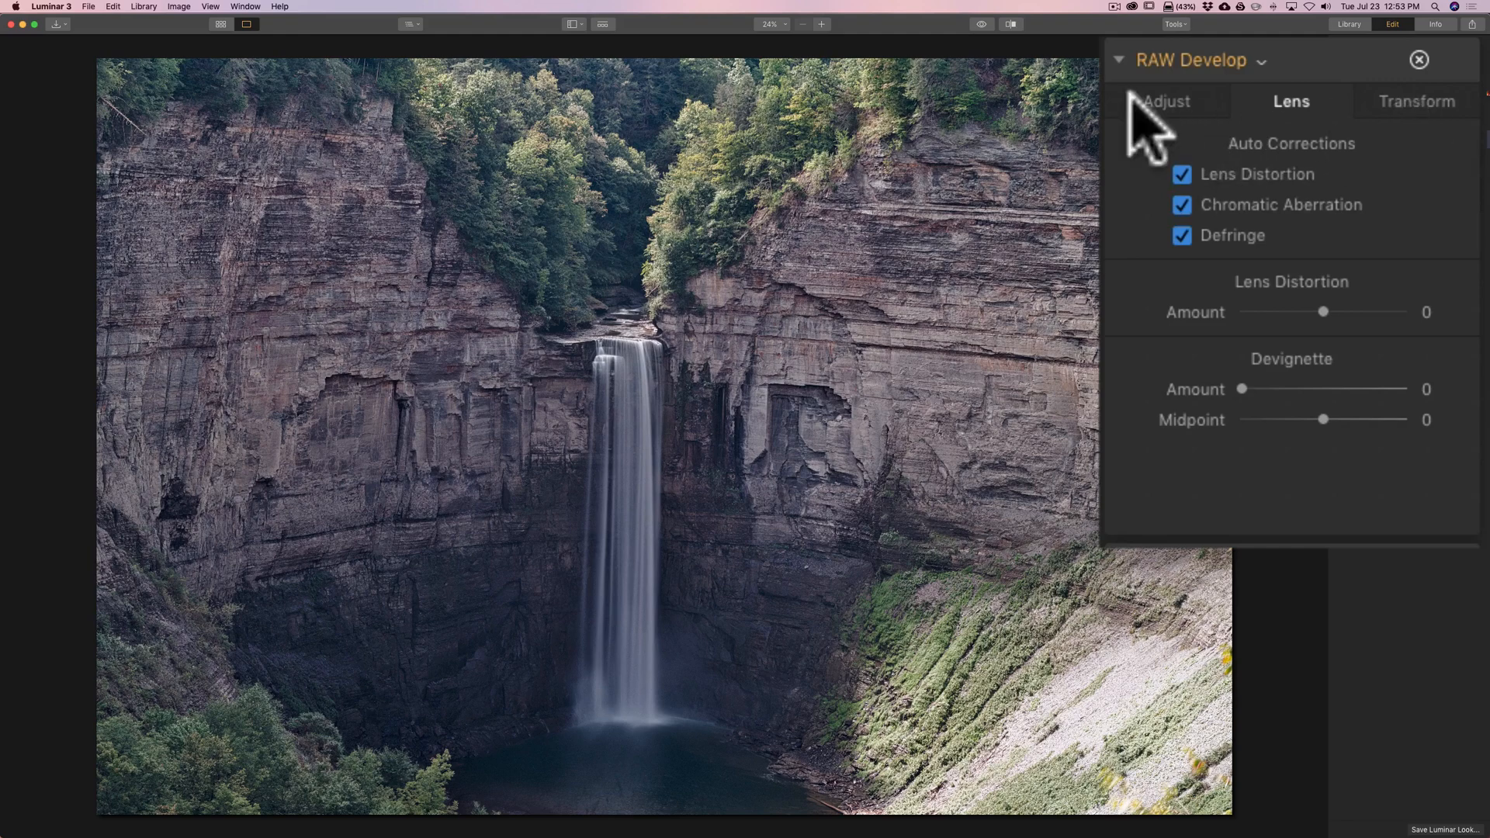
pyautogui.click(1166, 101)
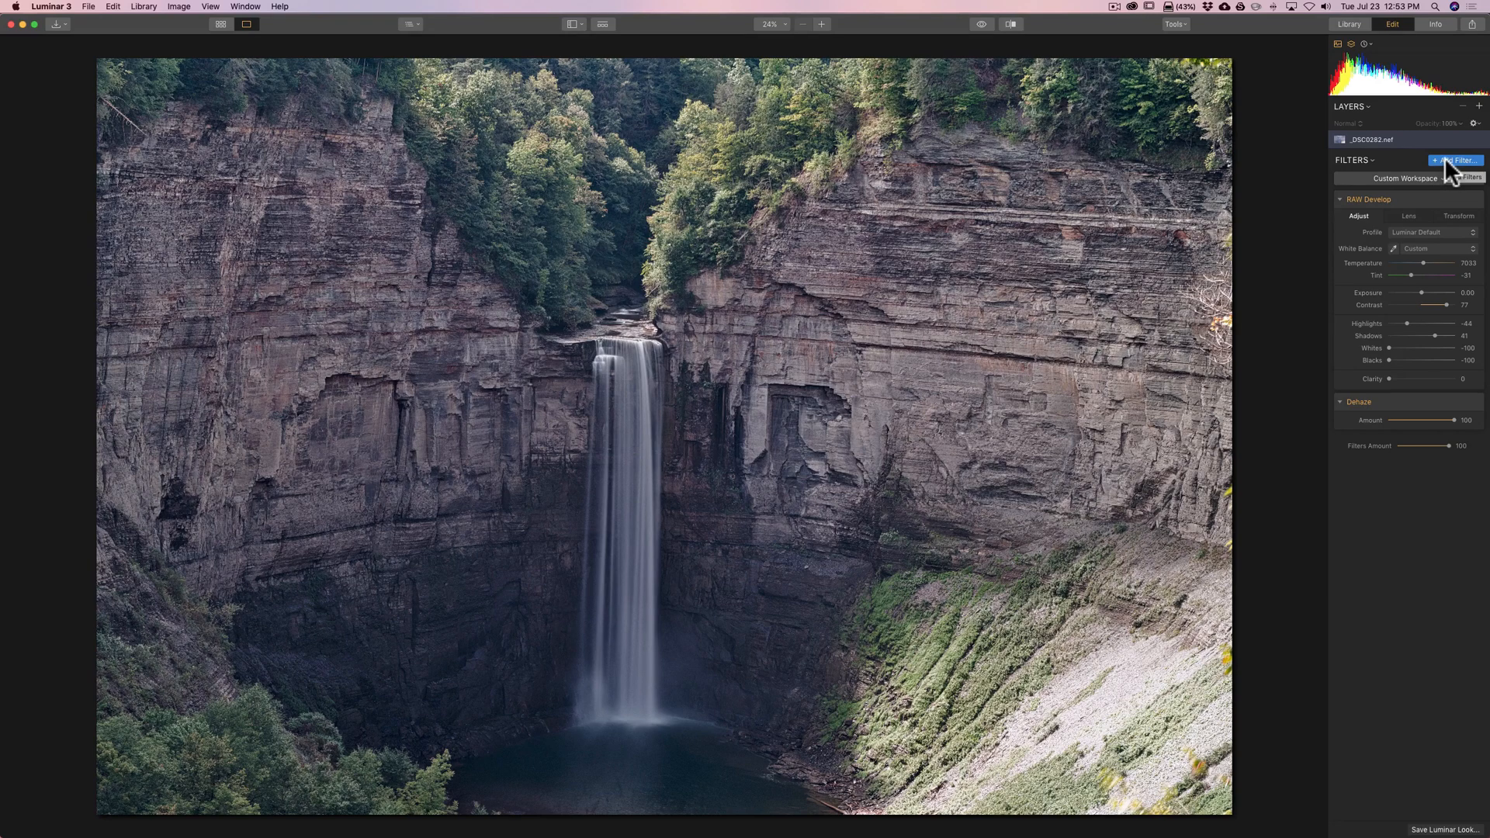
# Add a Curves filter from the Professional section of the Filters Catalog.
pyautogui.click(1456, 160)
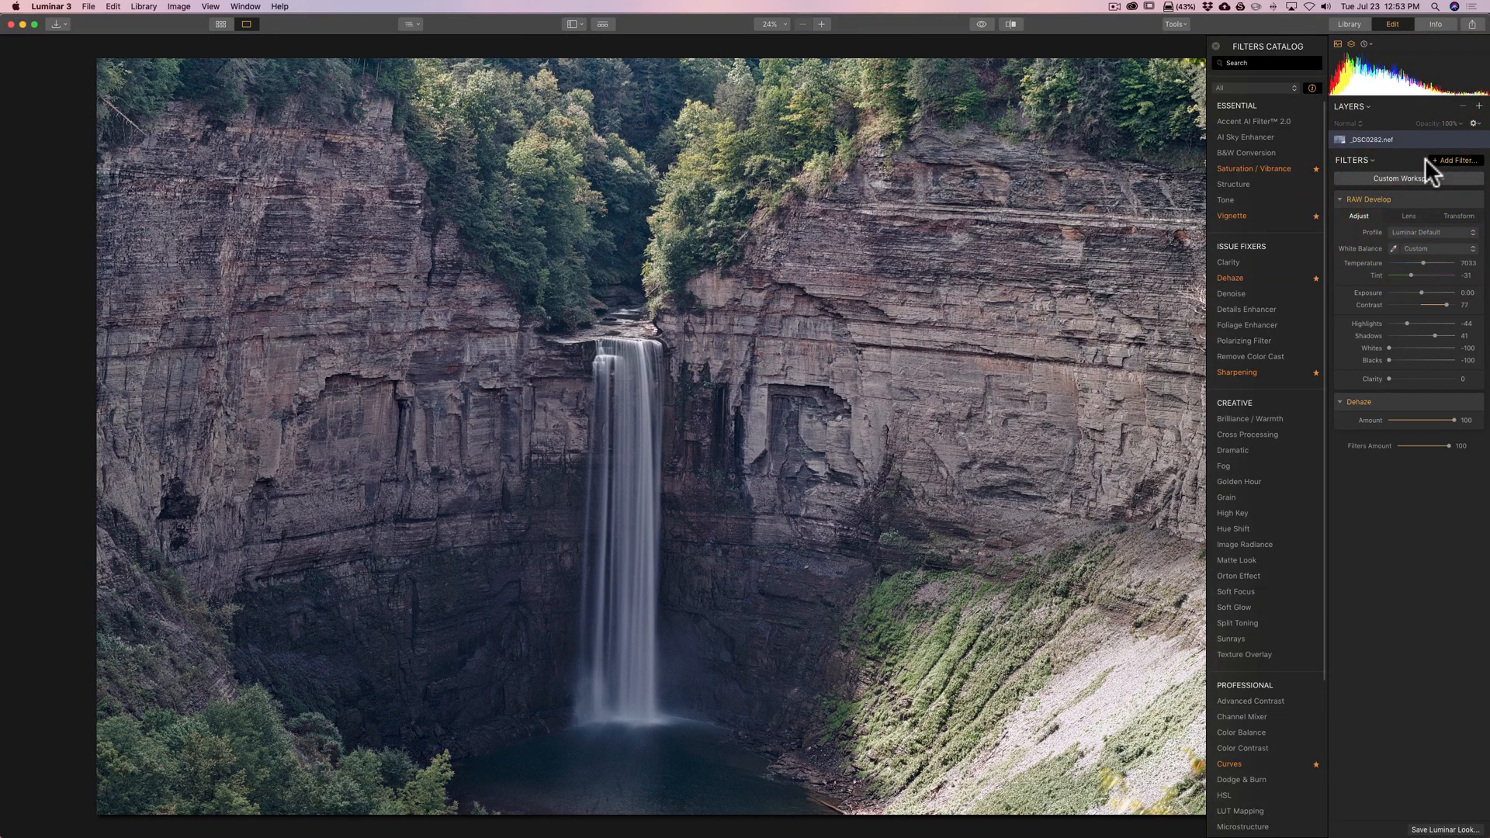
pyautogui.moveTo(1240, 781)
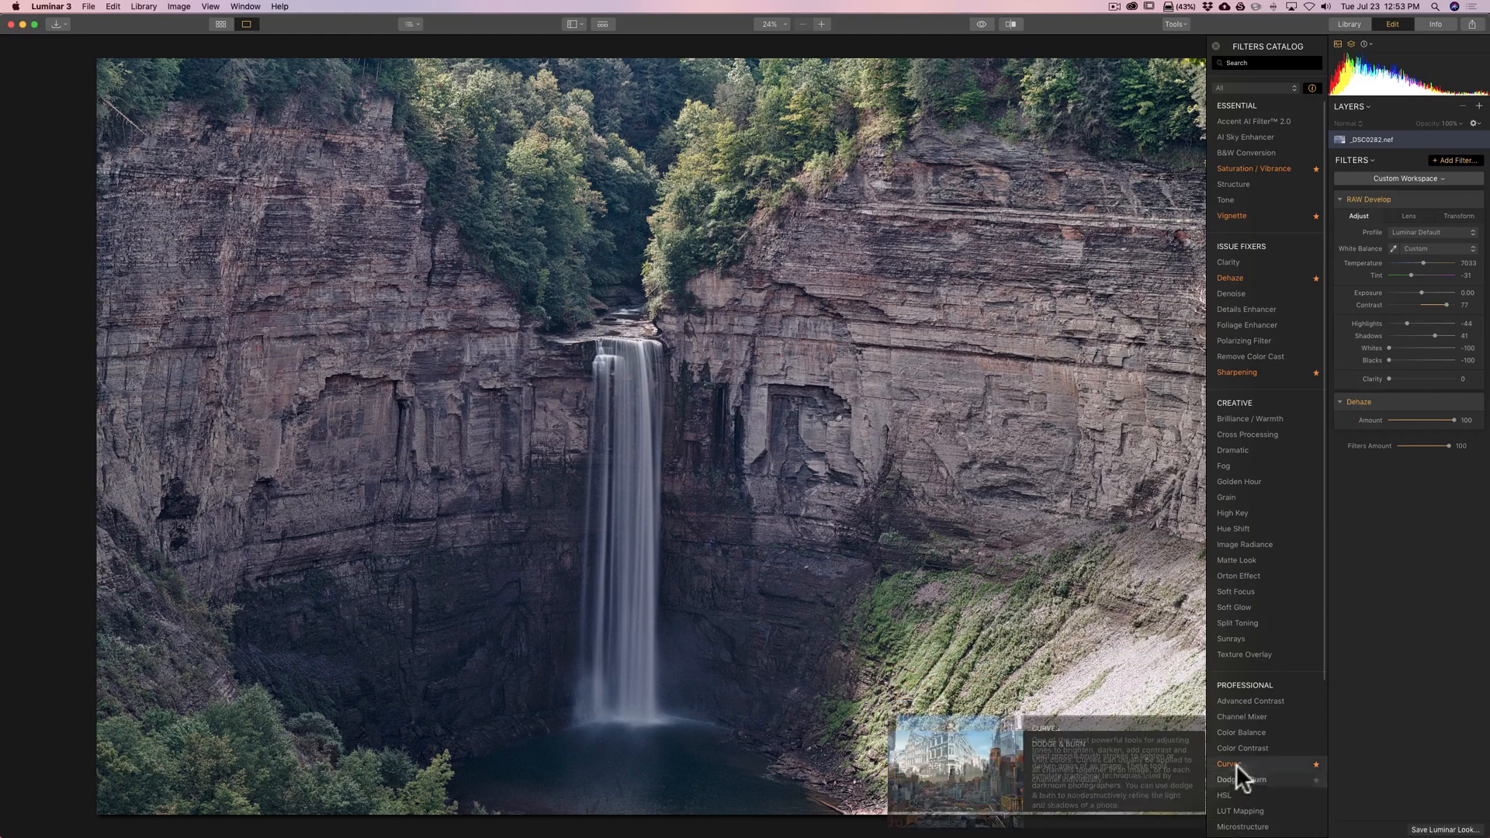
pyautogui.moveTo(1231, 762)
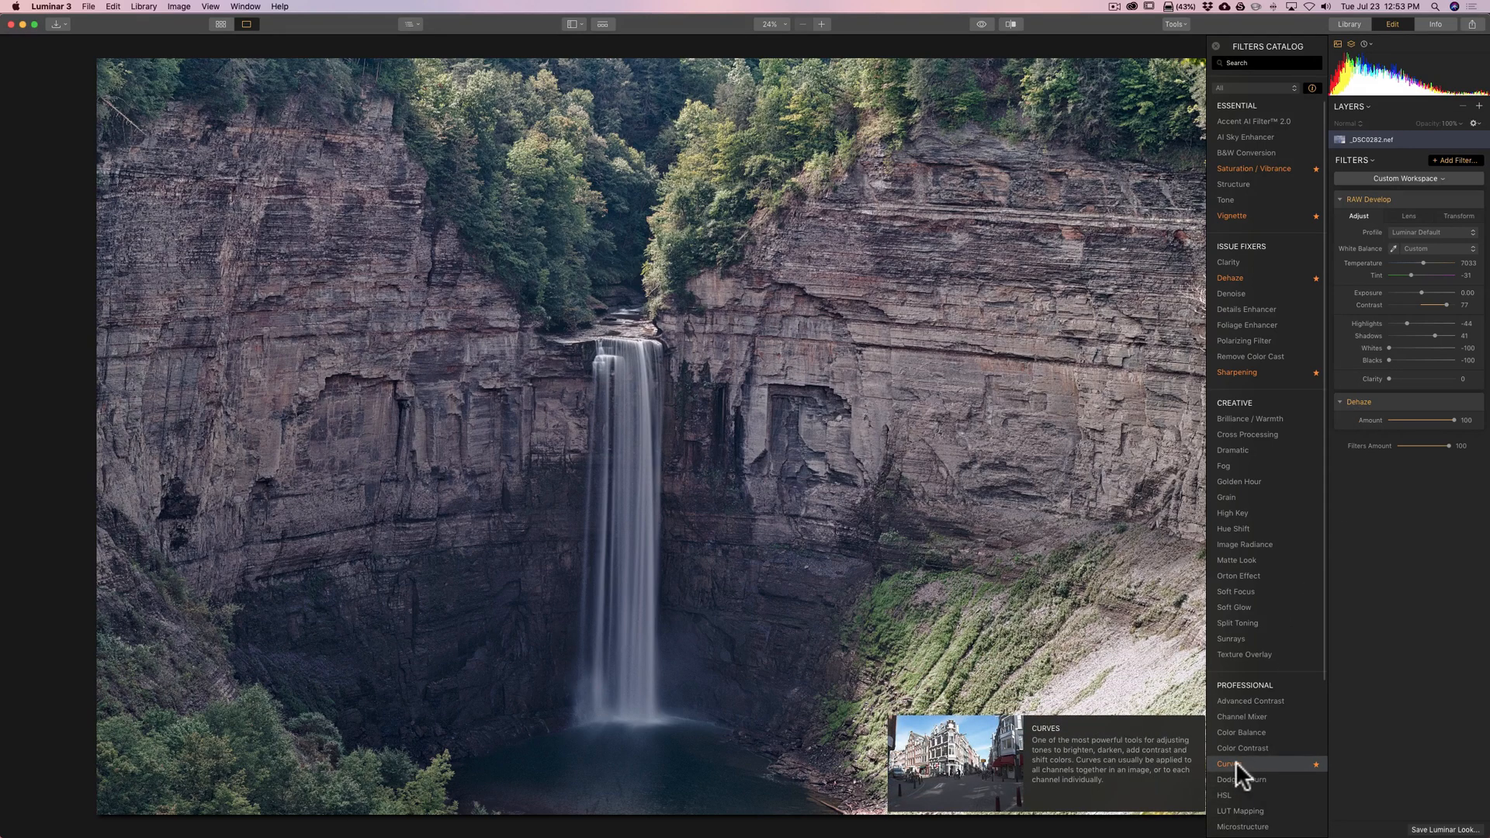
pyautogui.click(1229, 763)
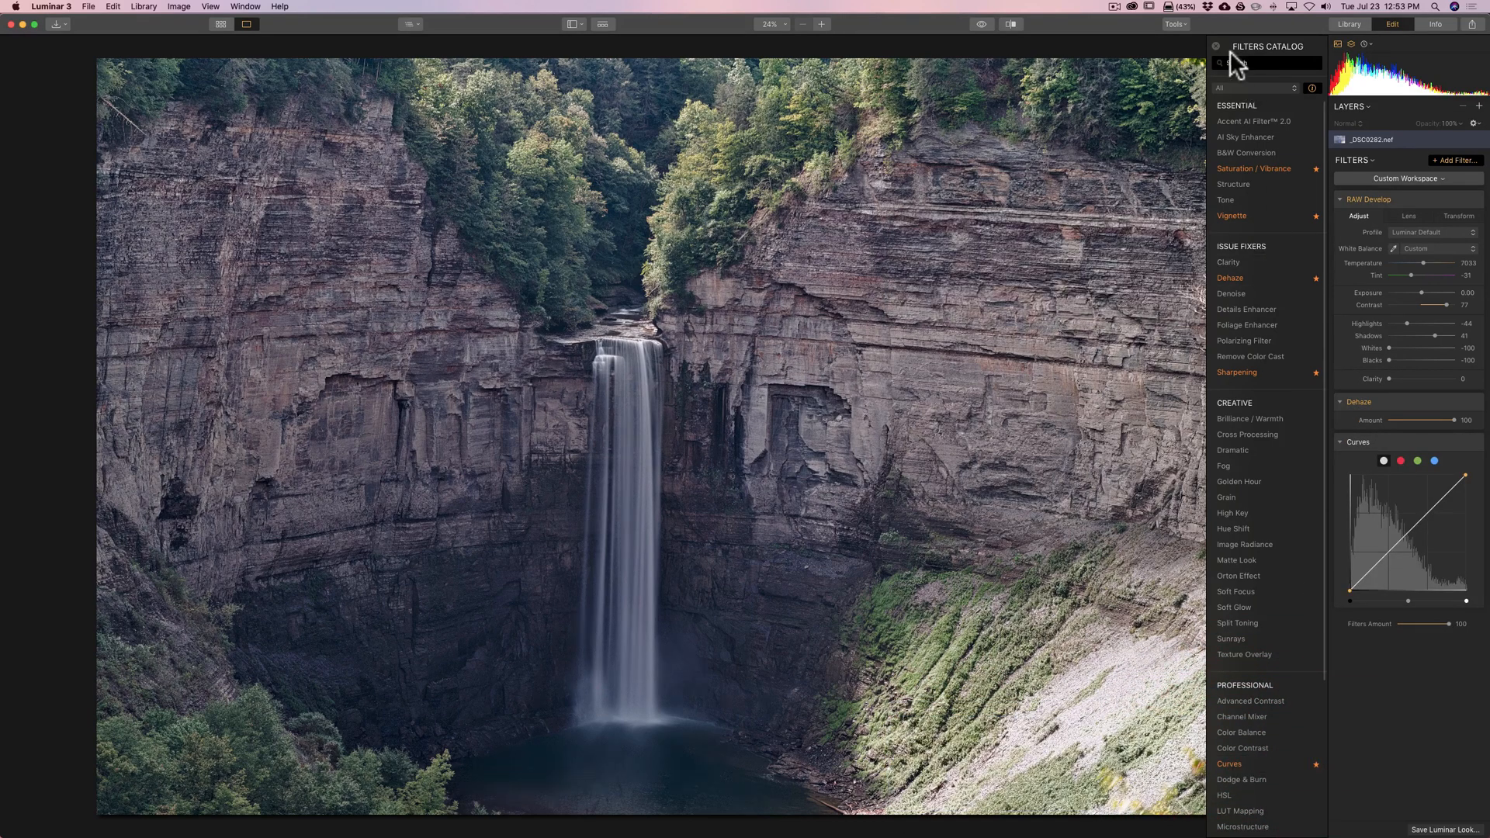
pyautogui.click(1216, 46)
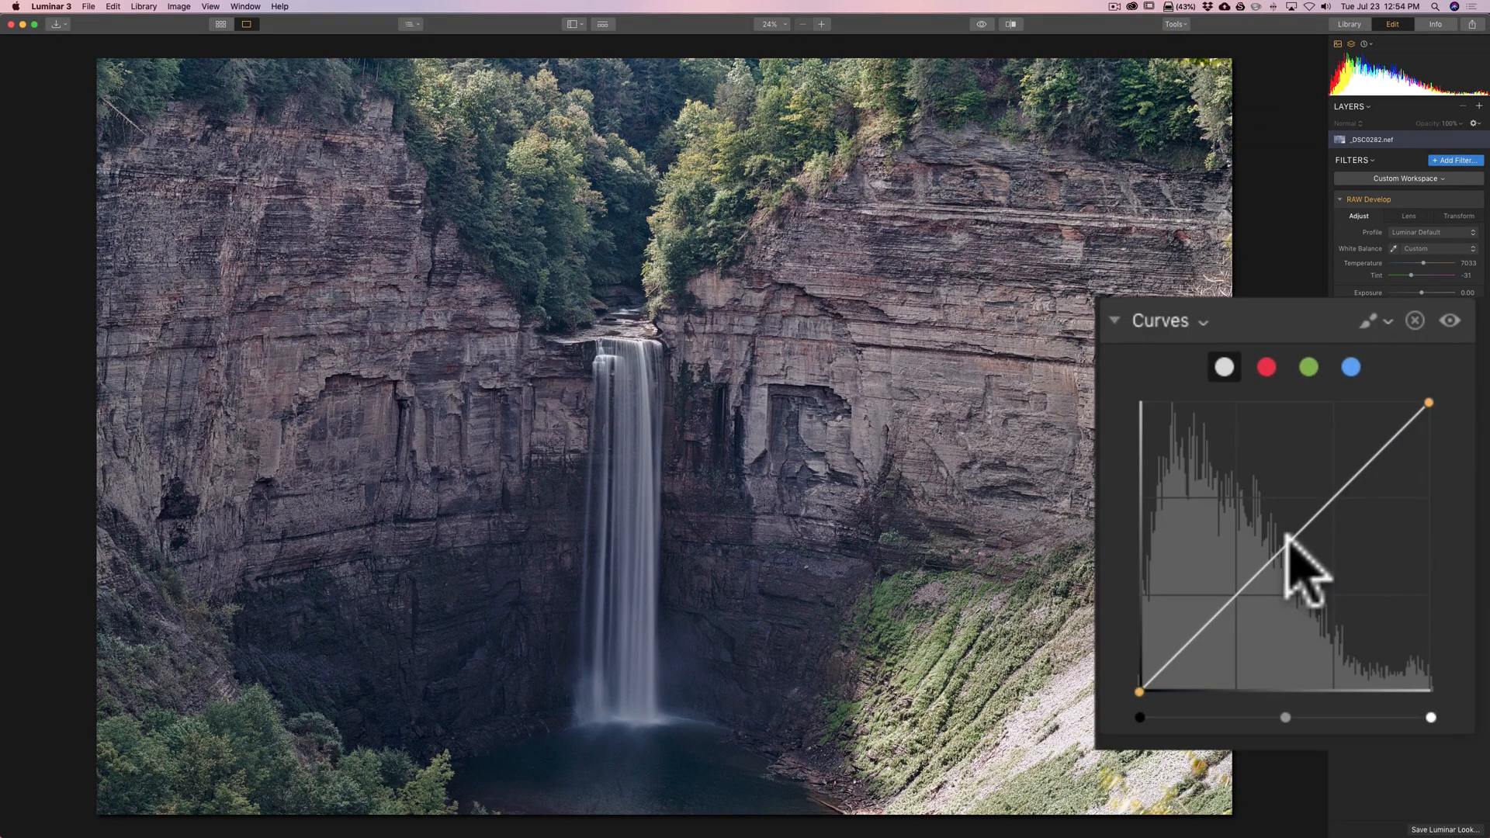
# Add and drag tone curve points into an S-shape for more contrast.
pyautogui.click(1287, 545)
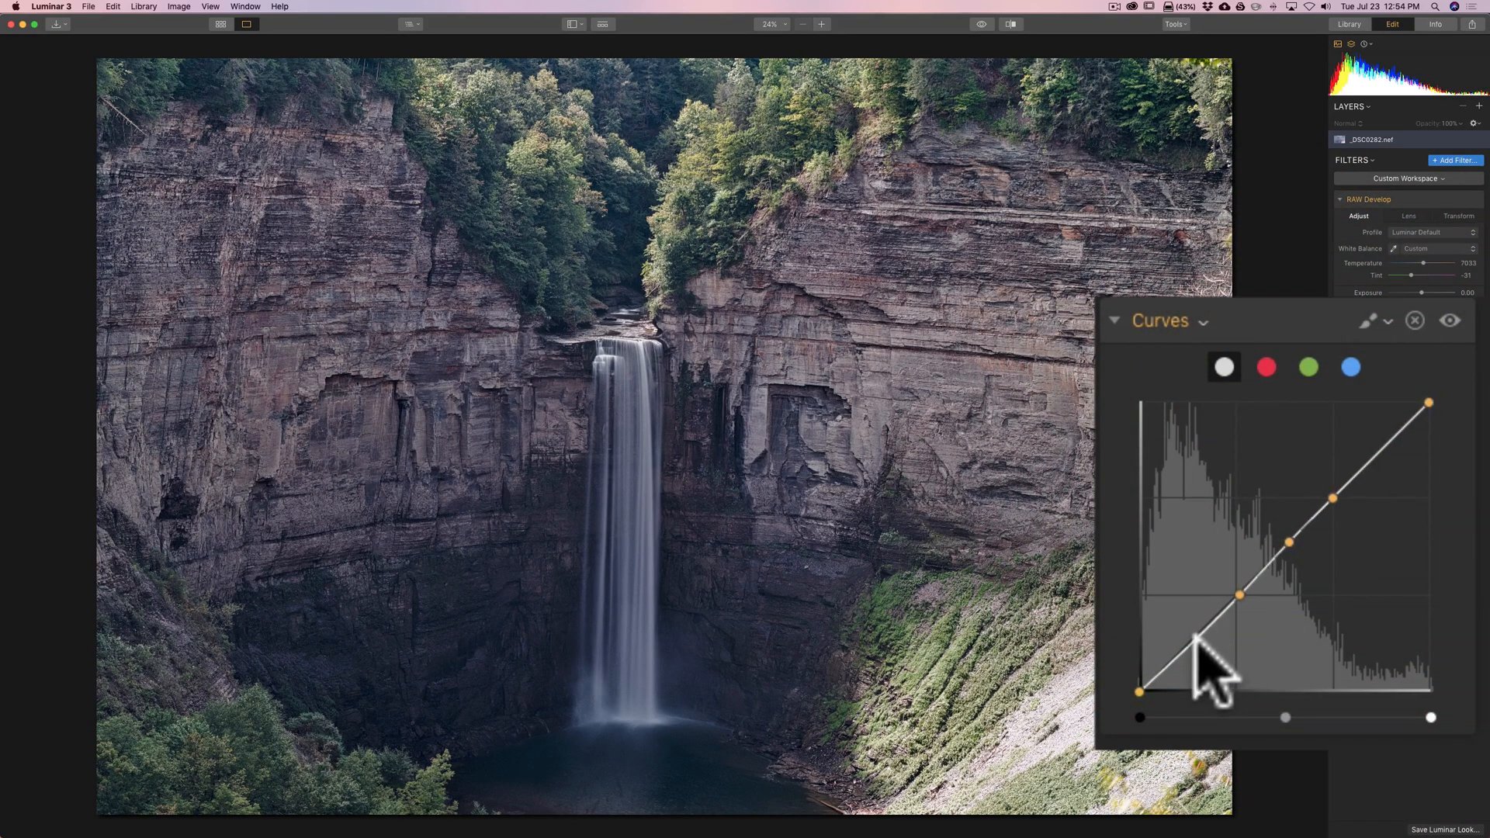
pyautogui.moveTo(1335, 604)
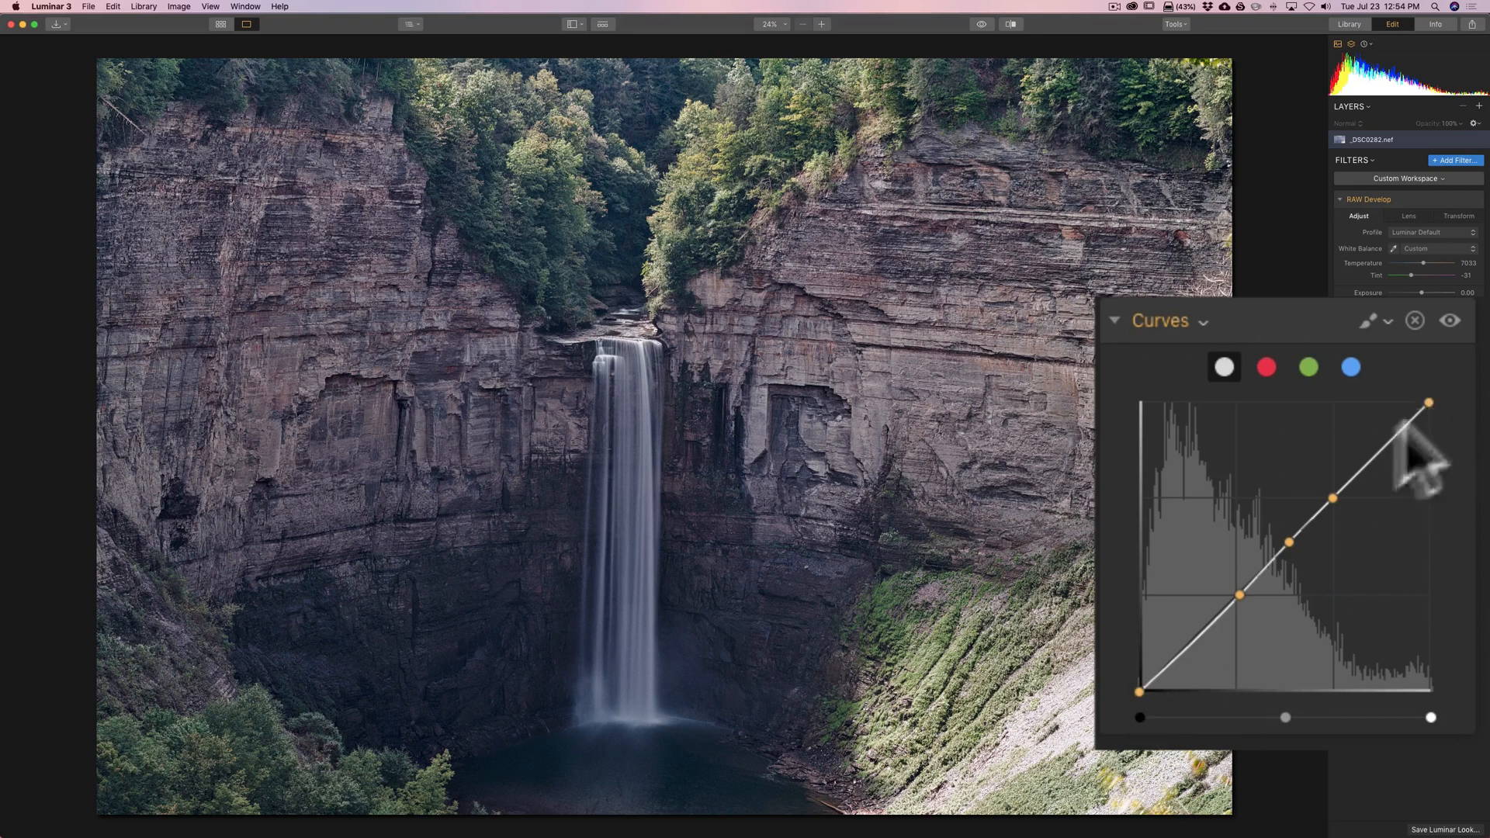
pyautogui.moveTo(1259, 656)
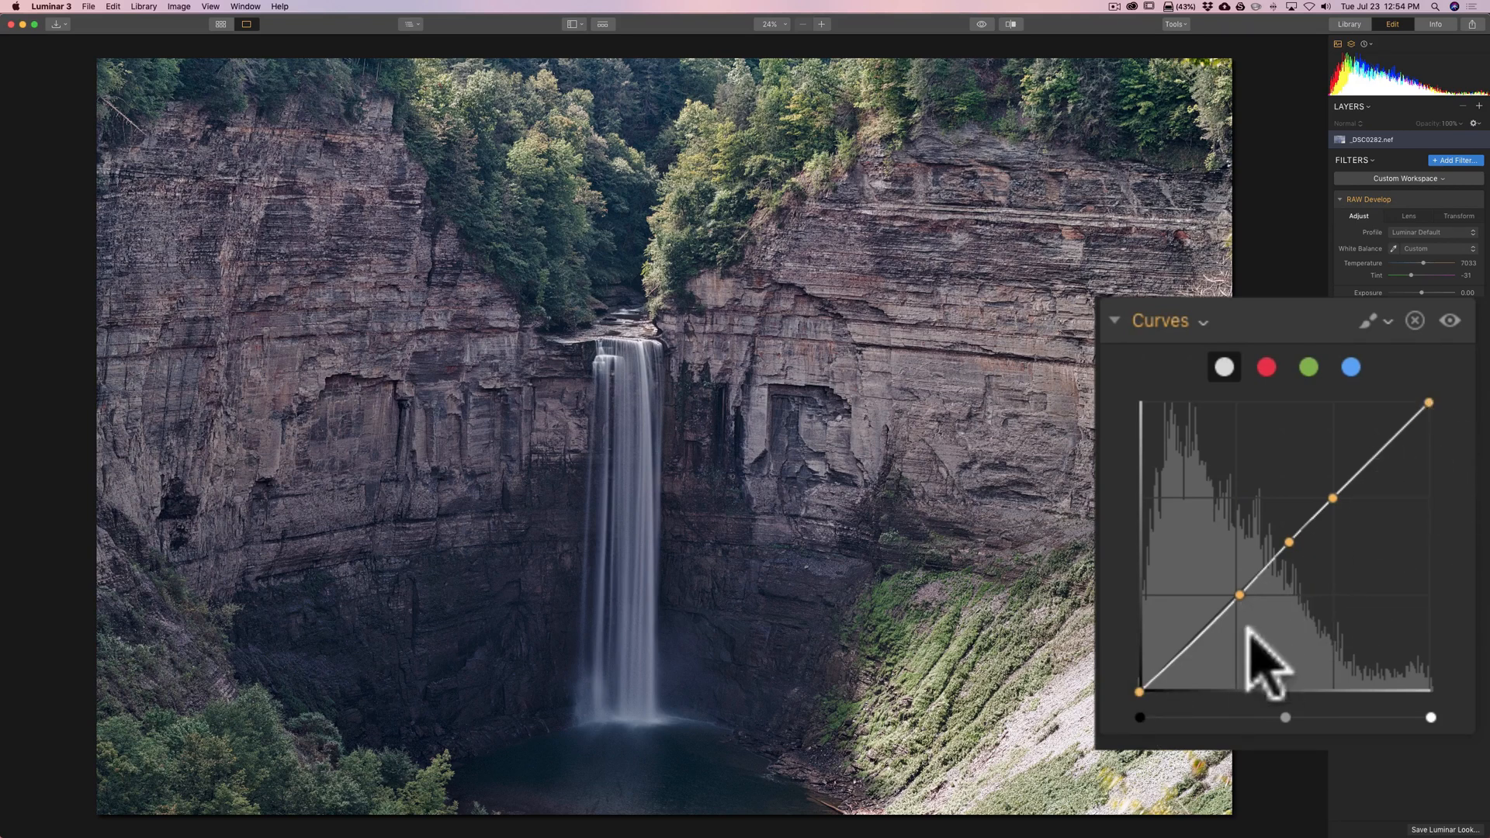
pyautogui.moveTo(1193, 608)
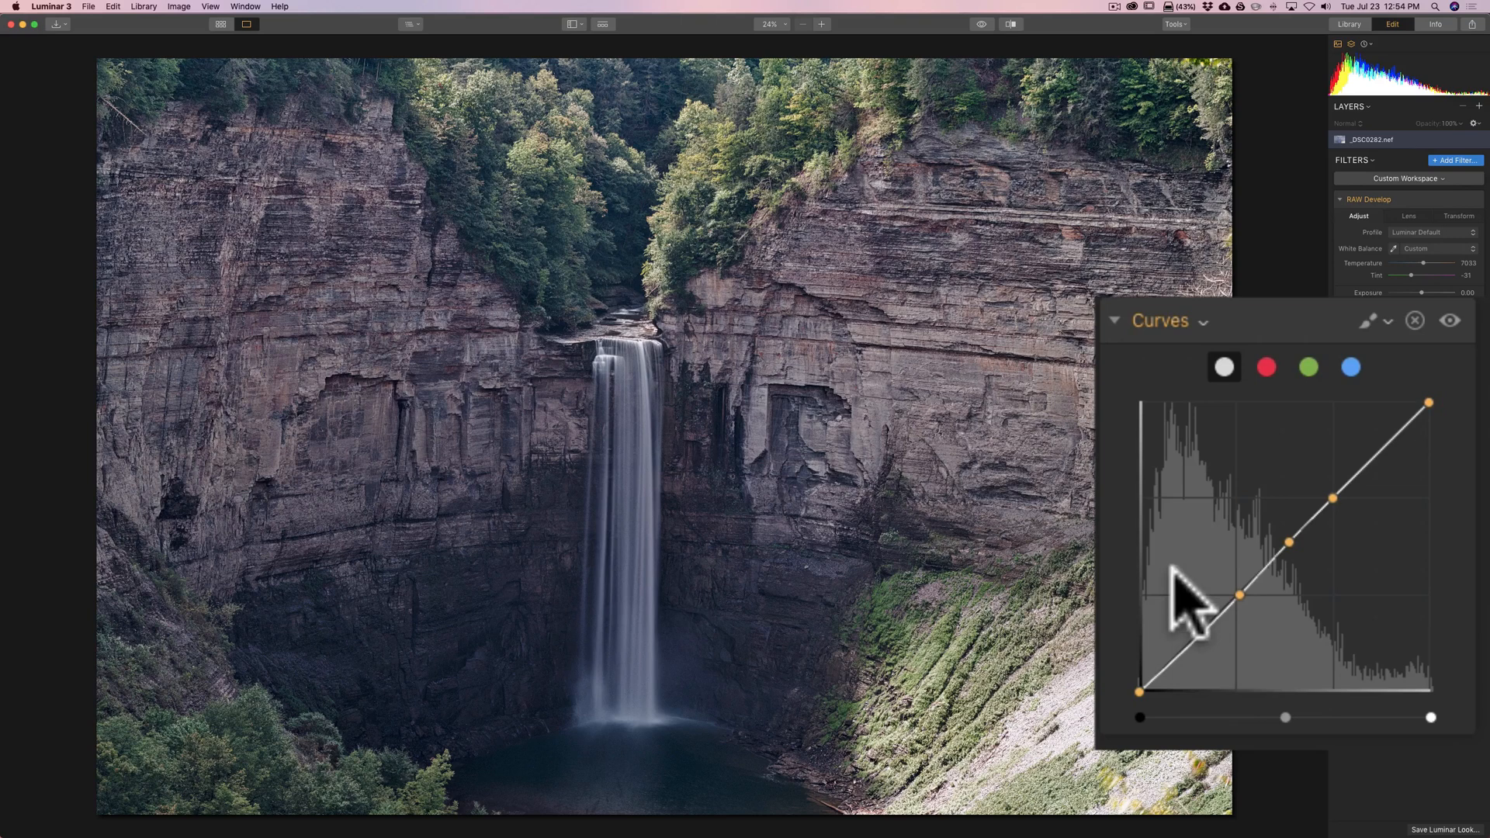
pyautogui.moveTo(1193, 608)
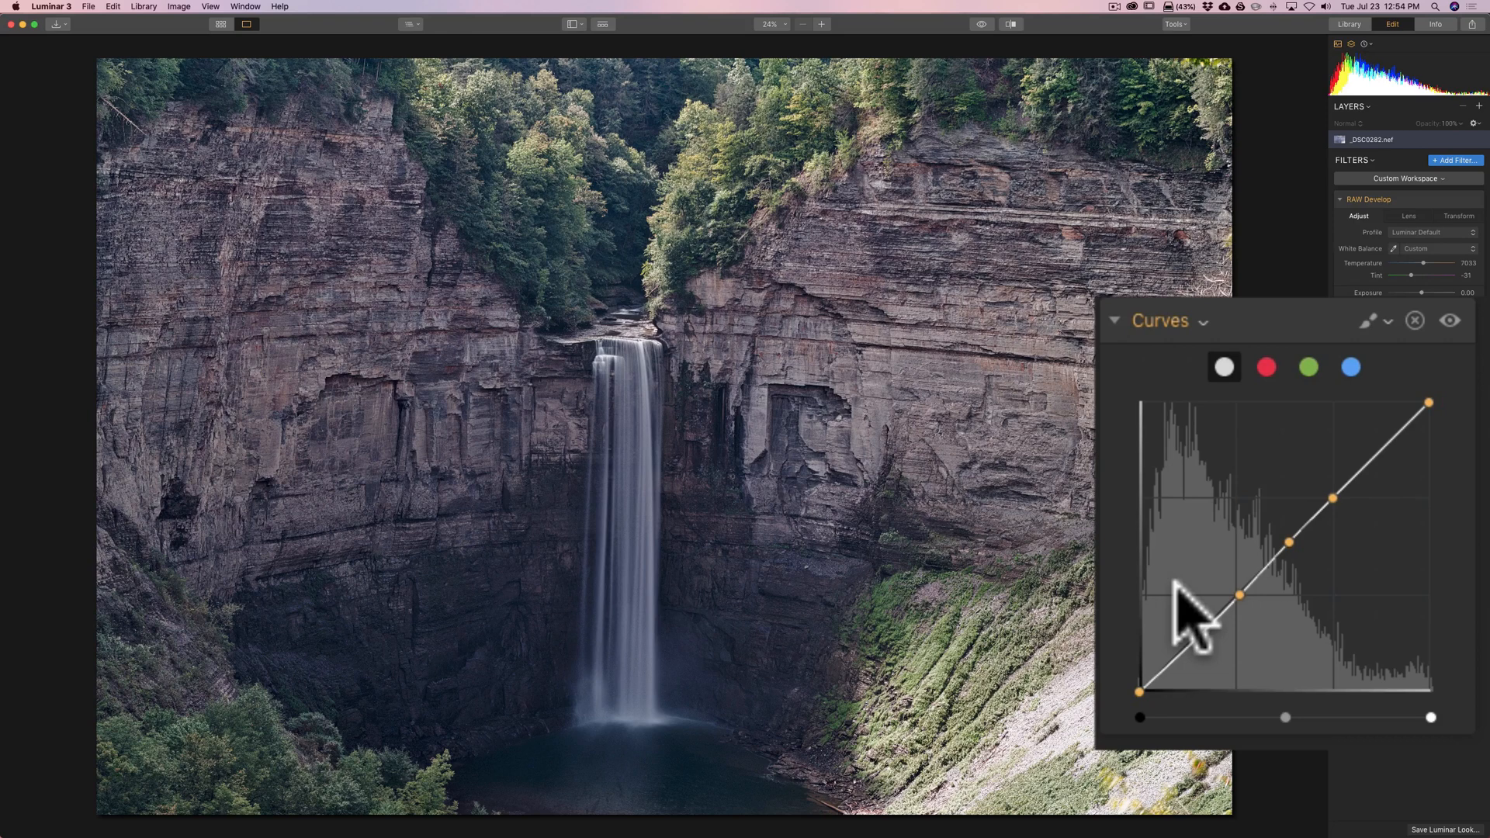
pyautogui.moveTo(1198, 660)
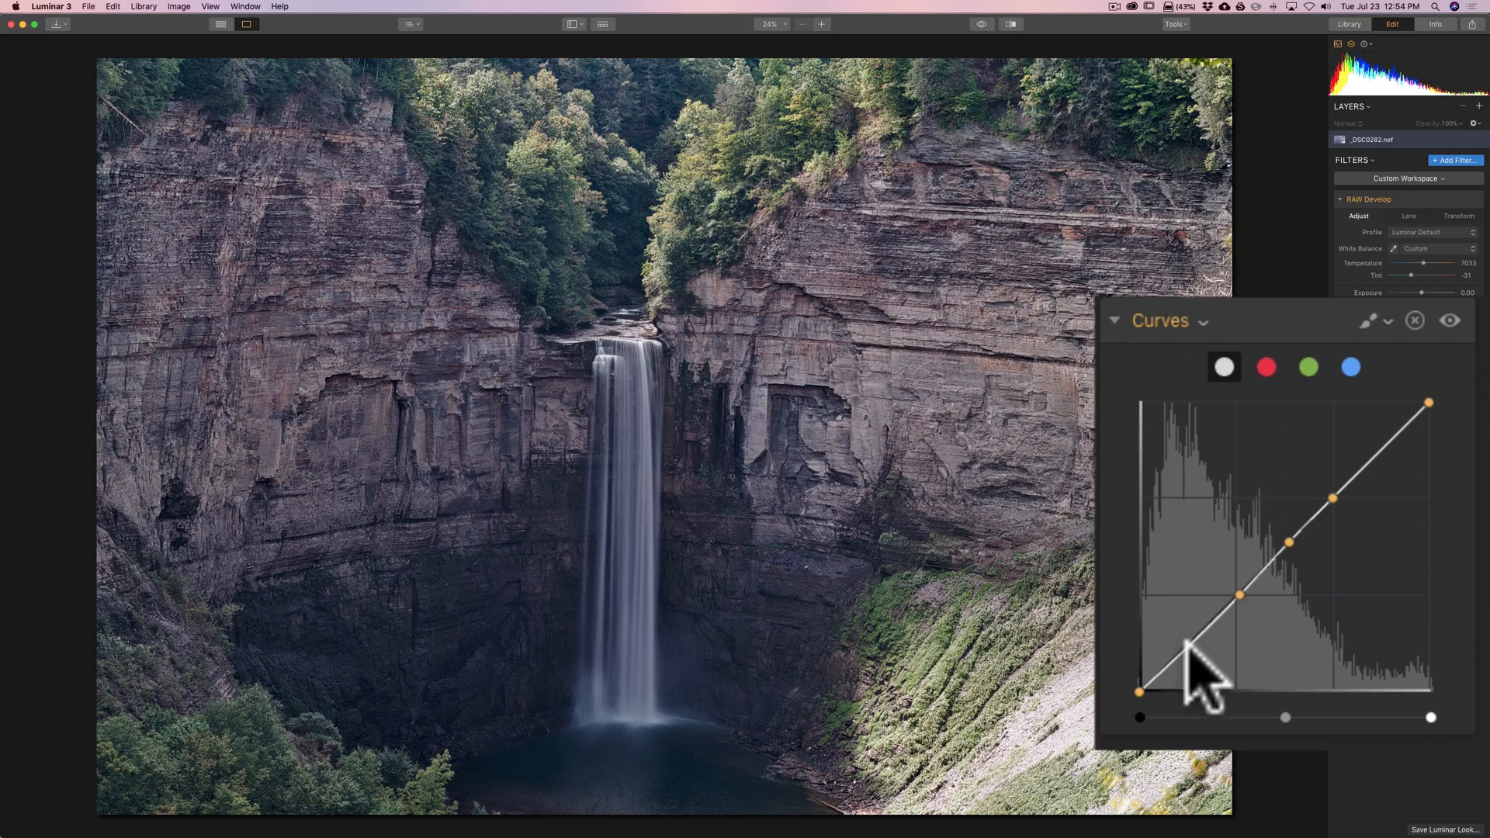
pyautogui.moveTo(1207, 674)
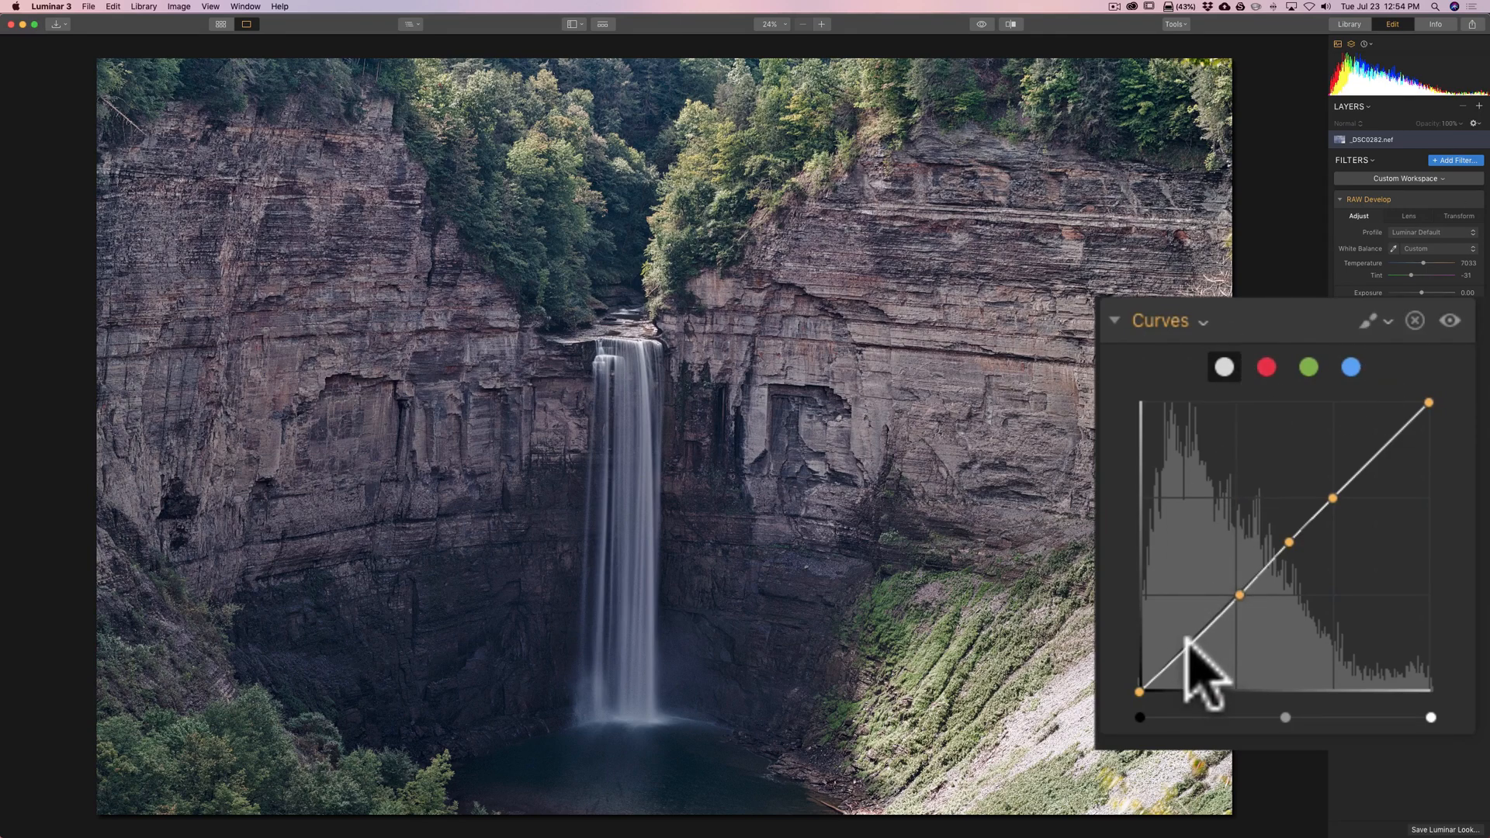
pyautogui.click(1192, 651)
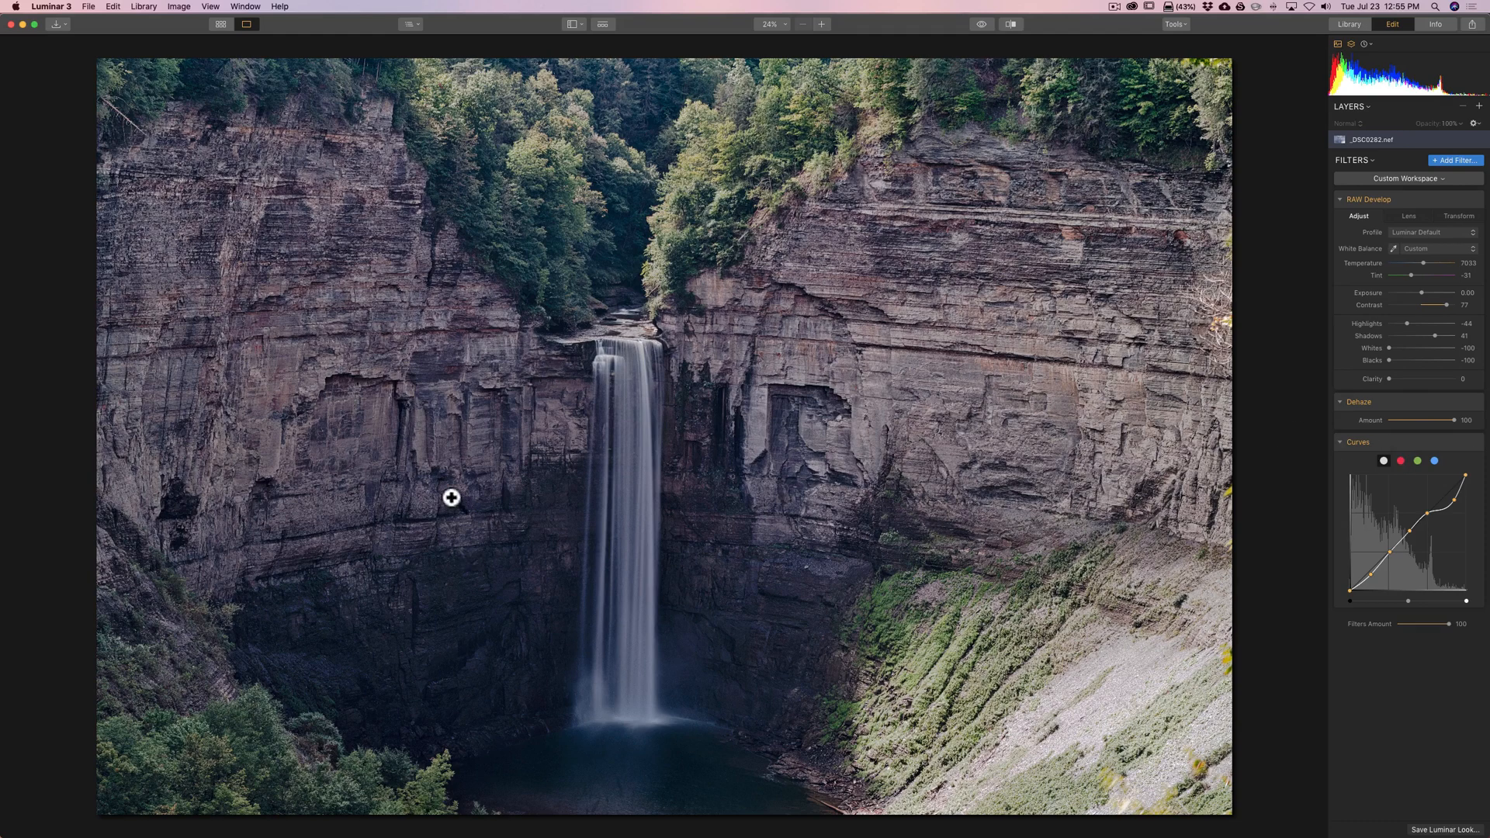
pyautogui.moveTo(450, 498)
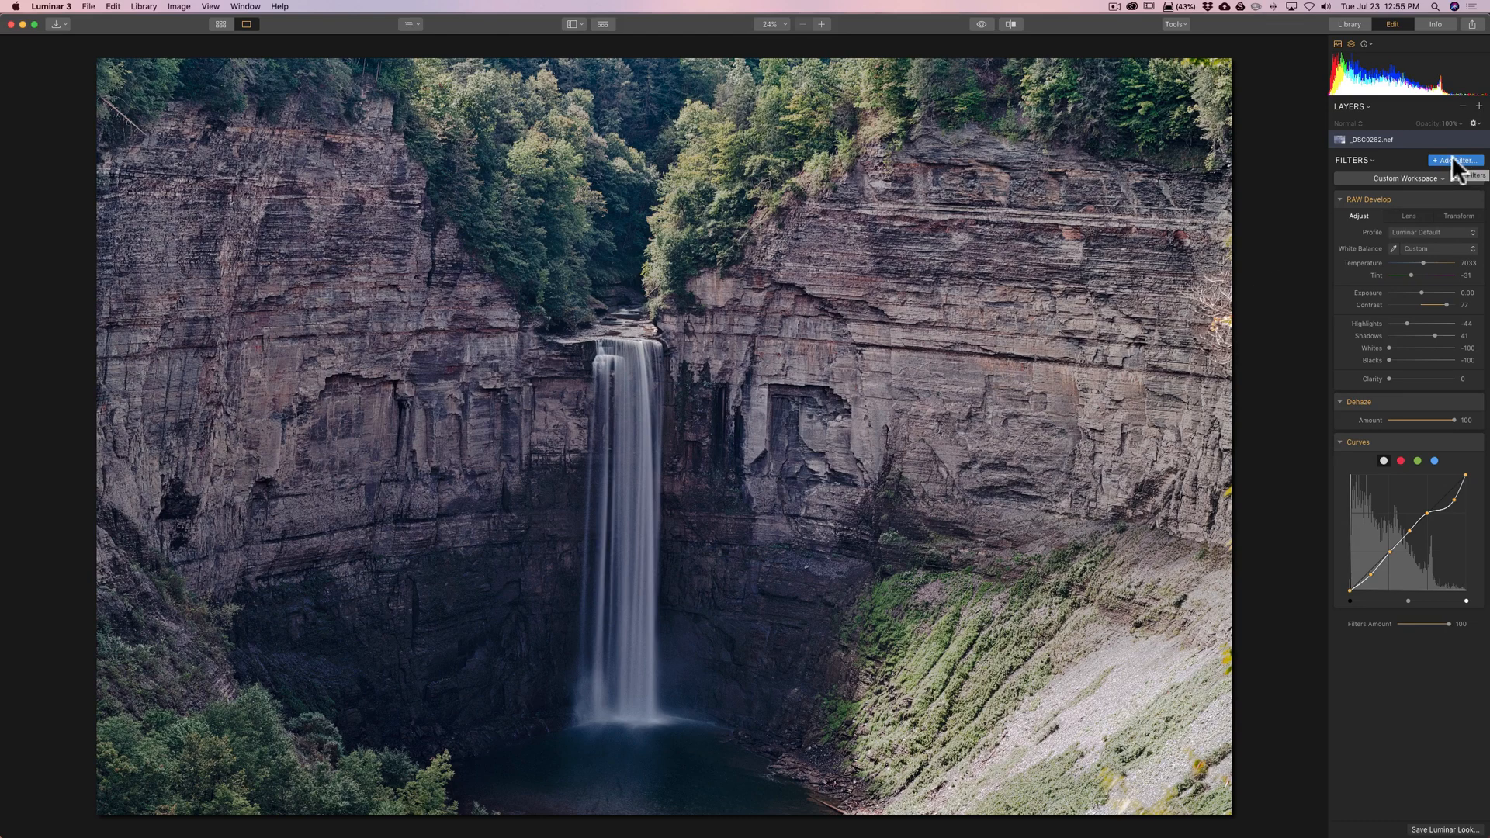
# Add a Top & Bottom Lighting filter from the Utility section of the catalog.
pyautogui.click(1455, 159)
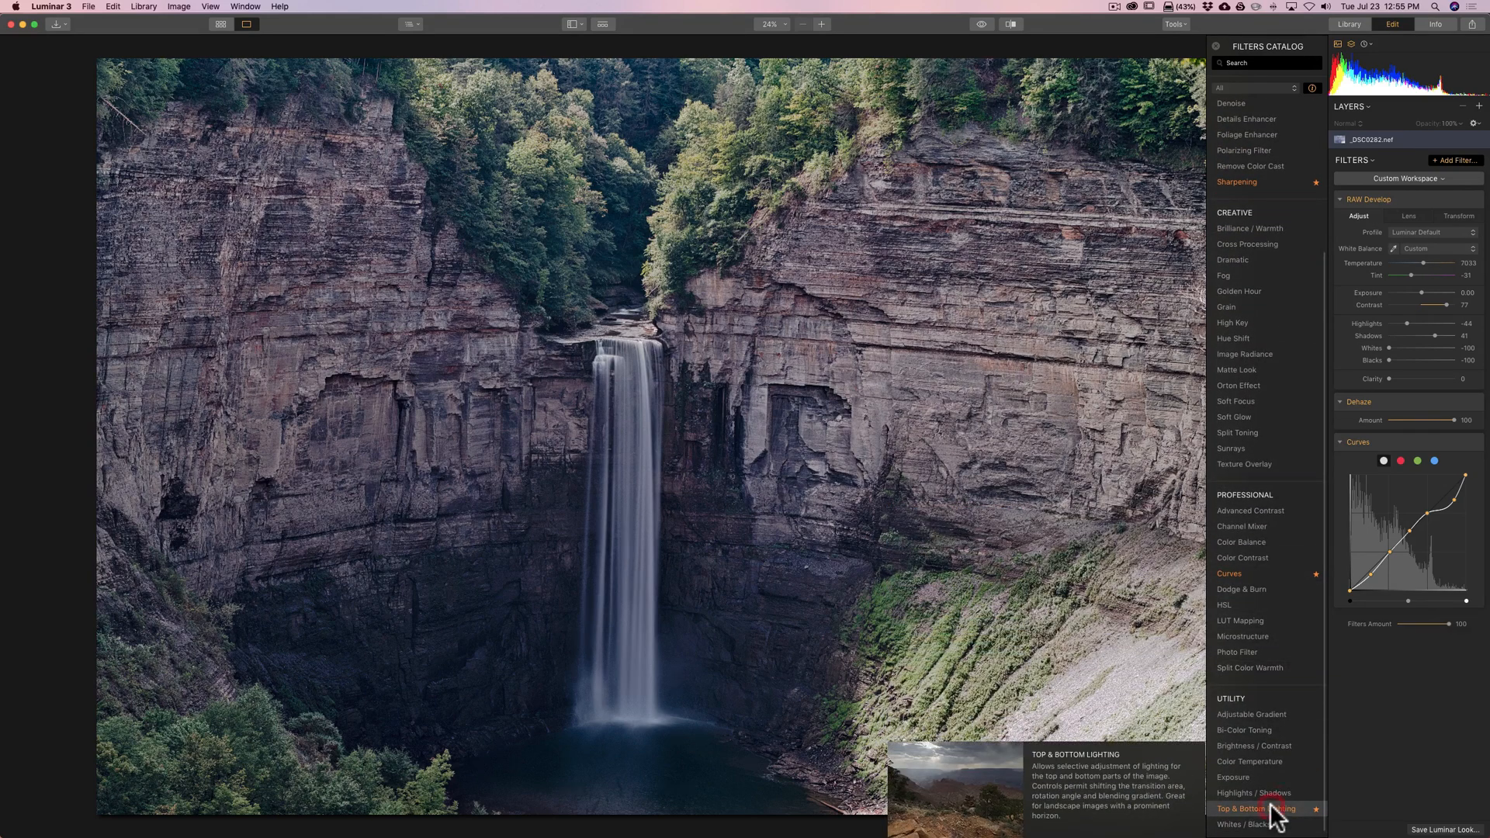
pyautogui.click(1256, 808)
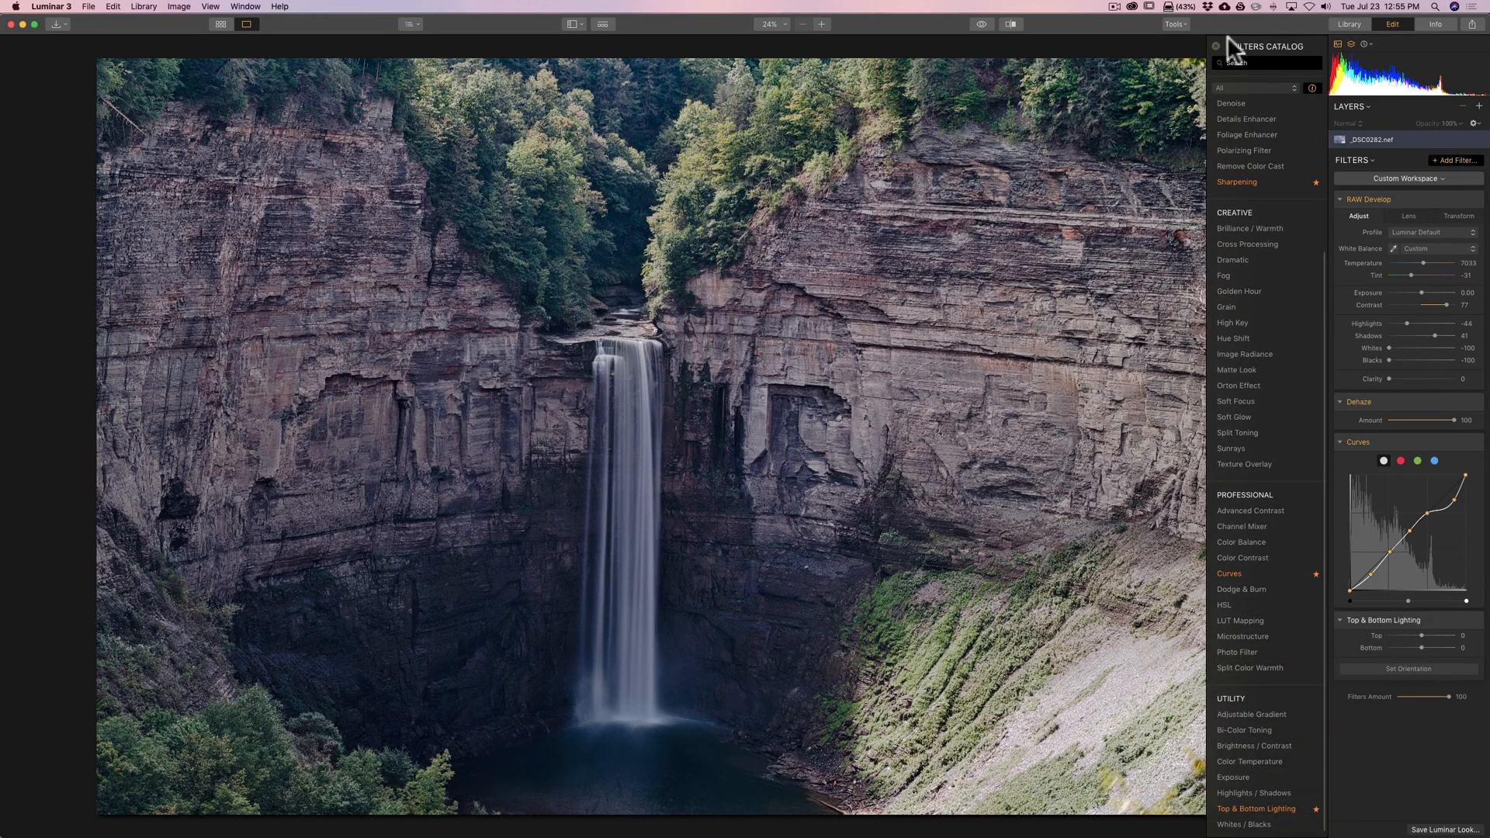
pyautogui.click(1215, 46)
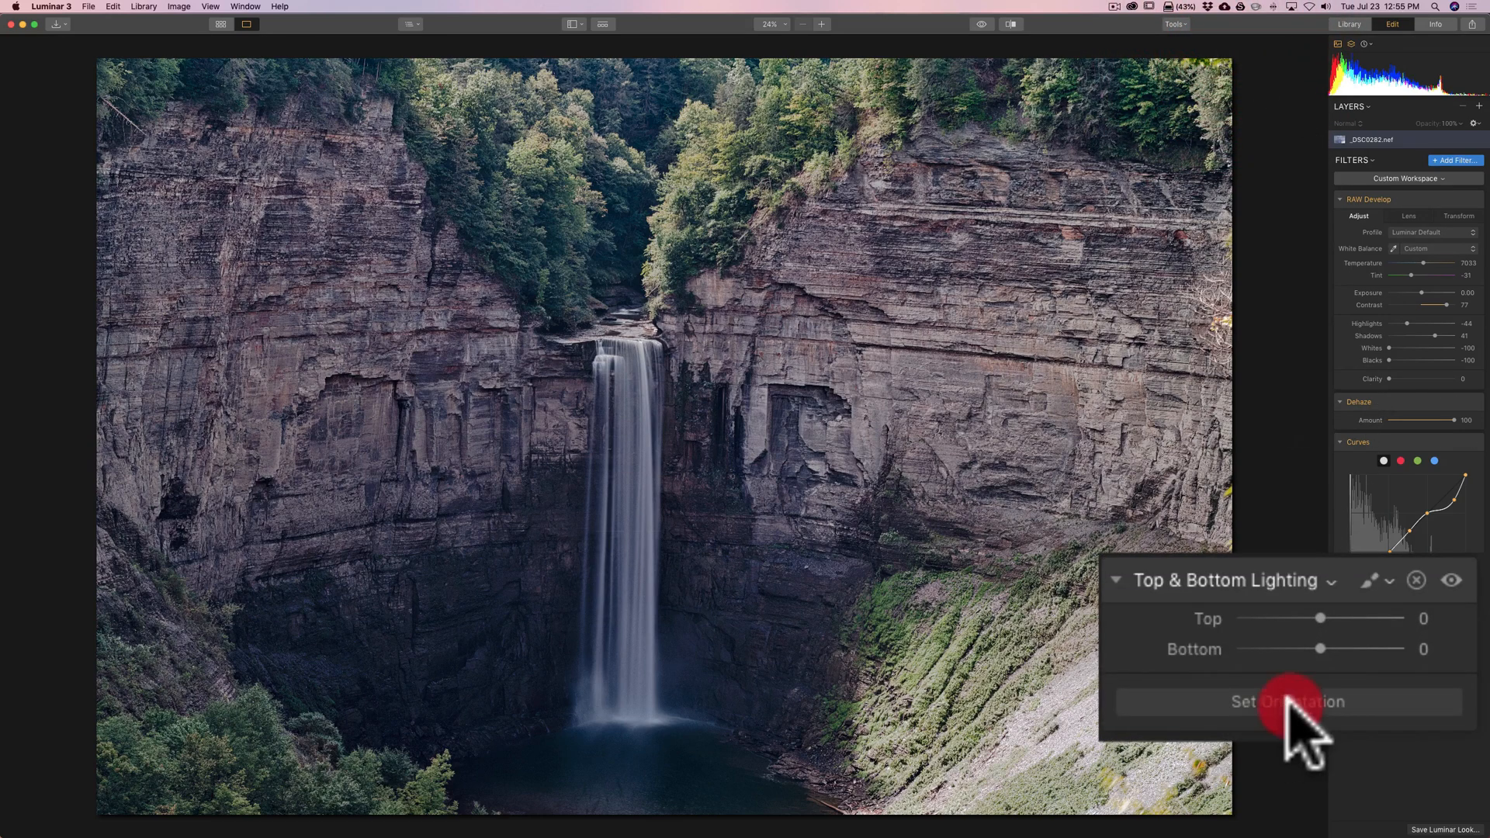
# Rotate the lighting orientation -53° and set Top -44, Bottom 10.
pyautogui.click(1286, 701)
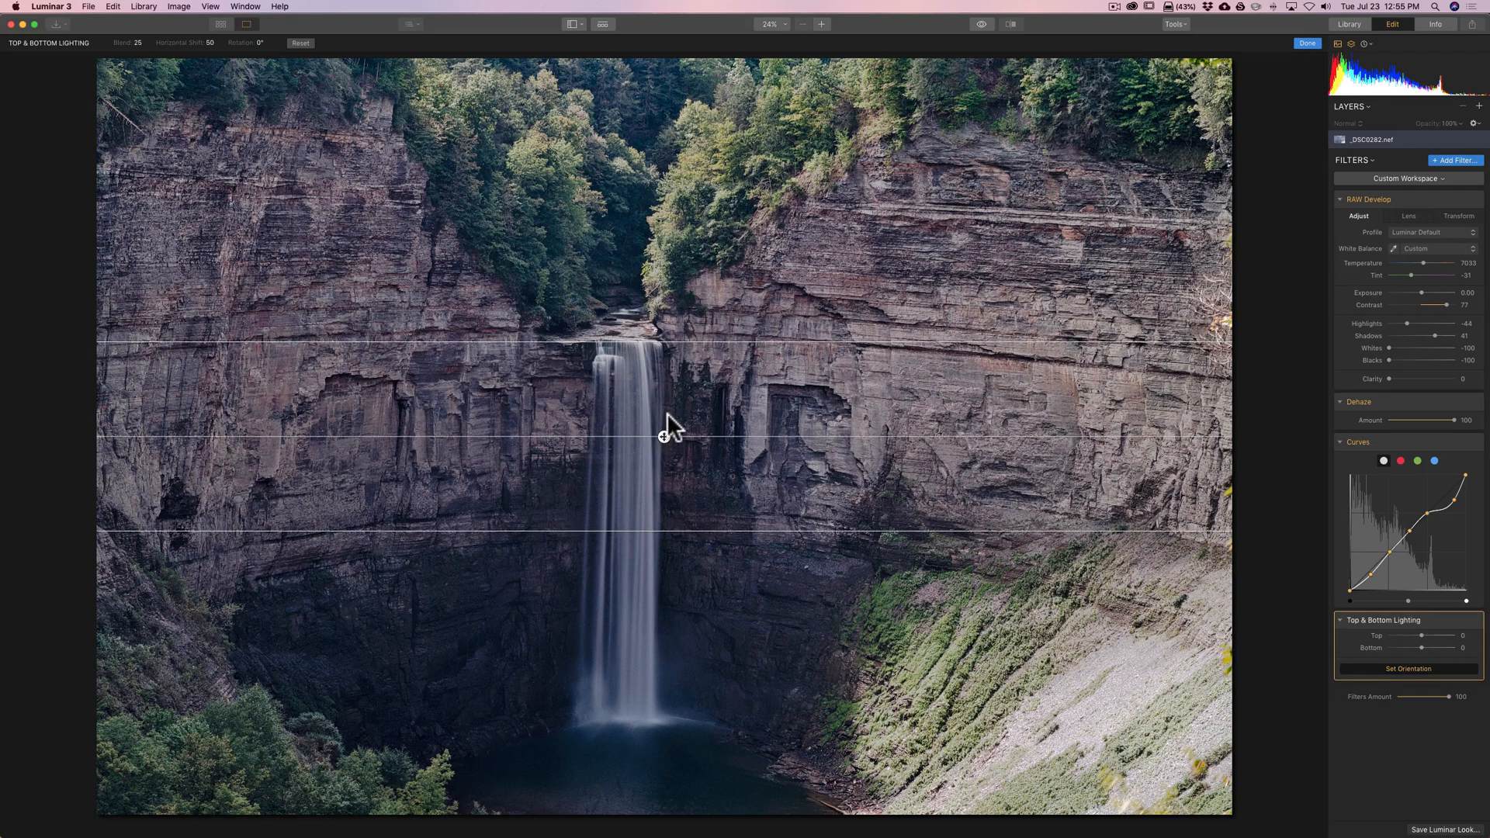
pyautogui.moveTo(710, 323)
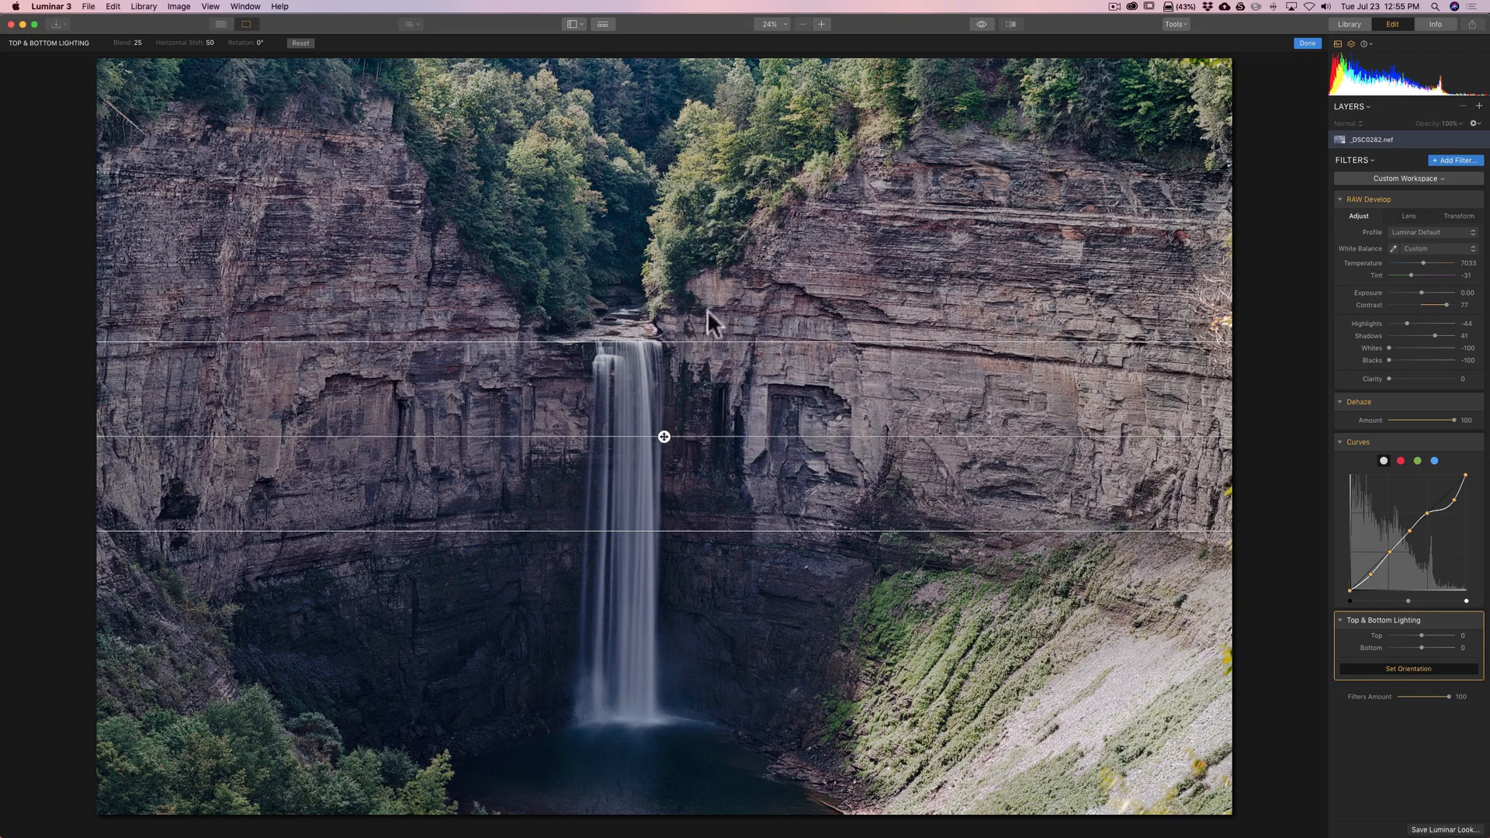
pyautogui.moveTo(775, 437)
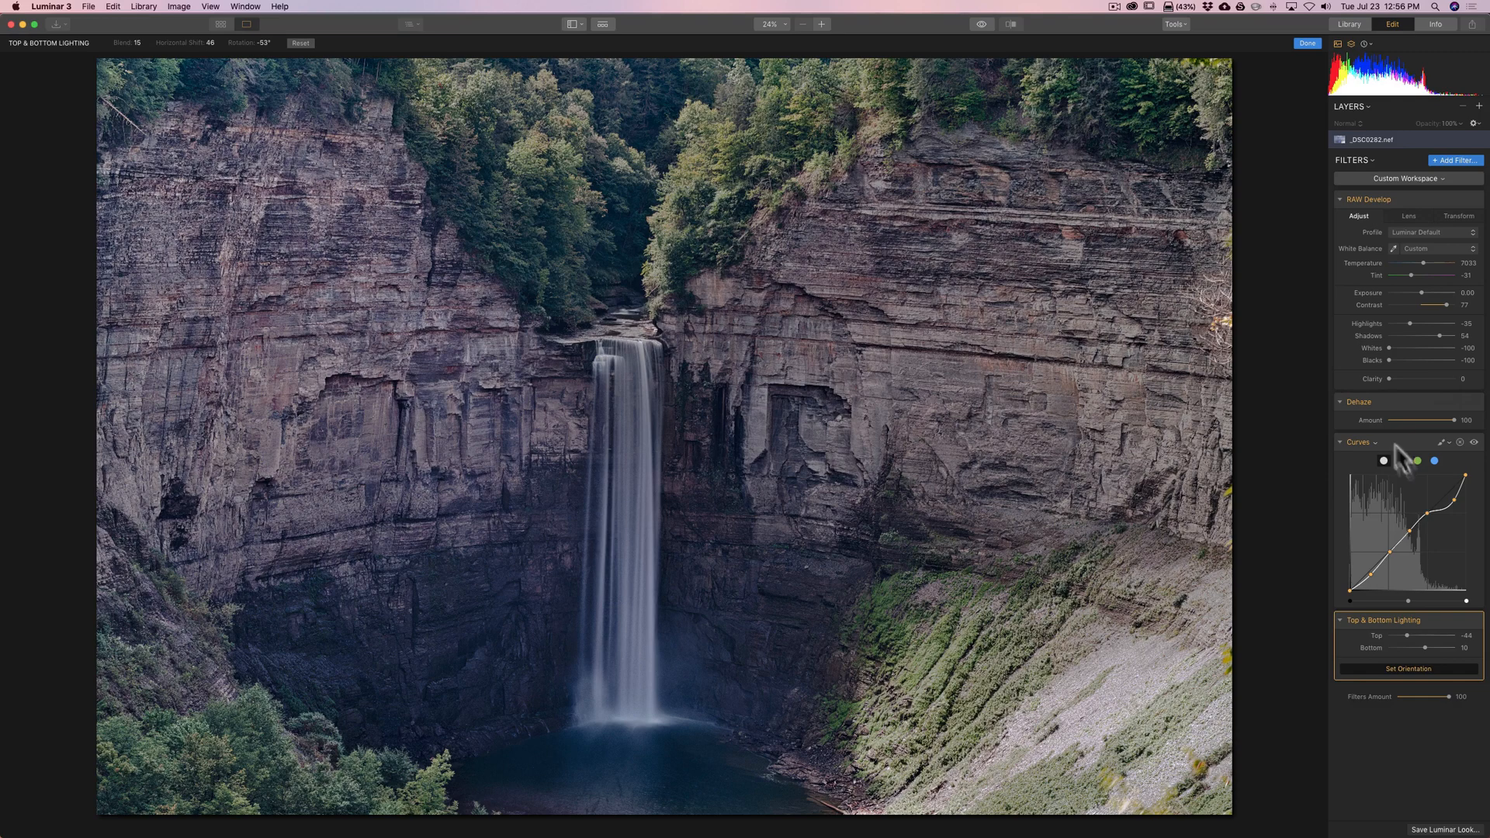
pyautogui.moveTo(1435, 617)
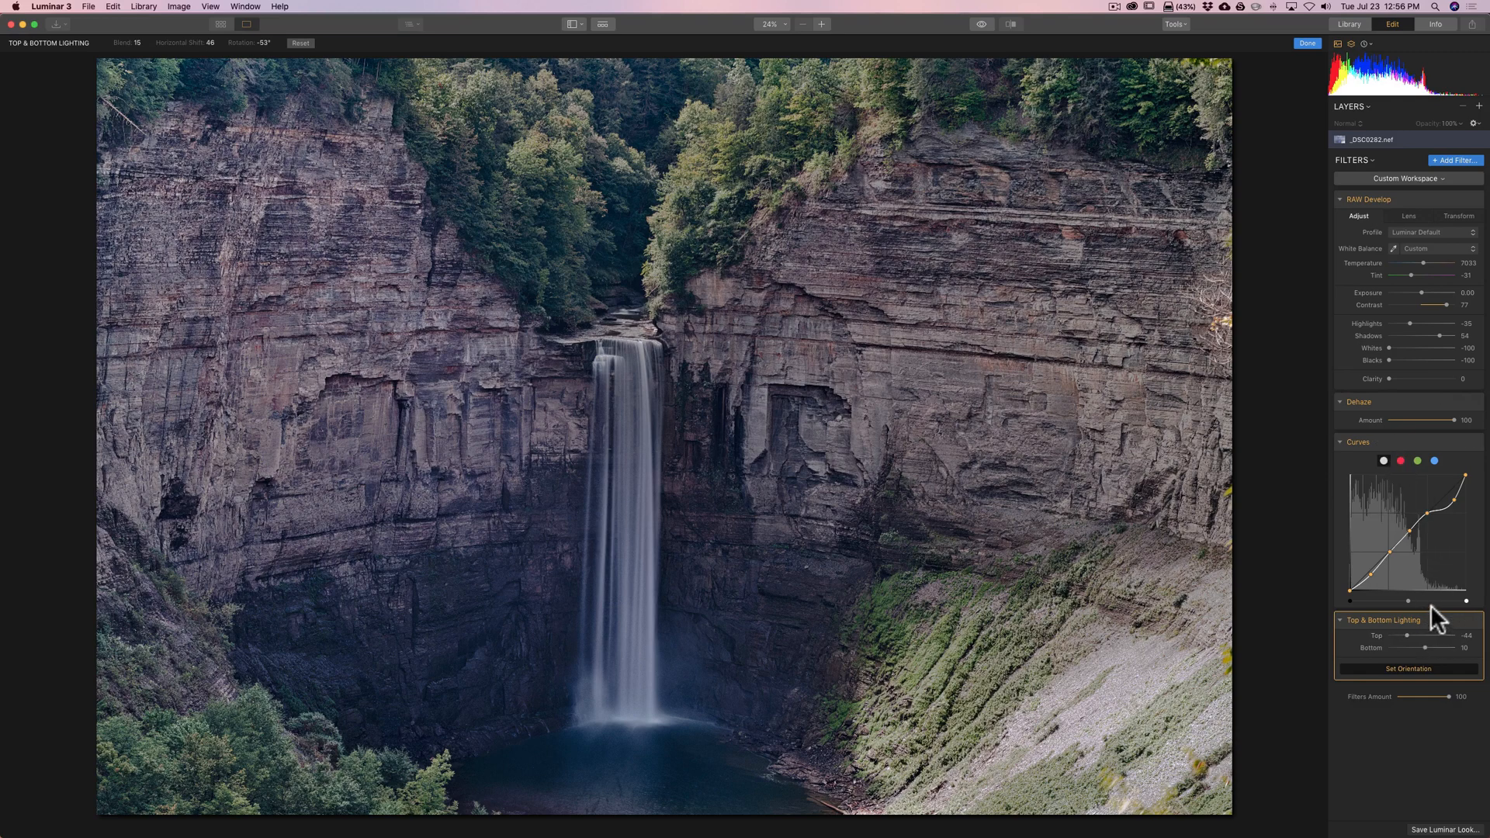
pyautogui.moveTo(1326, 310)
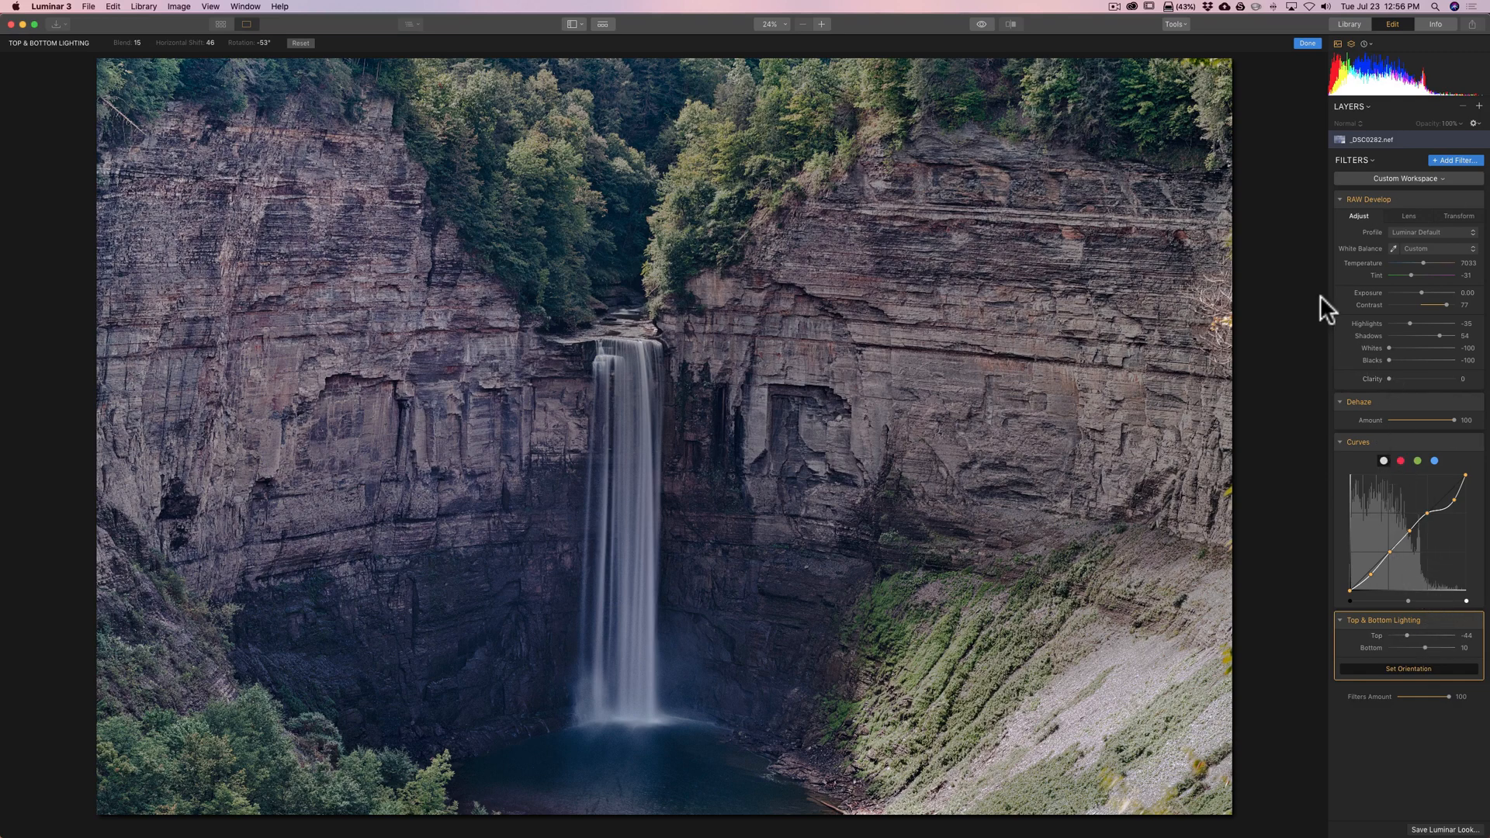
pyautogui.moveTo(1347, 206)
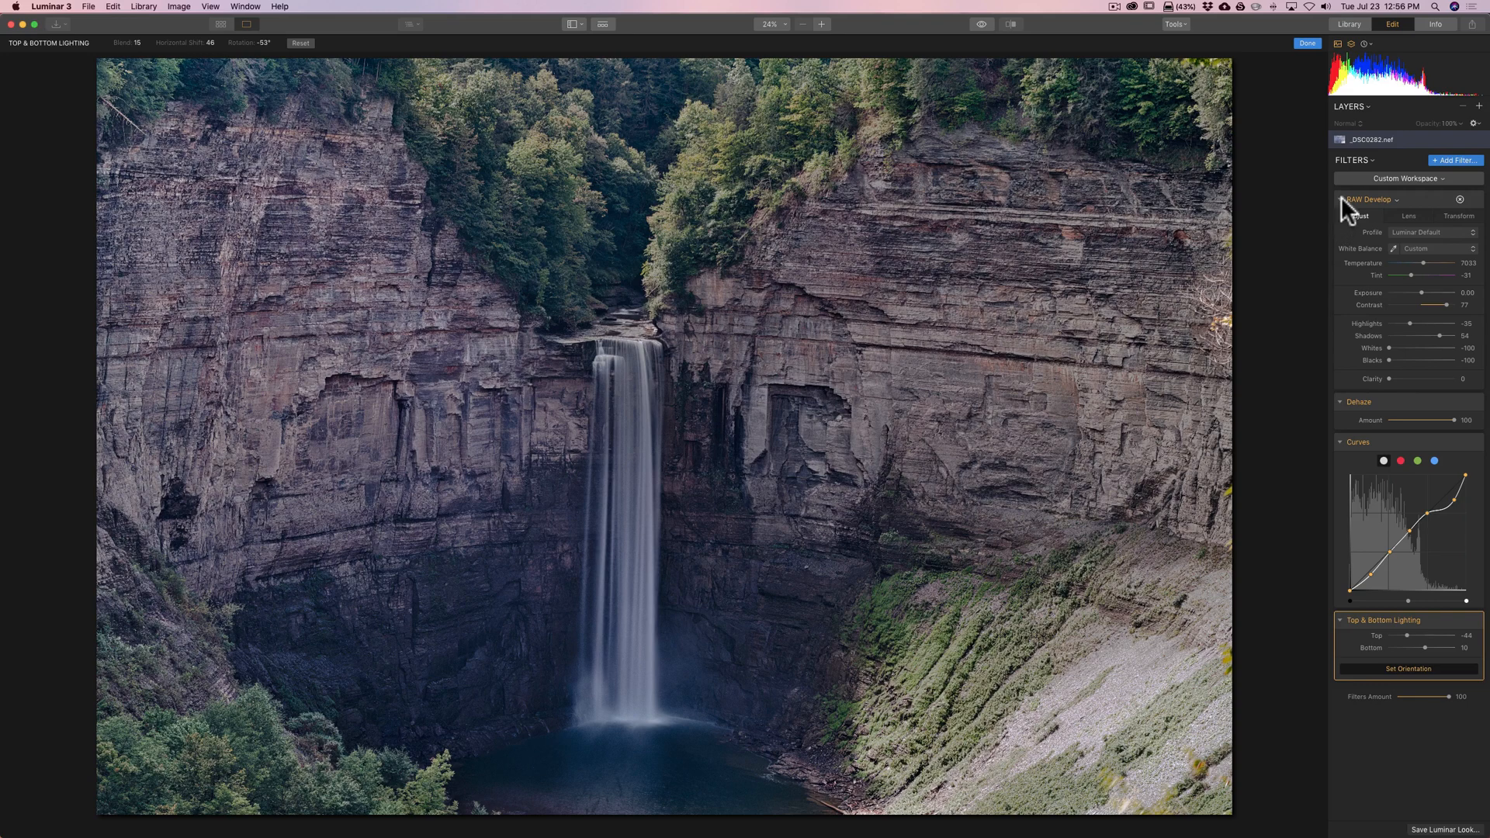
pyautogui.click(1342, 199)
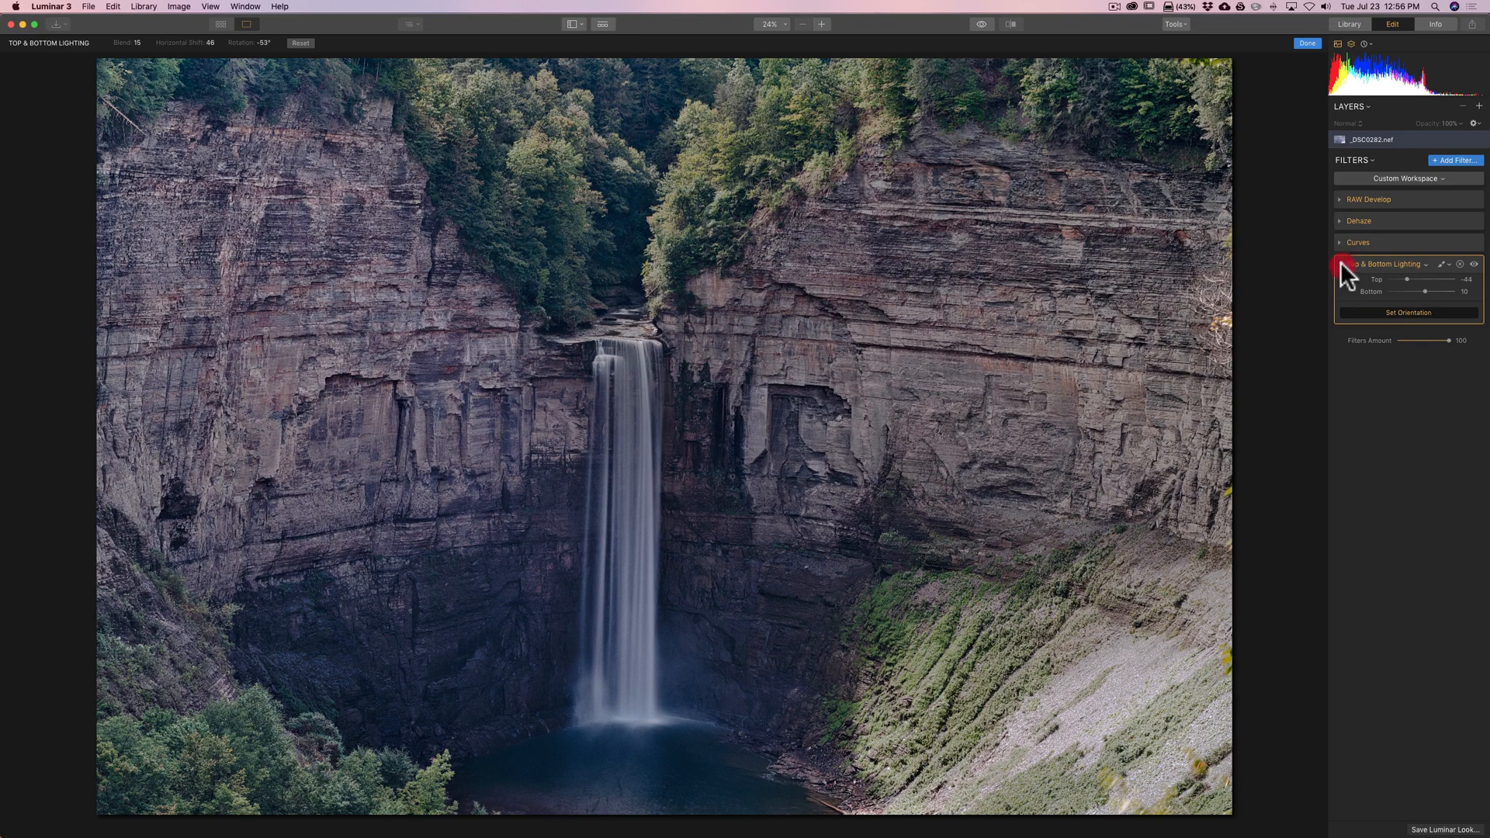
# Collapse Top & Bottom Lighting and add a Saturation / Vibrance filter, both values at 0.
pyautogui.click(1340, 264)
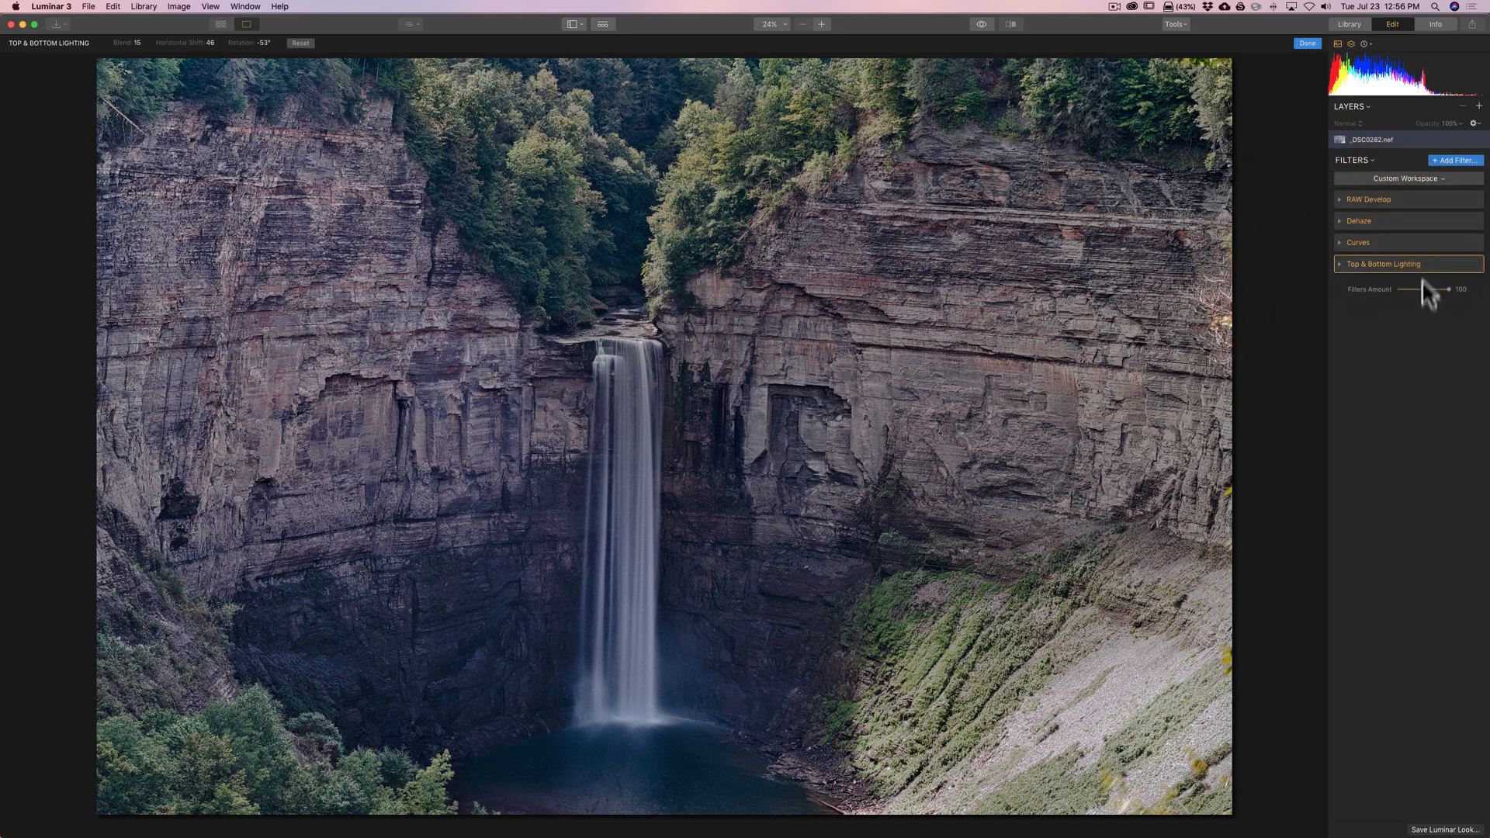
pyautogui.moveTo(1447, 177)
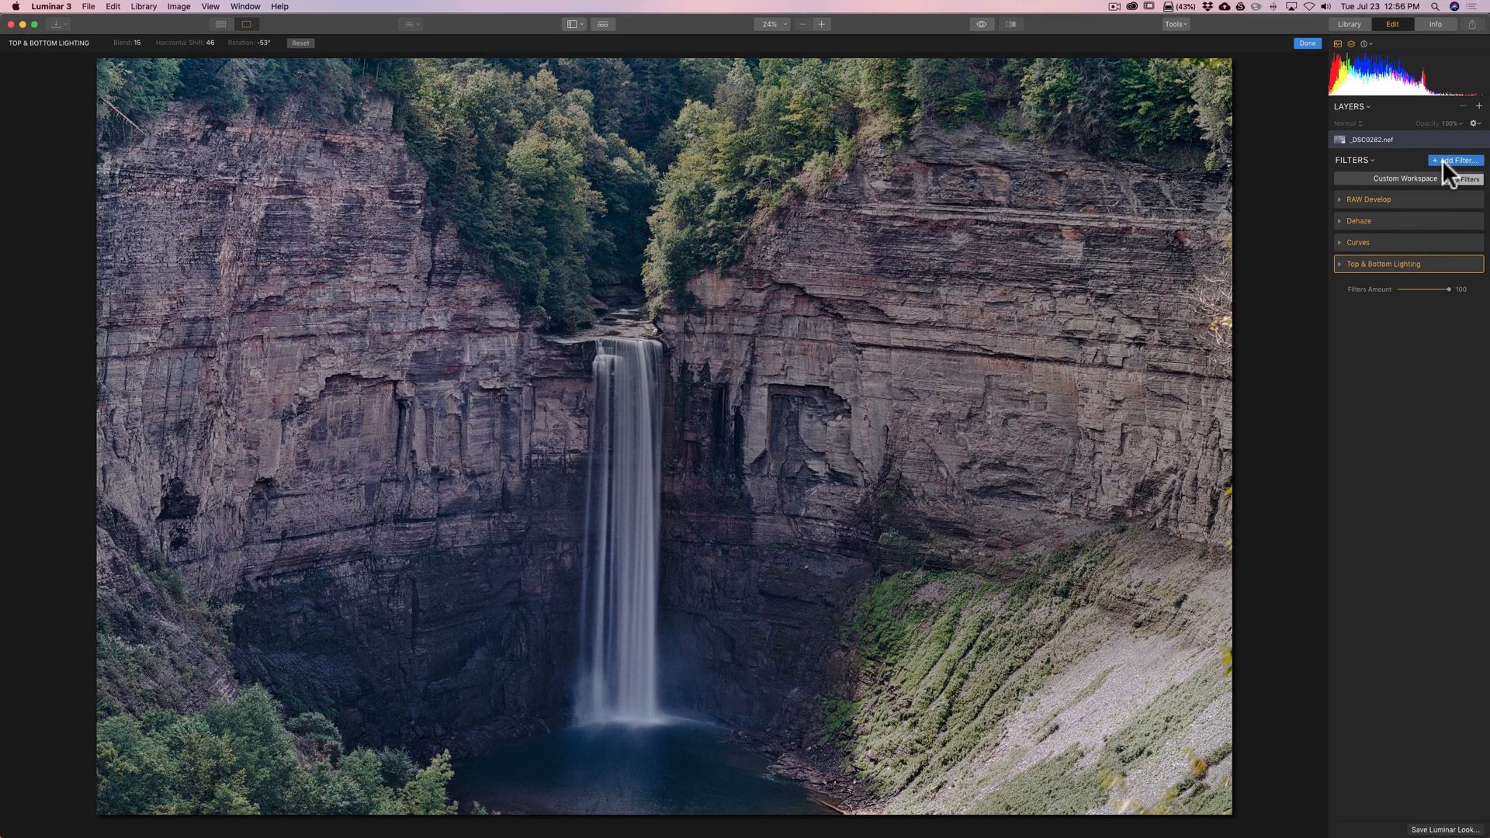
pyautogui.click(1456, 160)
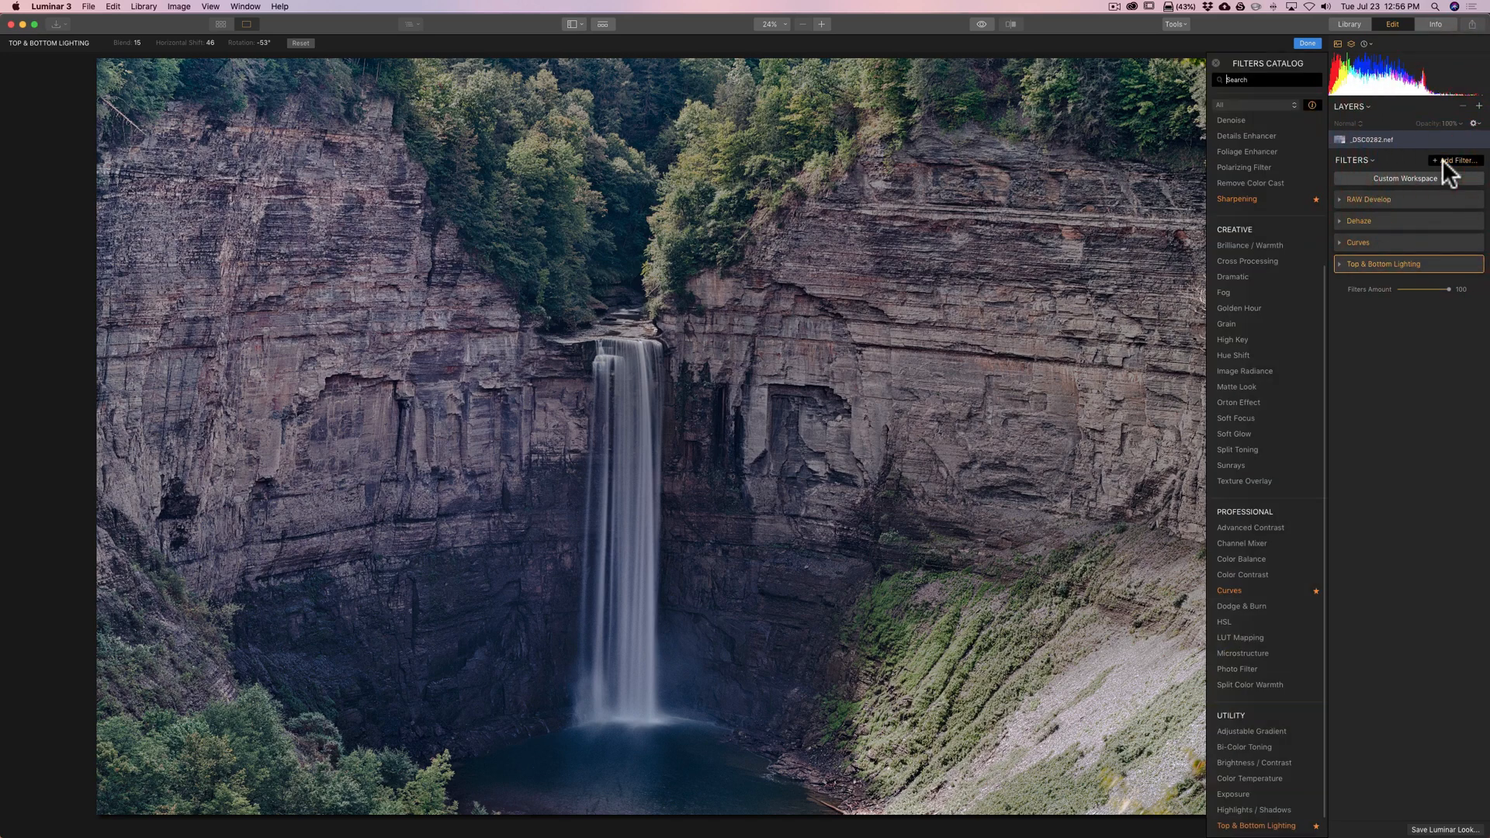
pyautogui.moveTo(1316, 237)
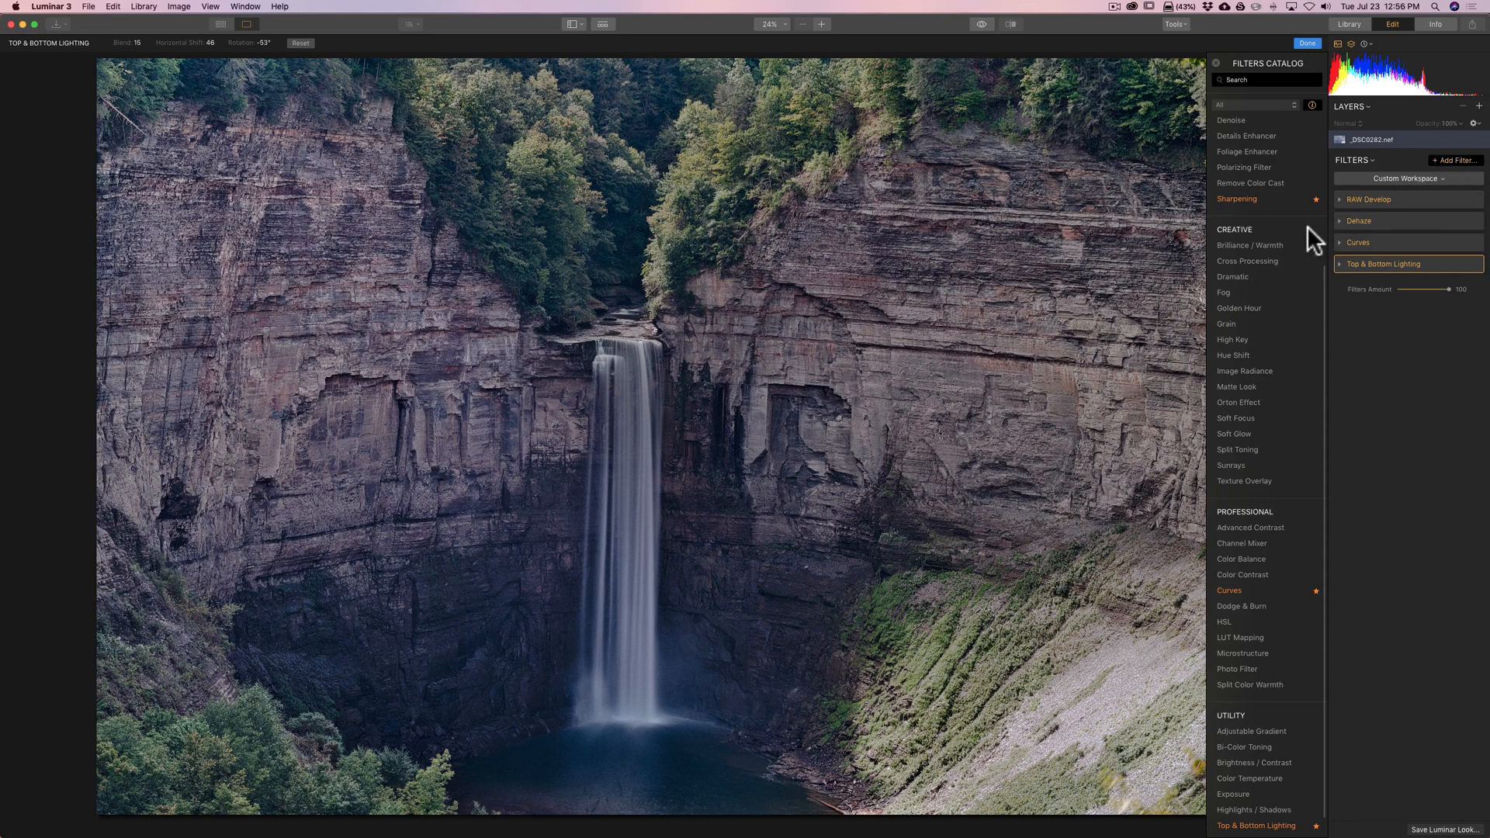
pyautogui.scroll(3)
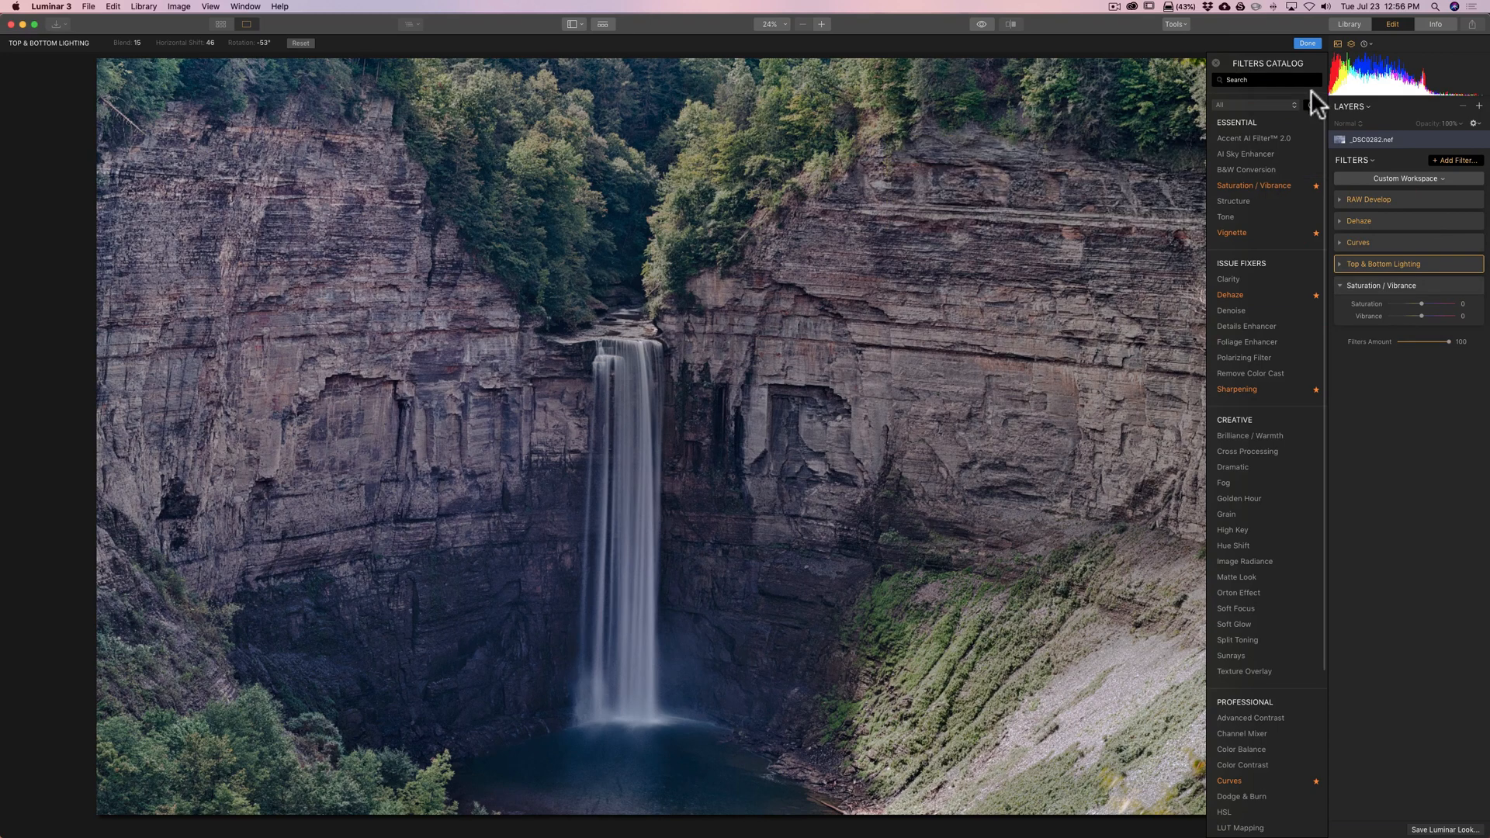
pyautogui.click(1214, 63)
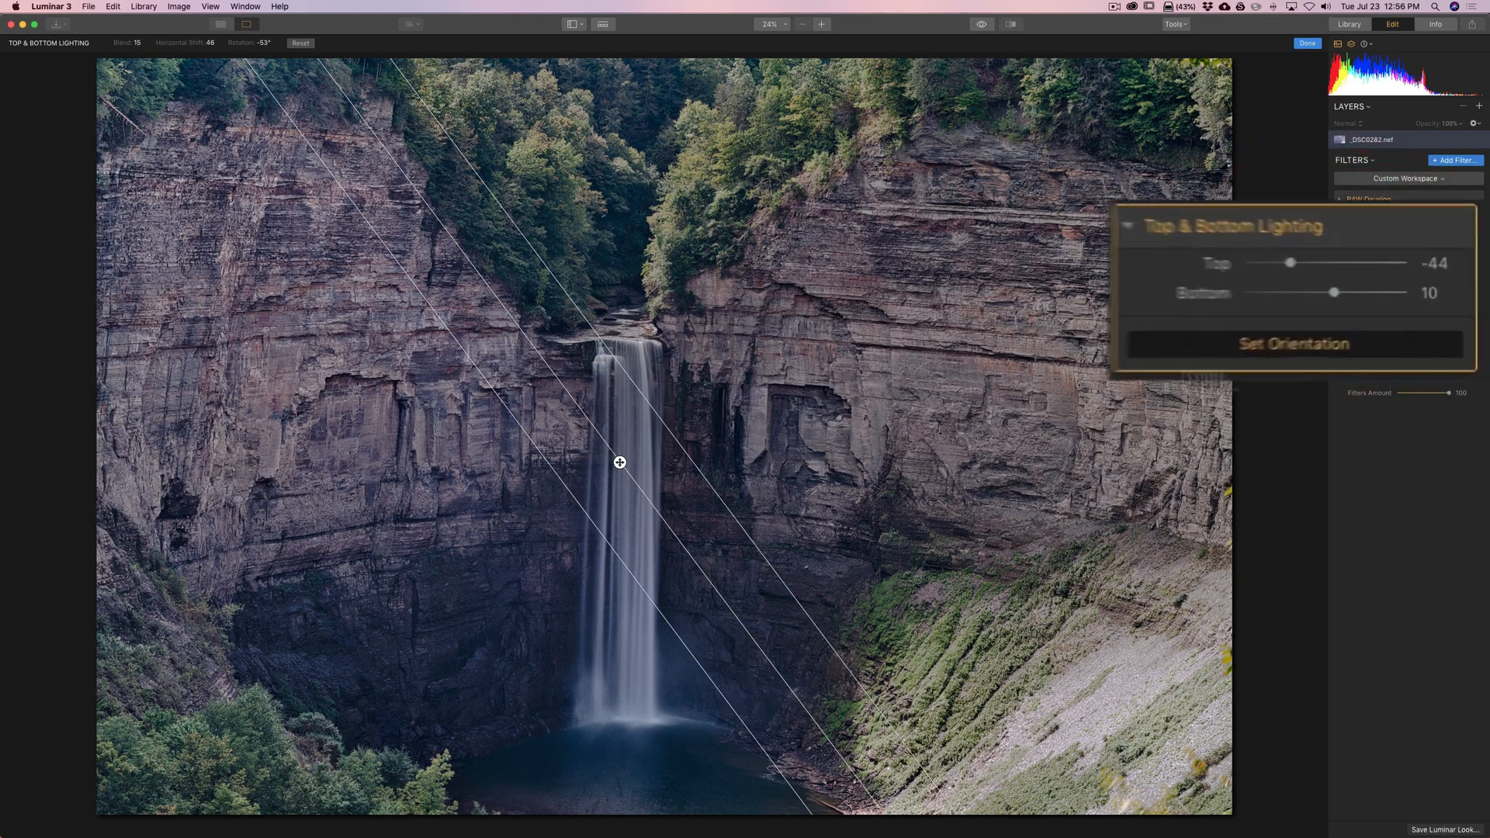
# Raise Saturation in the Saturation / Vibrance filter toward 57, keeping Vibrance at 0.
pyautogui.click(1291, 344)
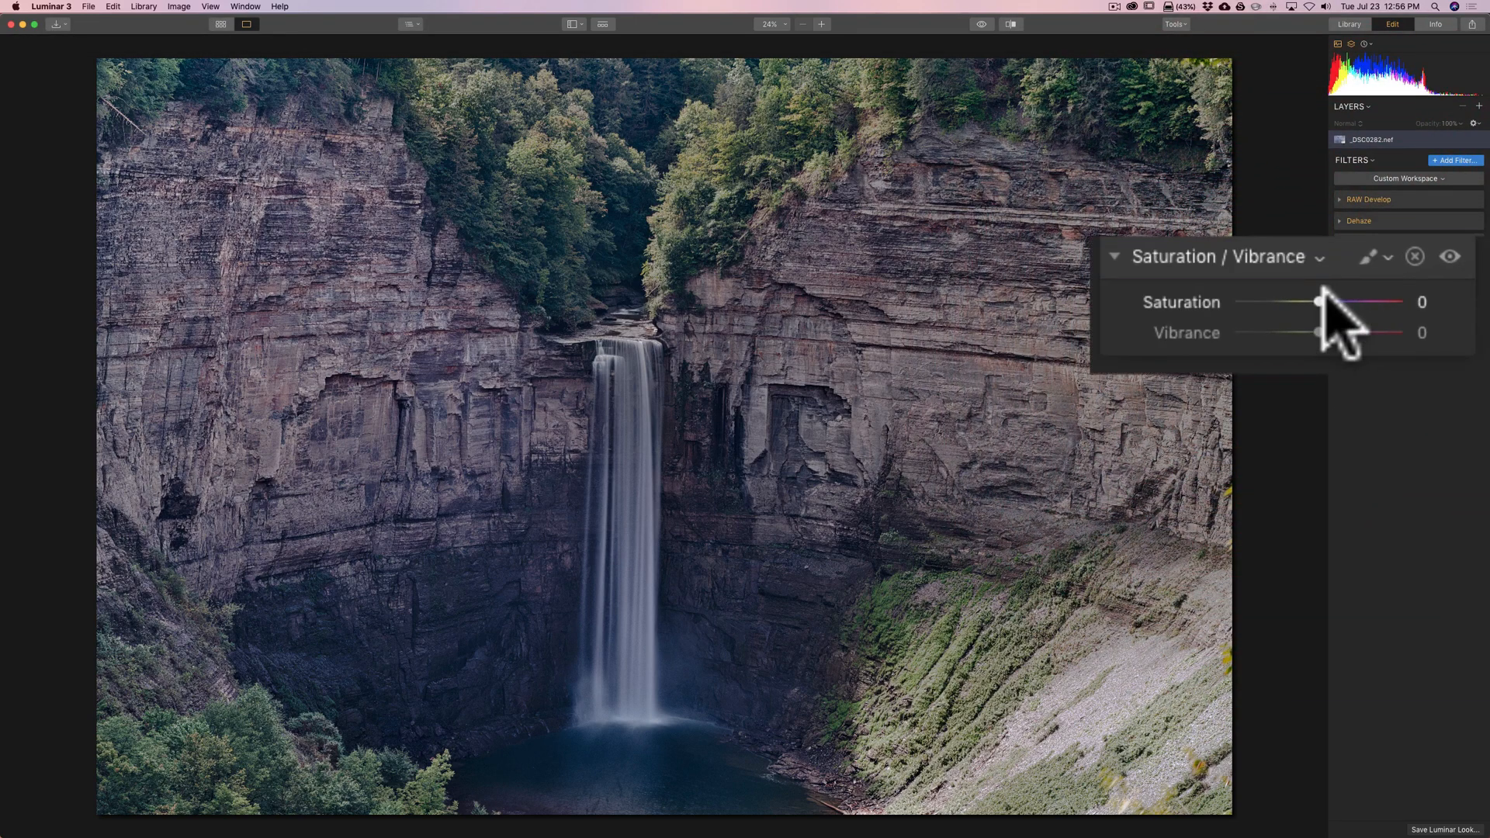
pyautogui.moveTo(1321, 333)
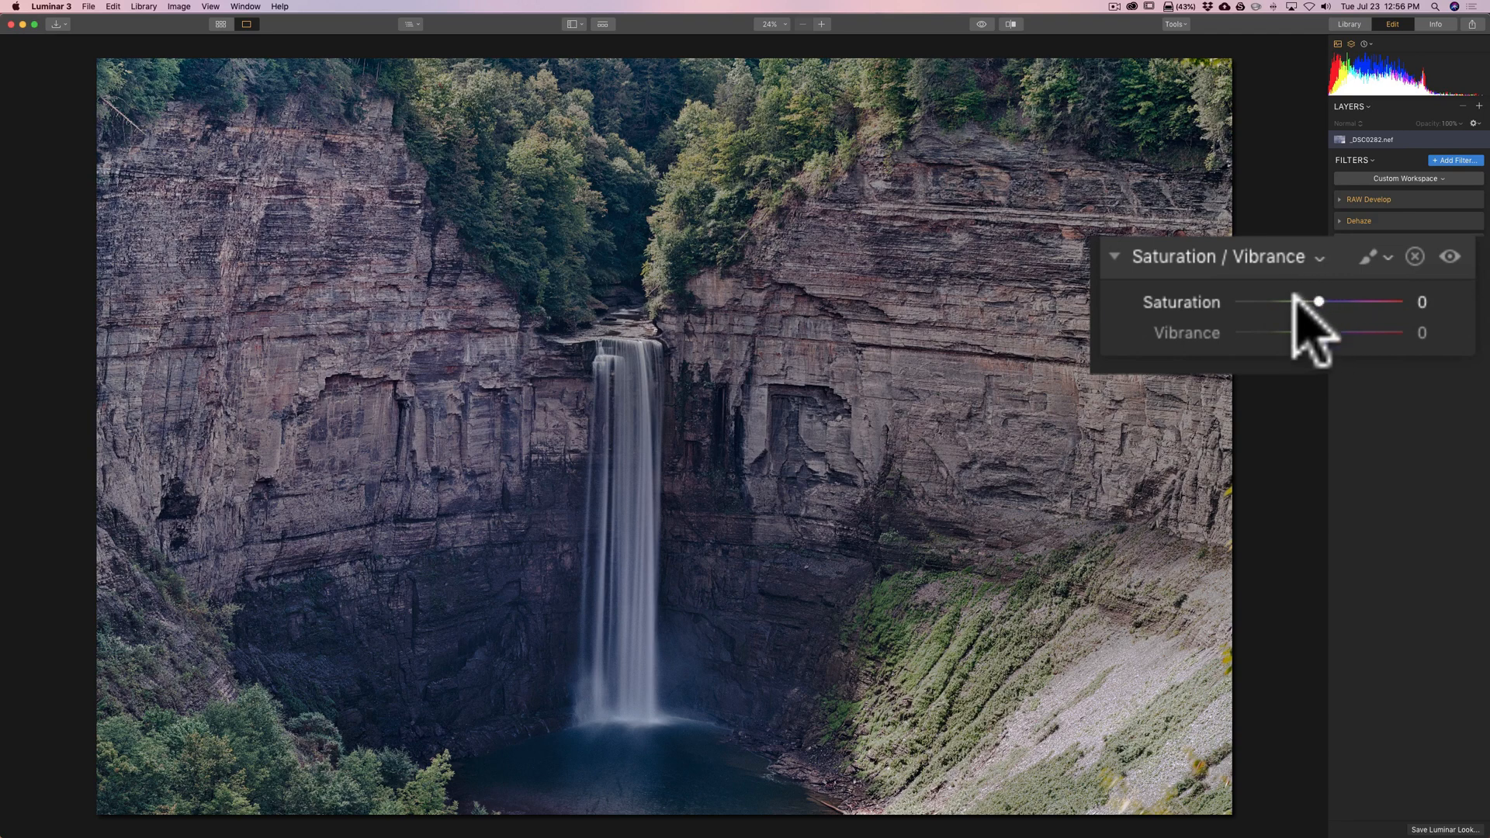
pyautogui.moveTo(1321, 323)
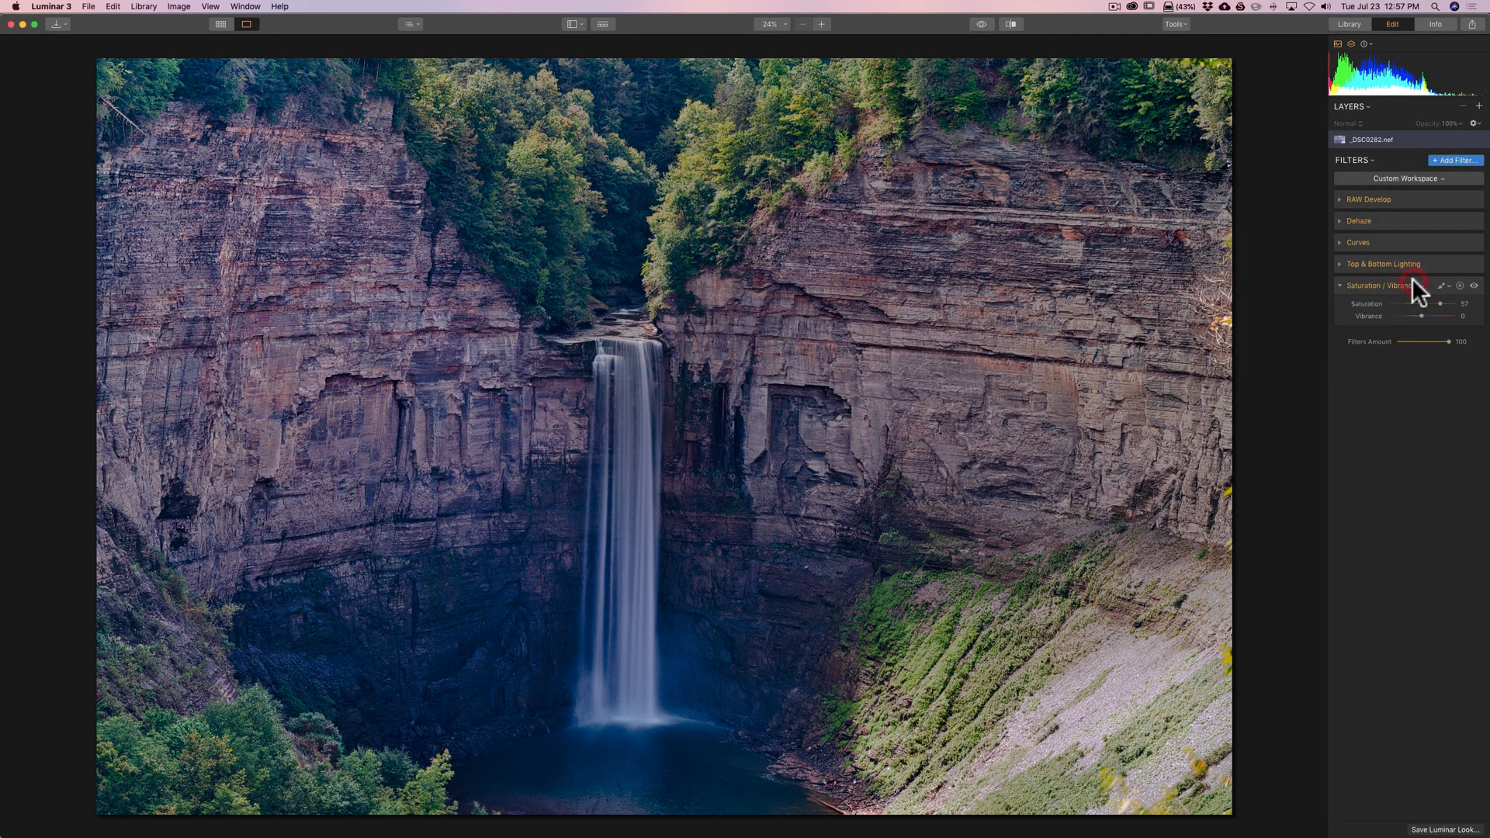
# Fold away the Saturation / Vibrance panel, now at Saturation 57 and Vibrance 0.
pyautogui.click(1341, 287)
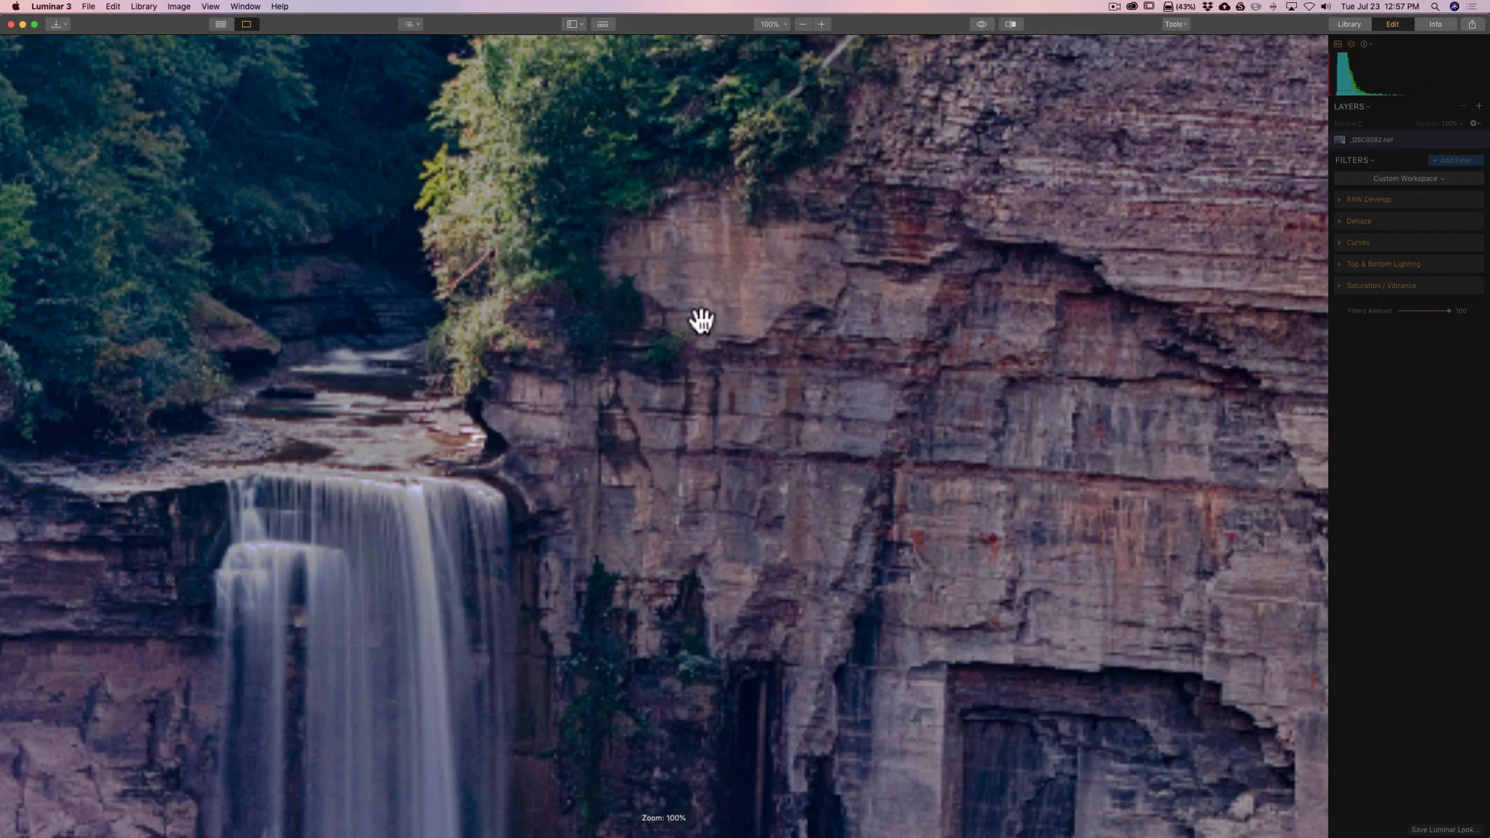
pyautogui.moveTo(706, 316)
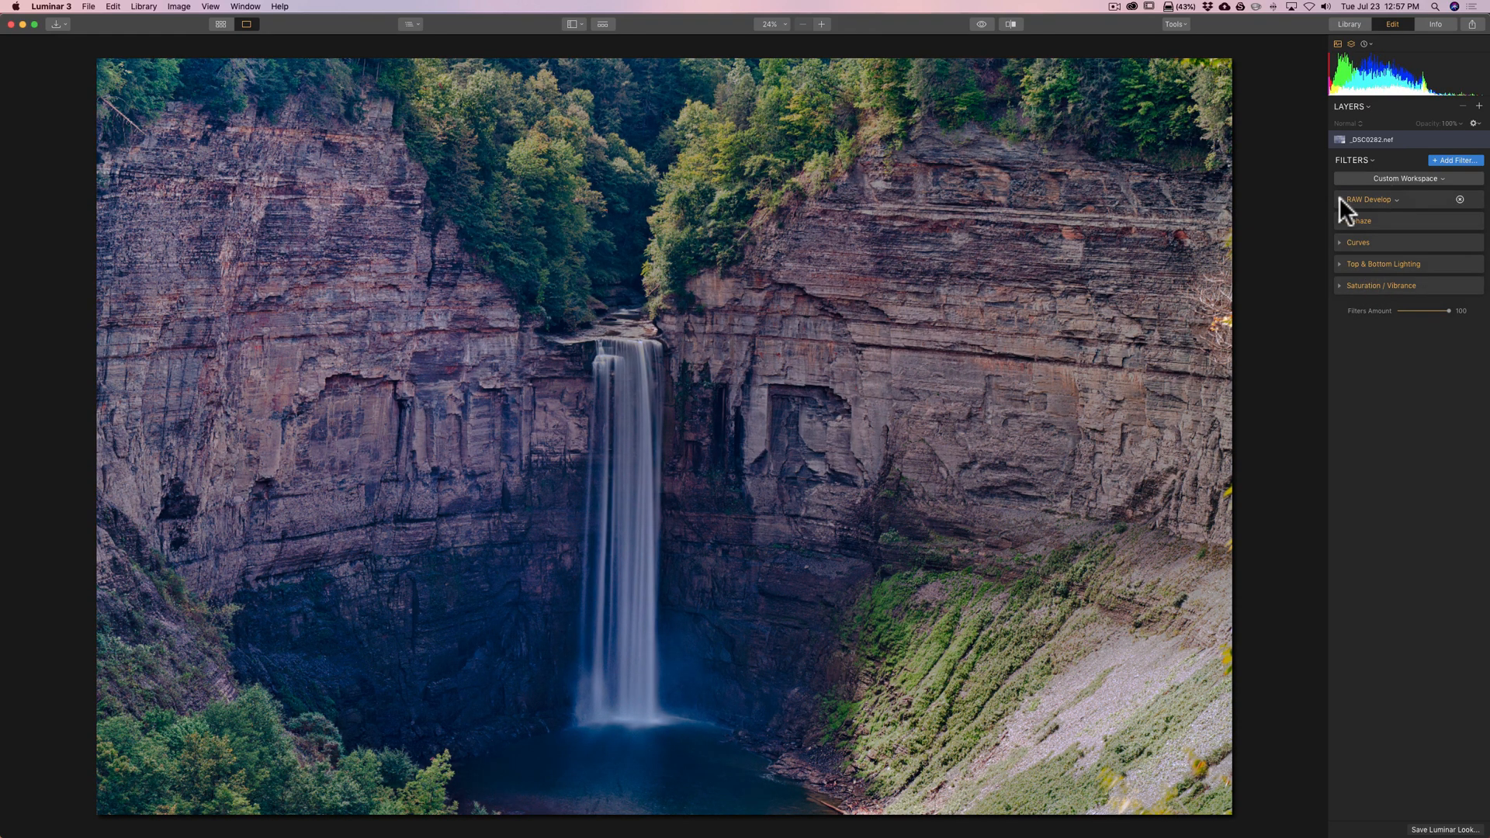
# In RAW Develop, sample white balance from the cliff left of the waterfall (8031, tint -36).
pyautogui.click(1369, 199)
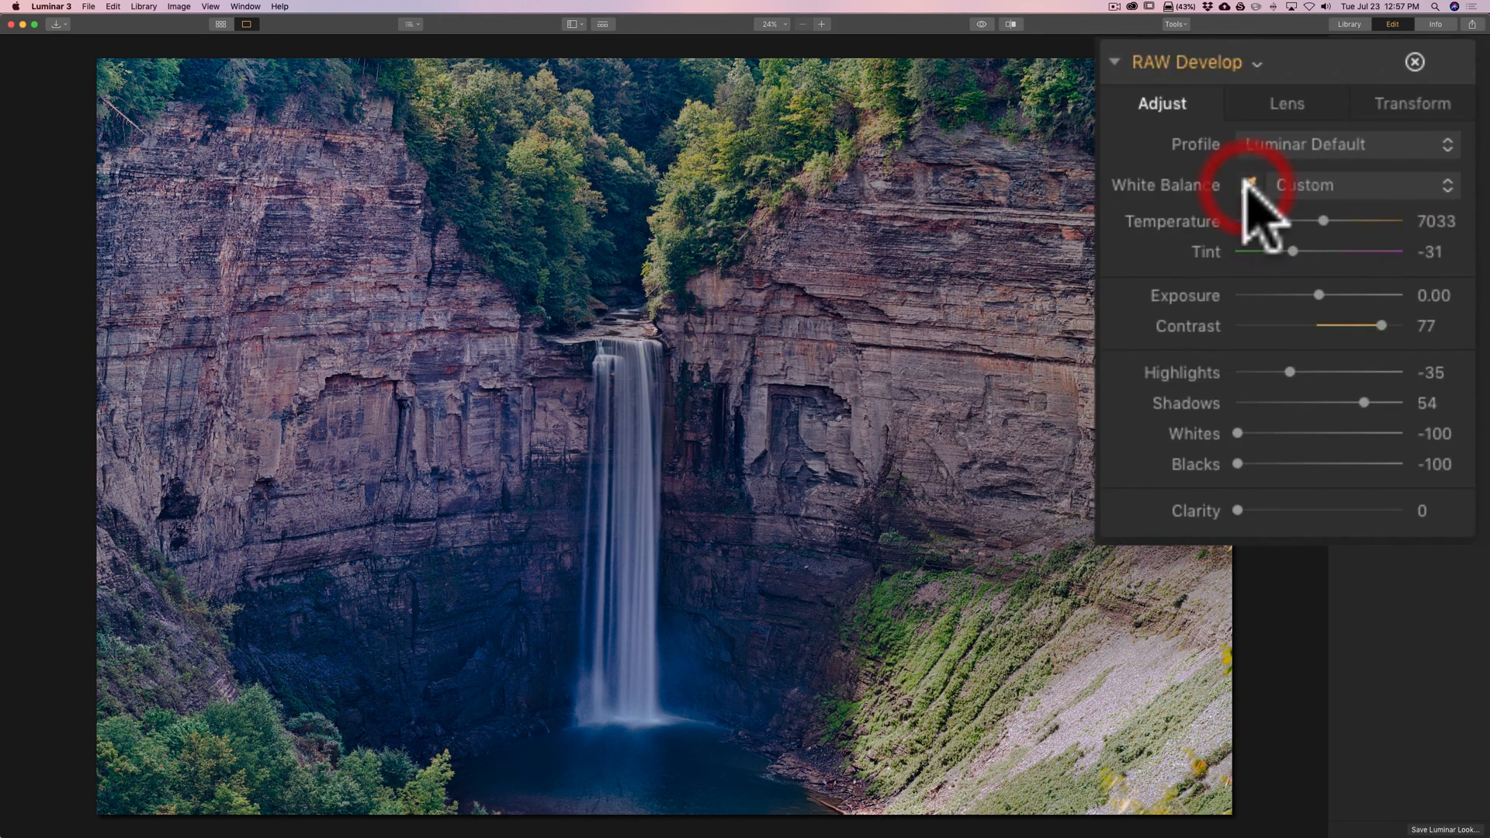
pyautogui.click(1247, 186)
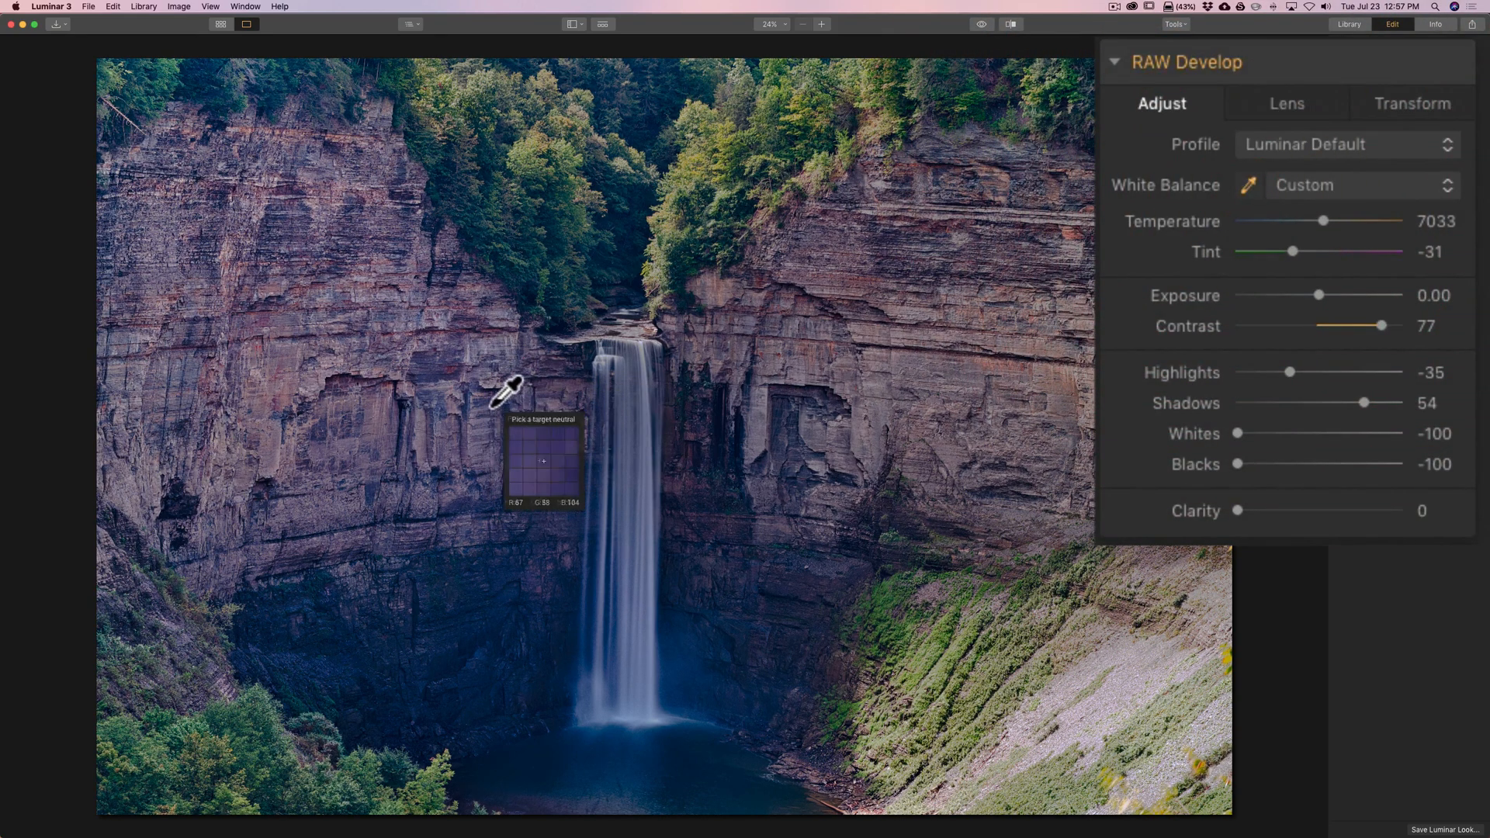
pyautogui.moveTo(494, 398)
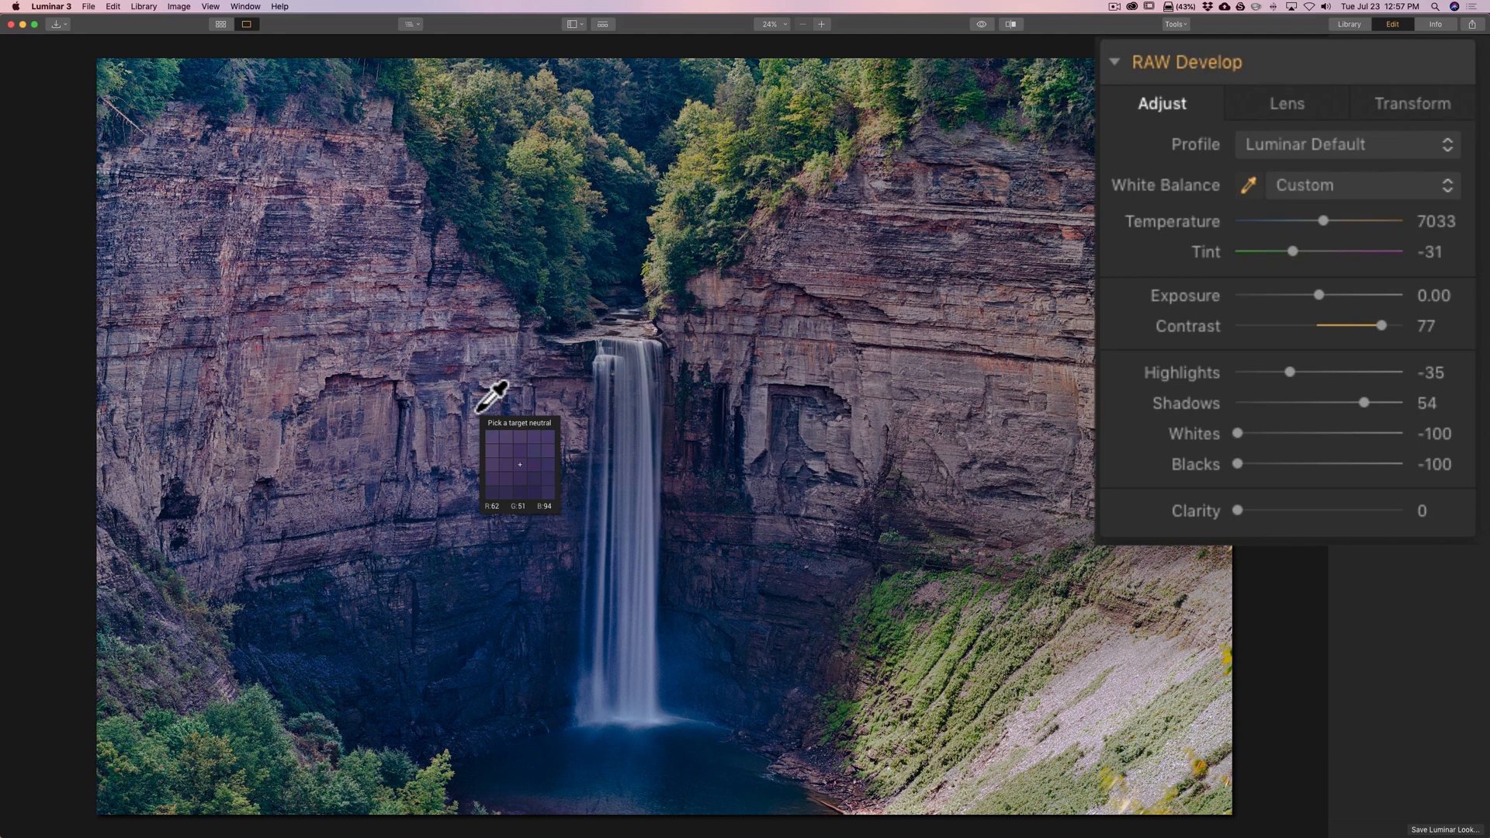
pyautogui.click(494, 398)
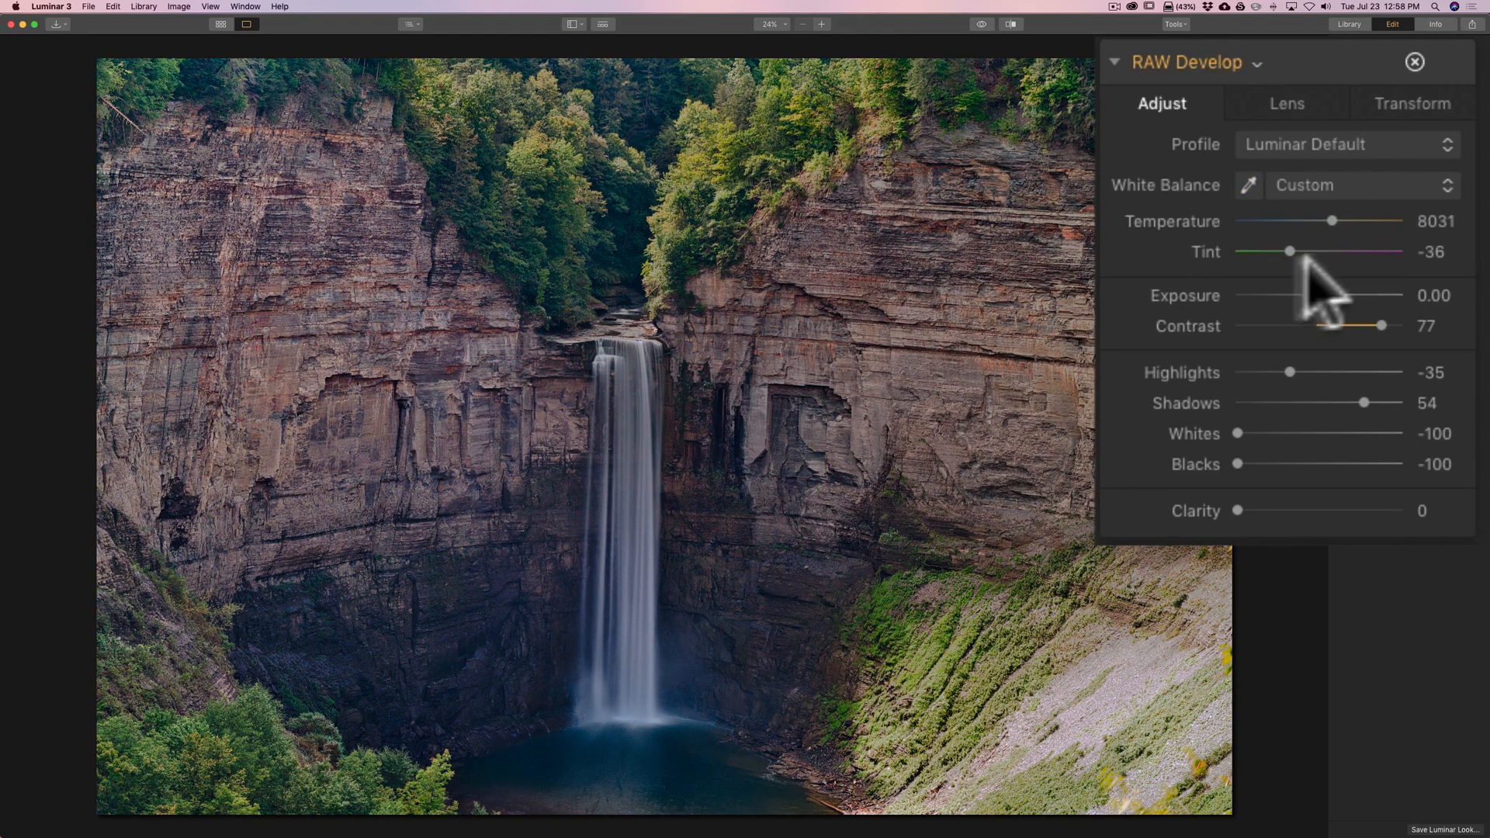
pyautogui.moveTo(1206, 105)
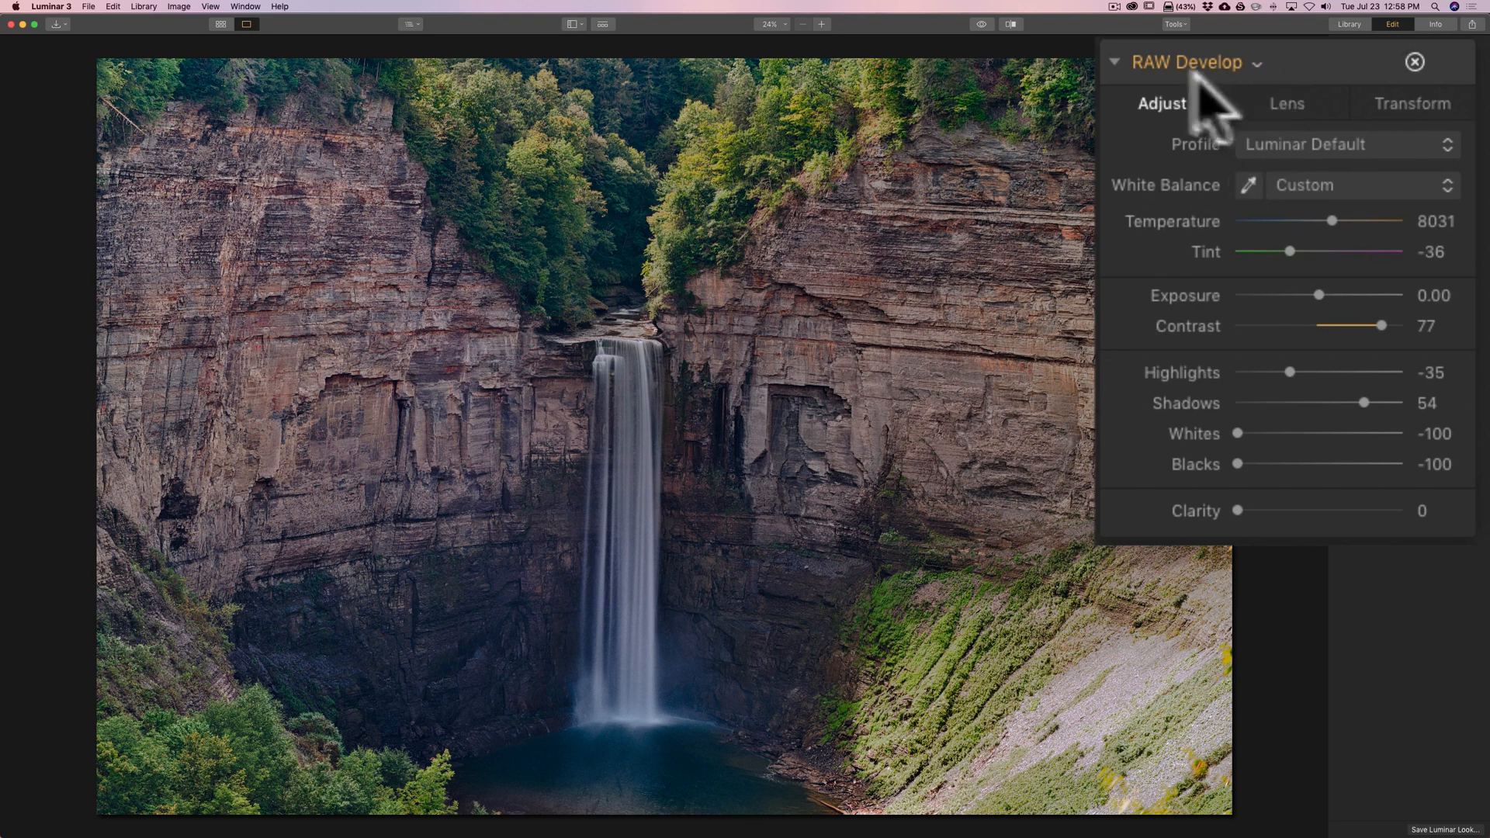
pyautogui.moveTo(1126, 105)
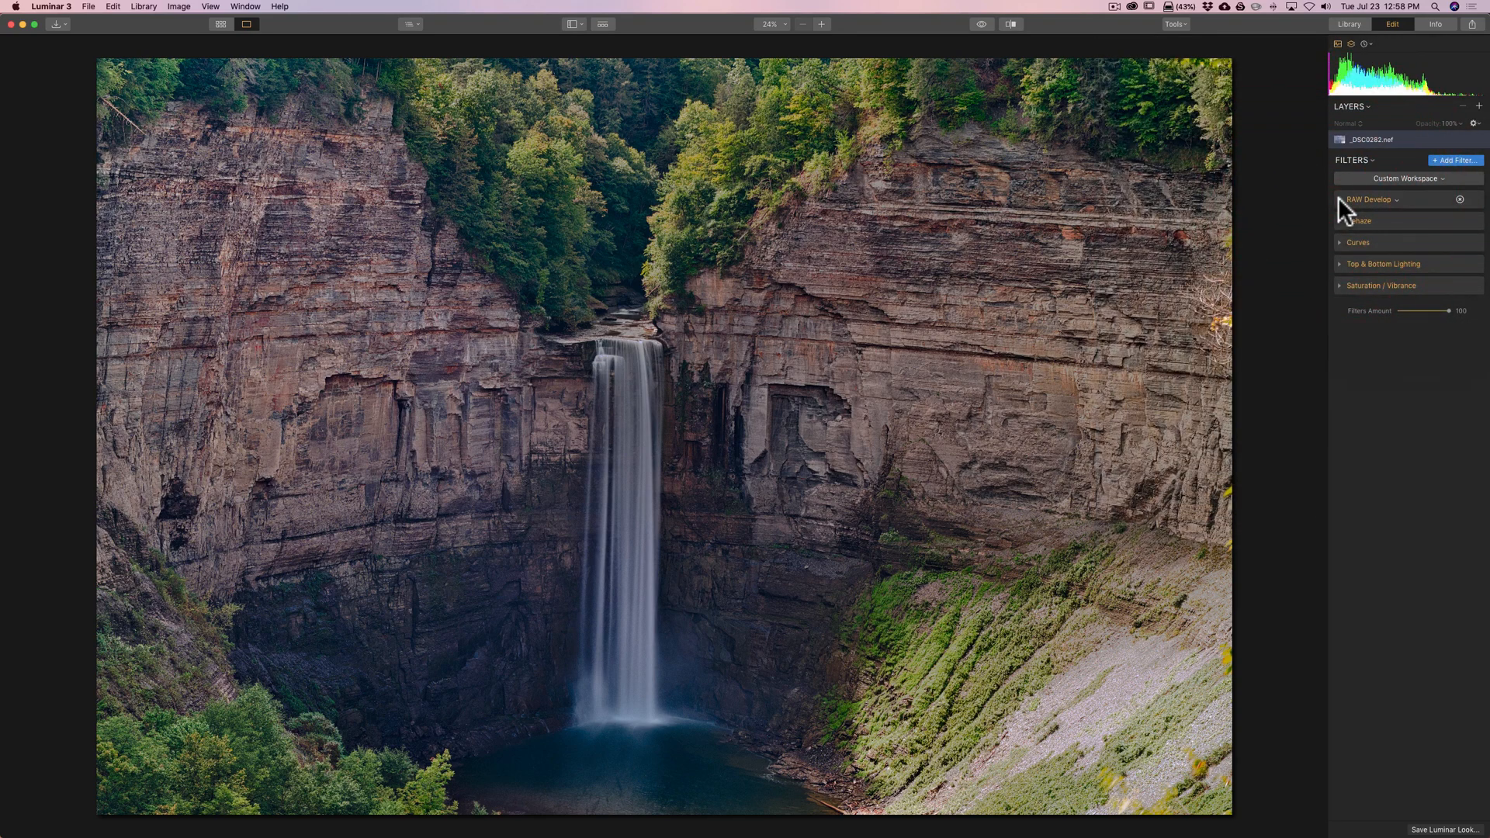
# Add a Foliage Enhancer filter and set Amount 32 and Hue -53.
pyautogui.click(1455, 160)
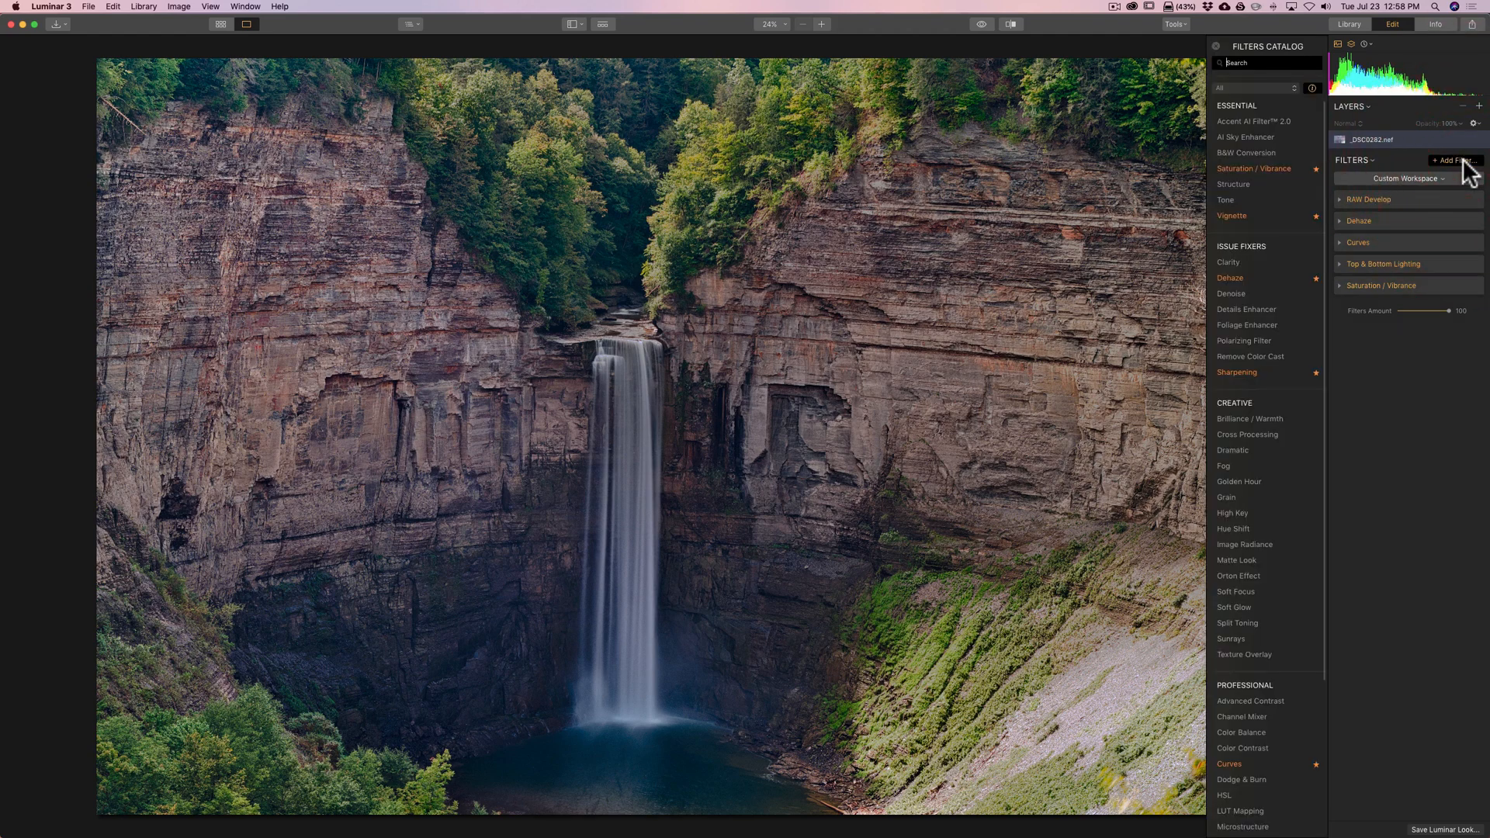
pyautogui.moveTo(1247, 325)
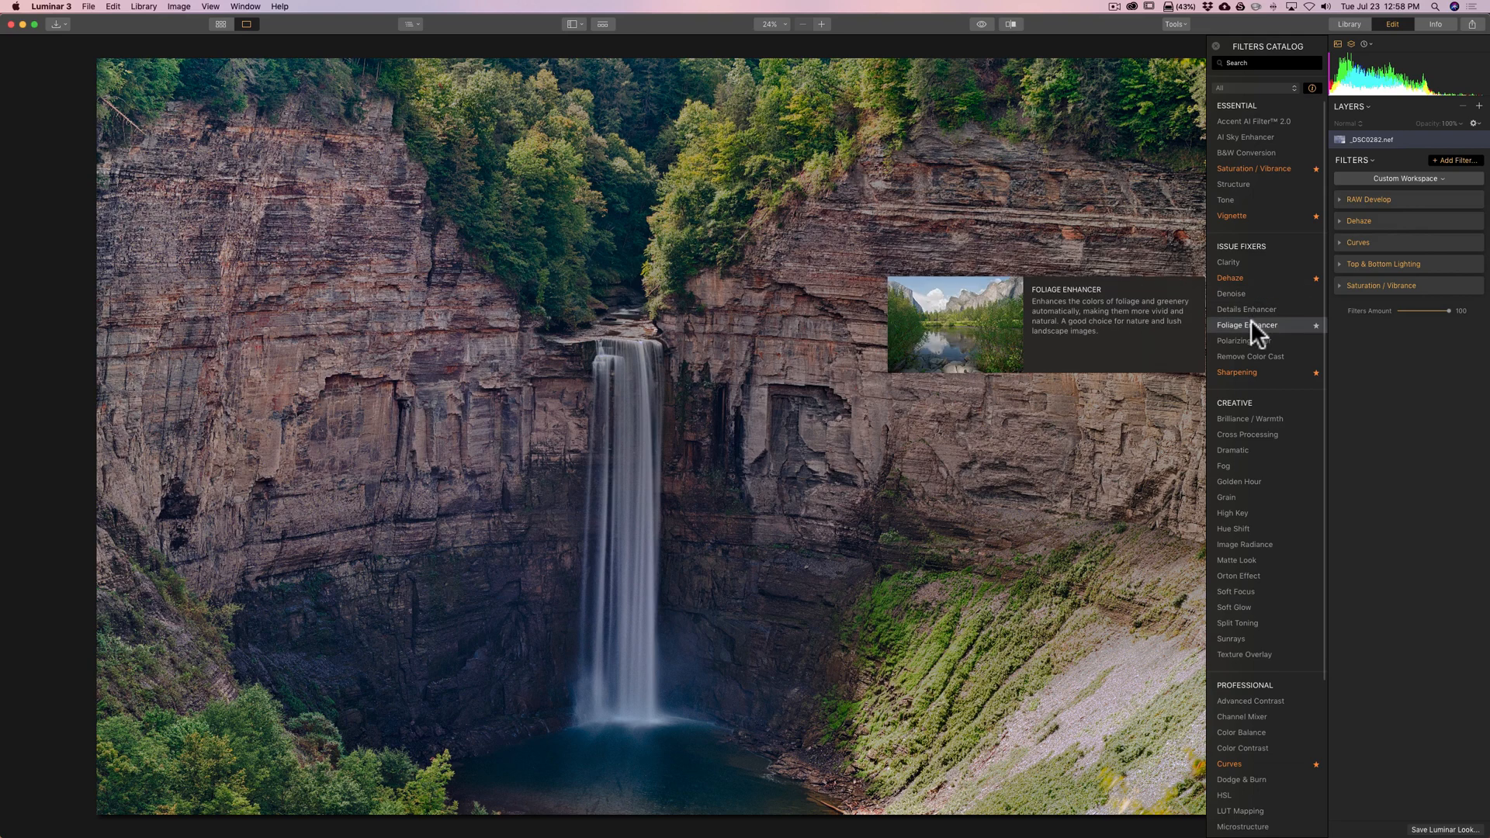
pyautogui.click(1247, 325)
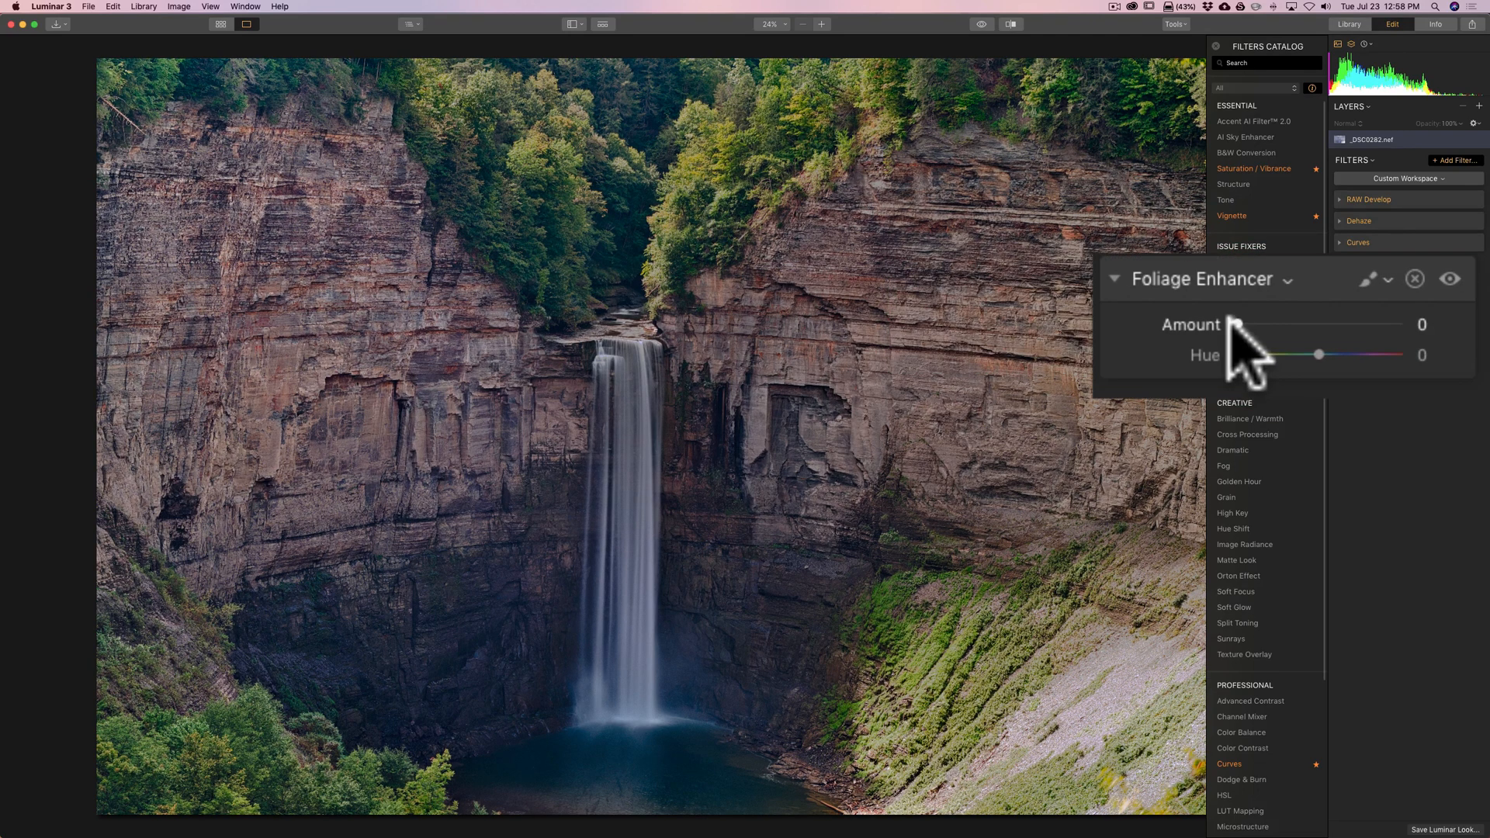
pyautogui.click(1215, 45)
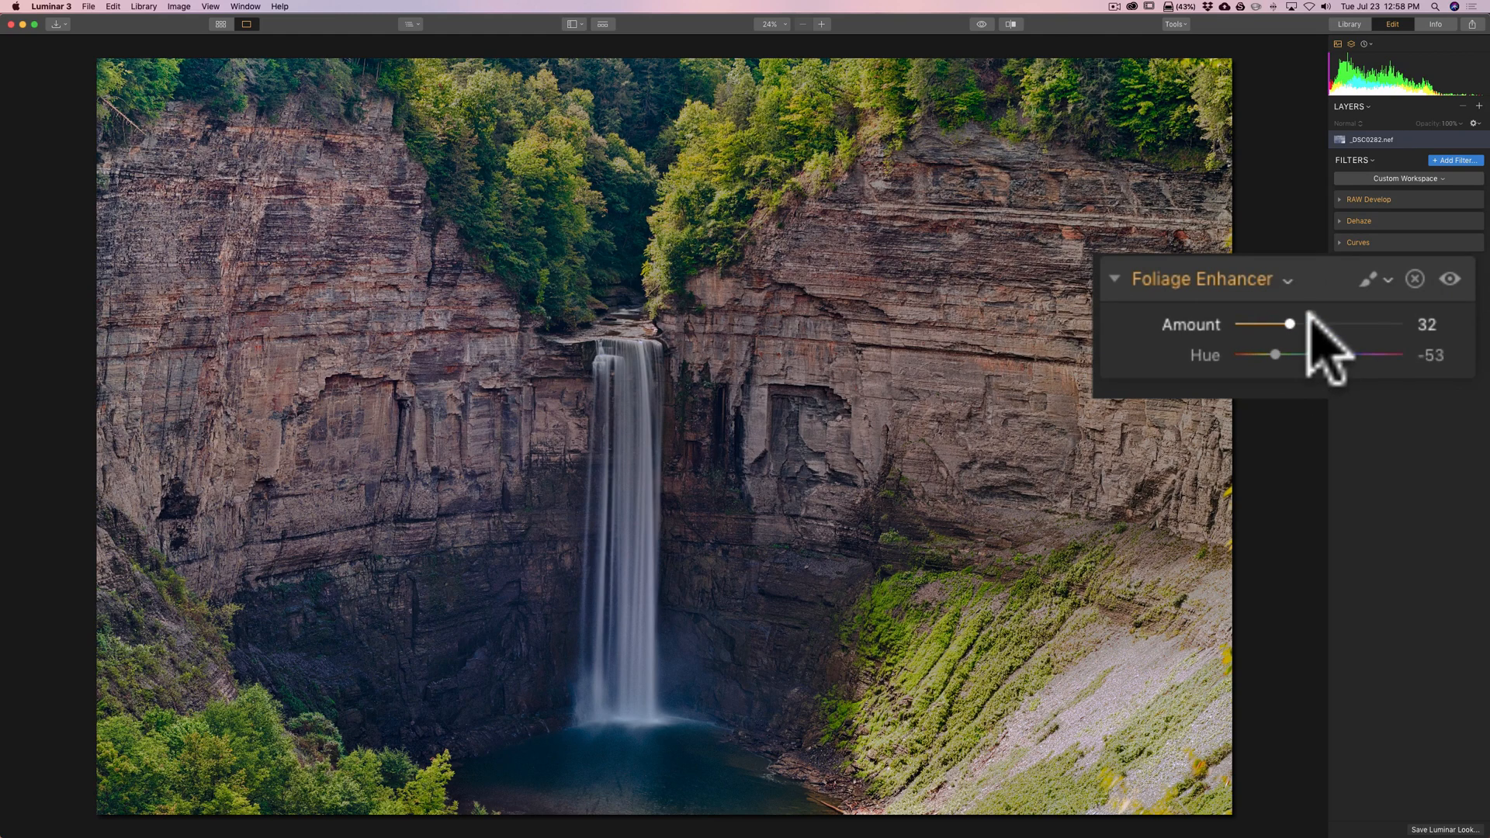
pyautogui.moveTo(1334, 304)
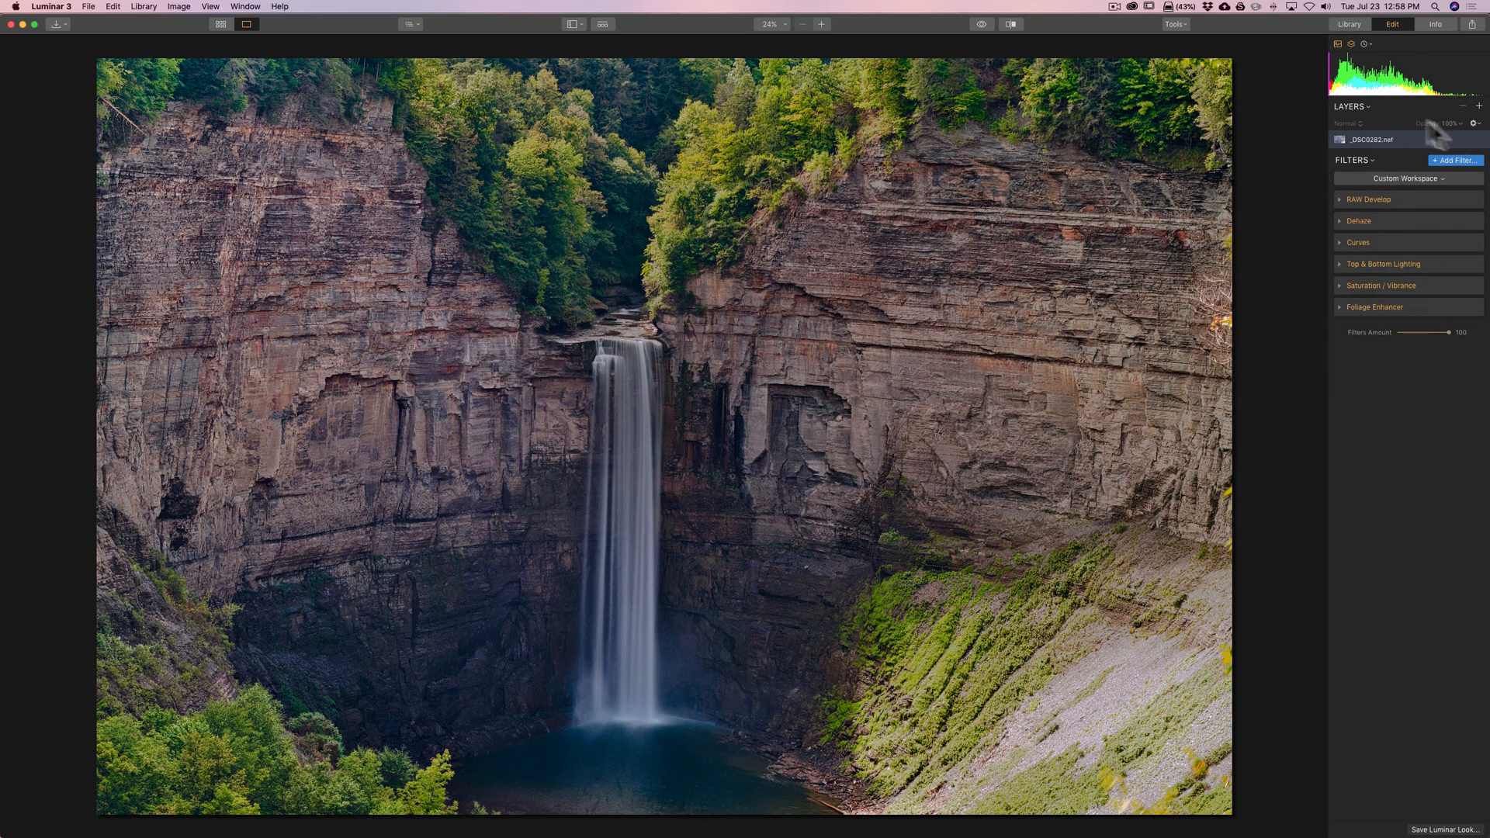
# Add a Sharpening filter below Foliage Enhancer with Amount 28 and Masking 35.
pyautogui.click(1455, 161)
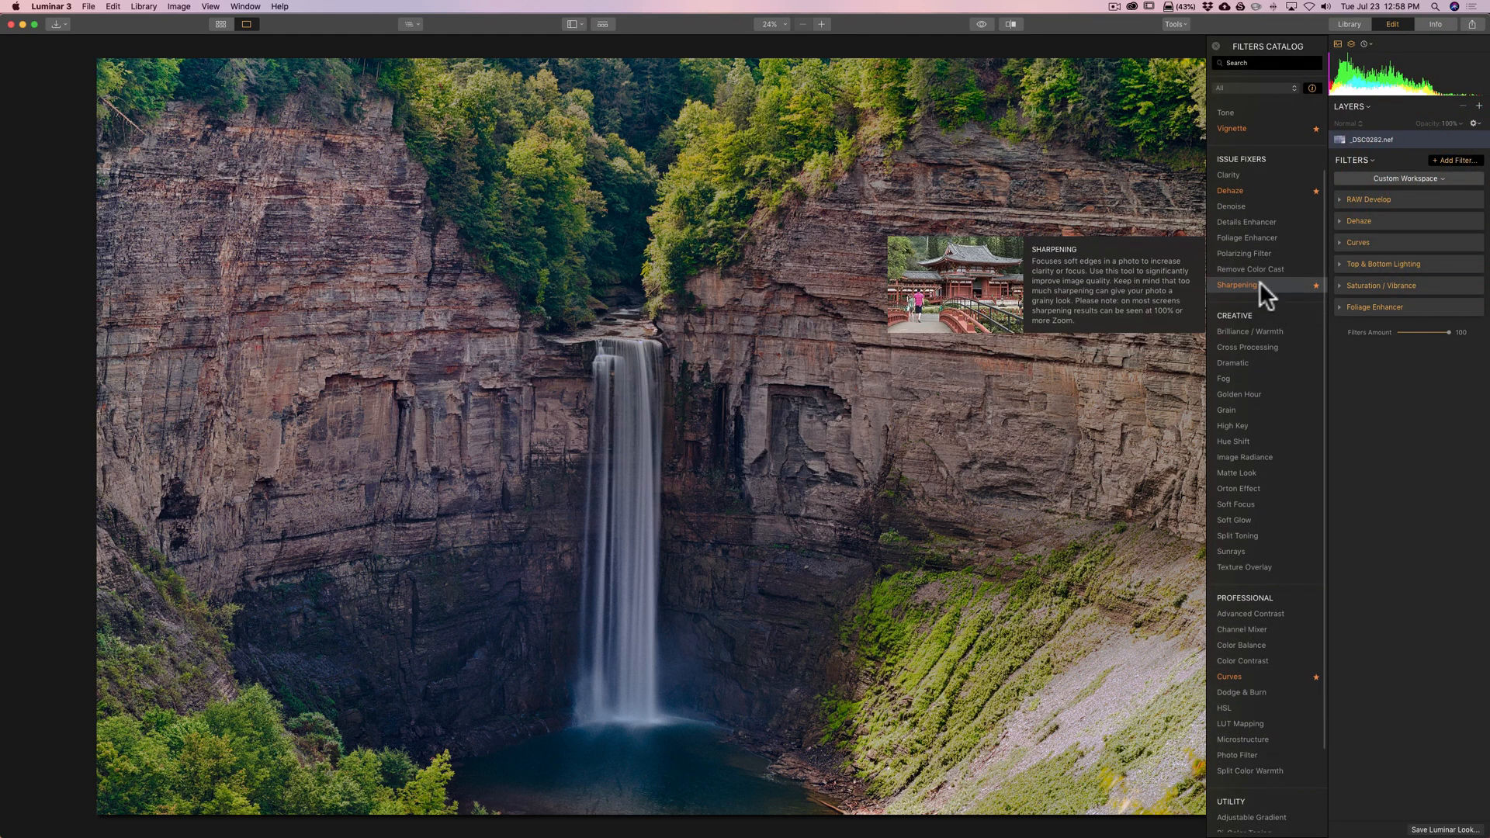
pyautogui.click(1237, 284)
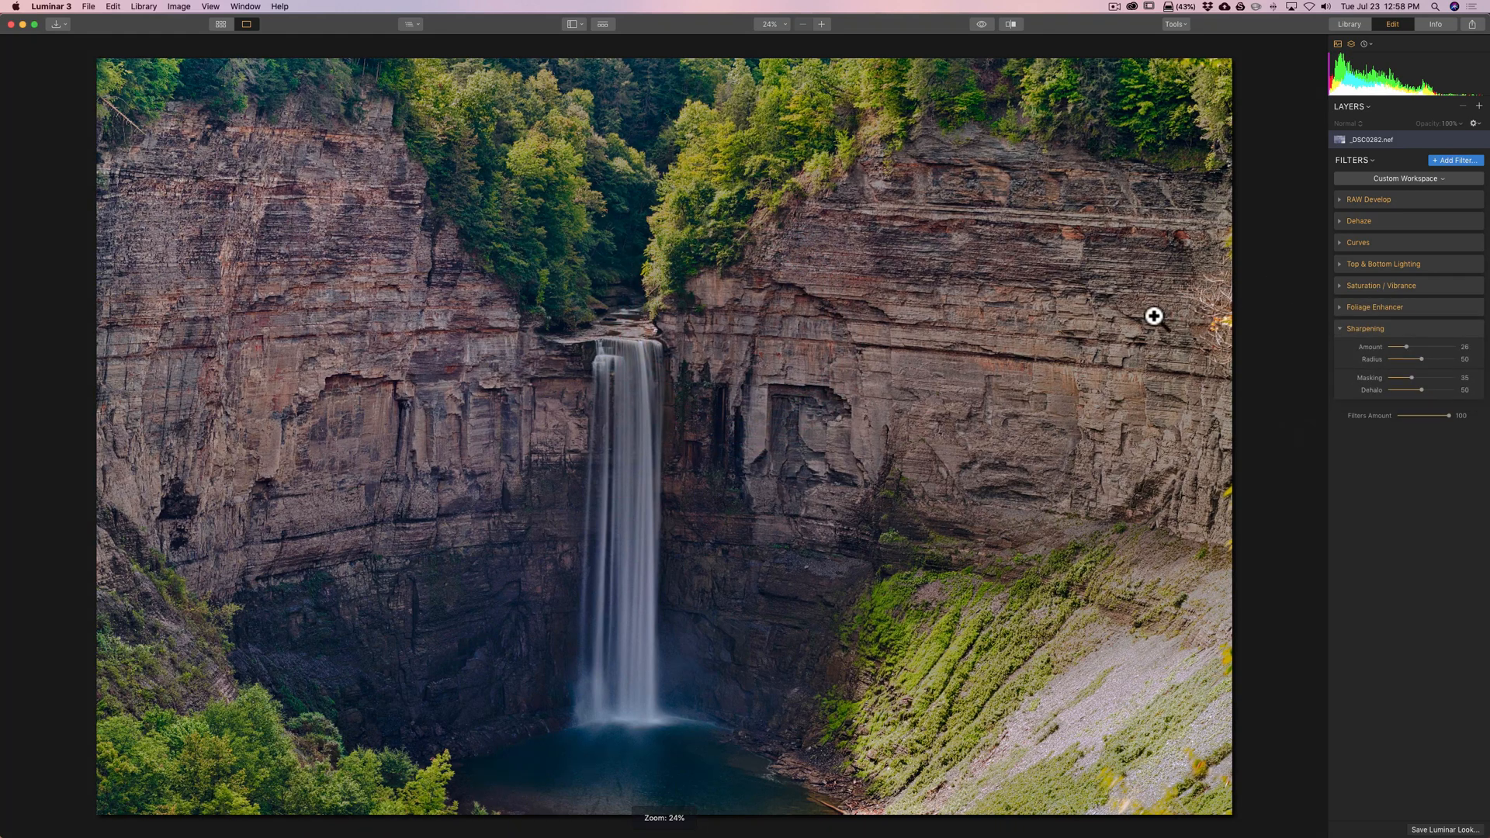
pyautogui.moveTo(1410, 375)
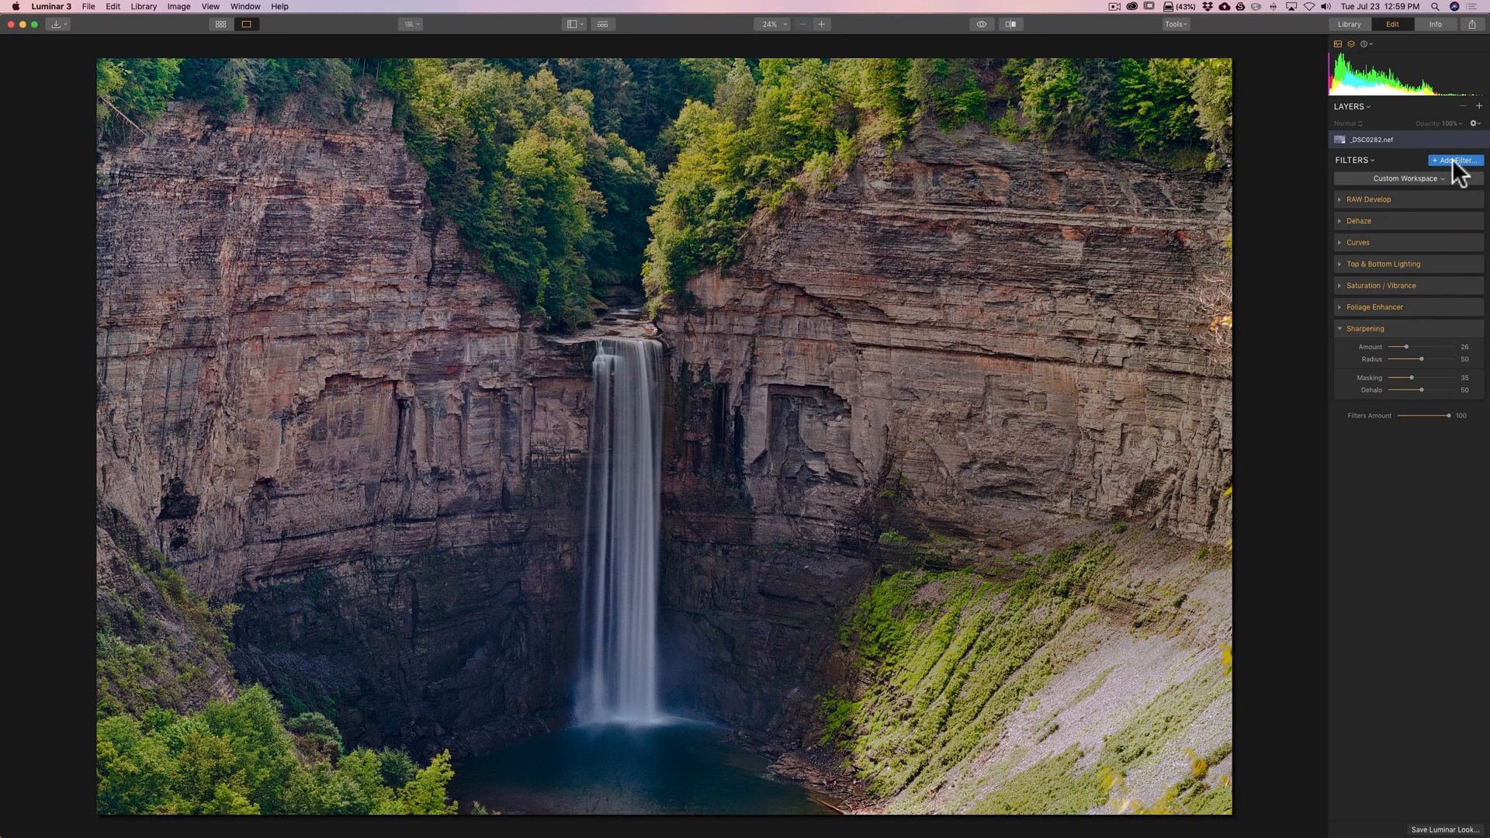
# Add a Vignette filter from the catalog below Sharpening.
pyautogui.click(1366, 327)
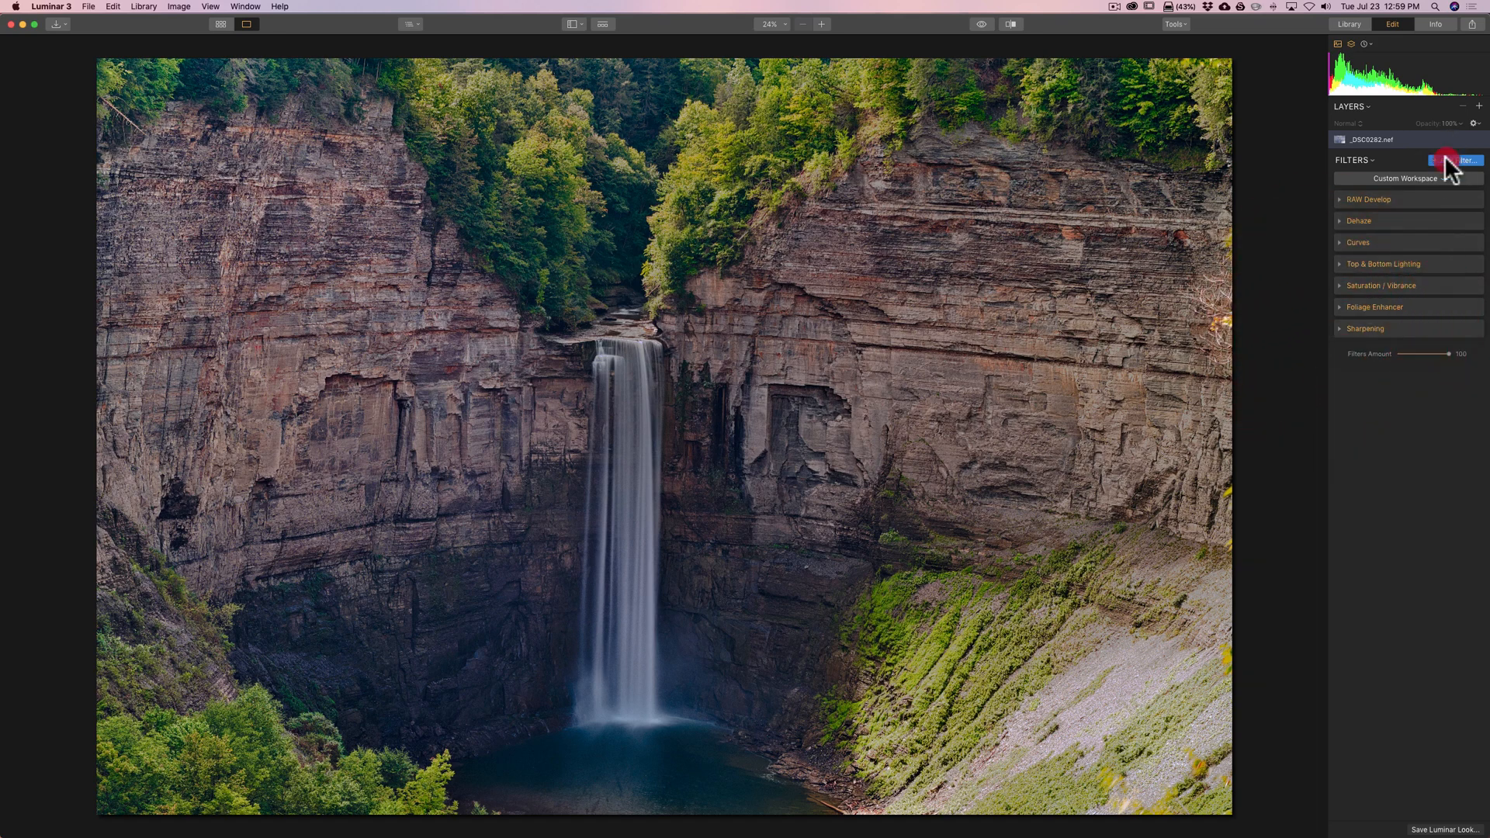
pyautogui.click(1455, 160)
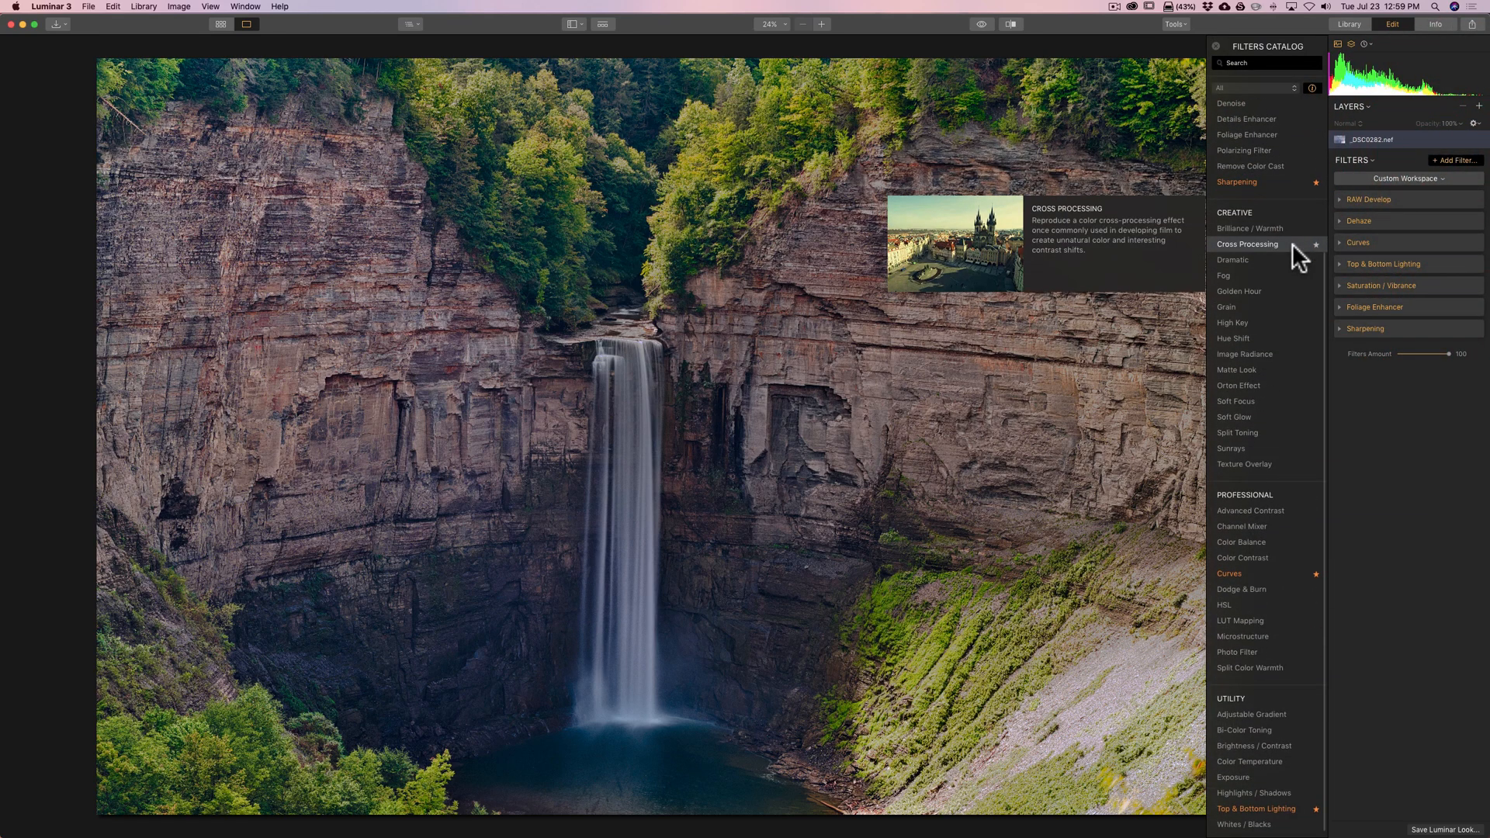
pyautogui.scroll(3)
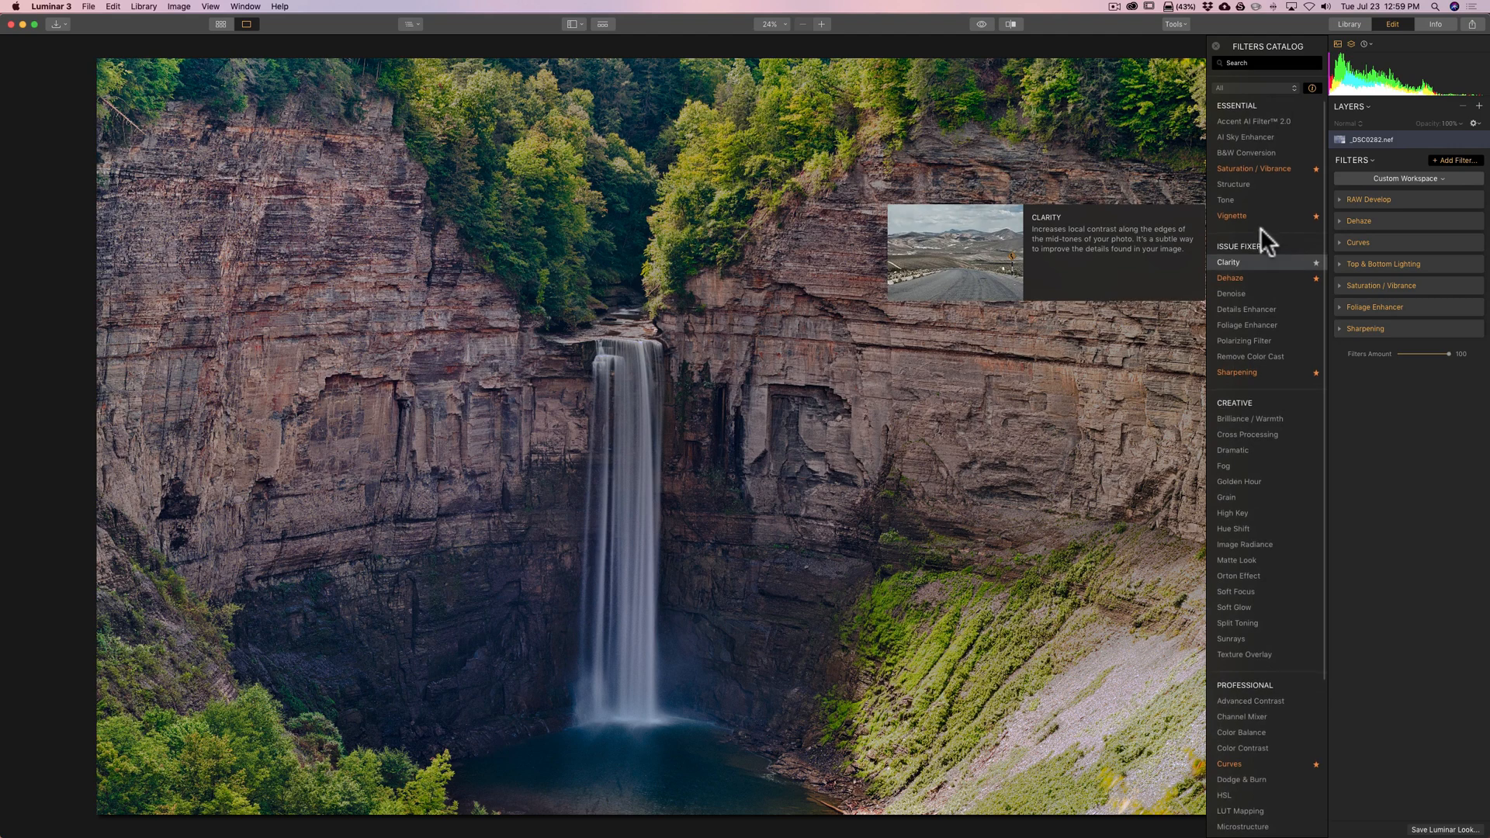
pyautogui.click(1231, 216)
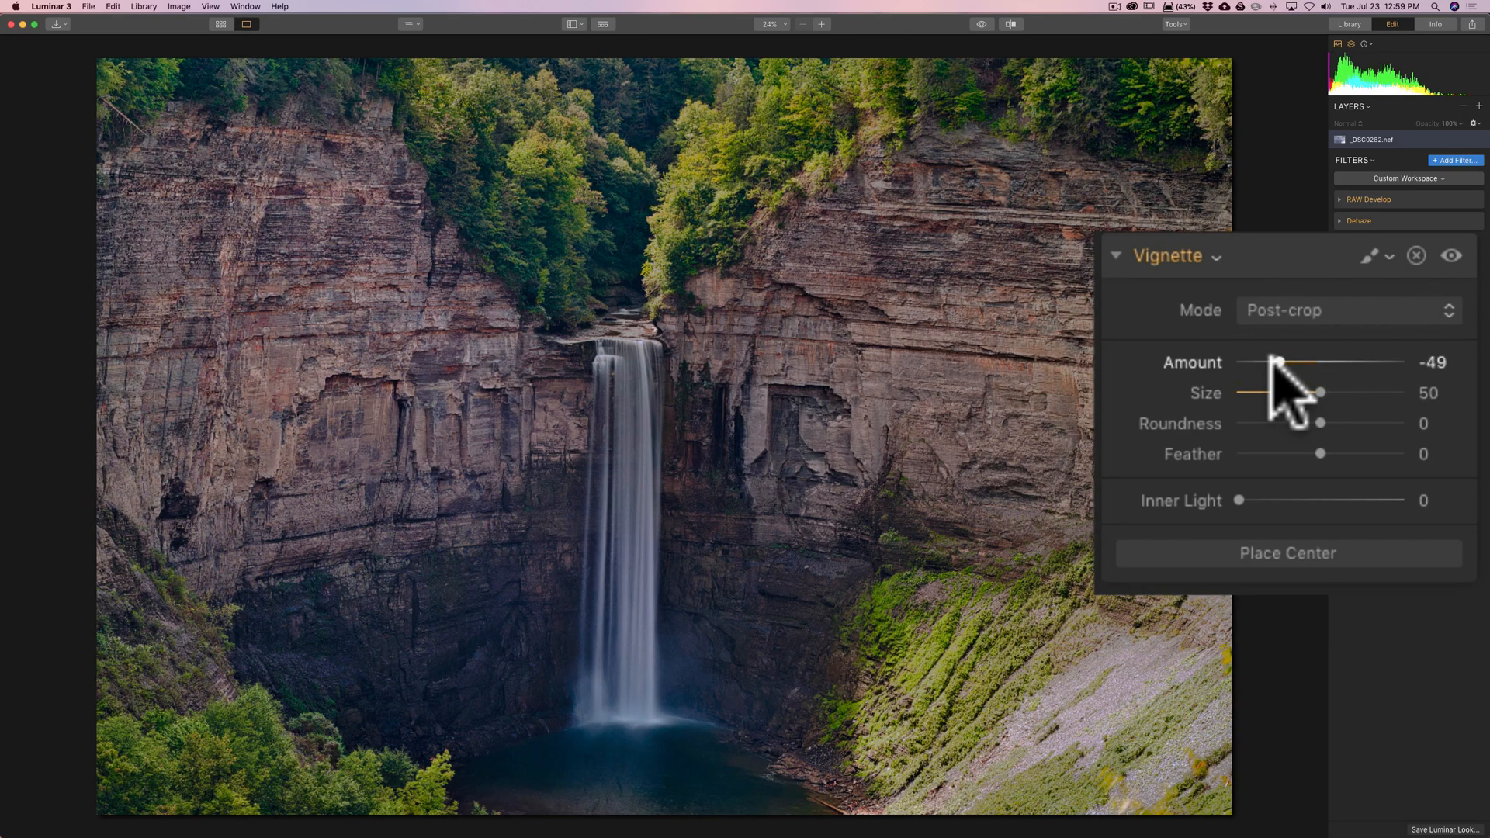
pyautogui.moveTo(1295, 577)
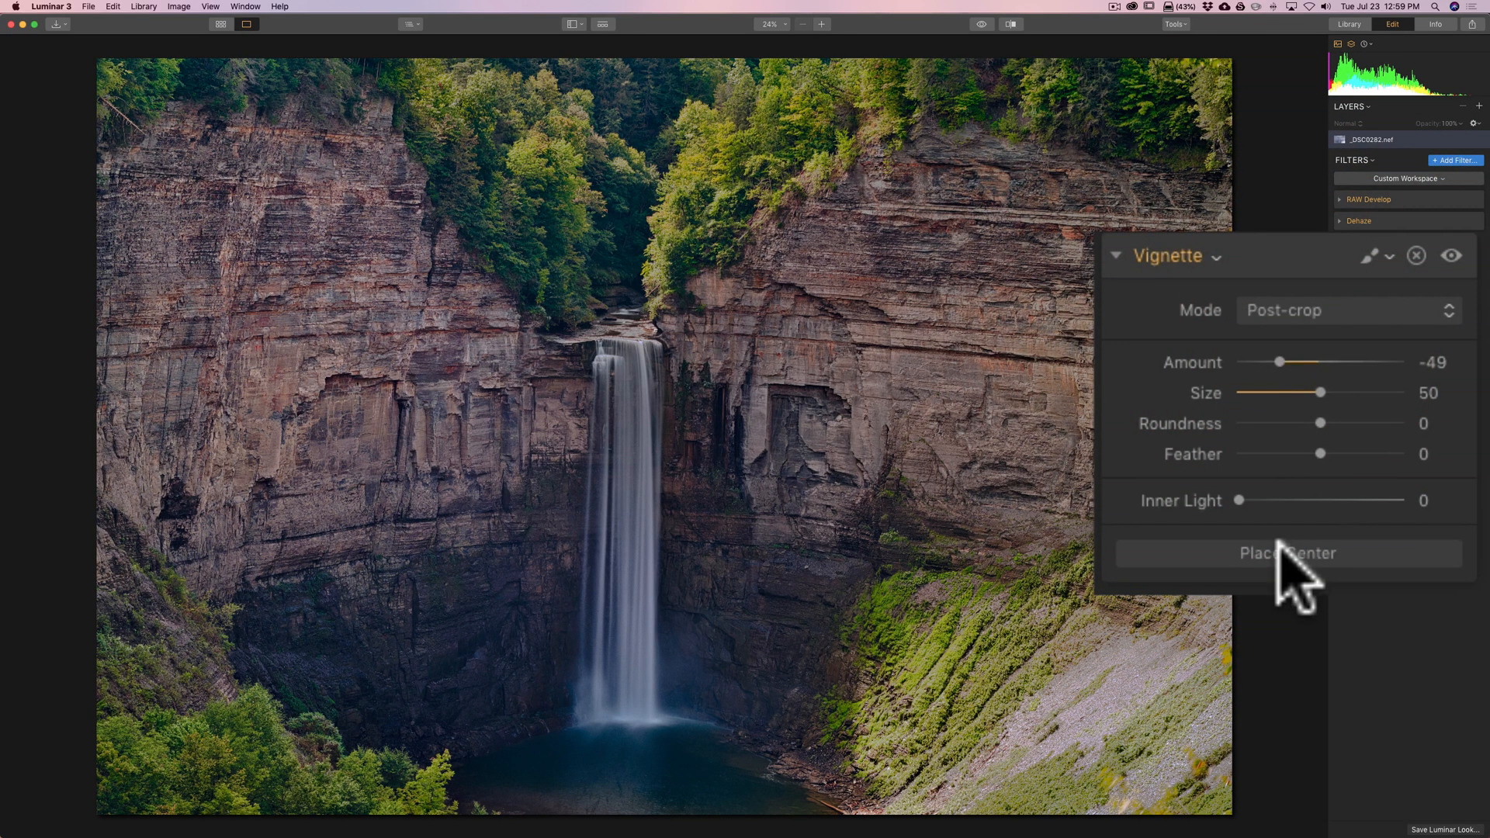
# Set vignette Amount -49, place its centre, and toggle it off and on to compare.
pyautogui.click(1287, 553)
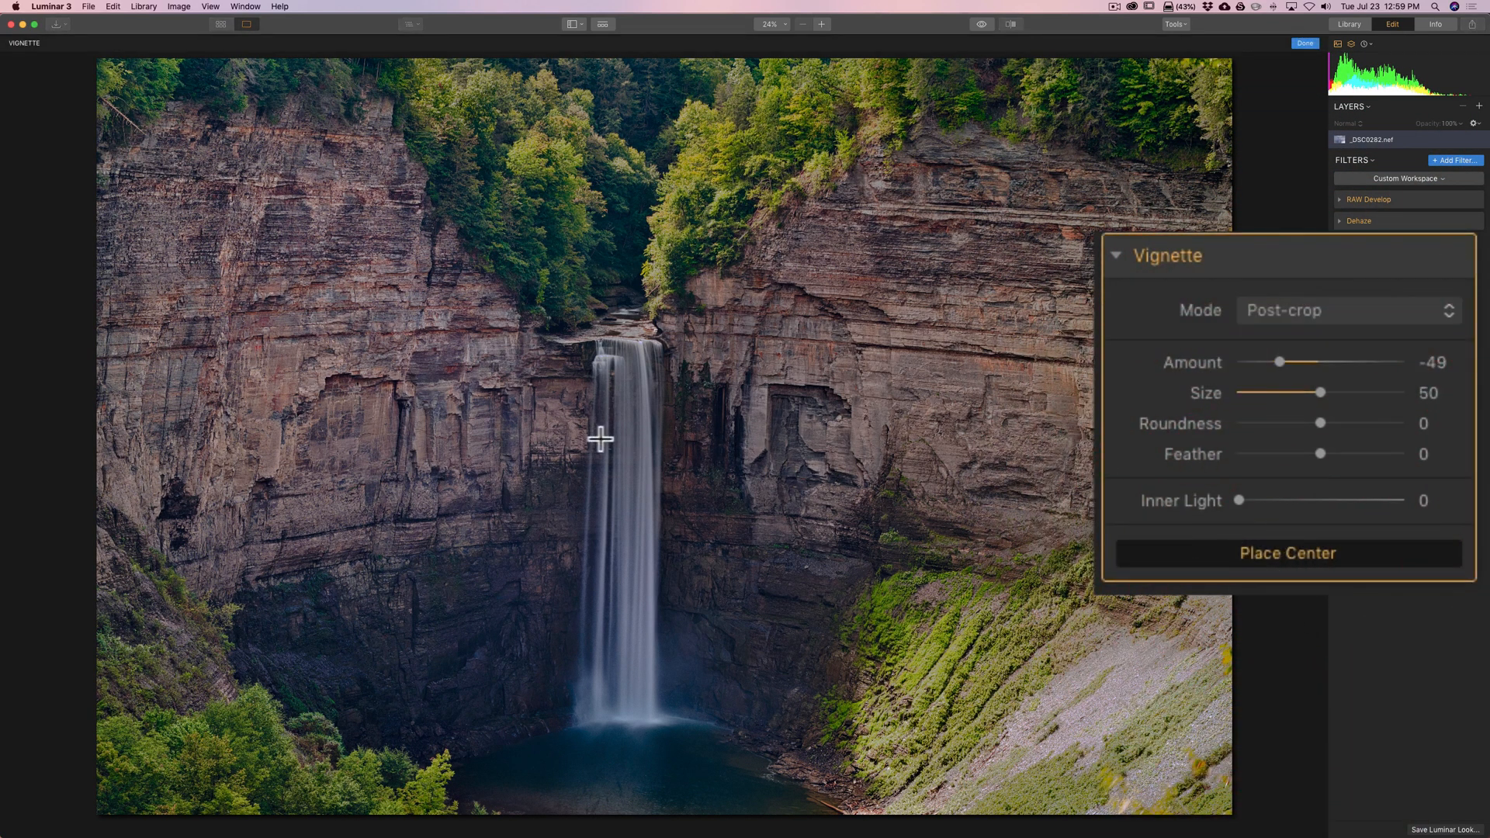
pyautogui.moveTo(533, 427)
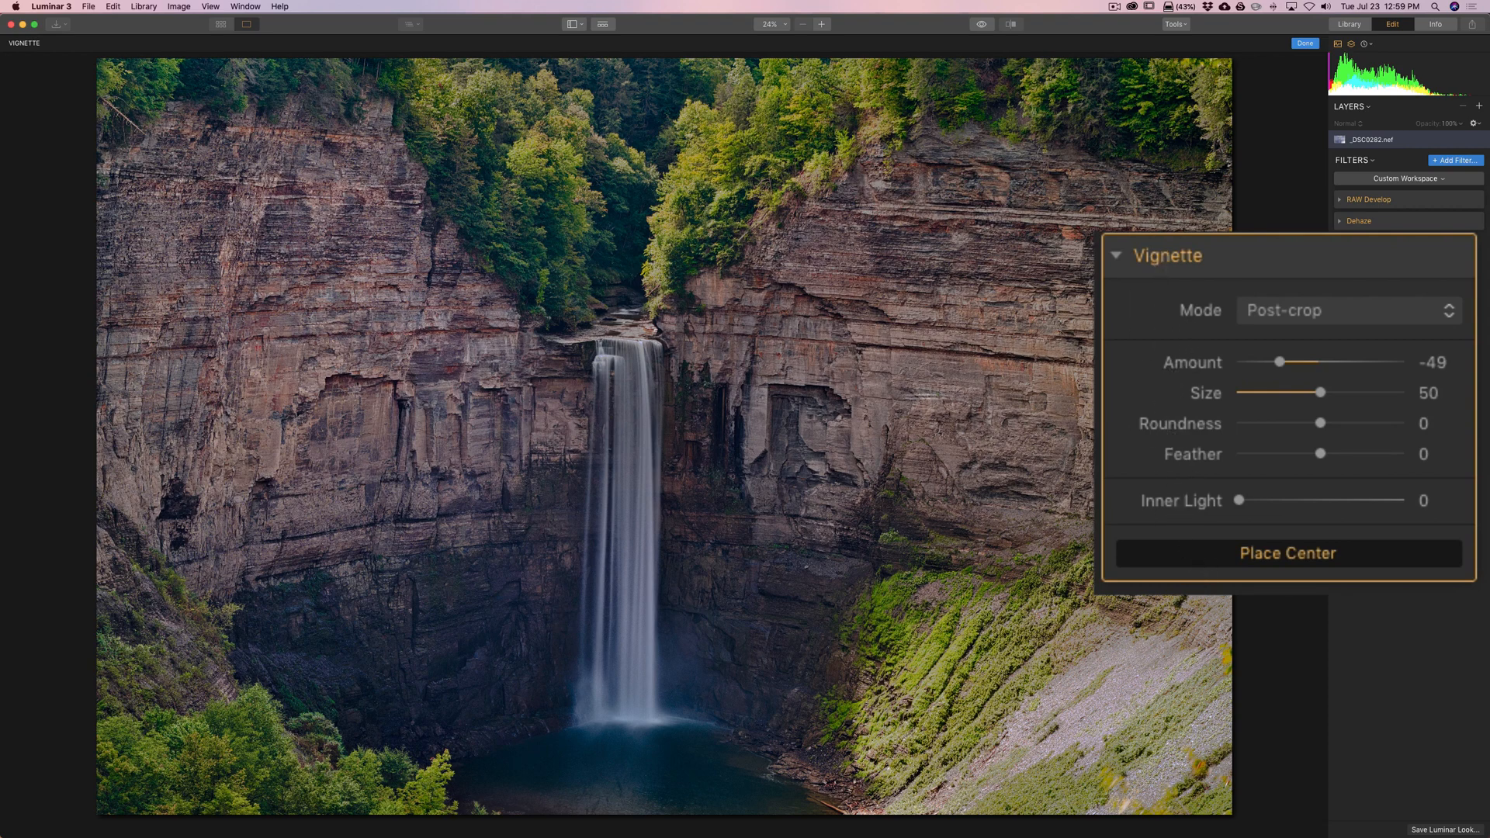
pyautogui.moveTo(545, 428)
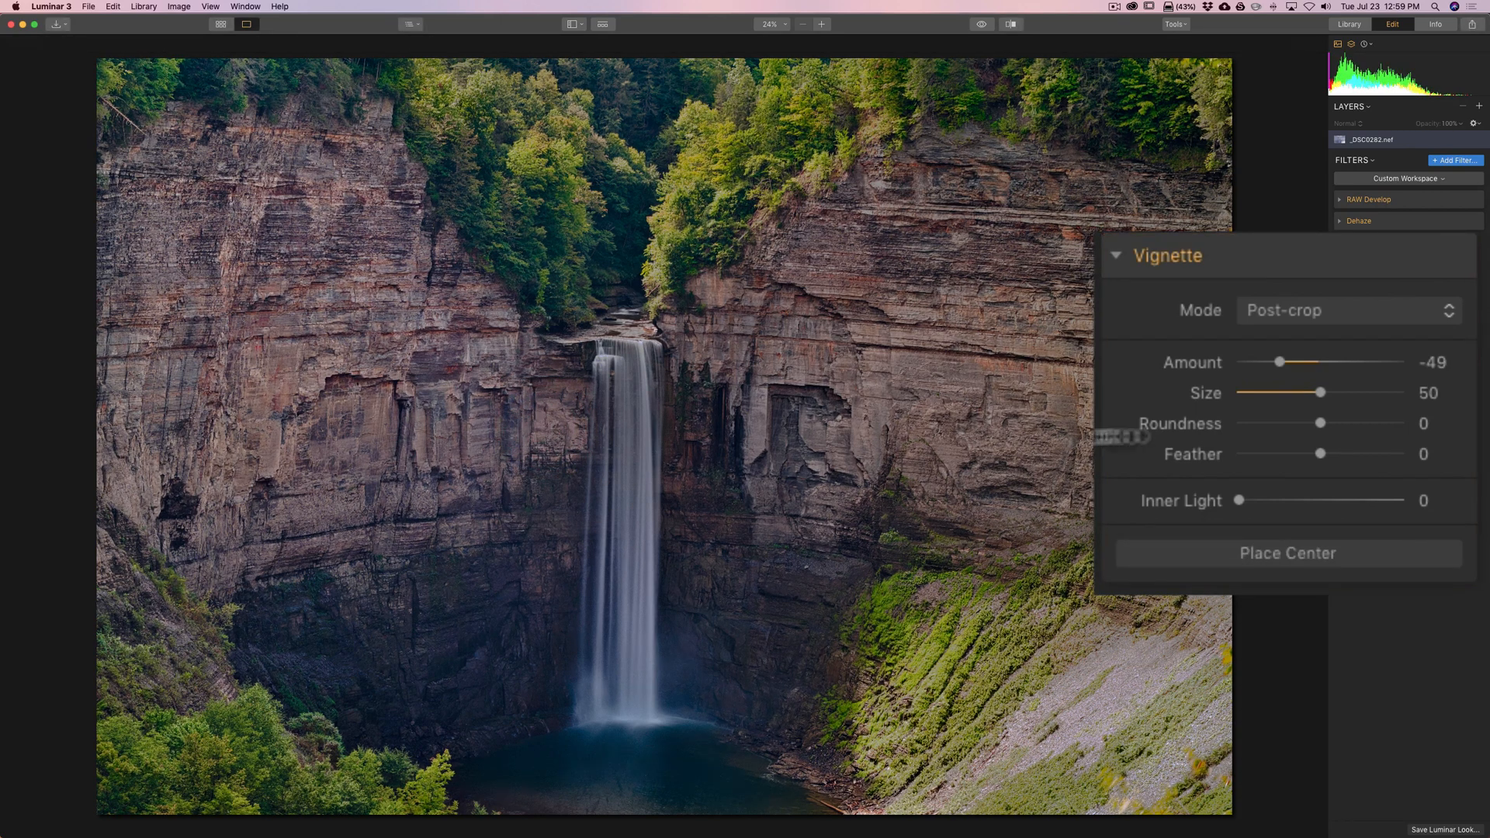
pyautogui.moveTo(1439, 299)
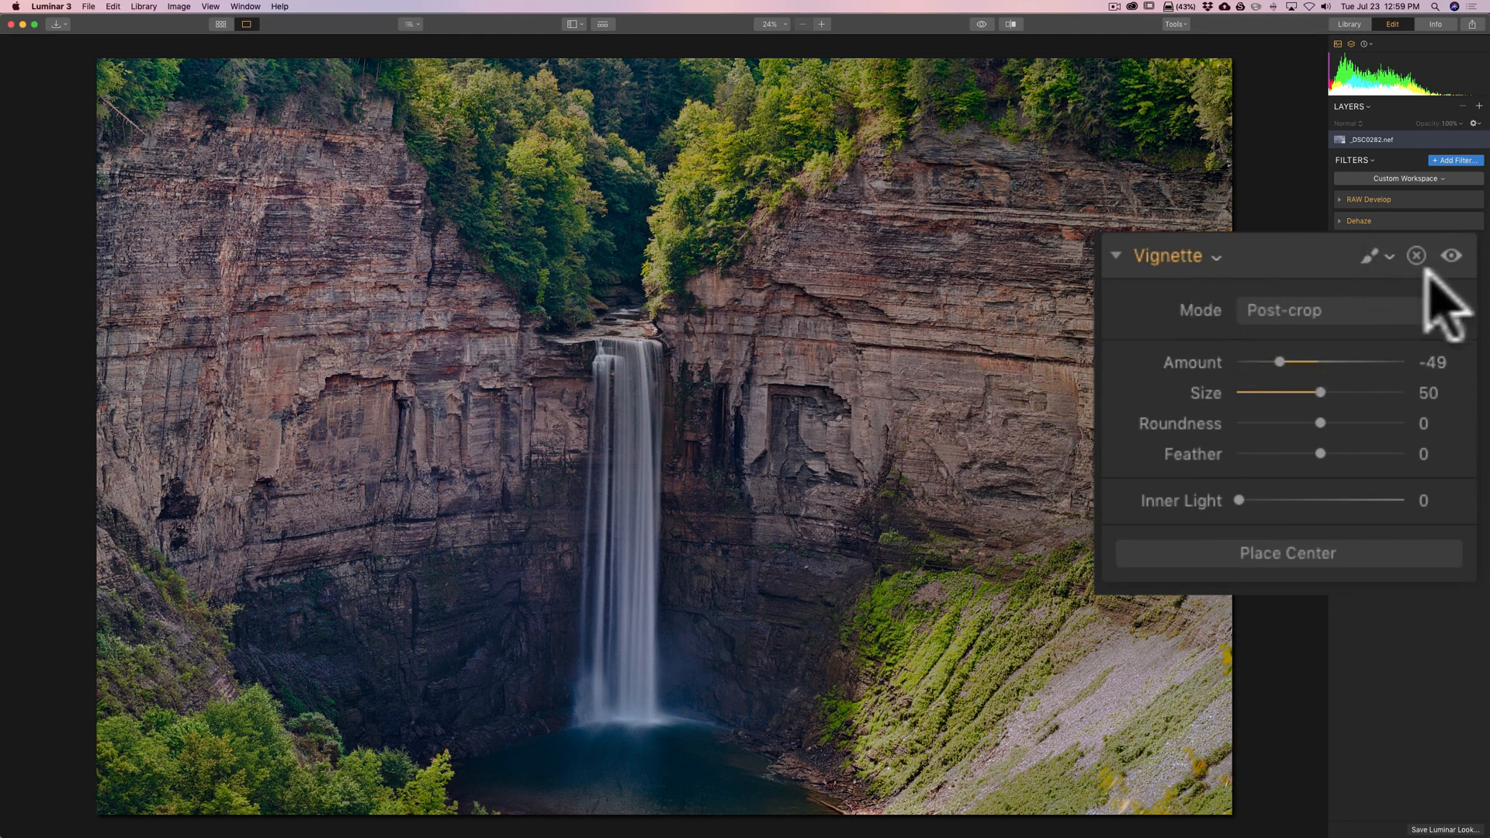
pyautogui.click(1451, 255)
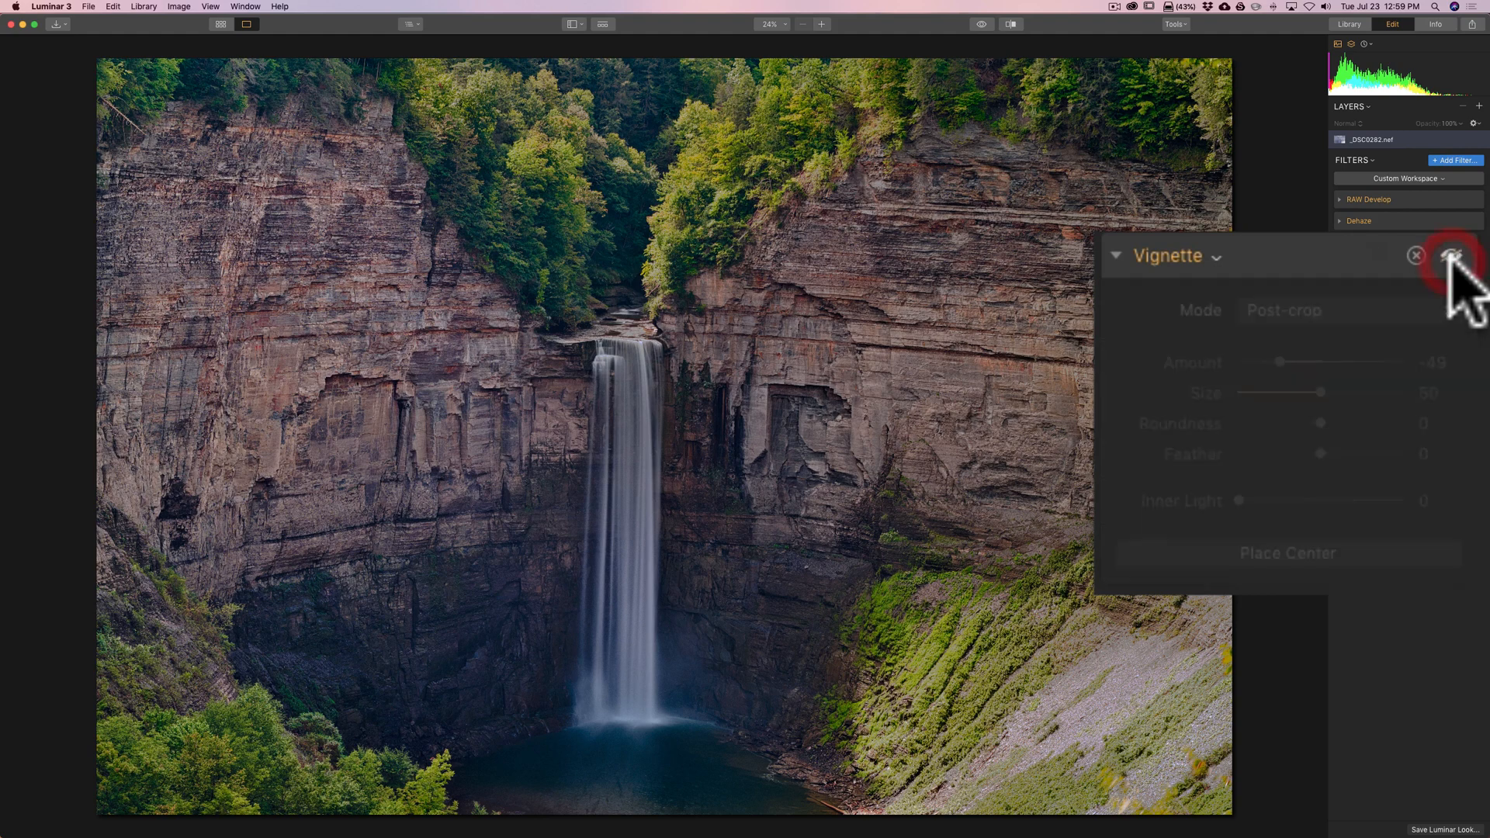
pyautogui.click(1416, 255)
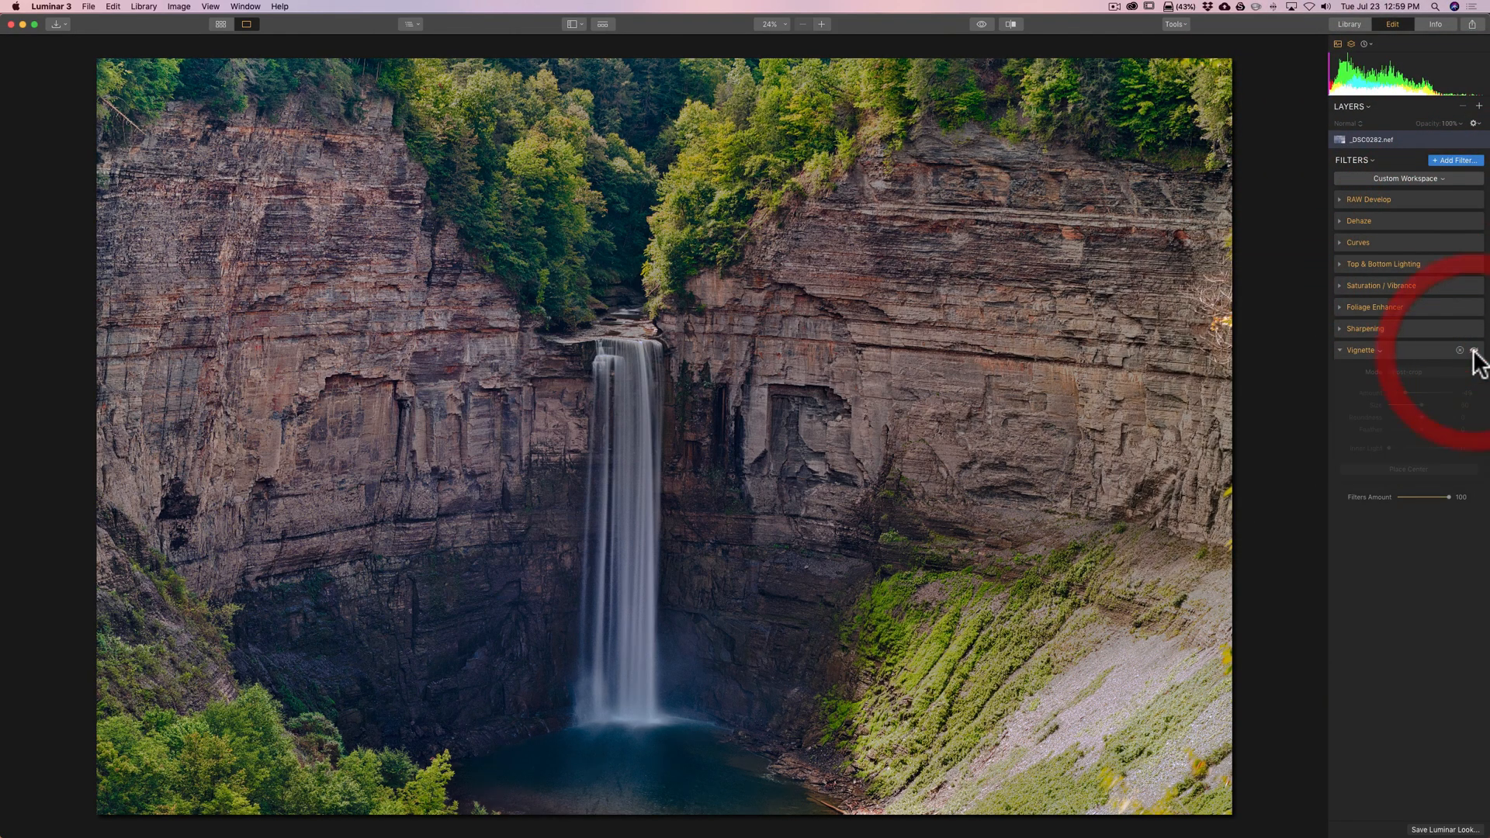
pyautogui.click(1360, 350)
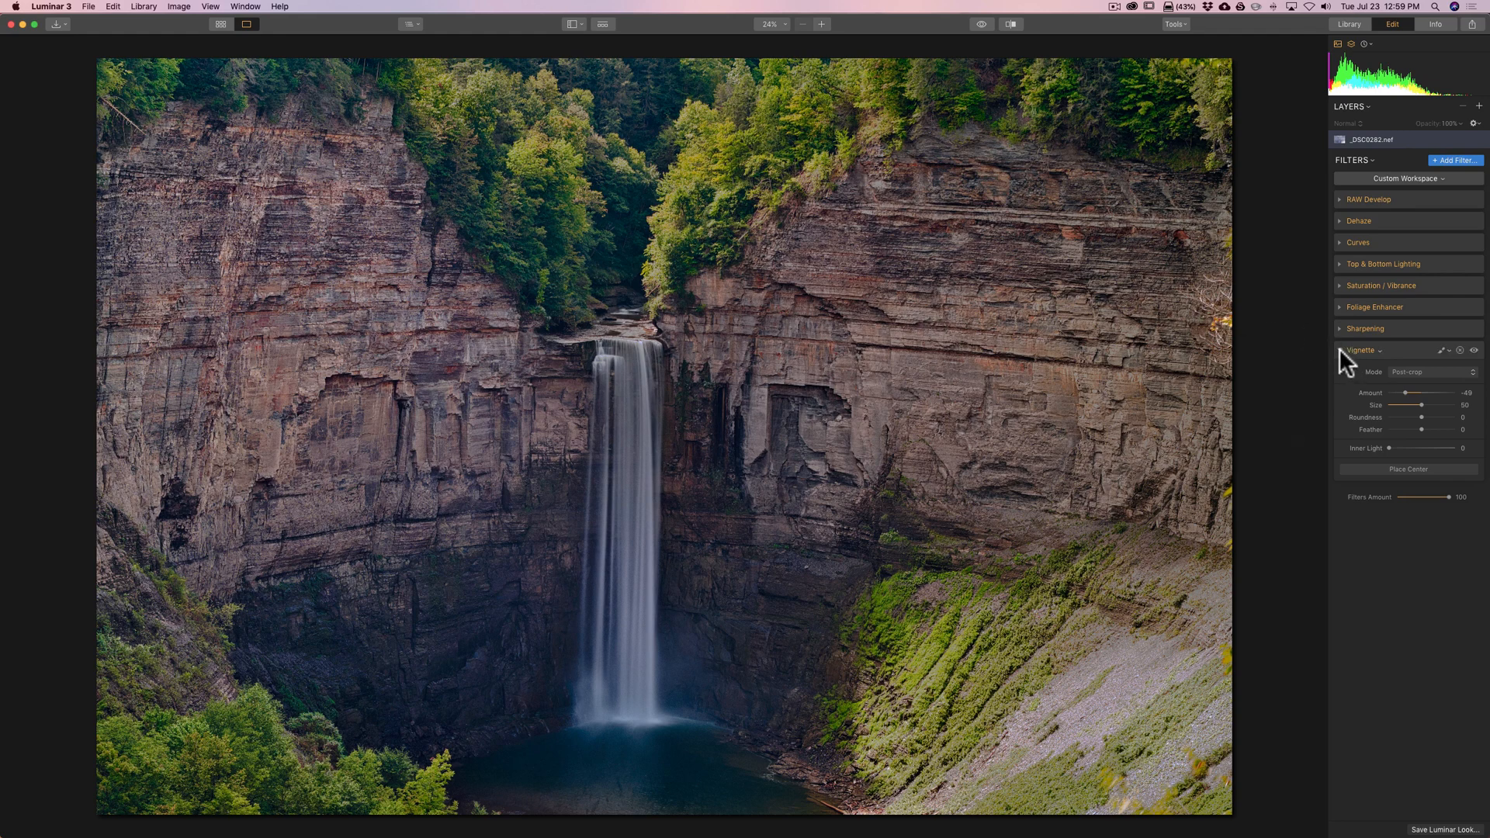
# Fold the Vignette panel so the stack from RAW Develop to Vignette is collapsed.
pyautogui.click(1359, 350)
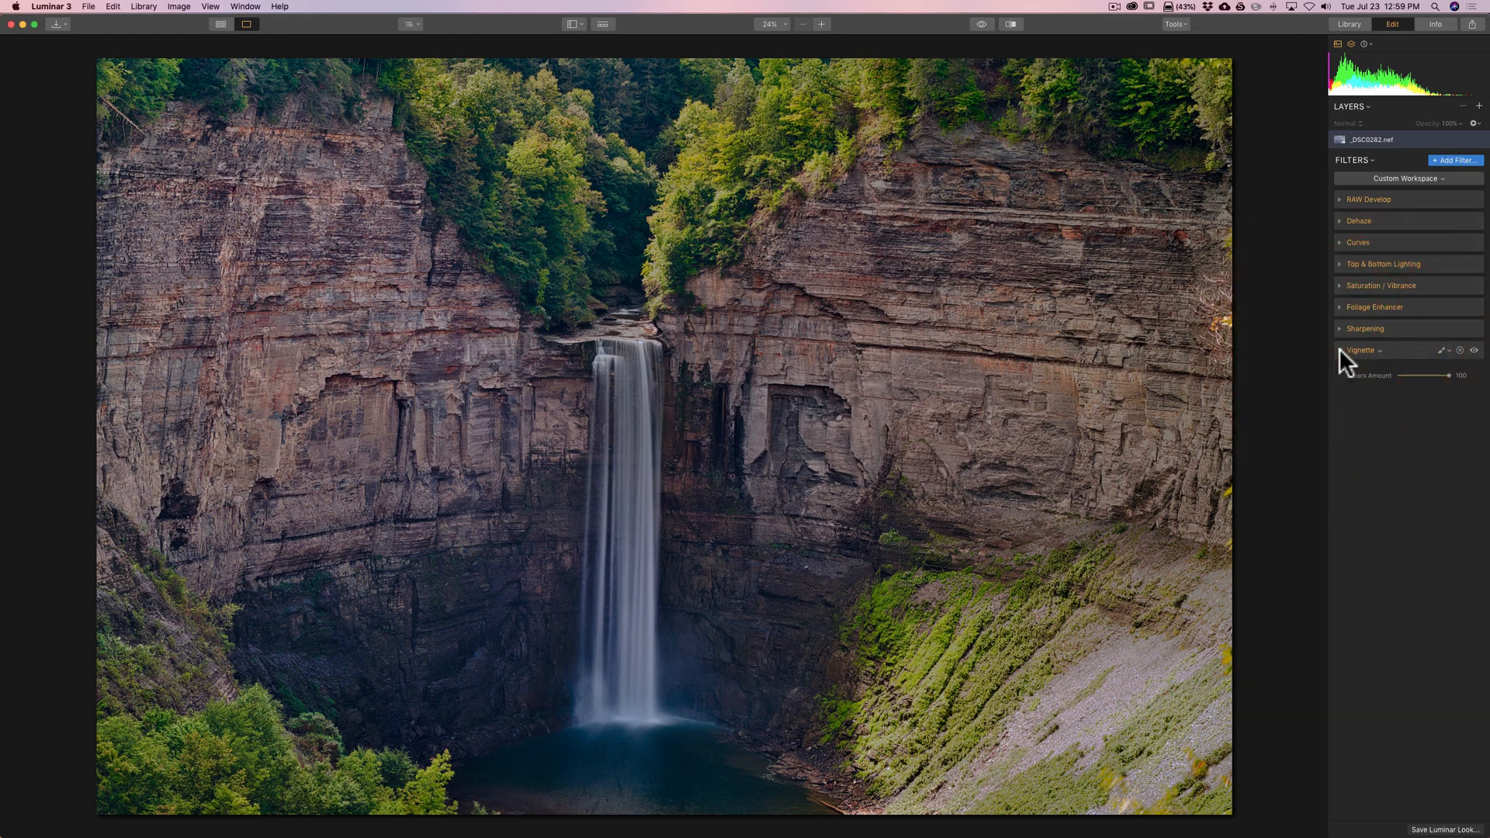
pyautogui.click(1361, 350)
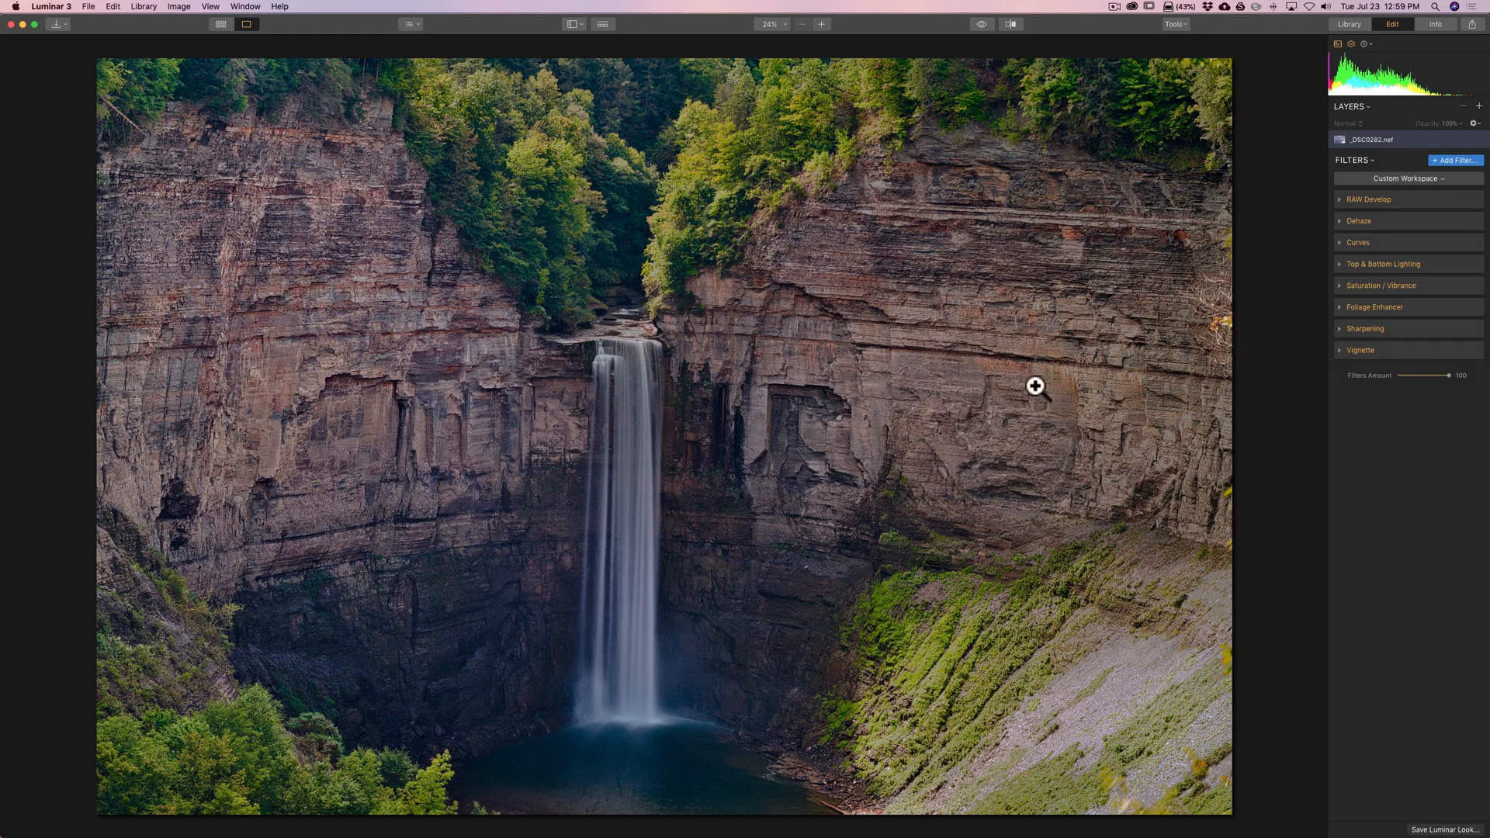
pyautogui.moveTo(1309, 373)
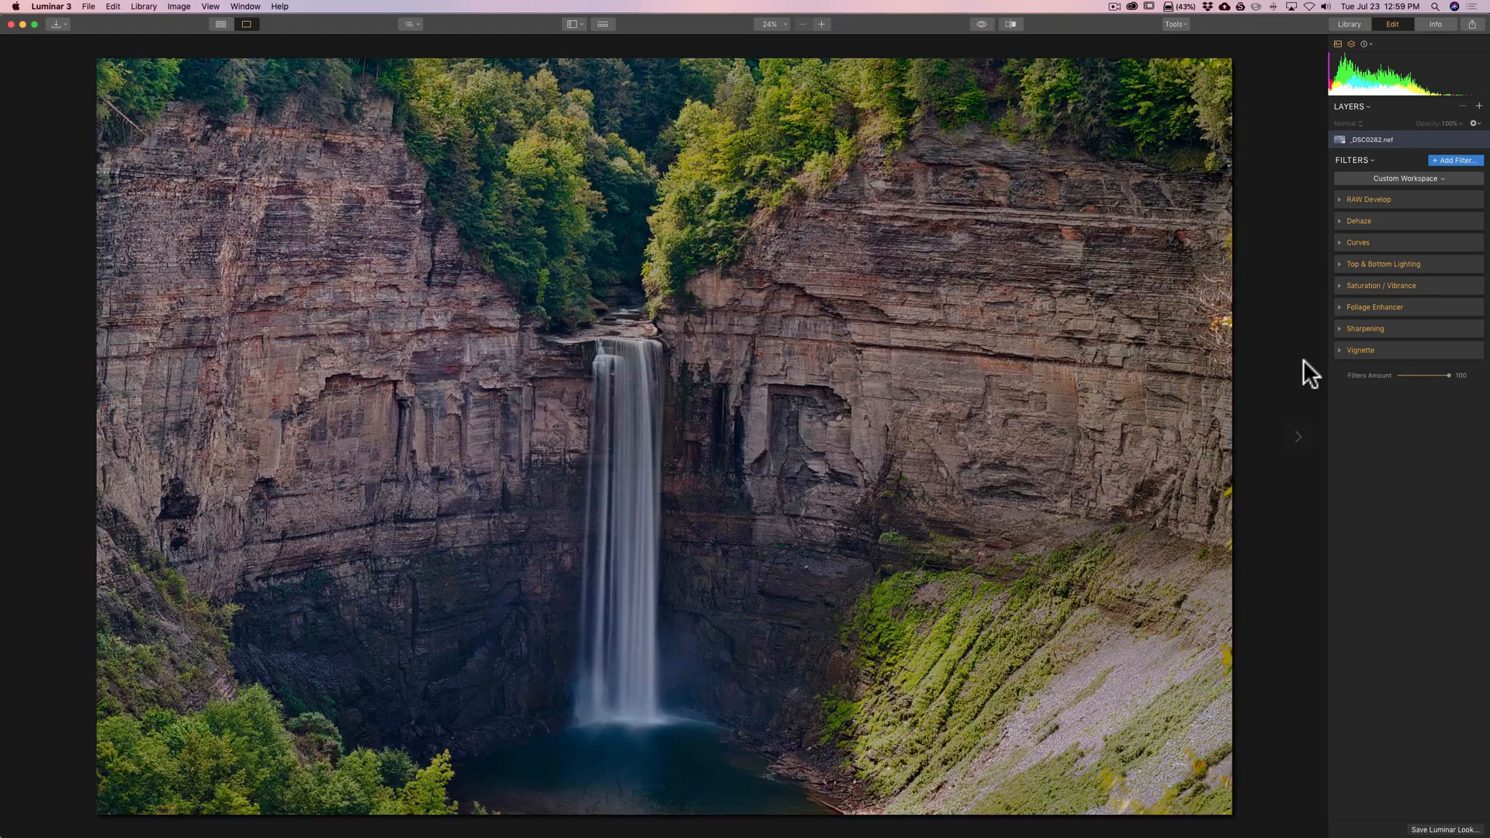
pyautogui.click(980, 24)
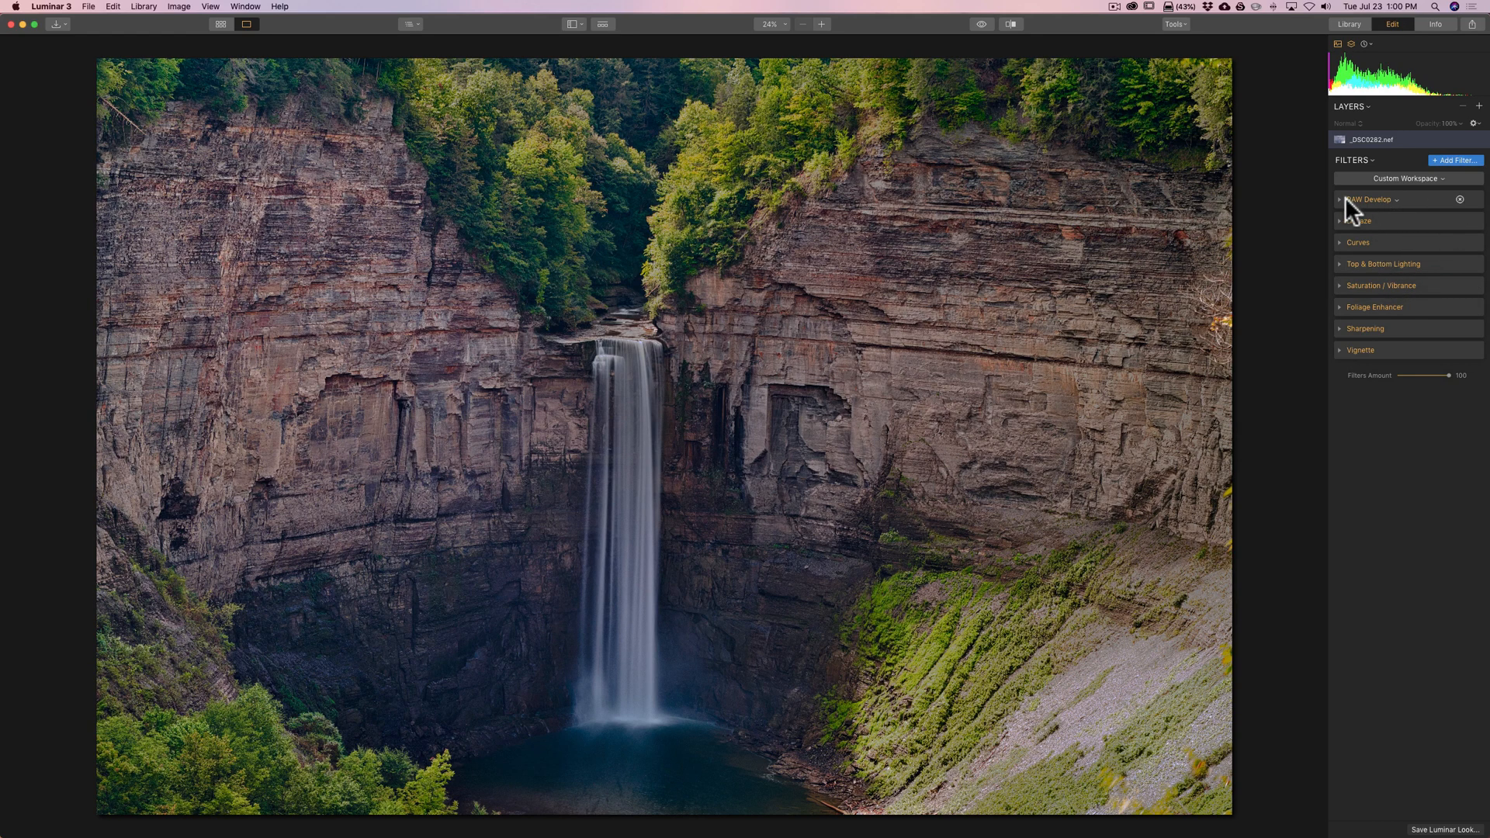
# Add then delete a duplicate Dehaze filter, and raise RAW Develop Contrast to 95.
pyautogui.click(1340, 199)
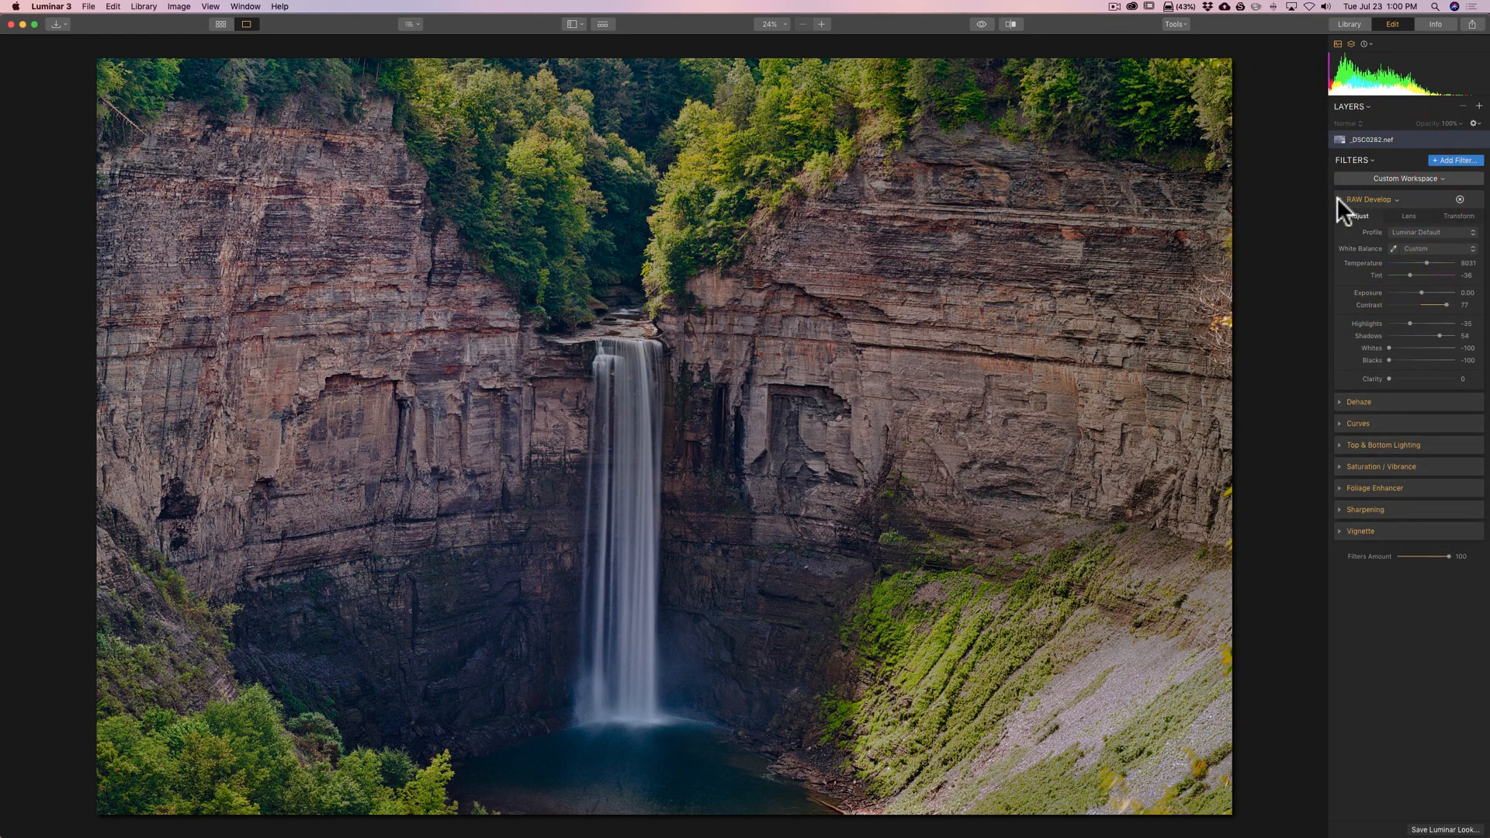
pyautogui.click(1455, 160)
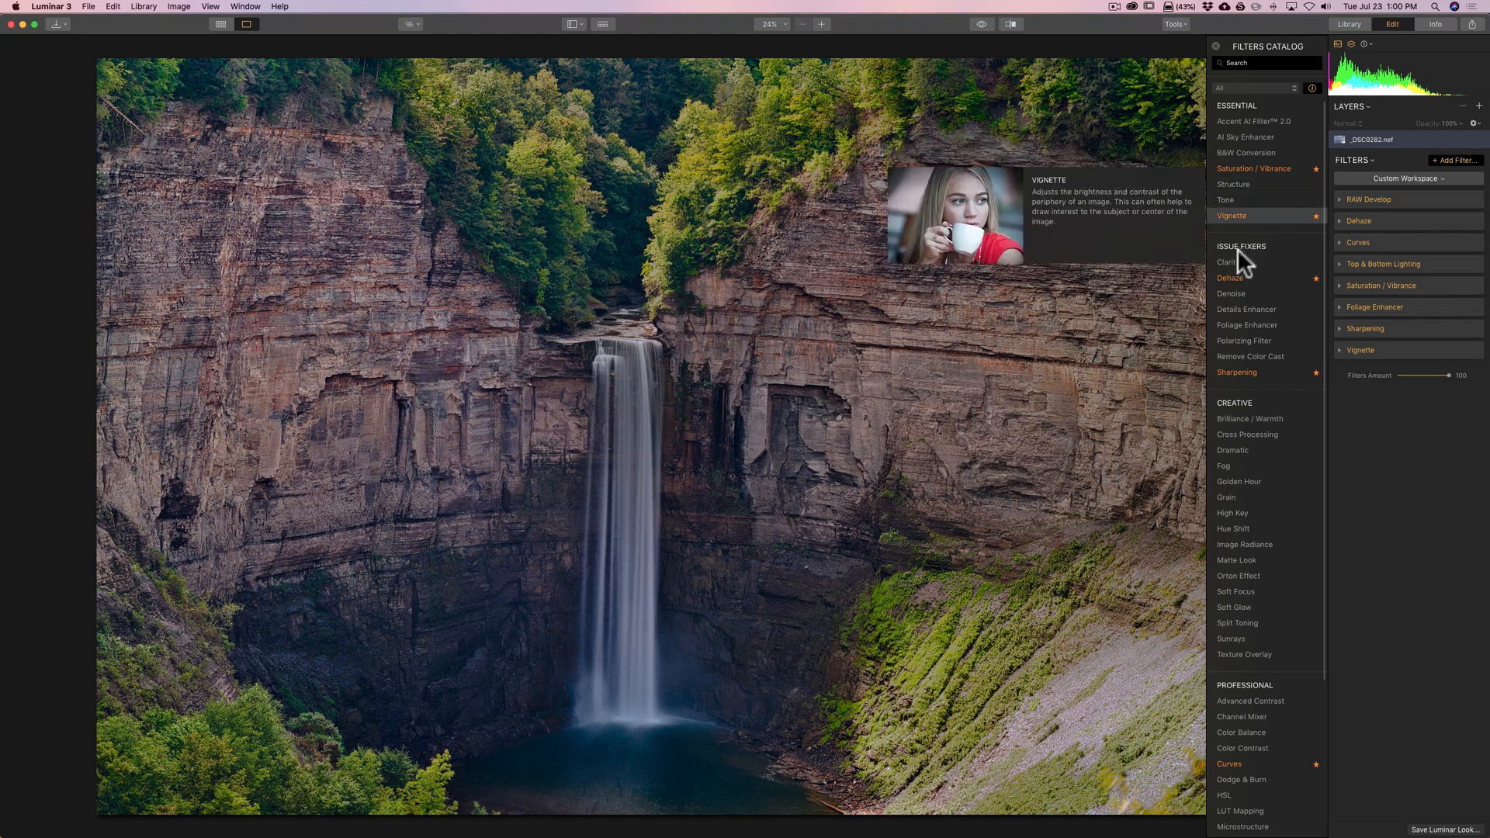
pyautogui.click(1229, 278)
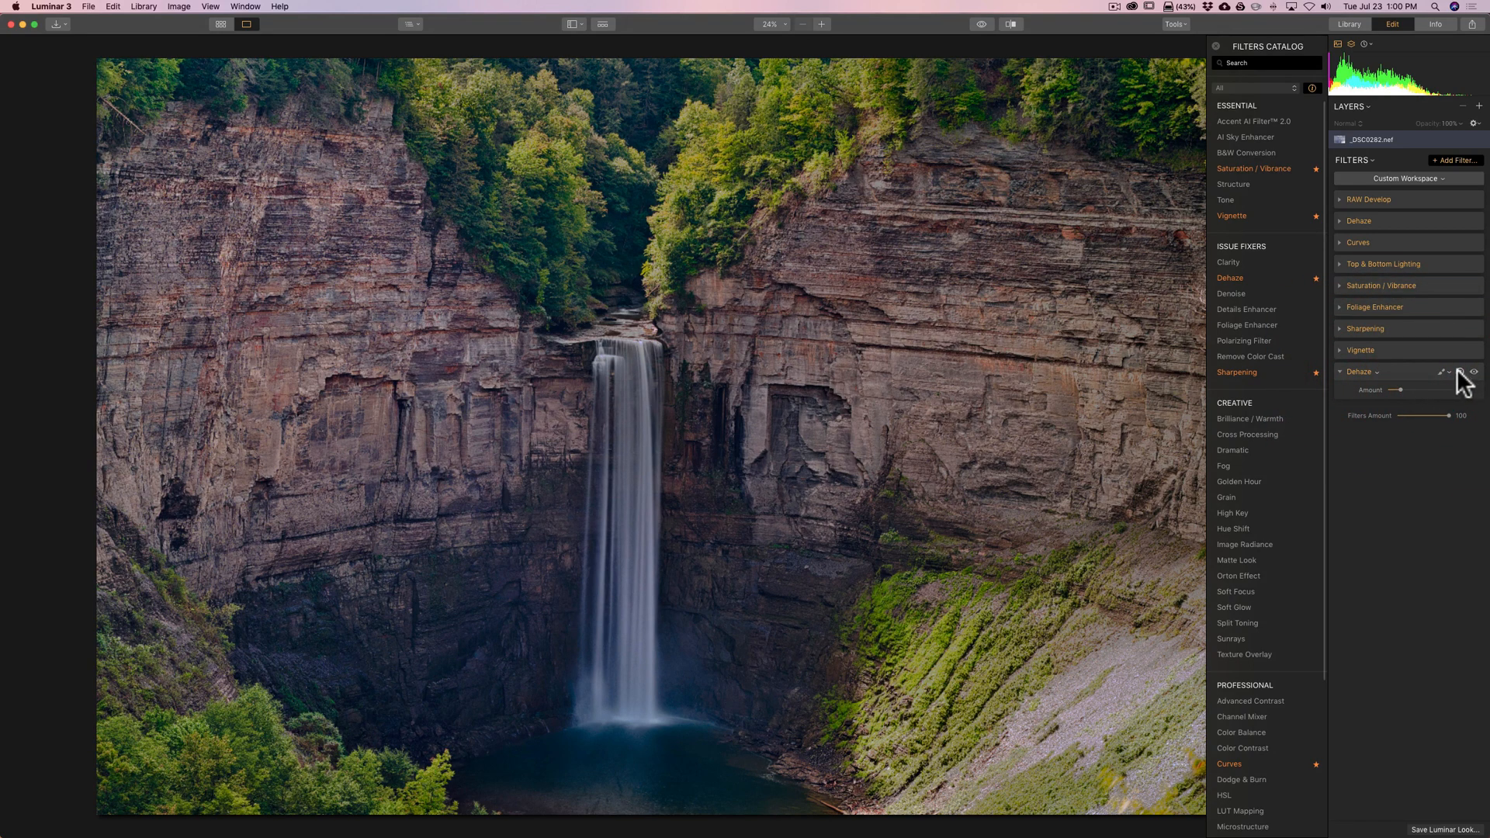
pyautogui.click(1341, 372)
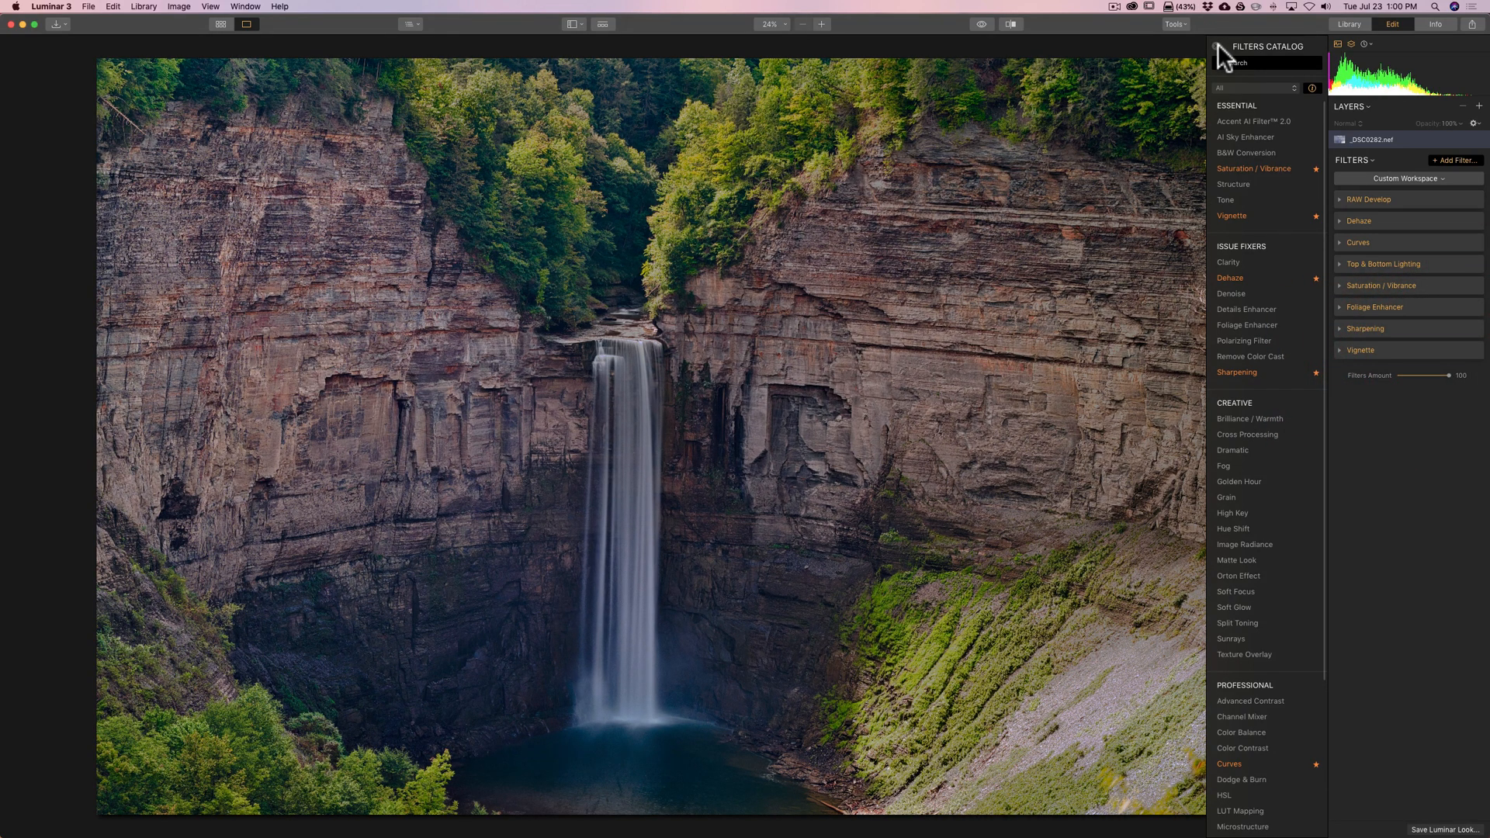
pyautogui.moveTo(1220, 62)
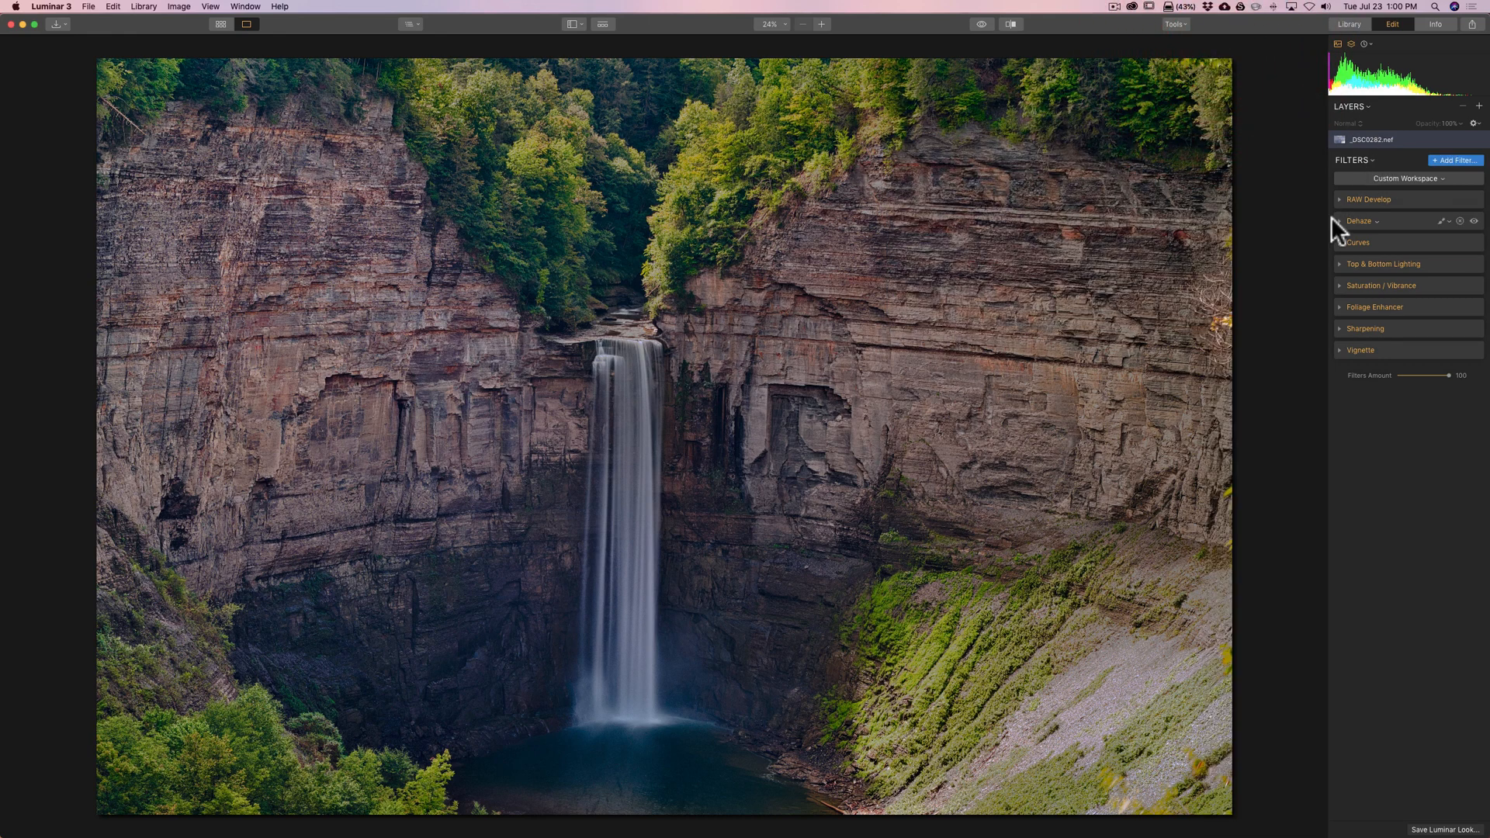
pyautogui.click(1369, 199)
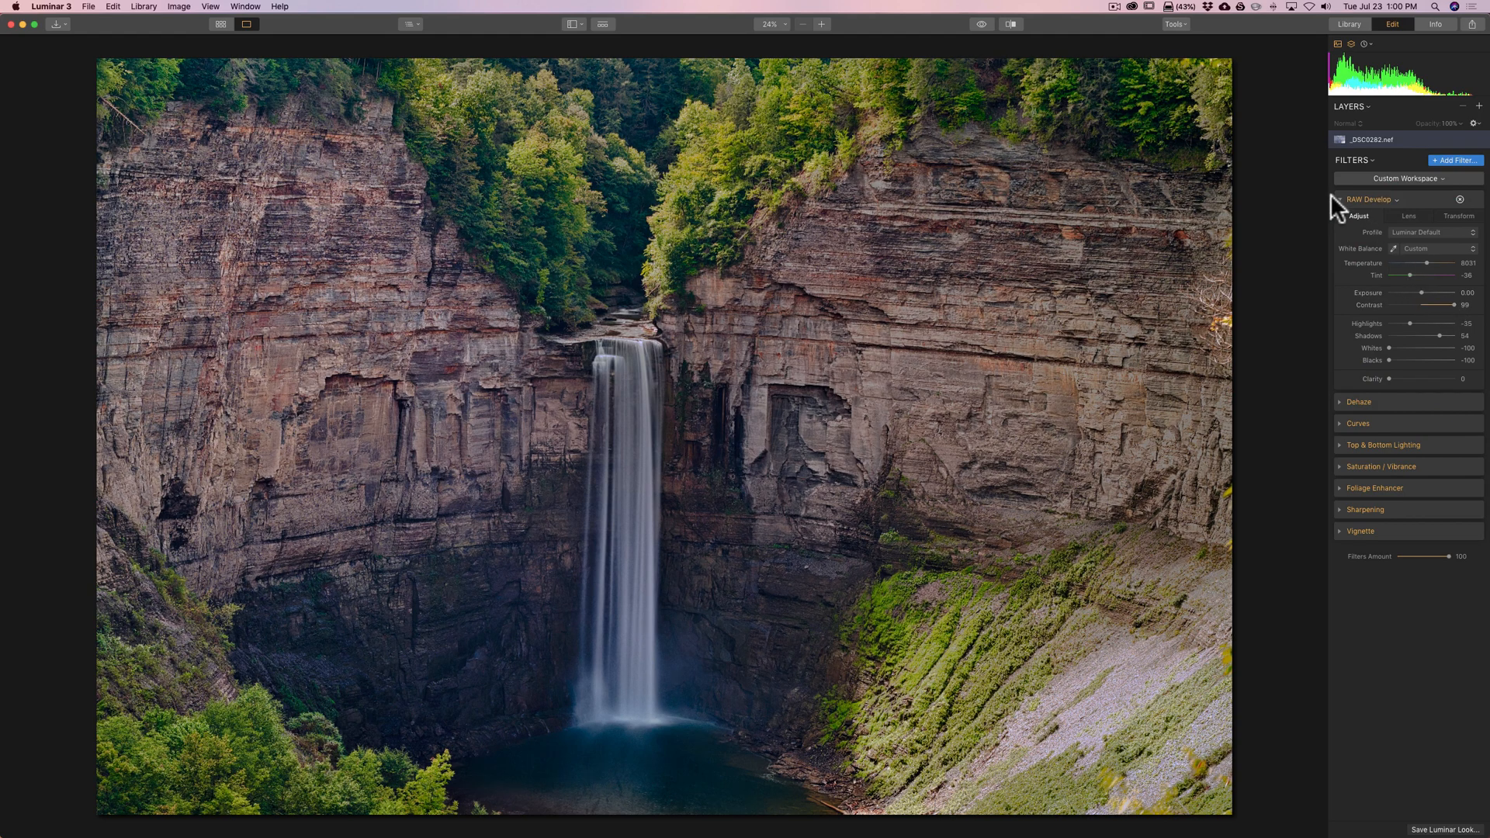
# Collapse, re-expand, then collapse RAW Develop again, leaving every filter folded.
pyautogui.click(1370, 200)
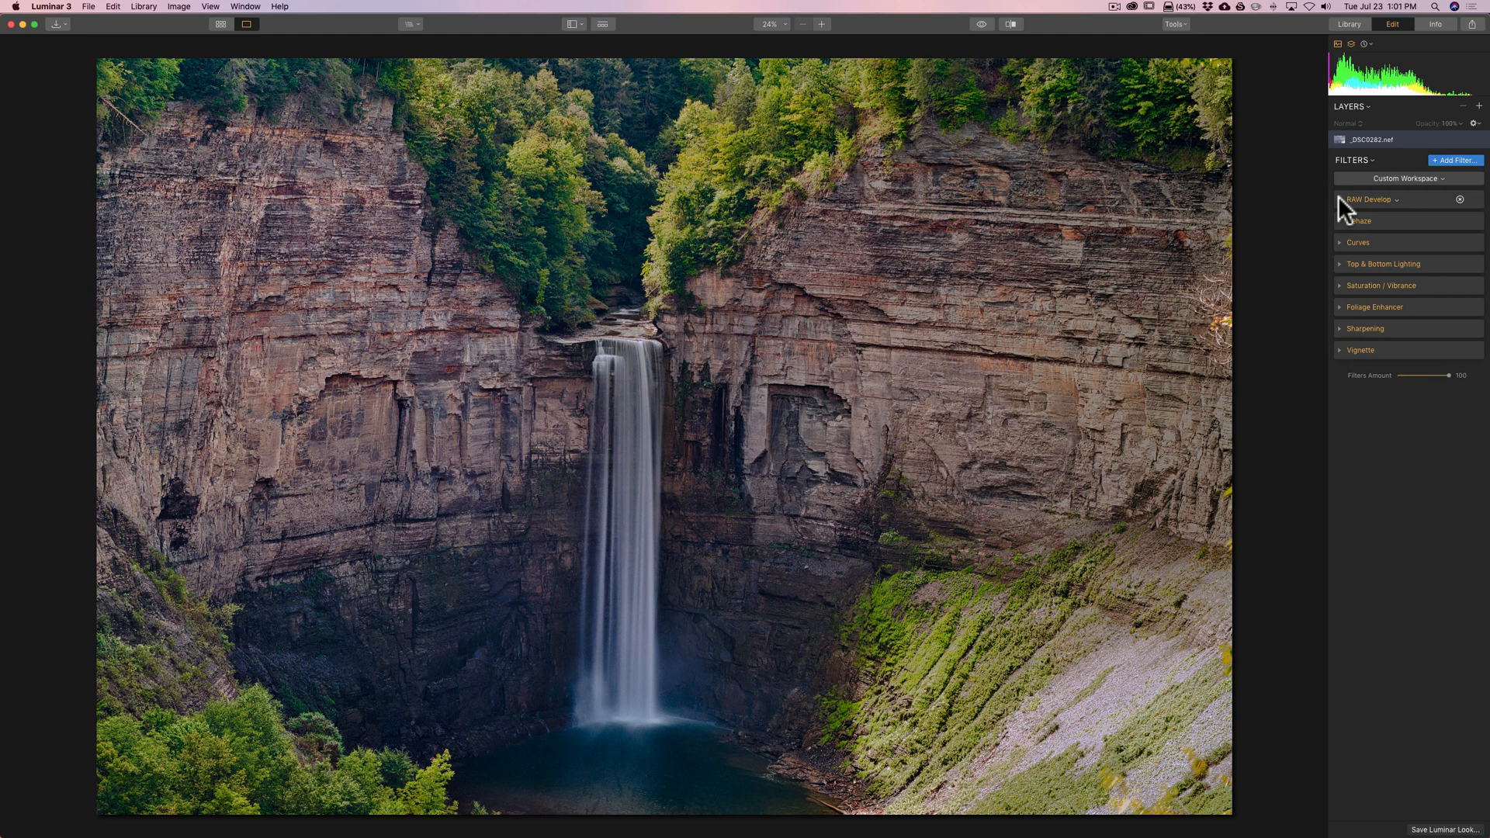
pyautogui.click(1369, 200)
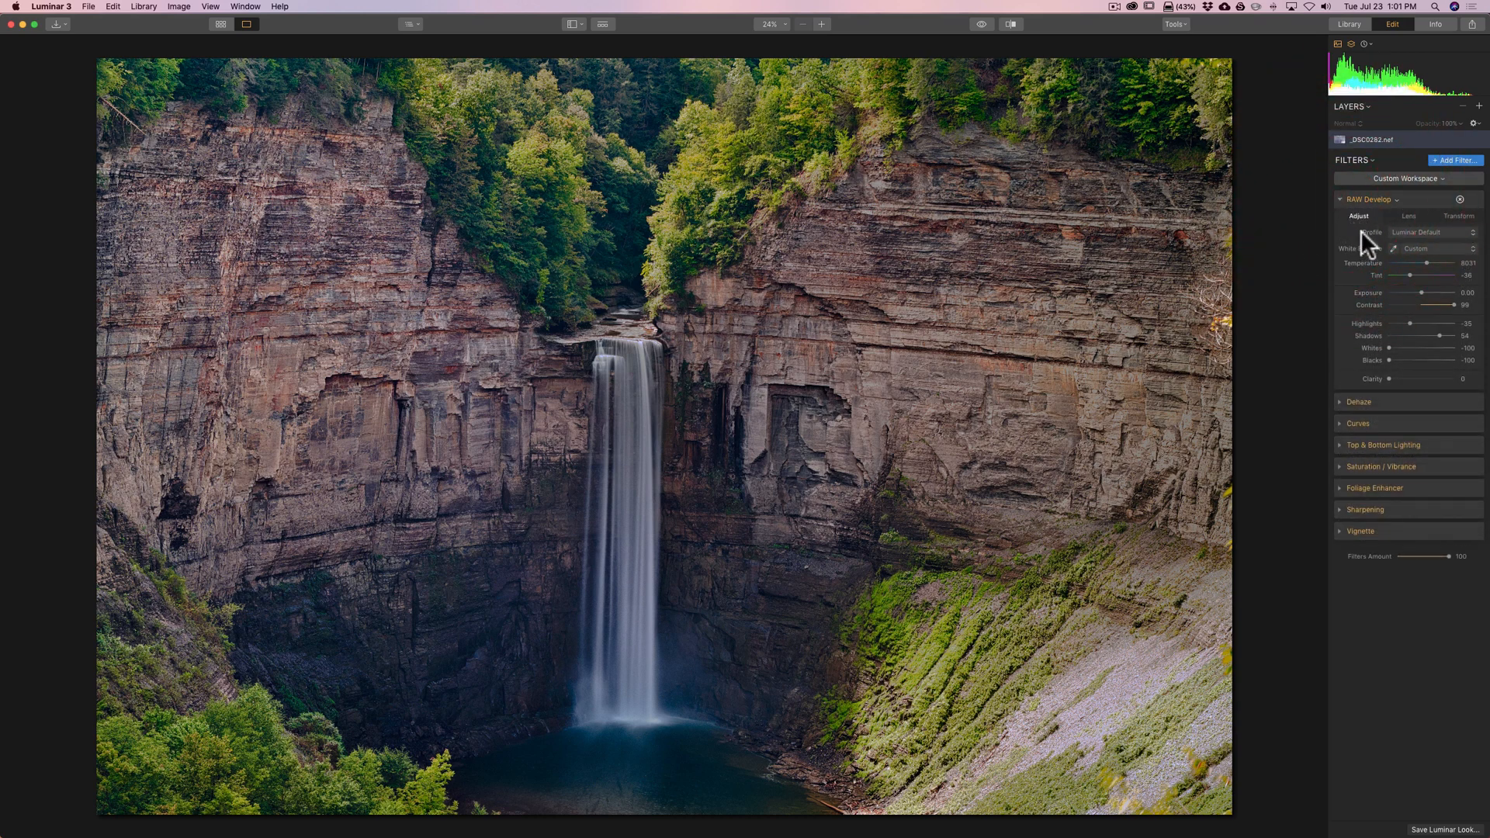
pyautogui.click(1370, 200)
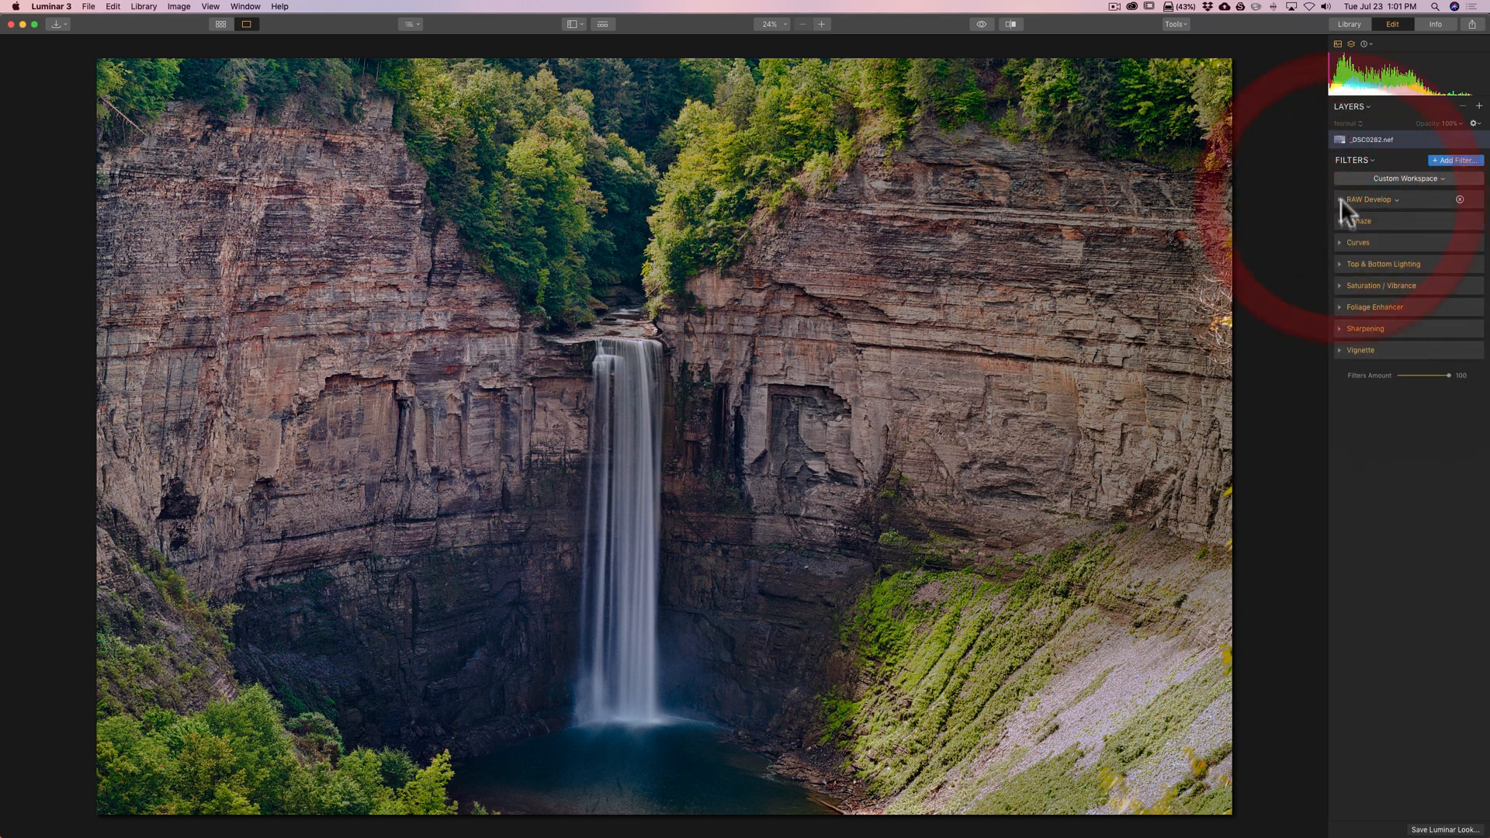